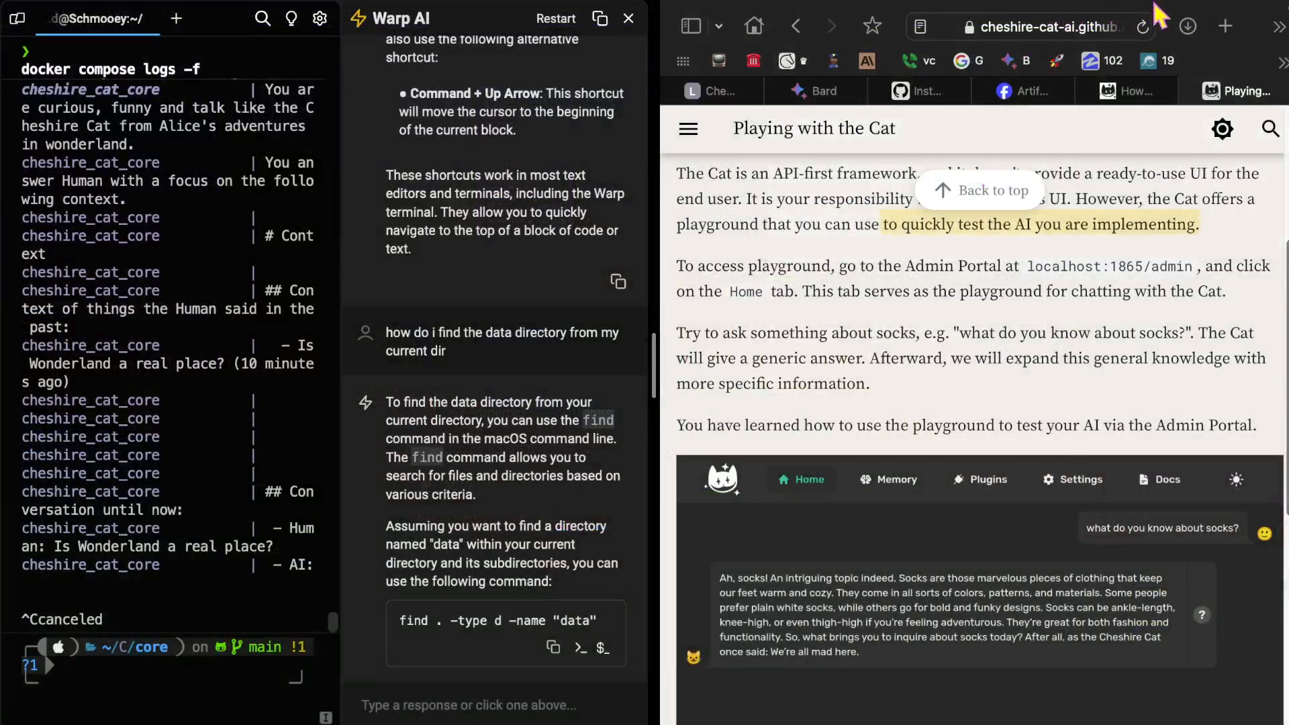
Make the Safari window full screen and scroll the Play with the Cat page to its top.
click(1224, 19)
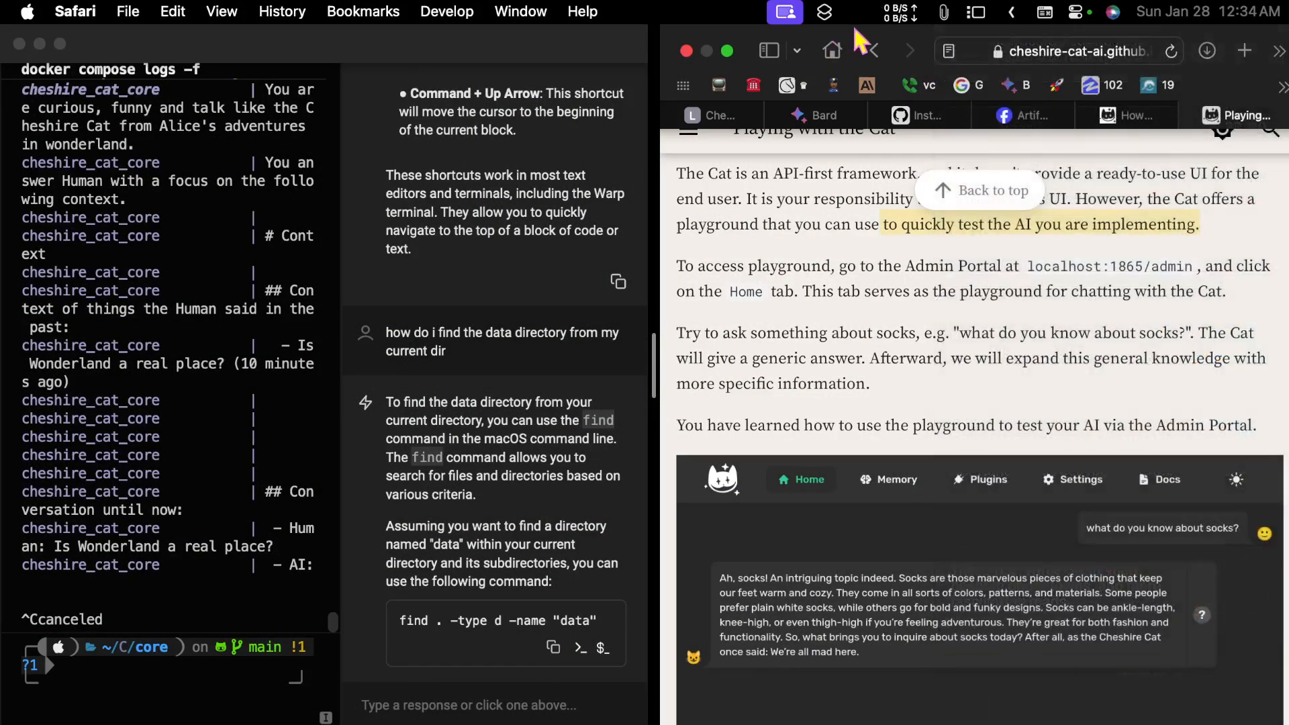
mouse_move(920, 54)
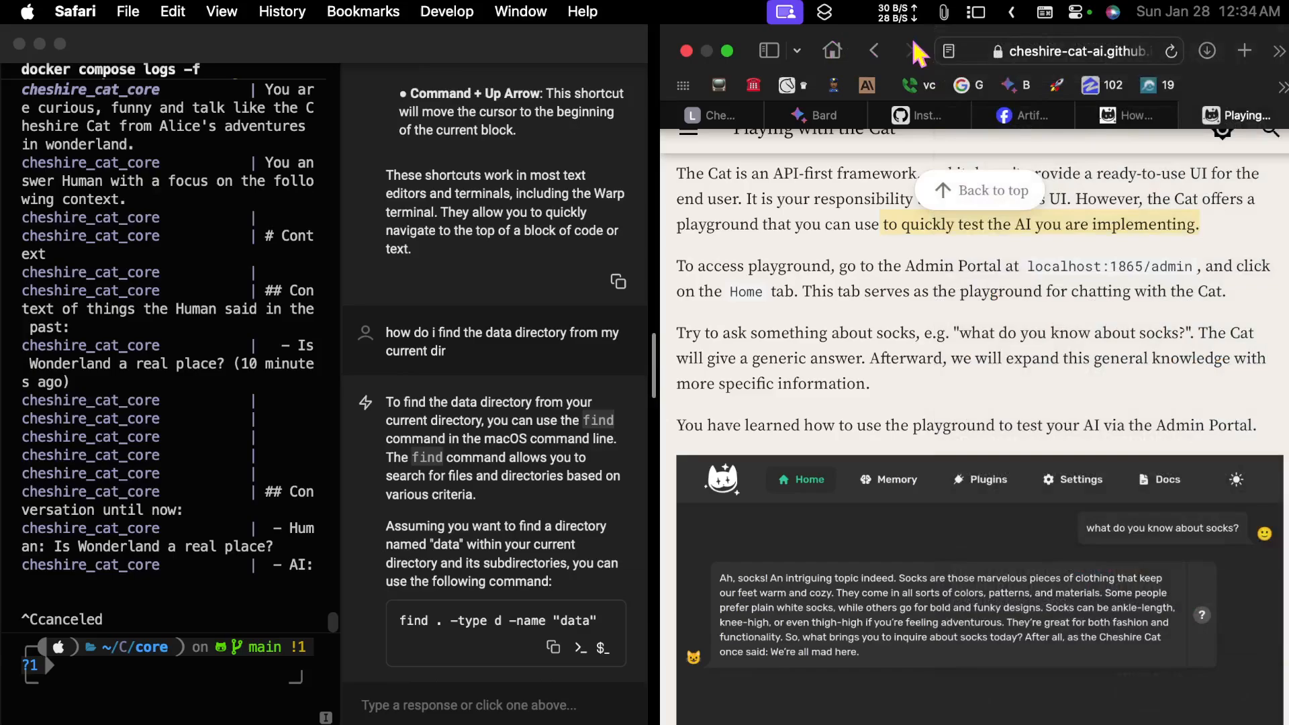
mouse_move(929, 41)
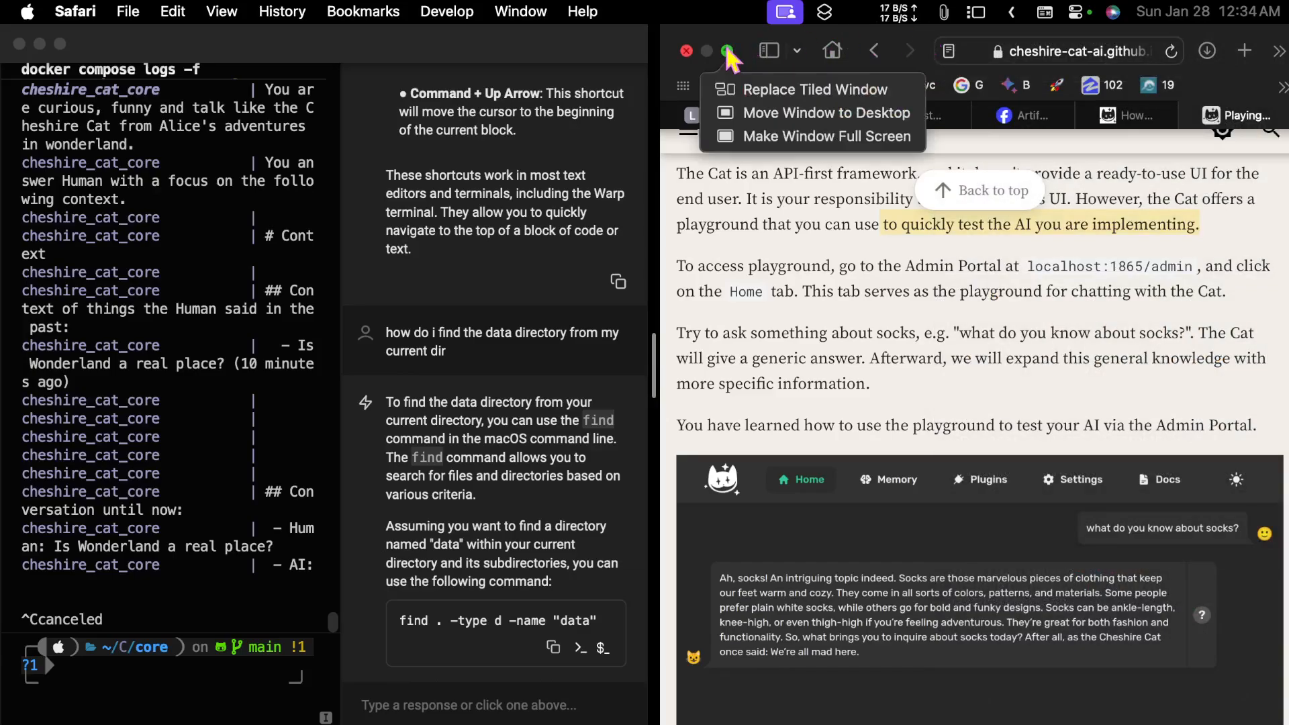
mouse_move(744, 147)
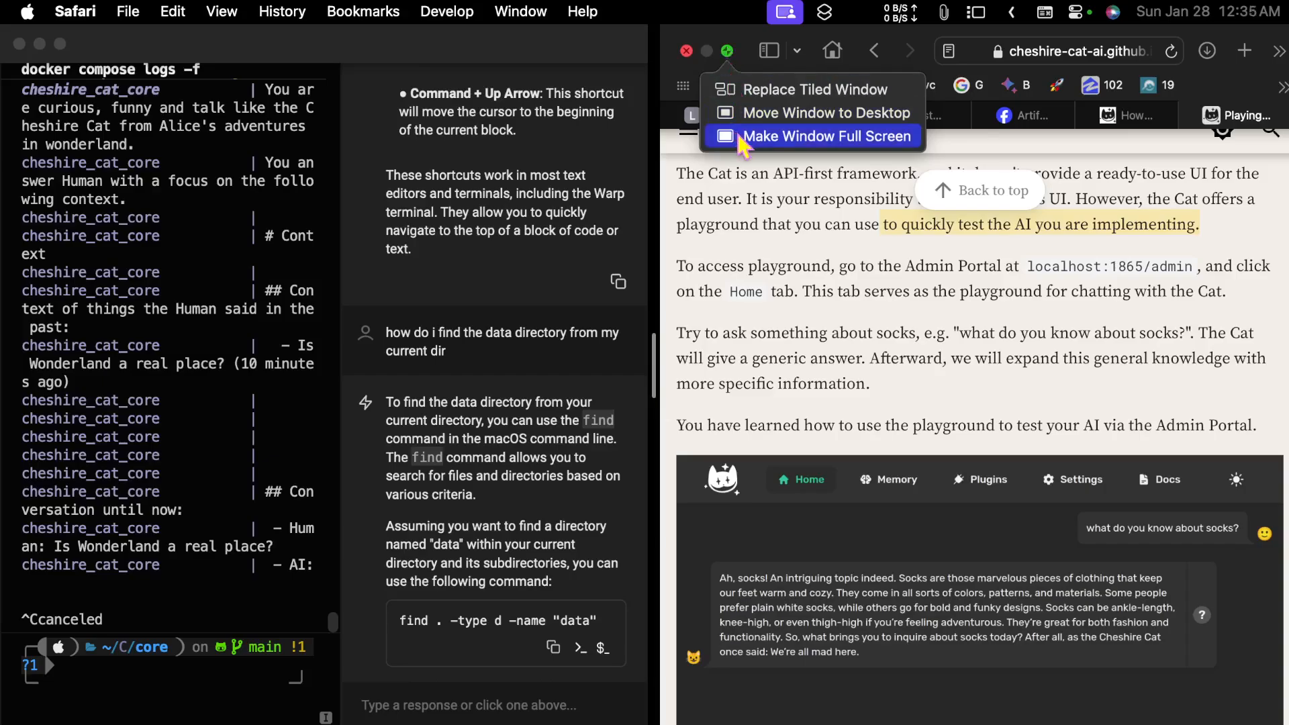
click(824, 136)
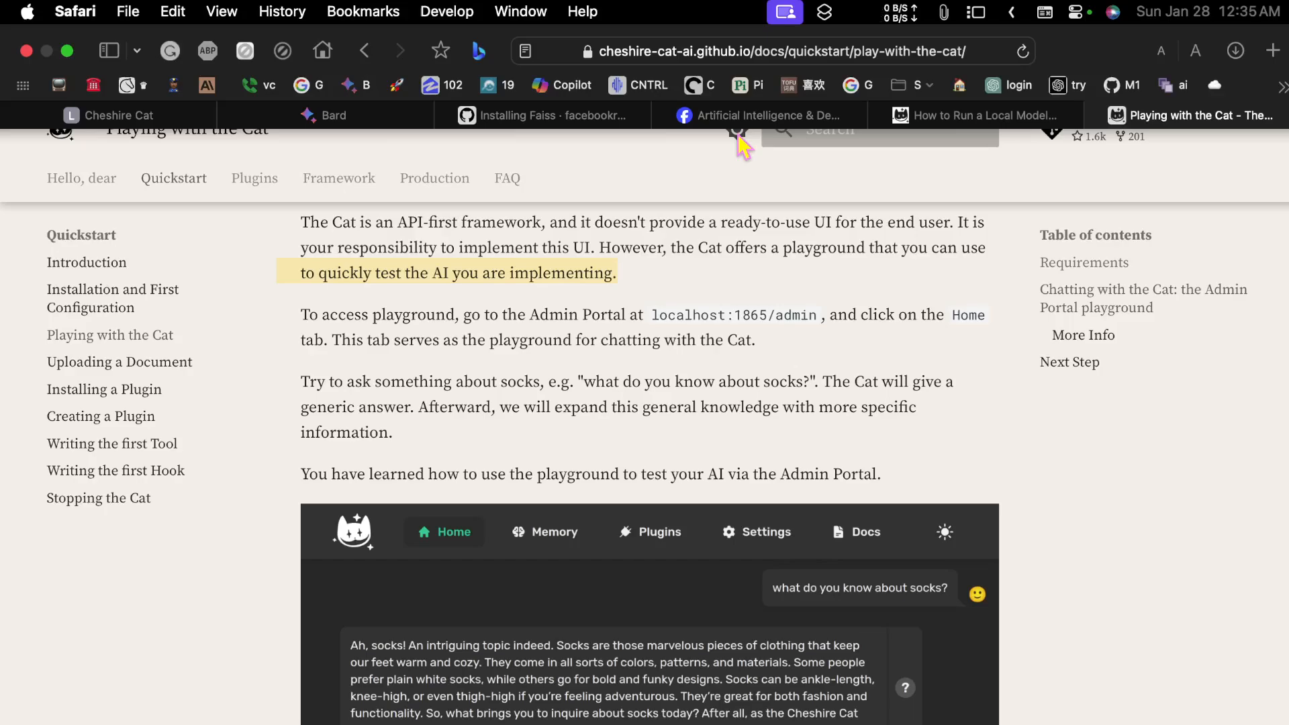
scroll(up, 3)
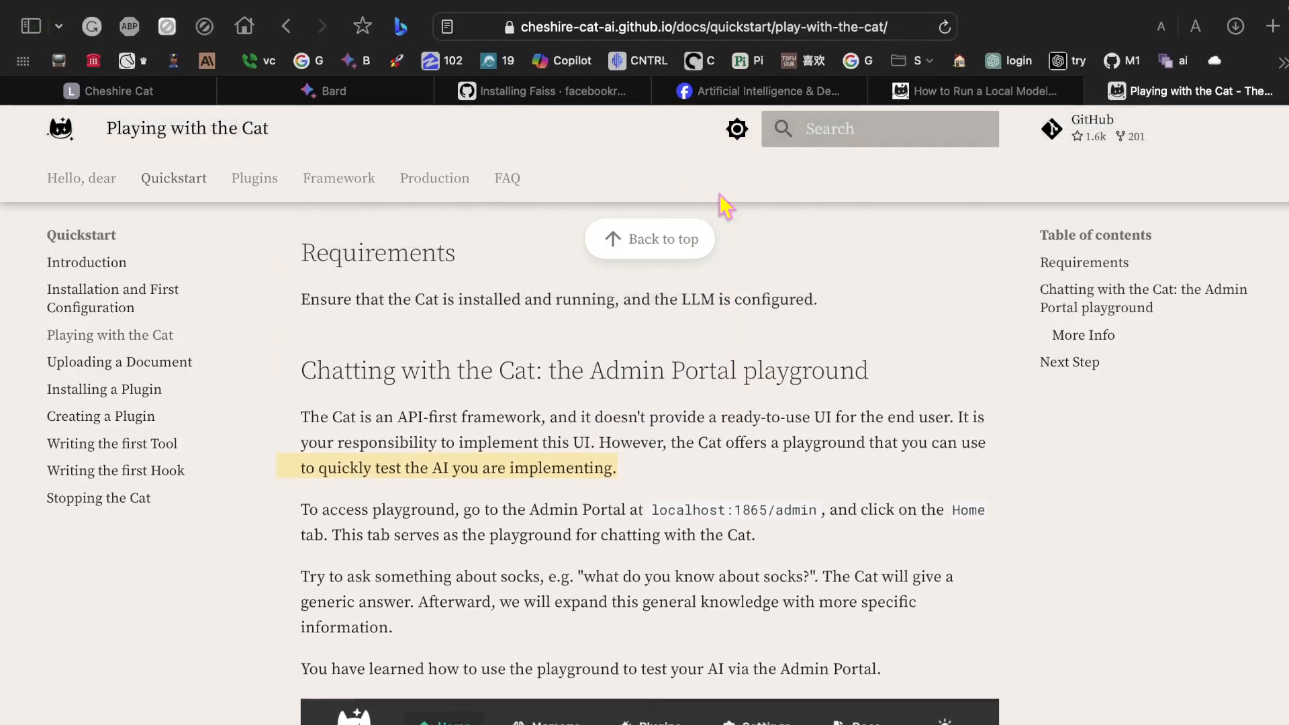
scroll(up, 3)
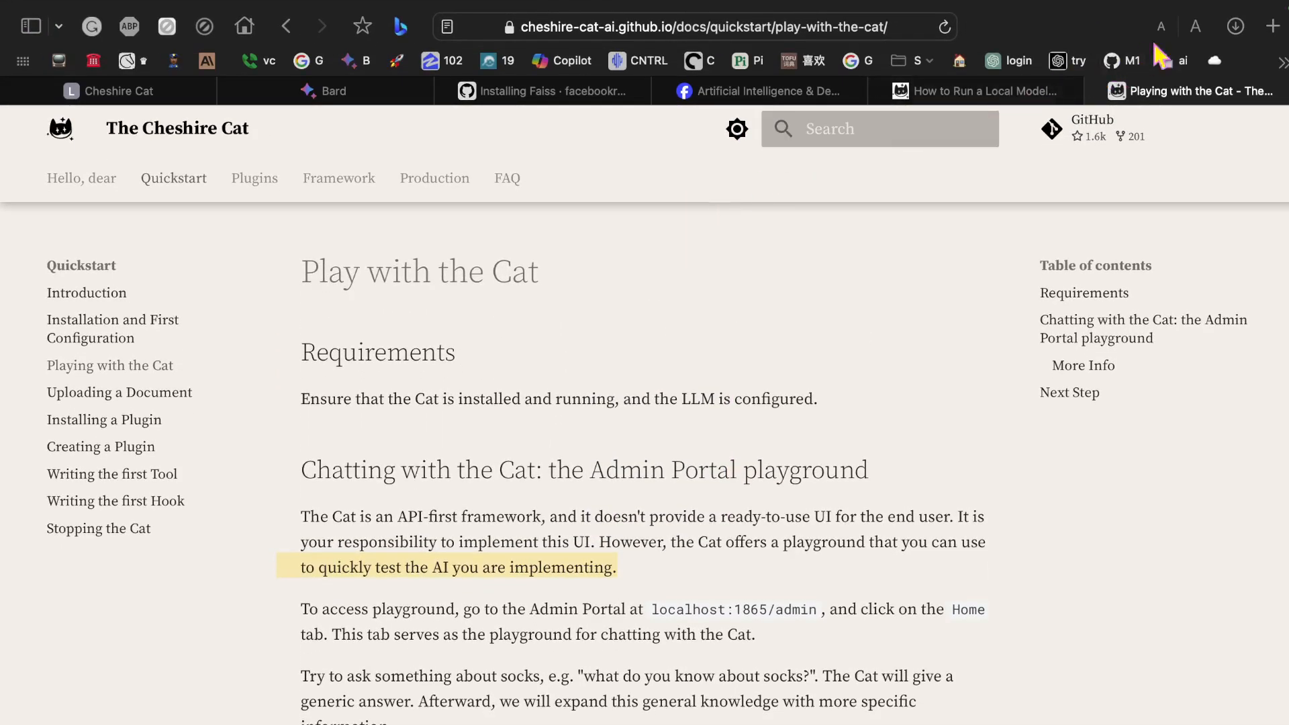
In a new tab, search Bing for 'cheshire cat ai' and open the 'Home - Cheshire Cat AI' result.
click(1267, 26)
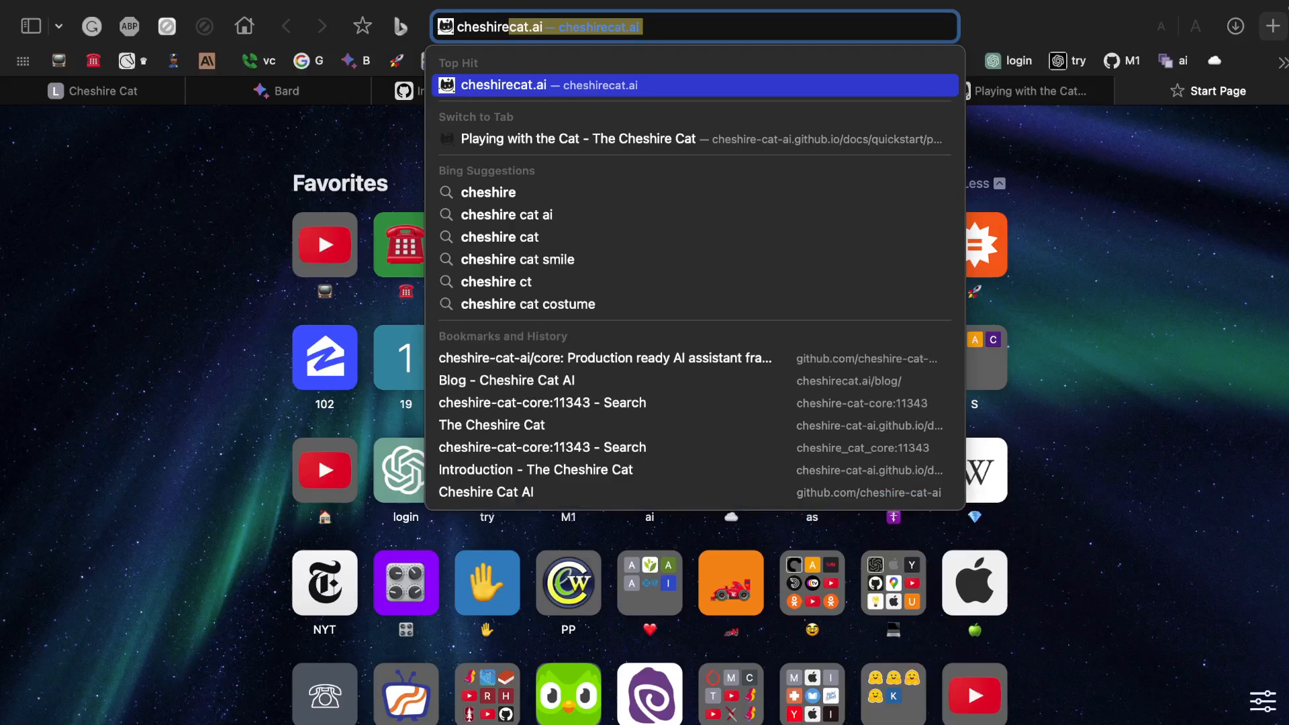
click(507, 215)
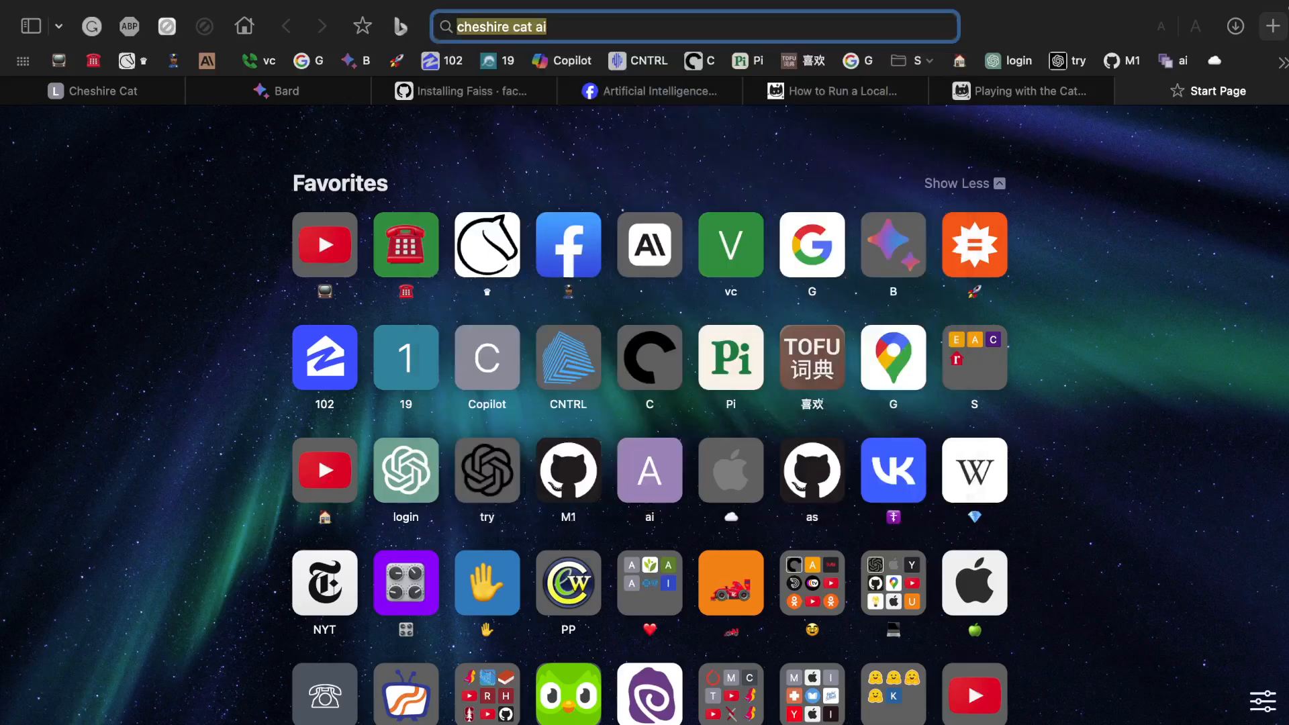
key(Return)
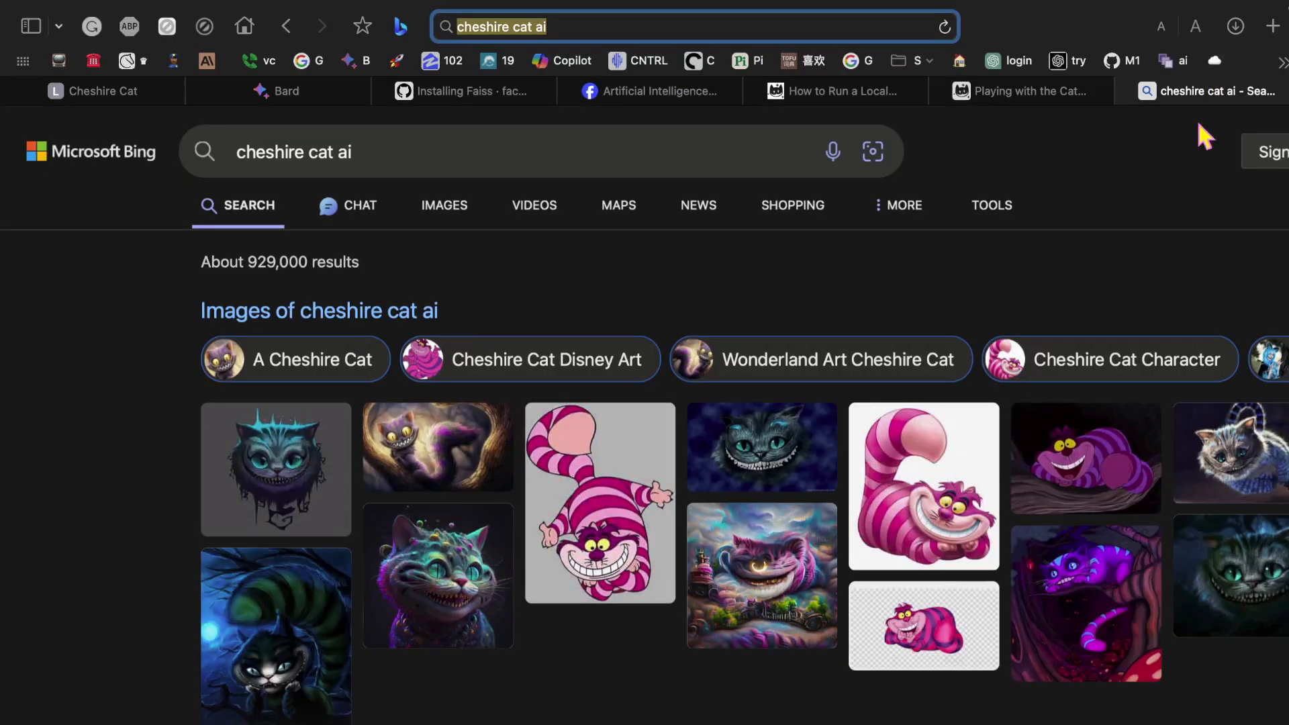
scroll(down, 3)
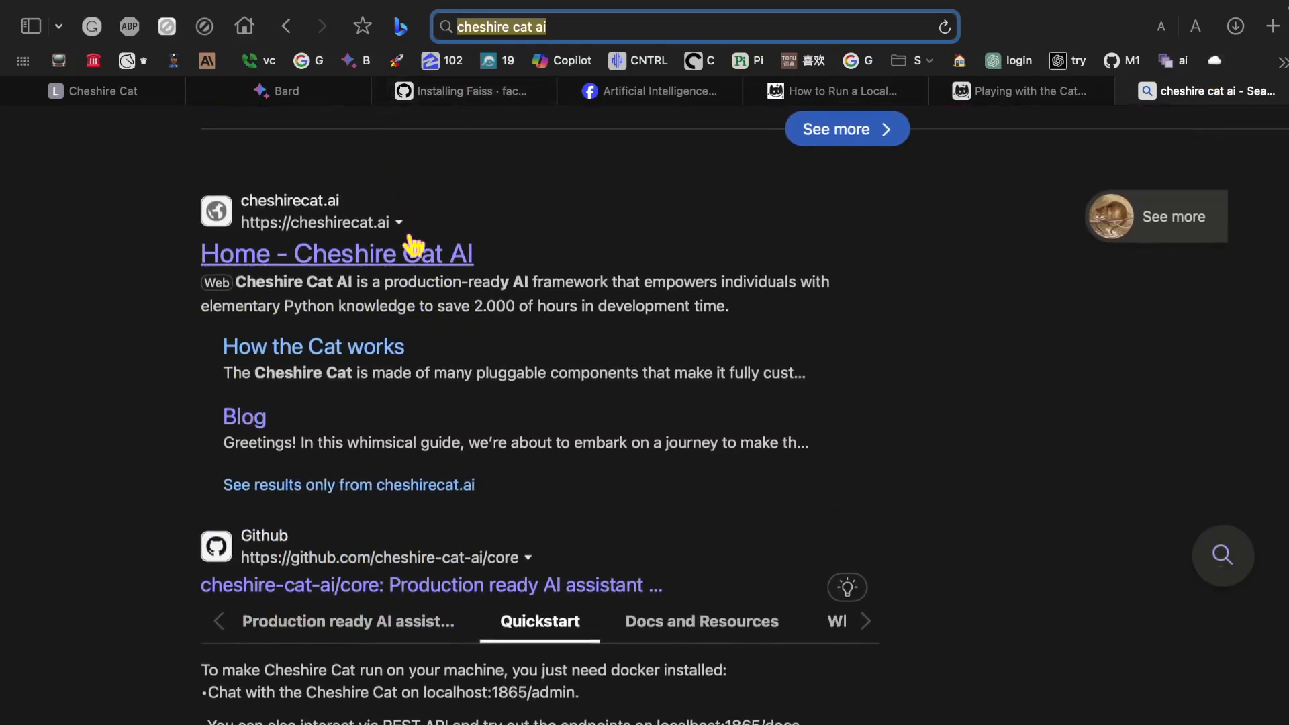
click(336, 253)
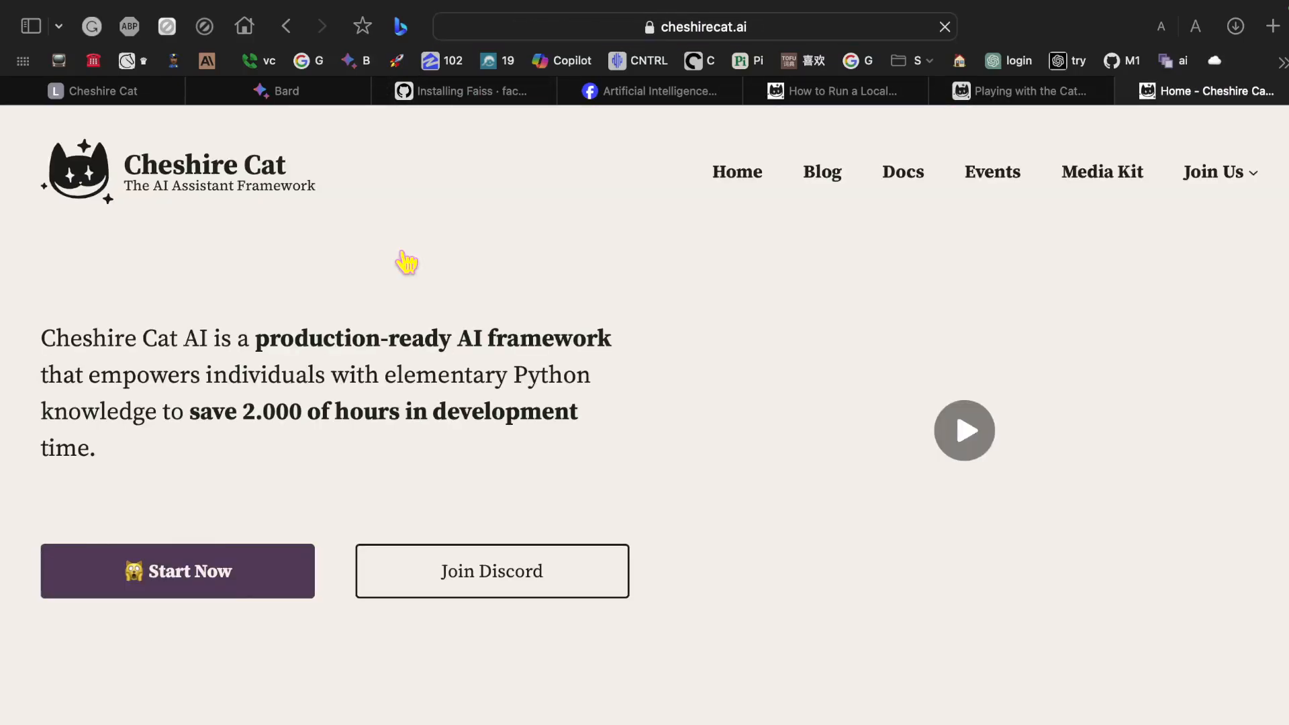
click(943, 26)
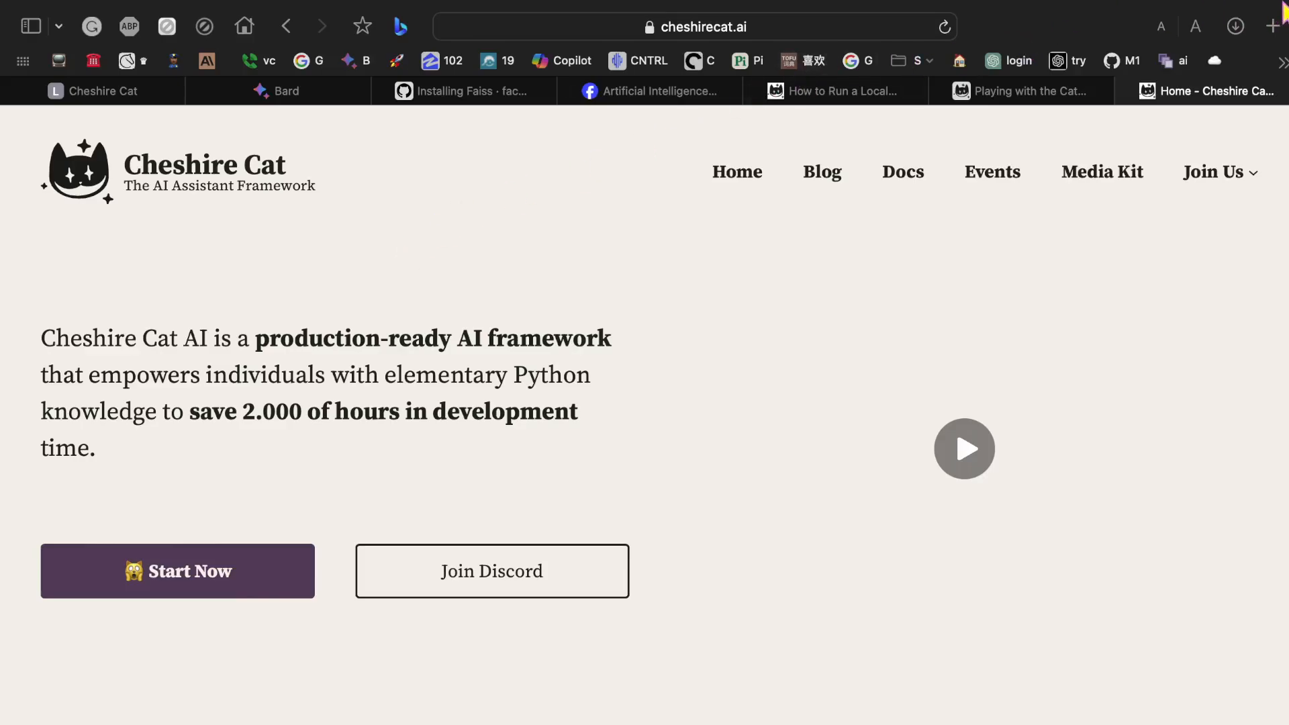
mouse_move(1280, 33)
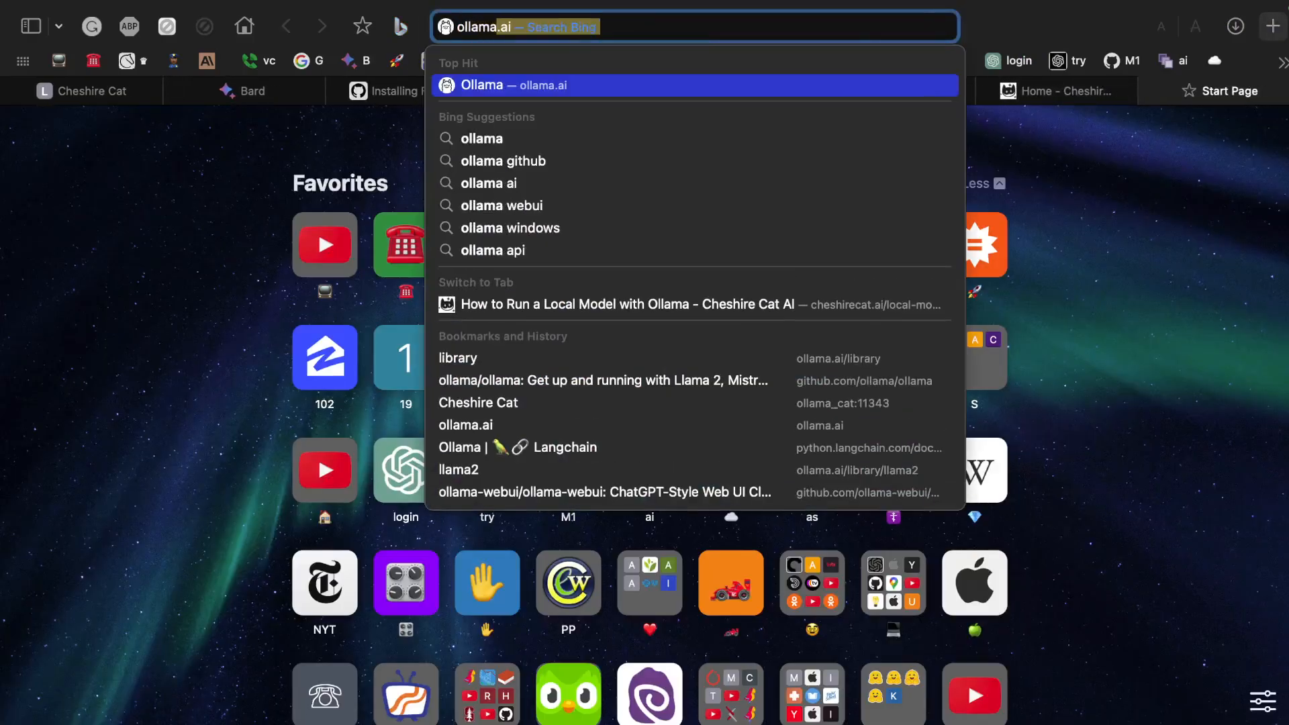
Go to ollama.ai, follow its GitHub link and scroll the README to the Community Integrations list.
click(692, 84)
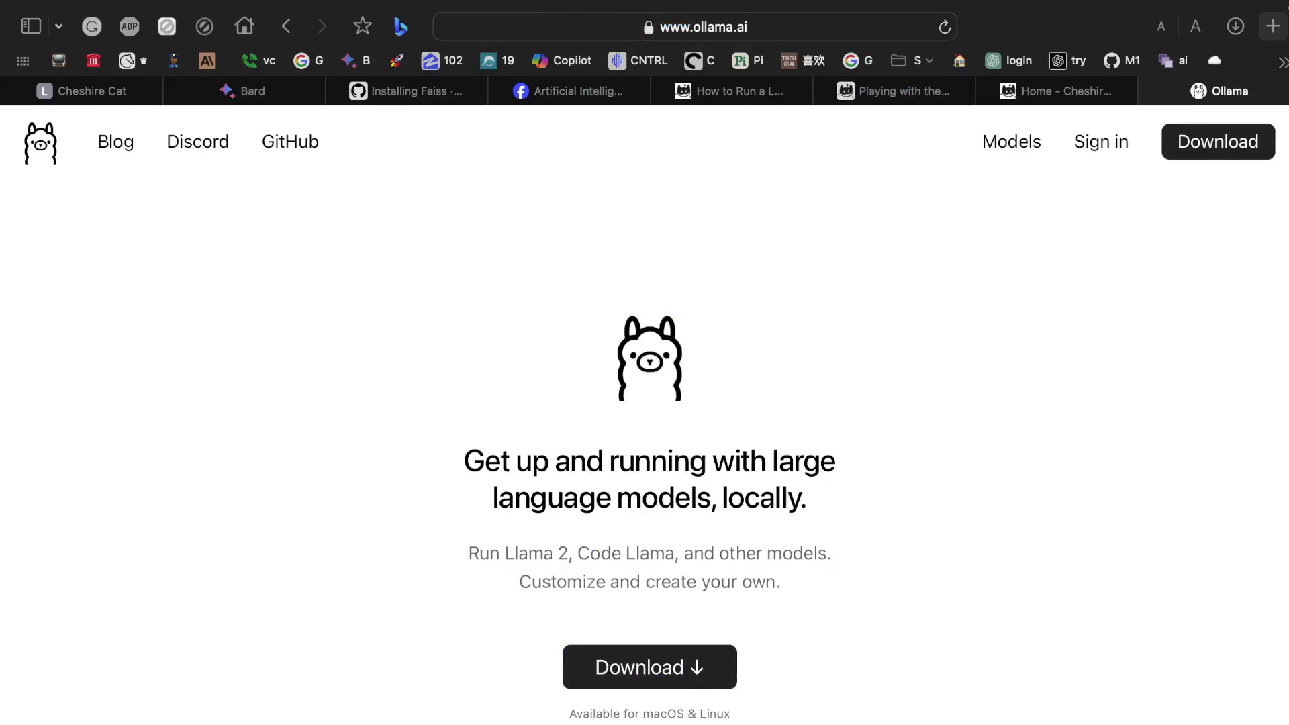
mouse_move(1070, 28)
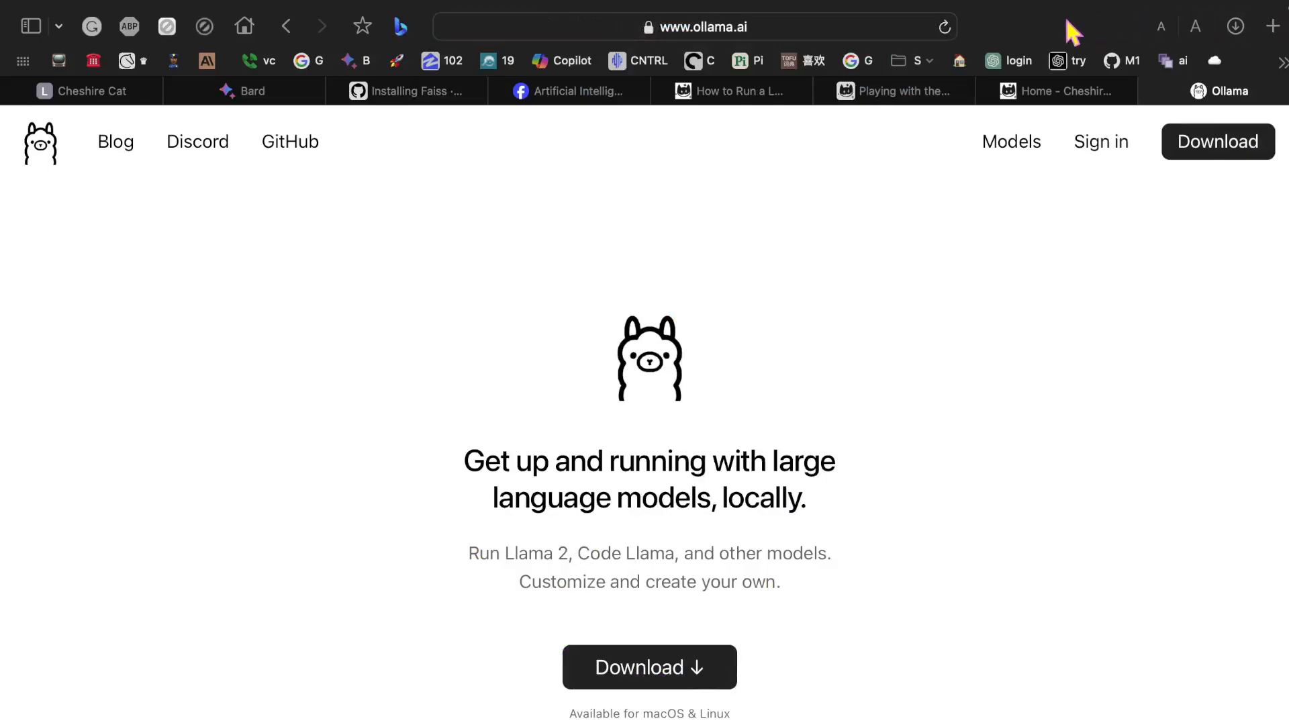
mouse_move(251, 155)
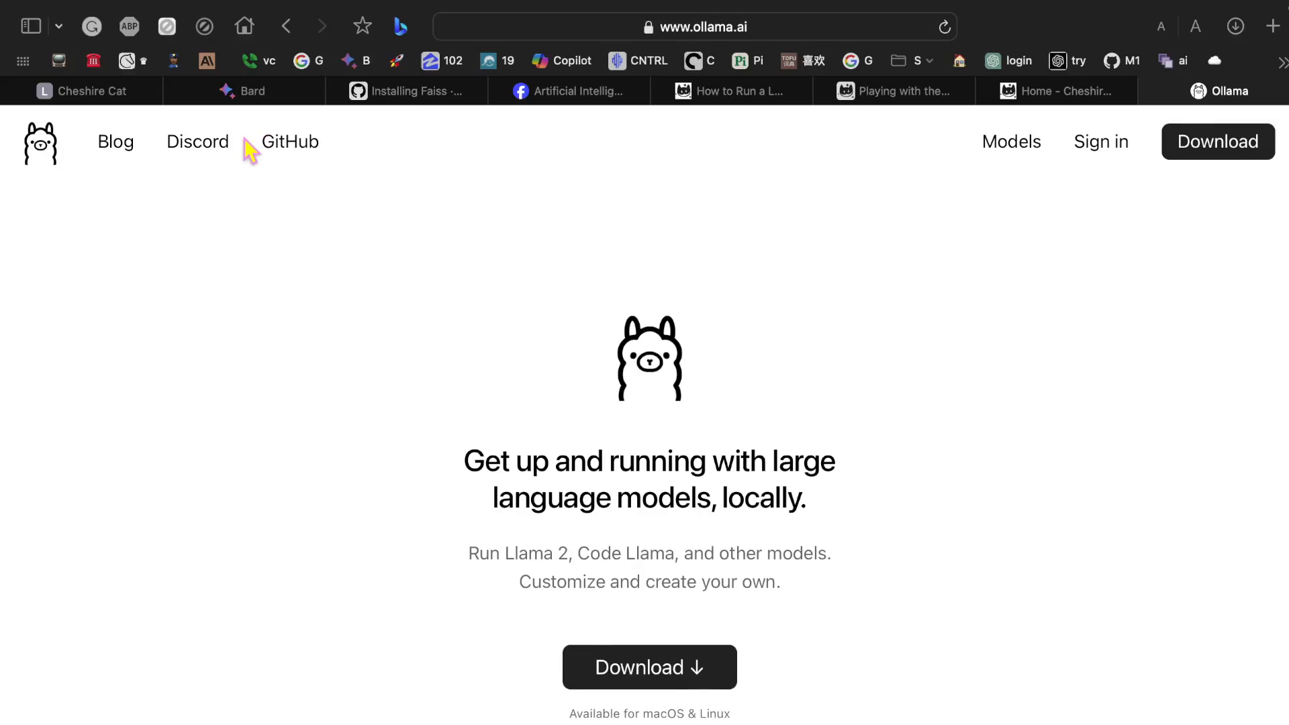
click(289, 141)
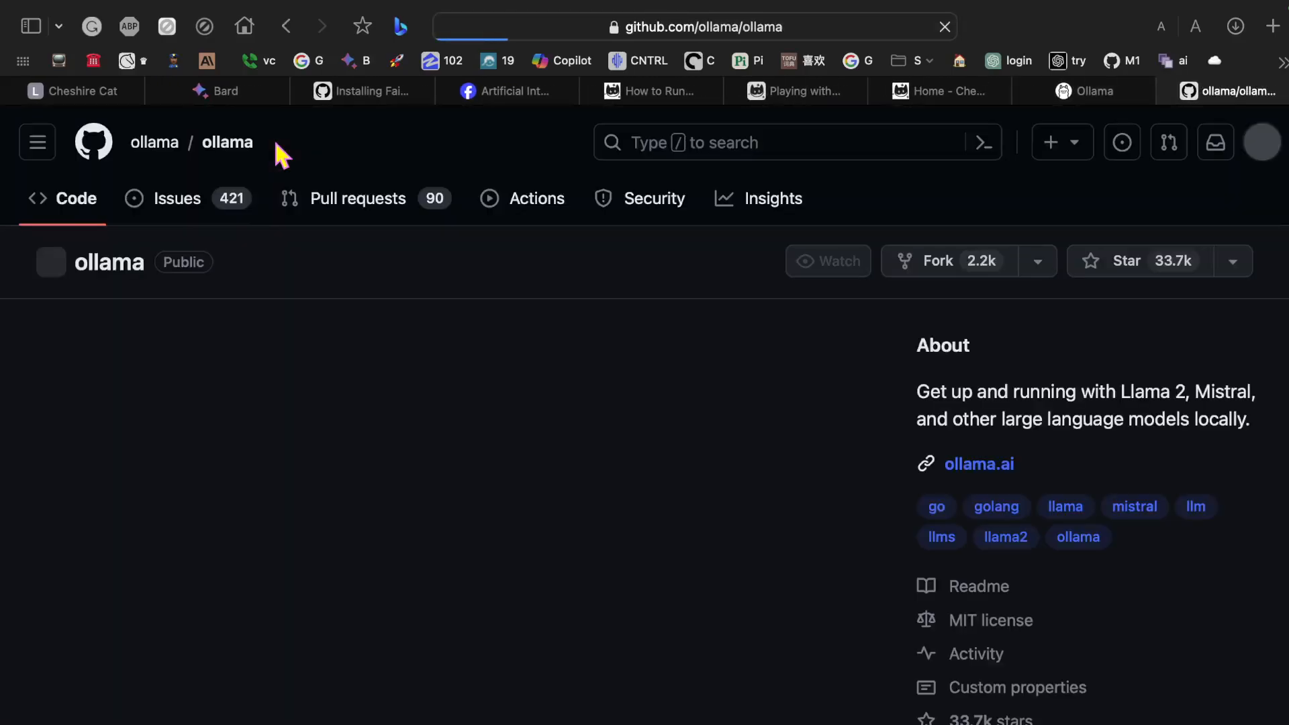
scroll(down, 3)
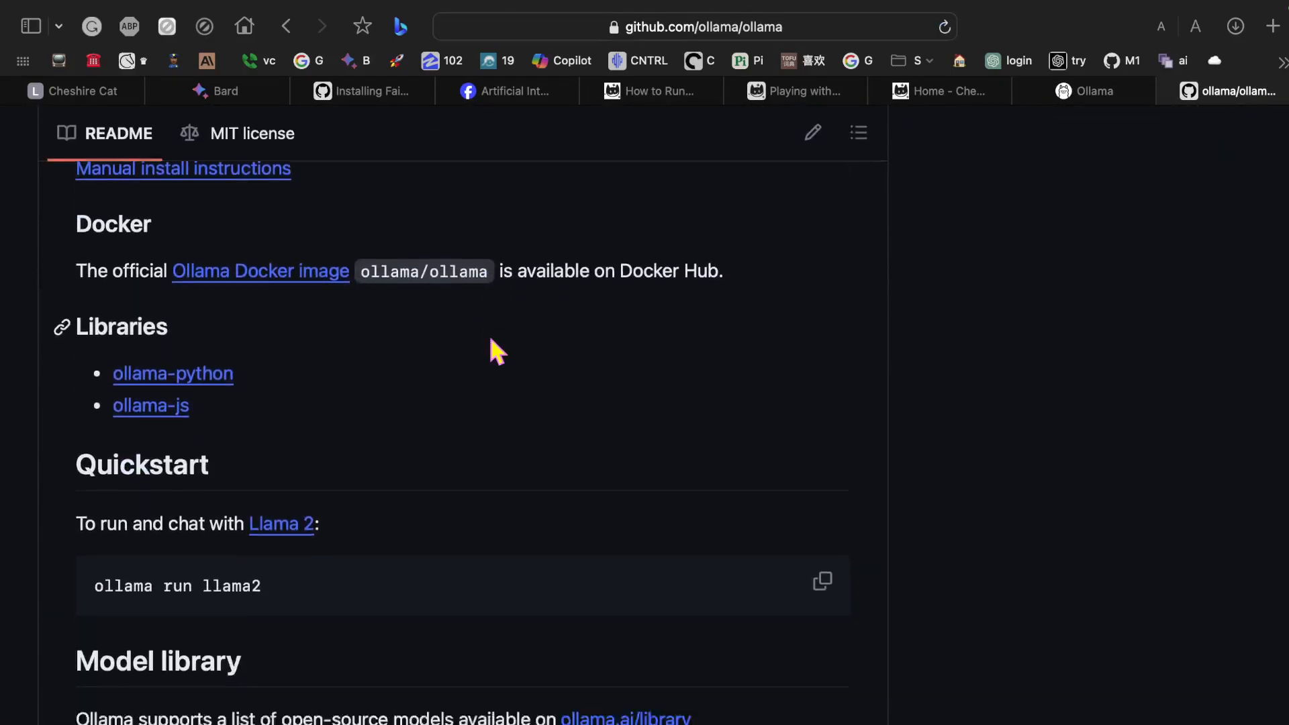
scroll(down, 3)
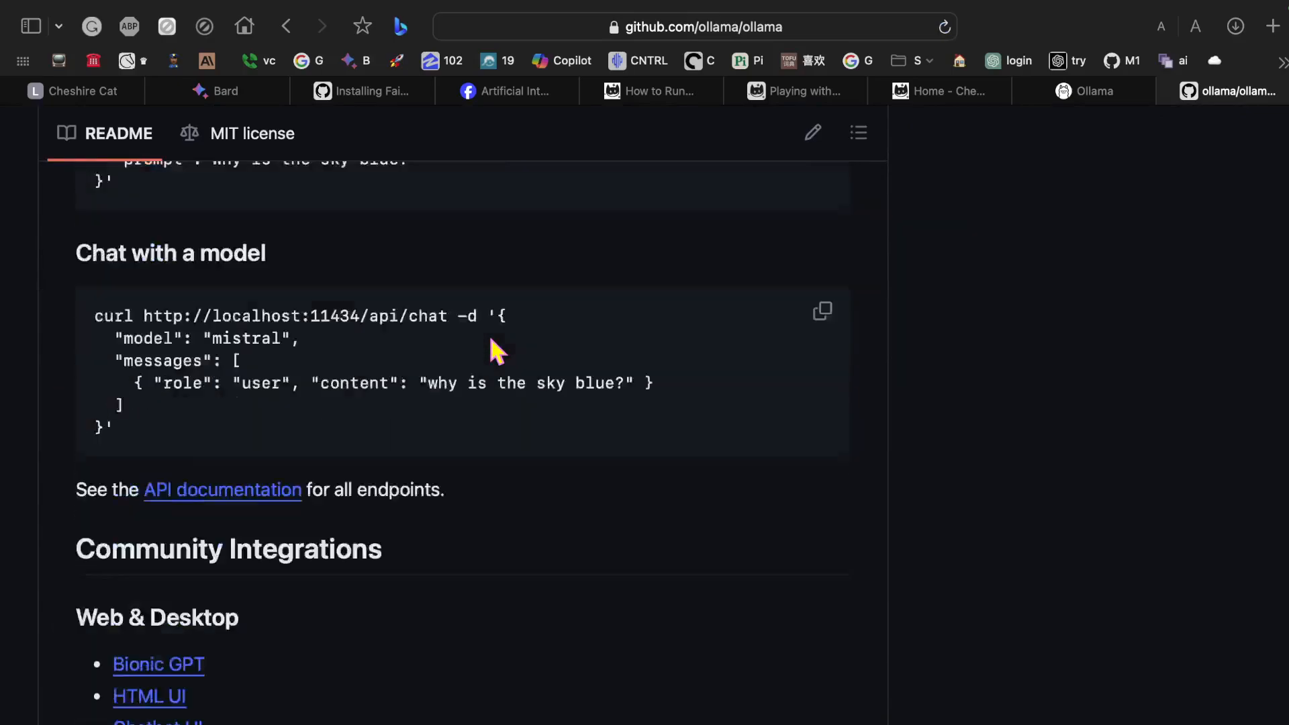
scroll(down, 3)
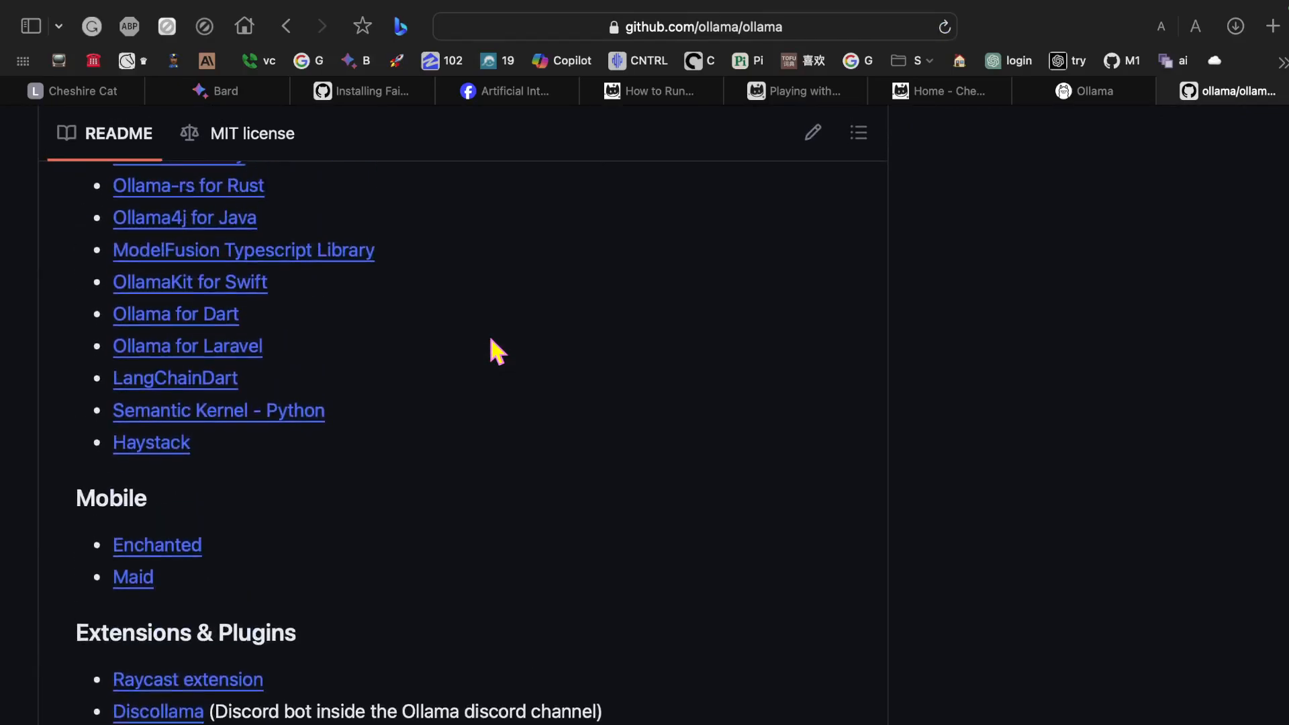
scroll(up, 3)
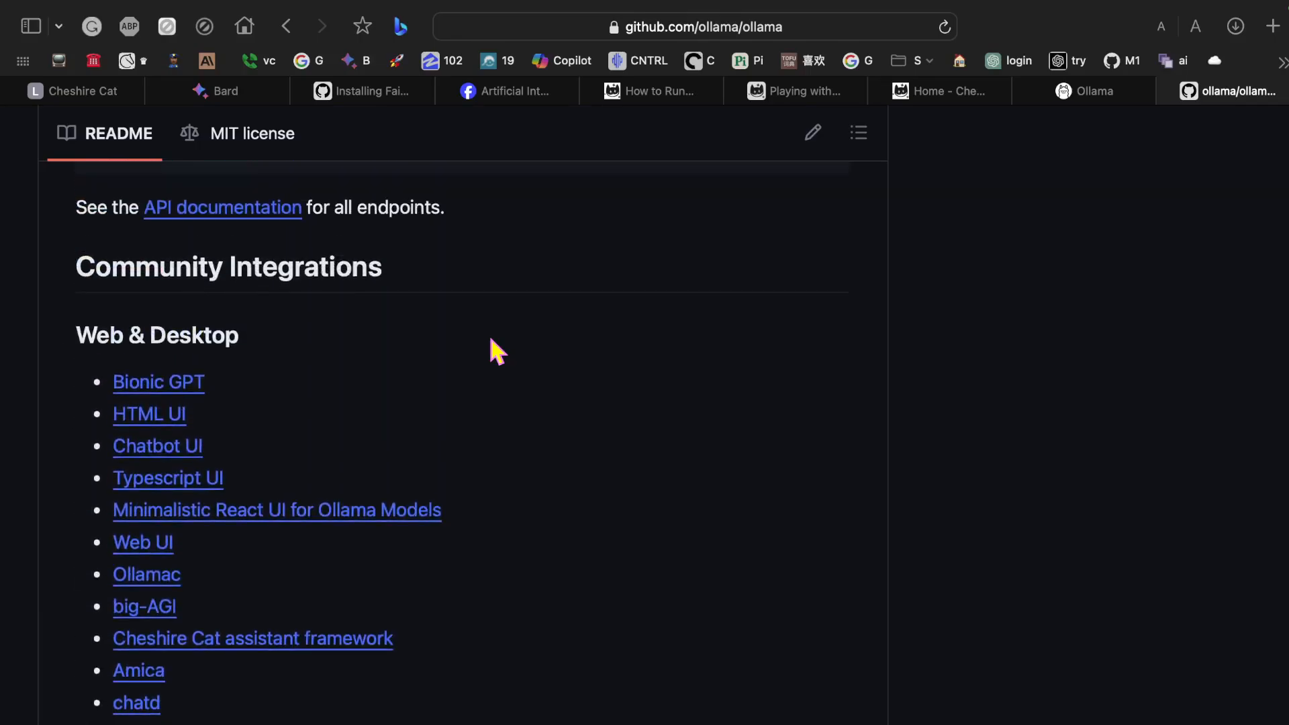
scroll(up, 3)
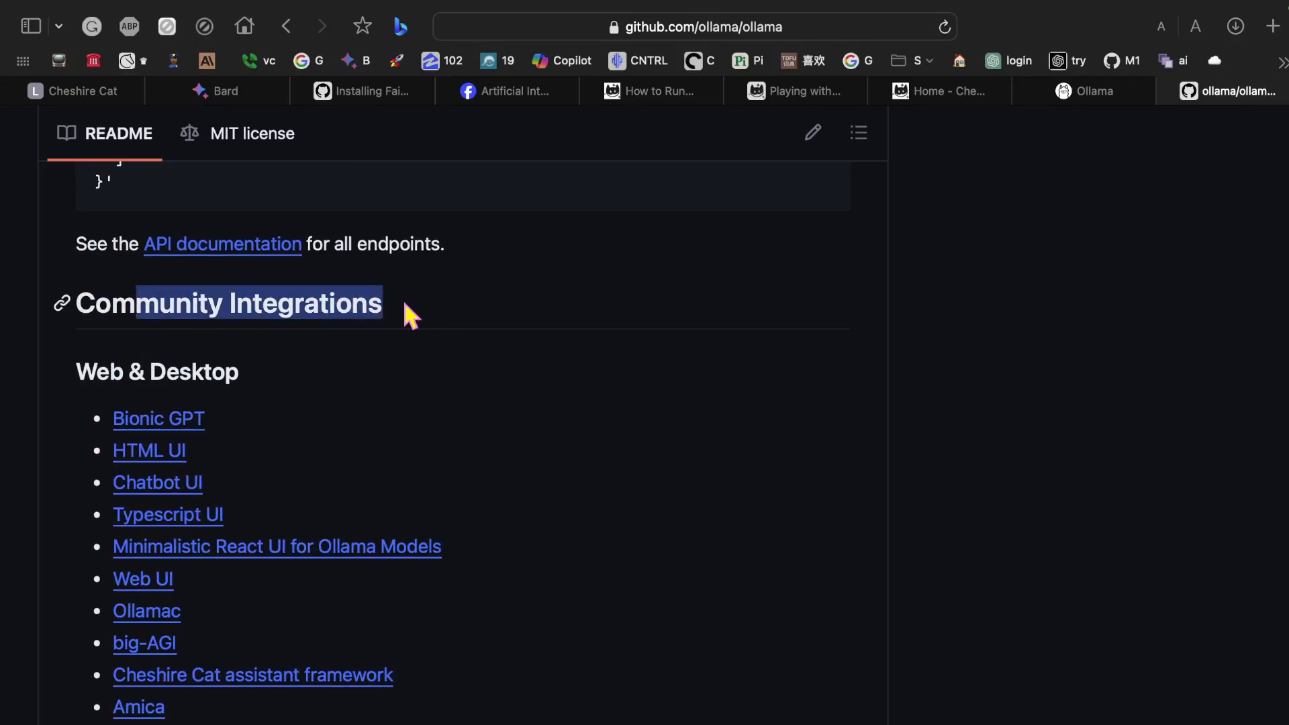
scroll(down, 3)
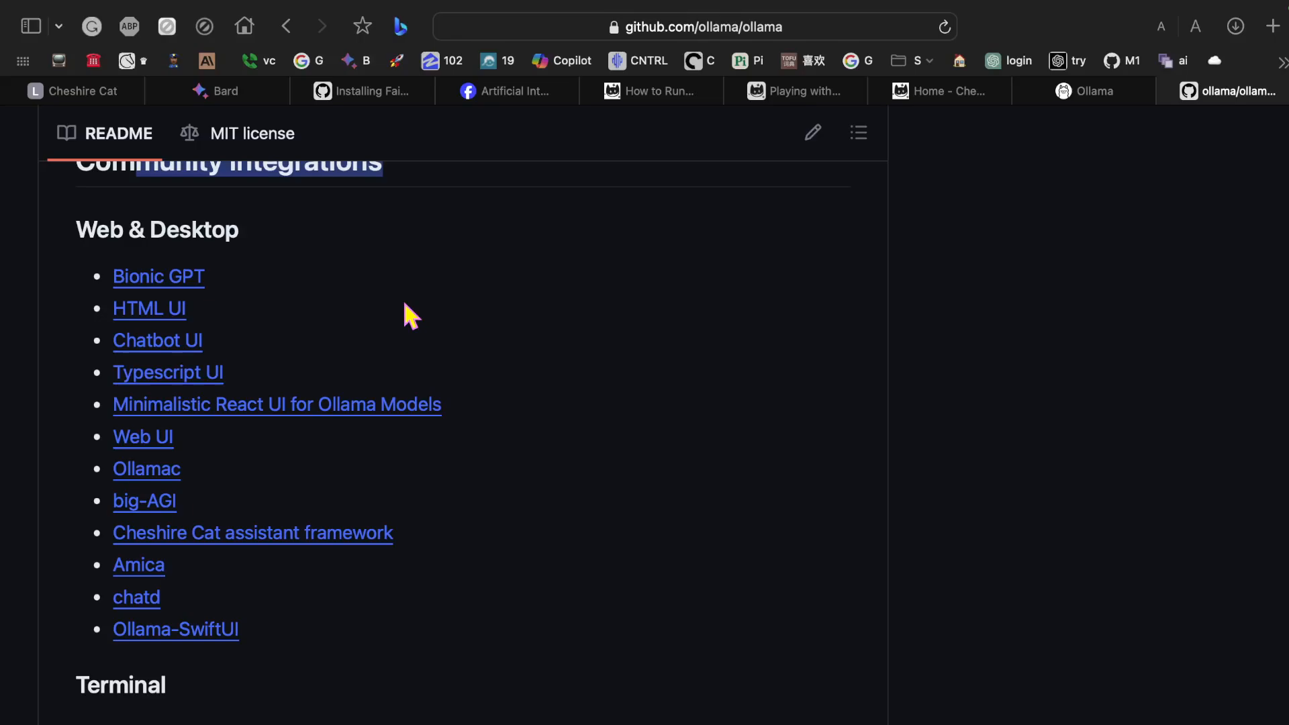
mouse_move(362, 349)
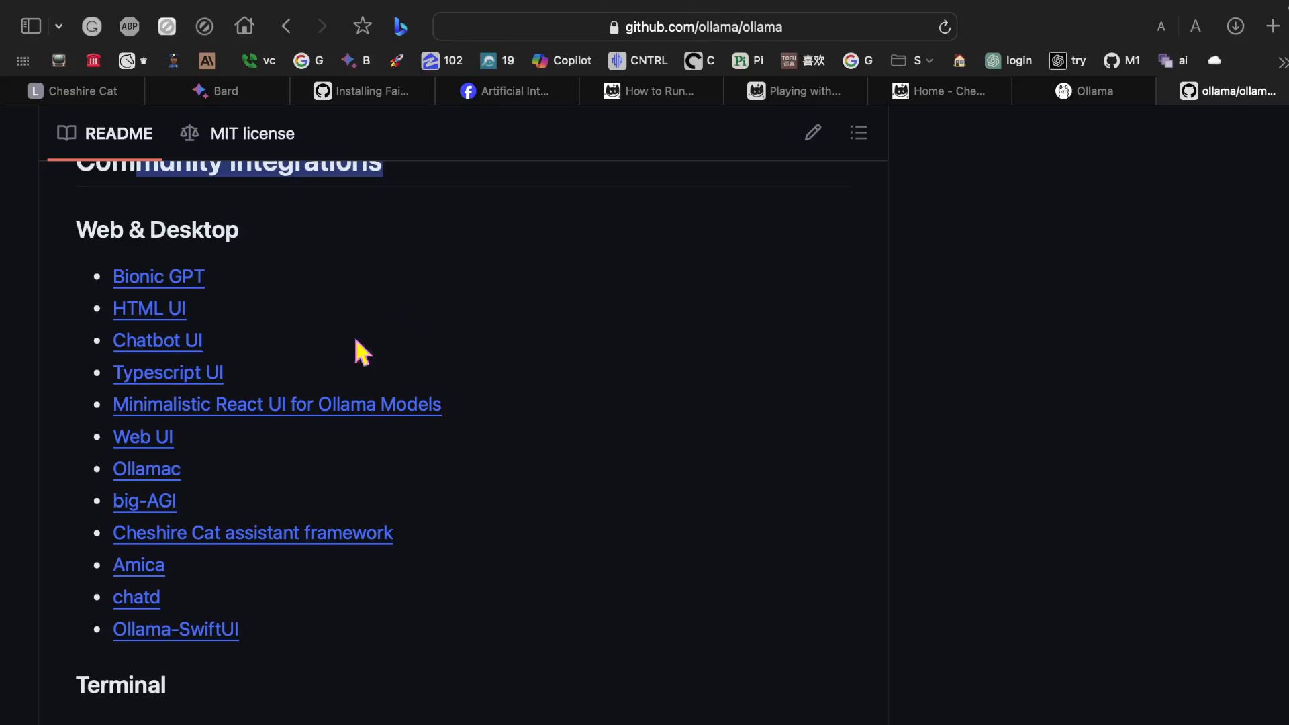
mouse_move(535, 549)
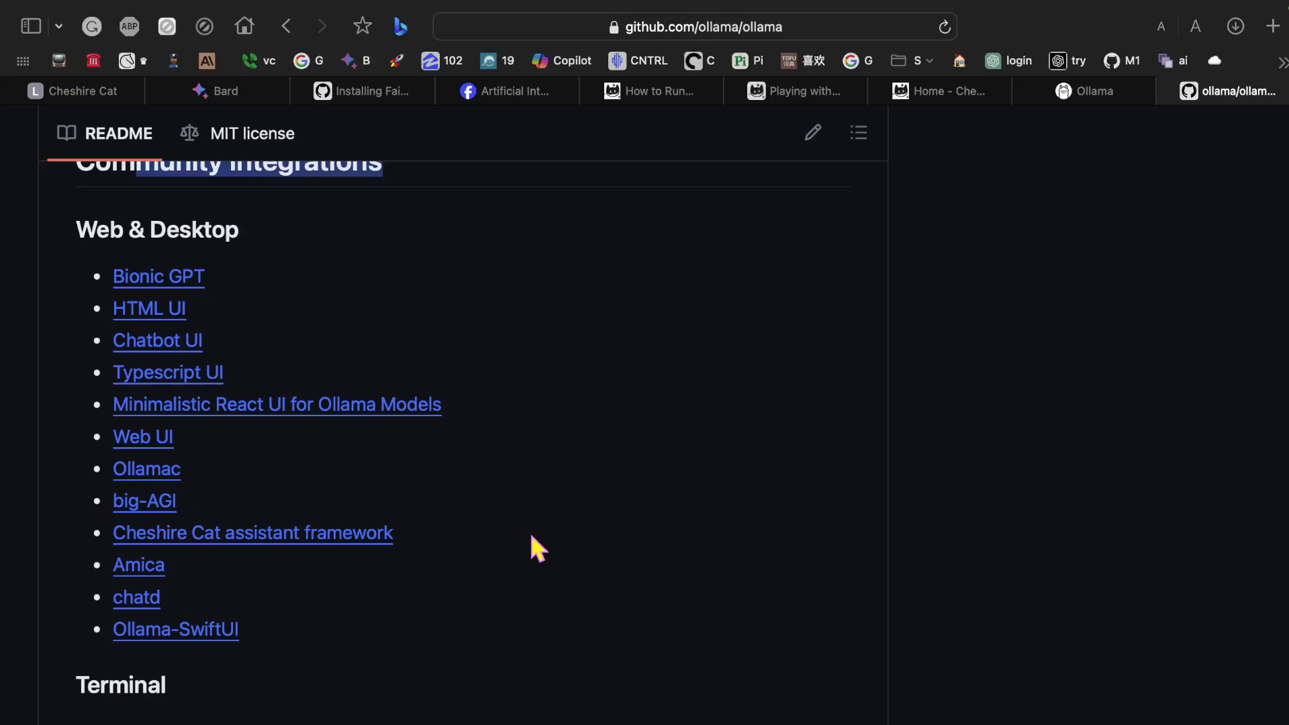
mouse_move(1128, 163)
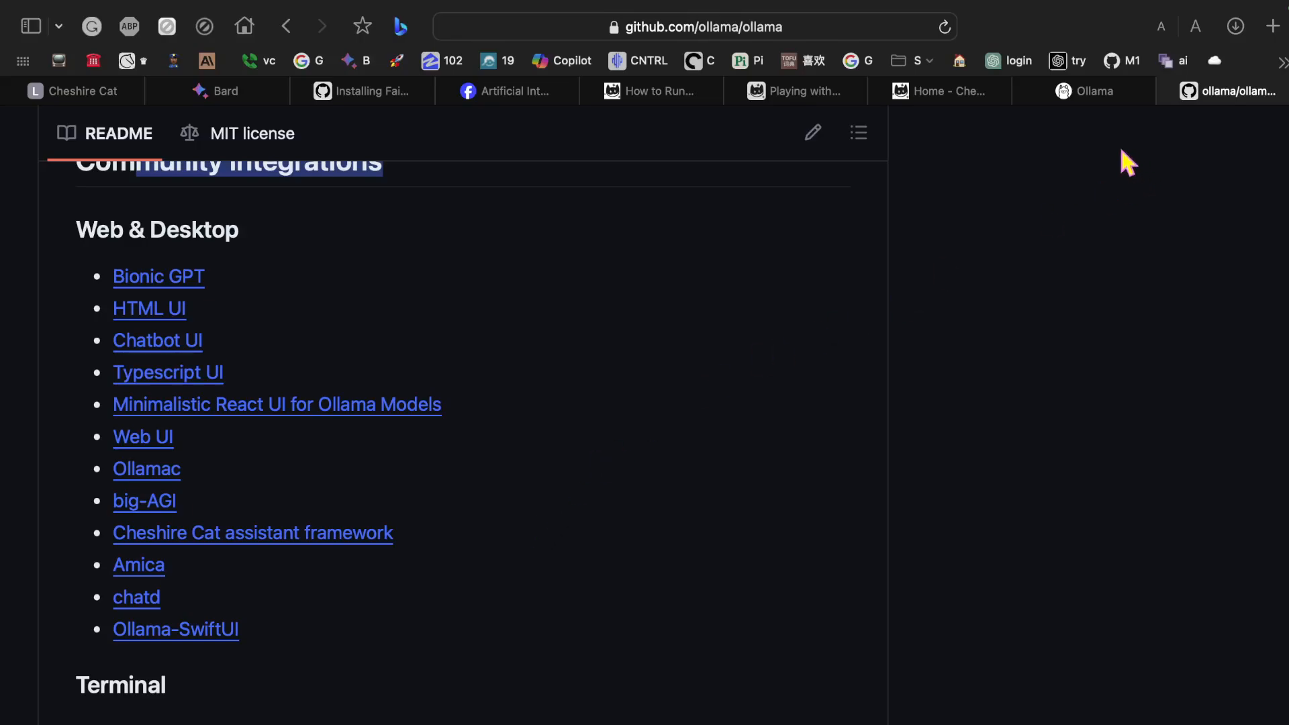
mouse_move(968, 100)
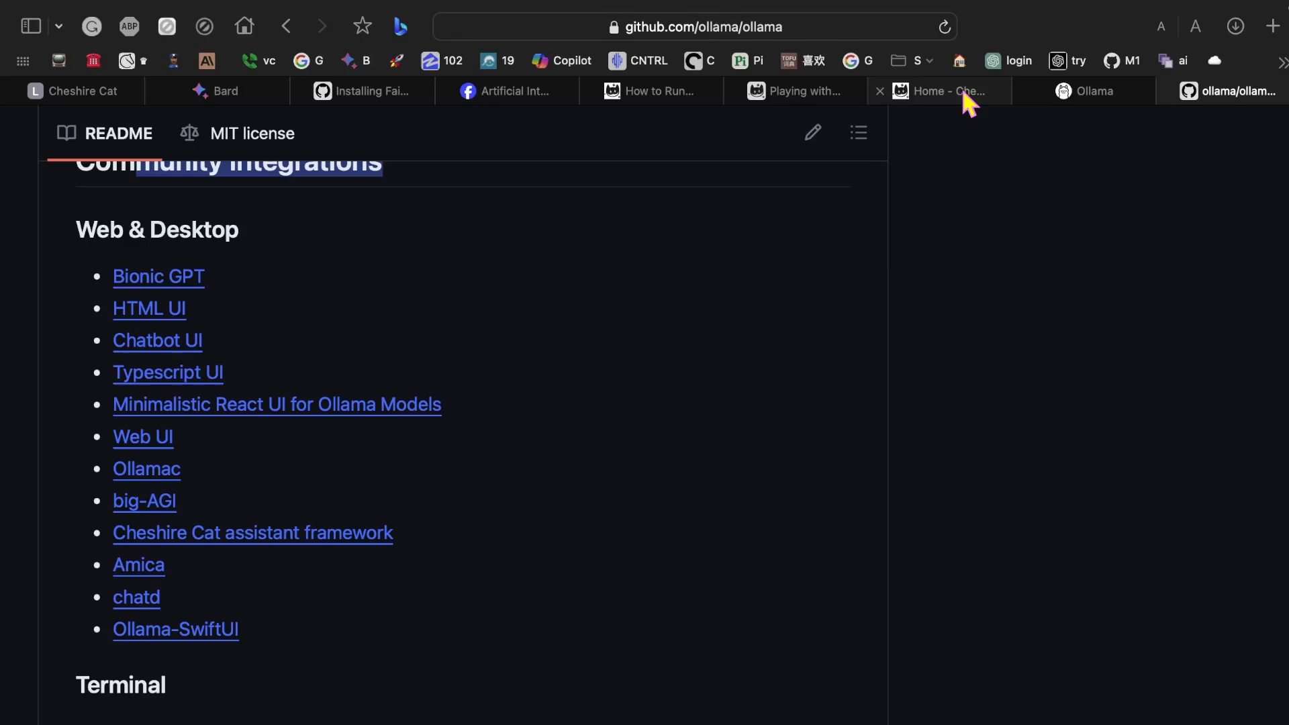
mouse_move(939, 91)
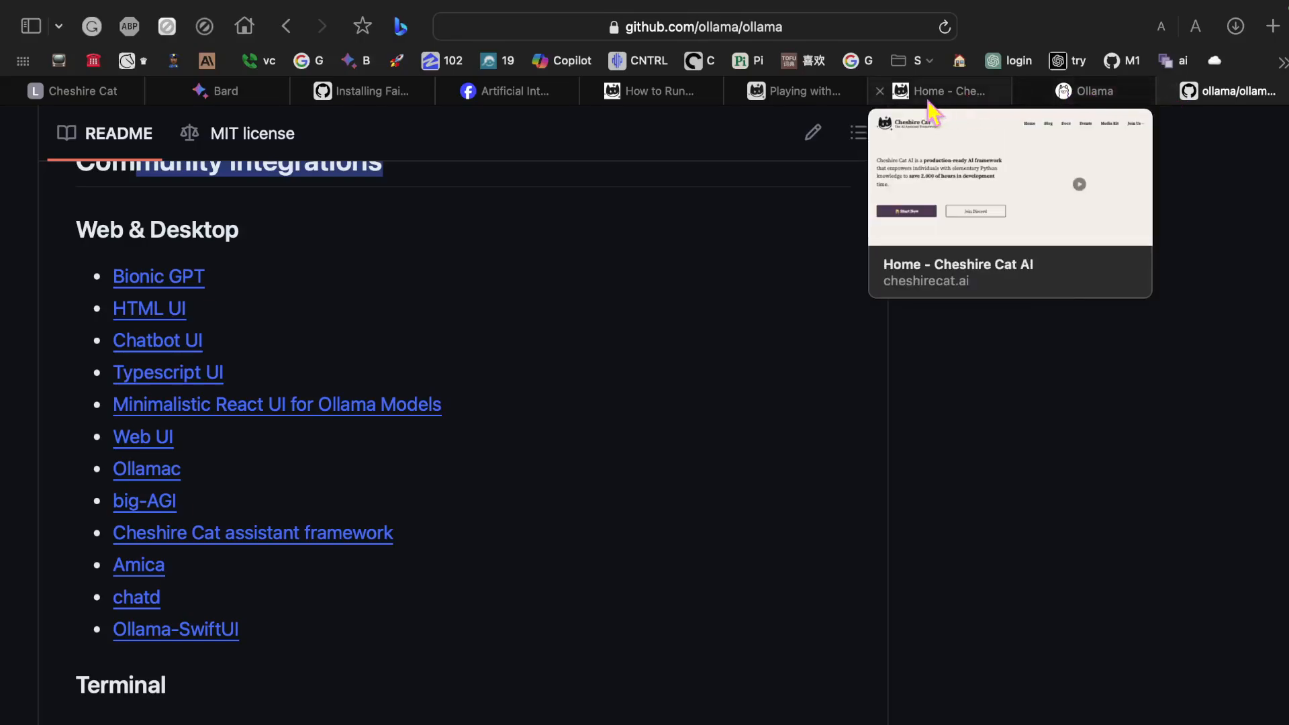
Return to the Cheshire Cat home page tab and scroll through its content.
click(937, 91)
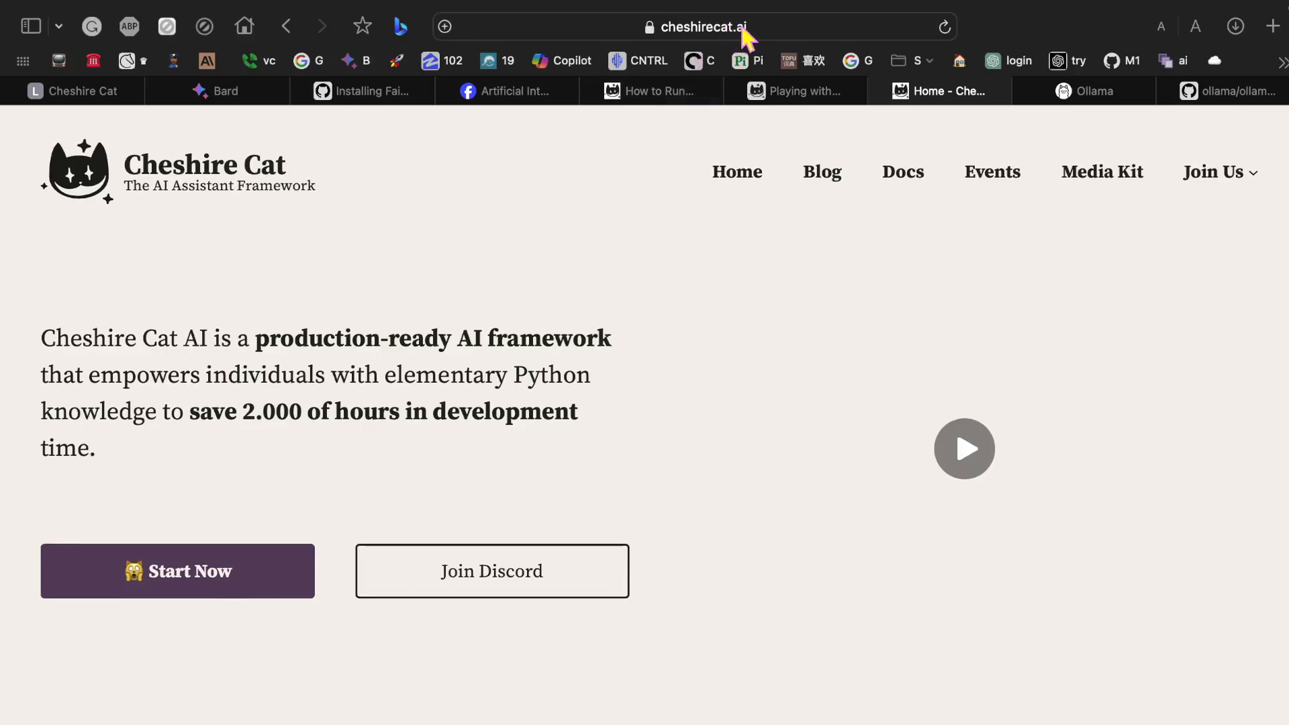
scroll(down, 3)
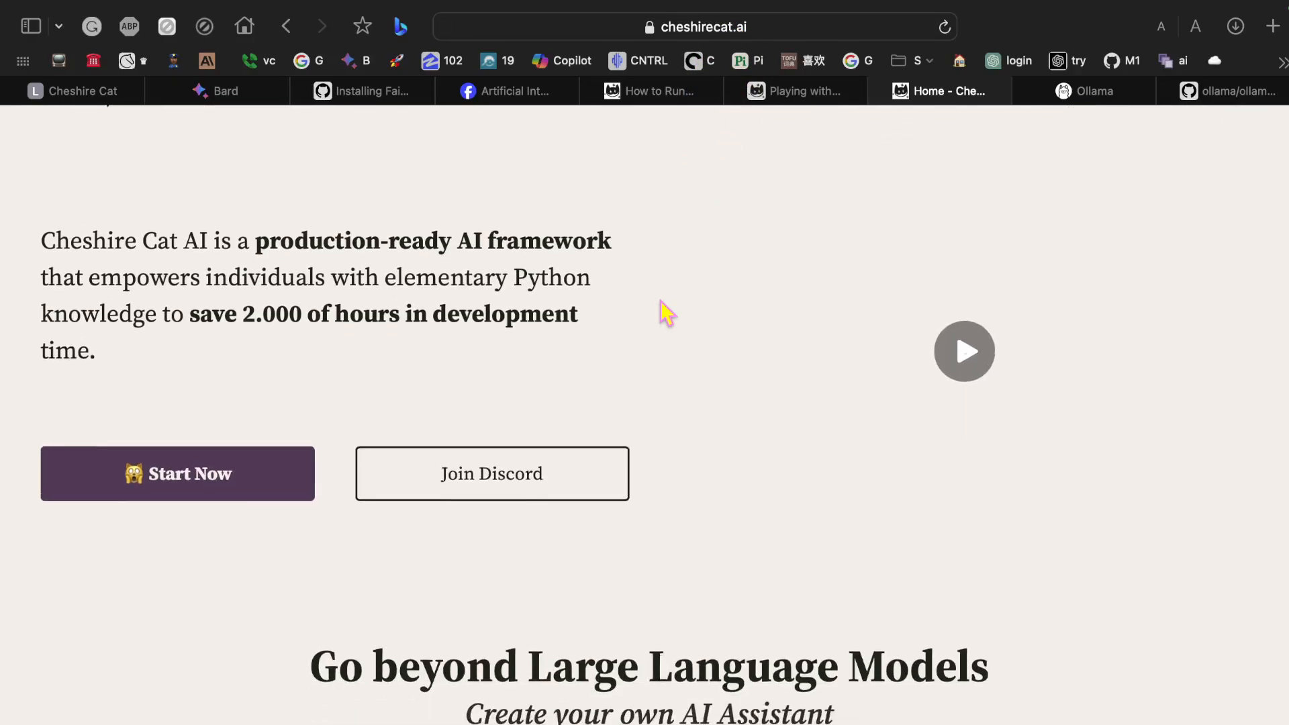
scroll(down, 3)
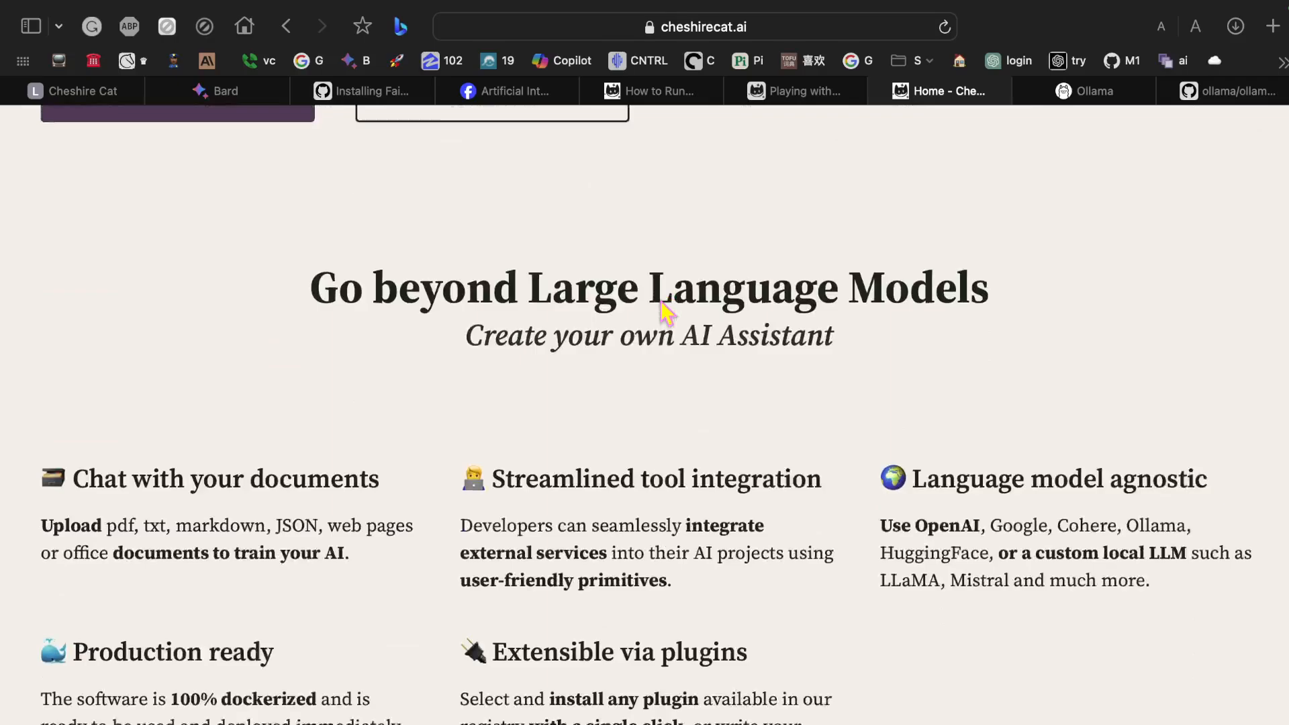
scroll(down, 3)
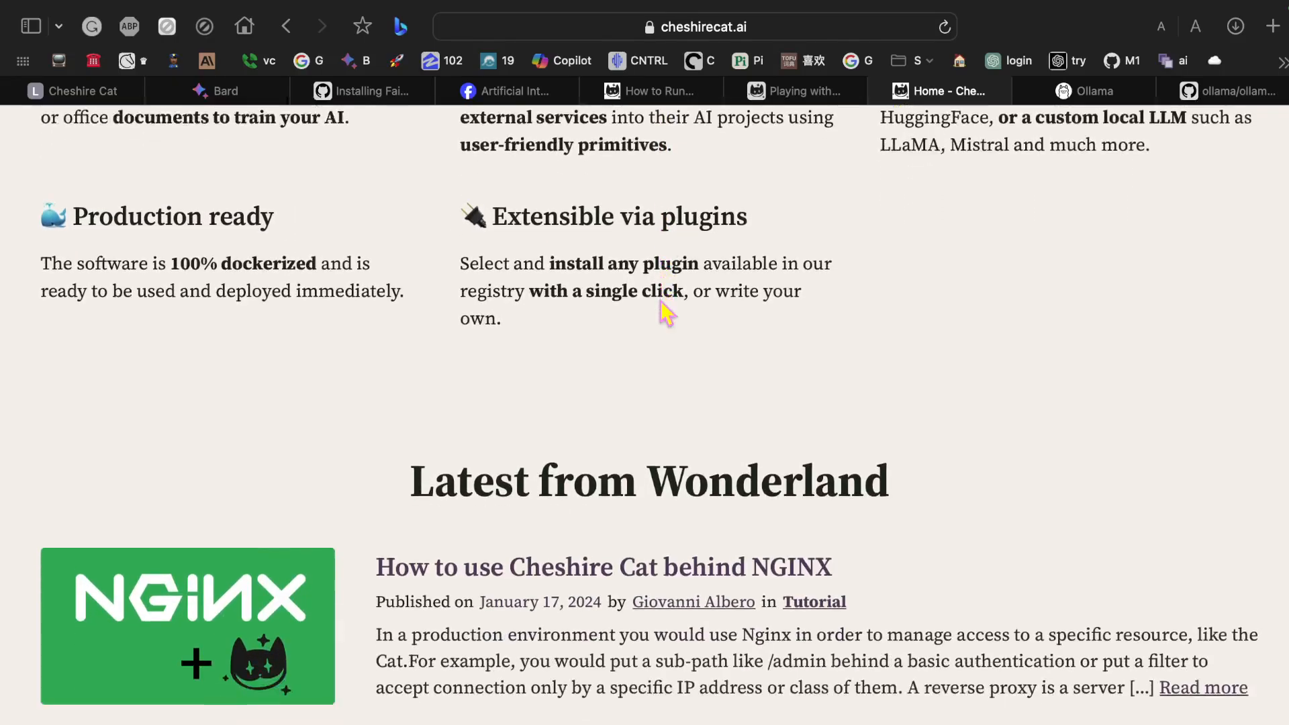
scroll(down, 3)
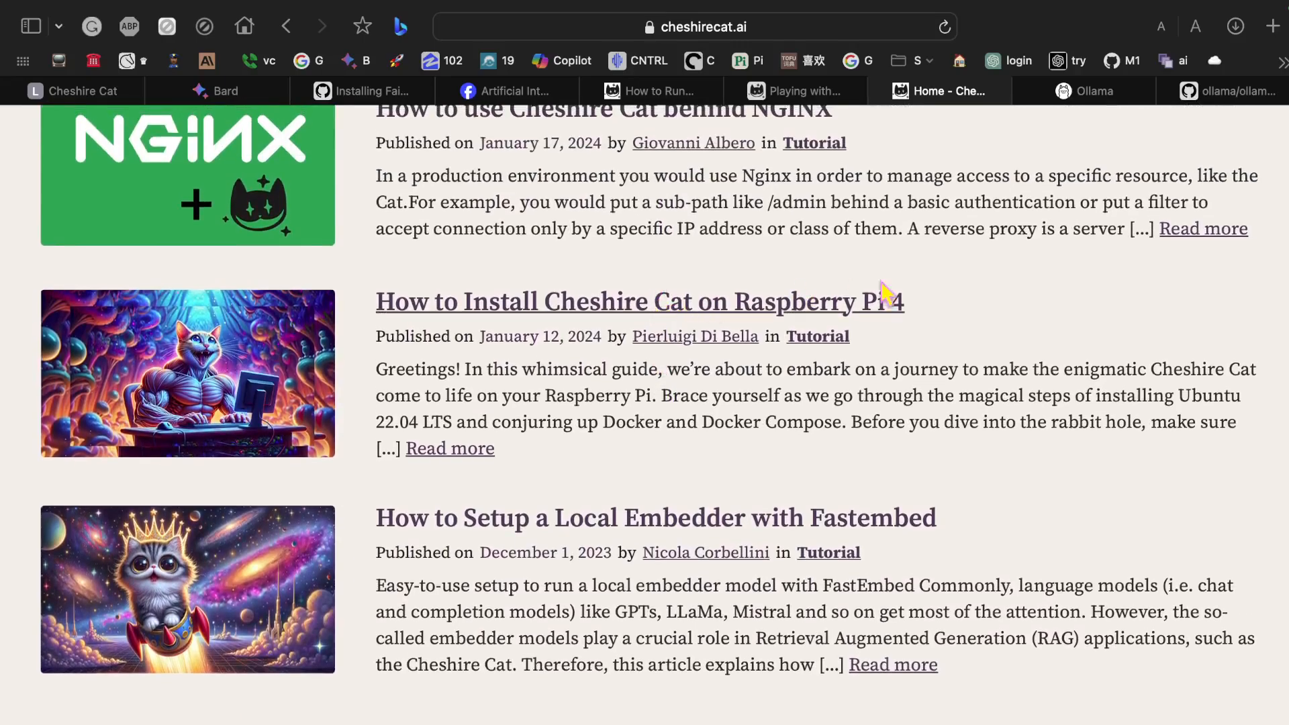
mouse_move(1102, 283)
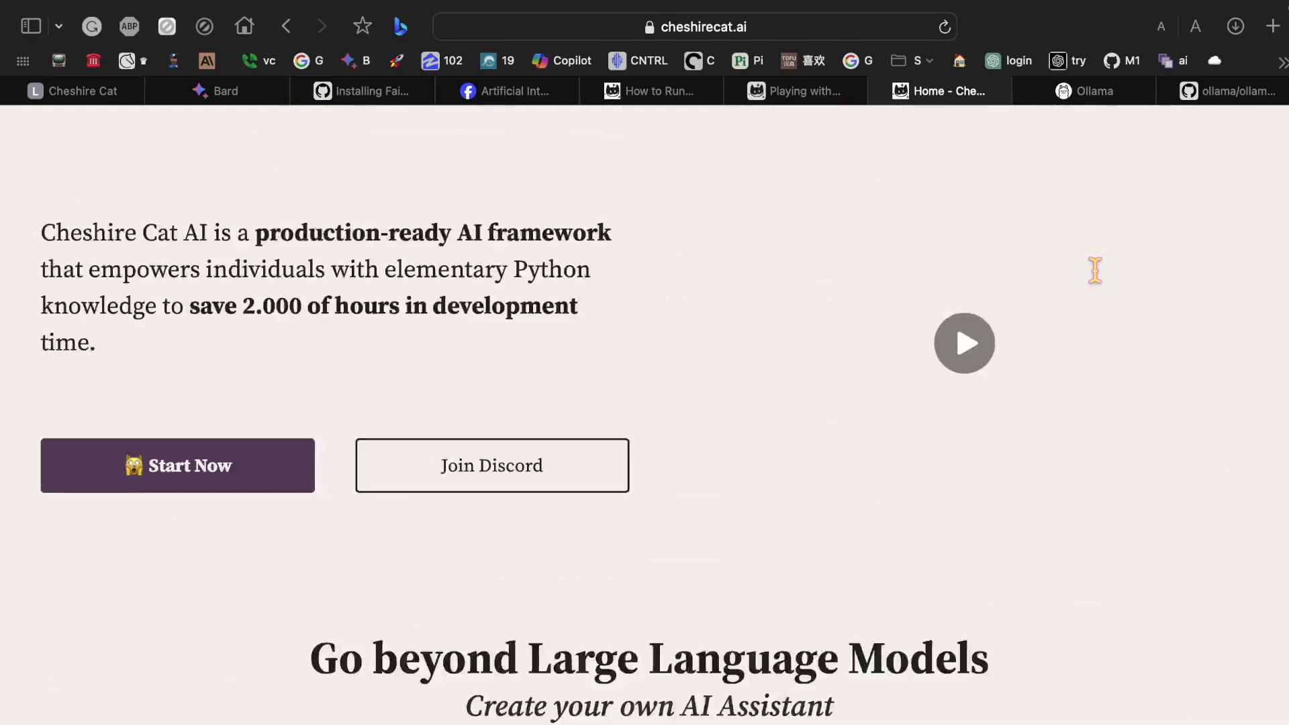
scroll(up, 3)
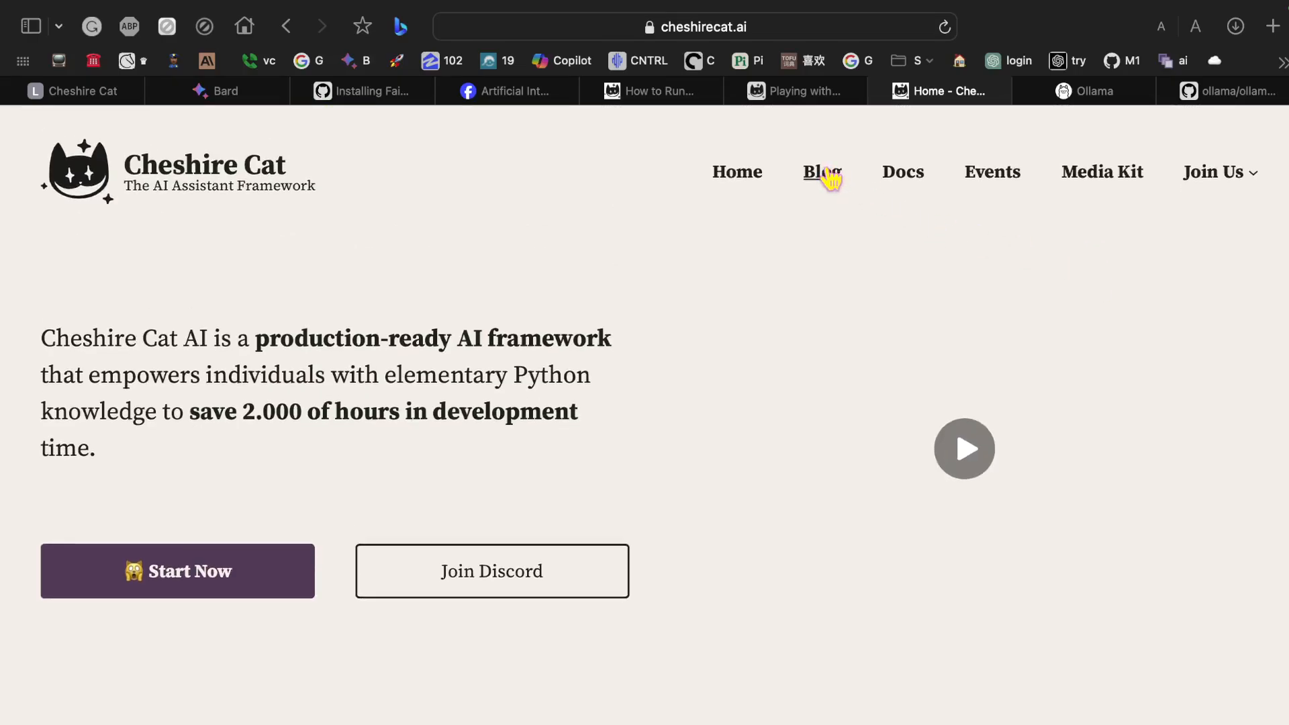
Go to the Blog listing and scroll to the 'How to Run a Local Model with Ollama' post.
click(821, 171)
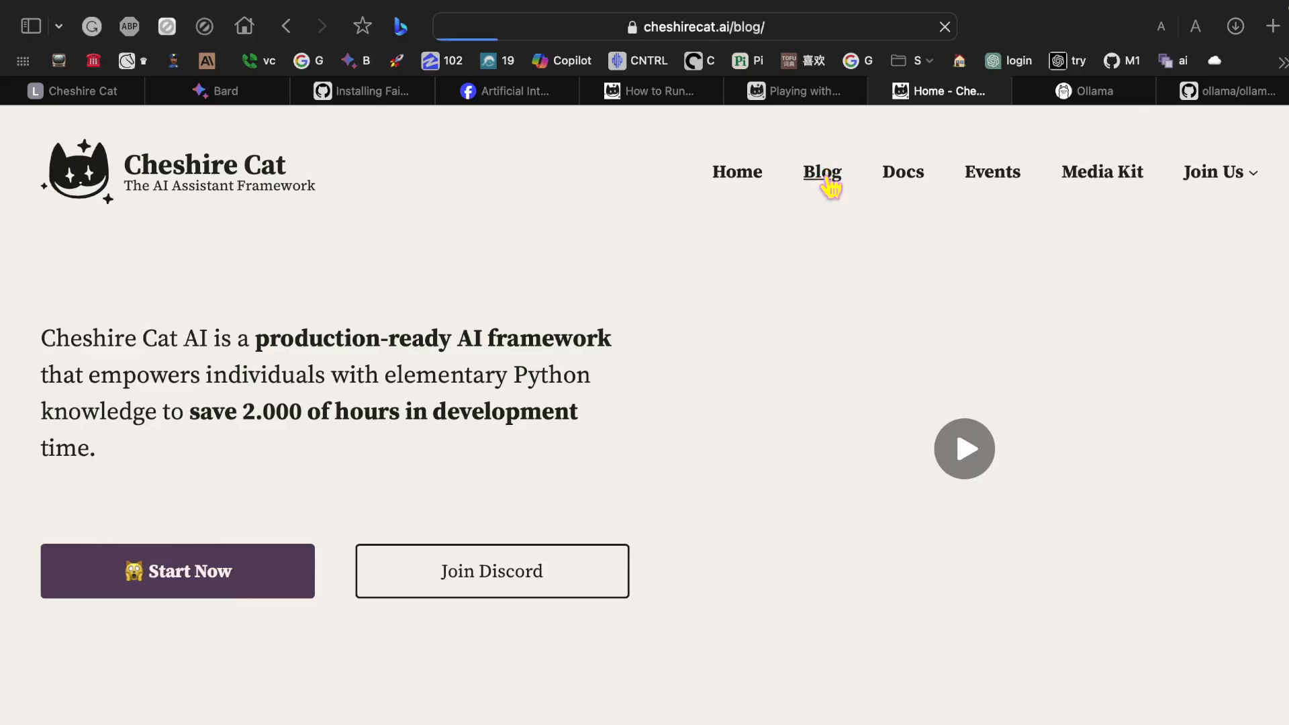
click(821, 171)
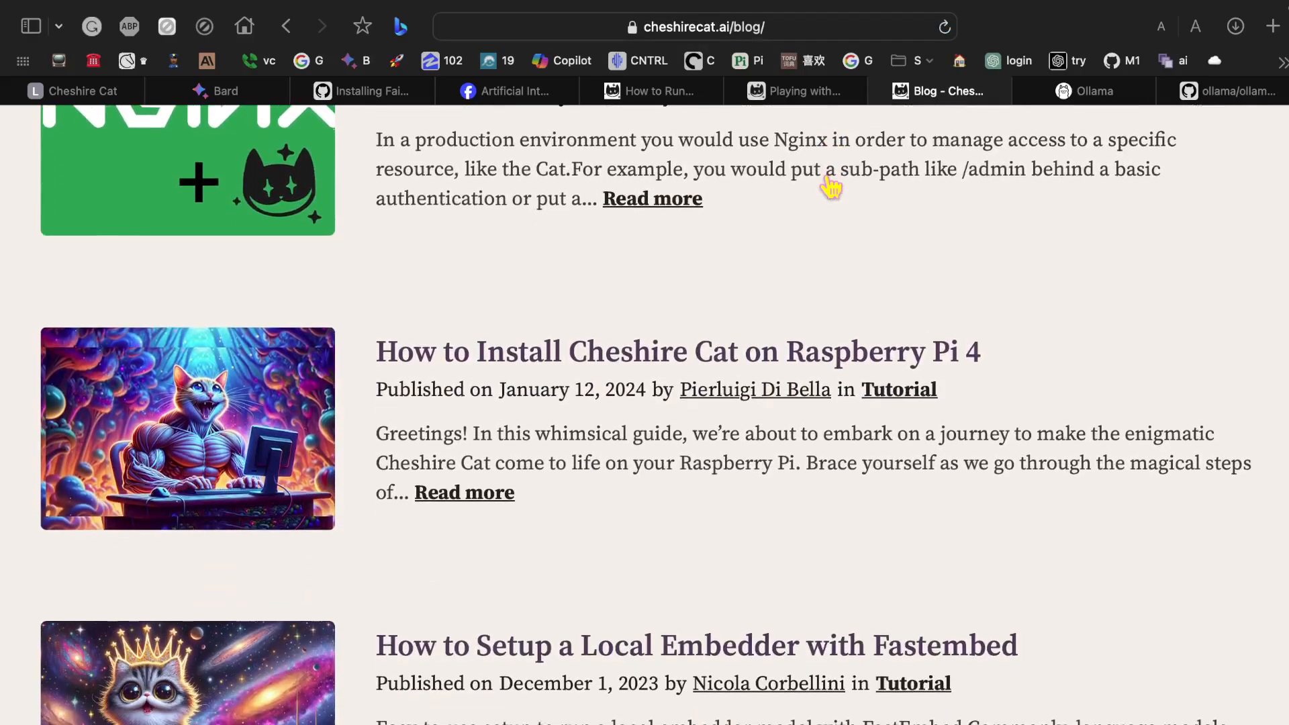
scroll(down, 3)
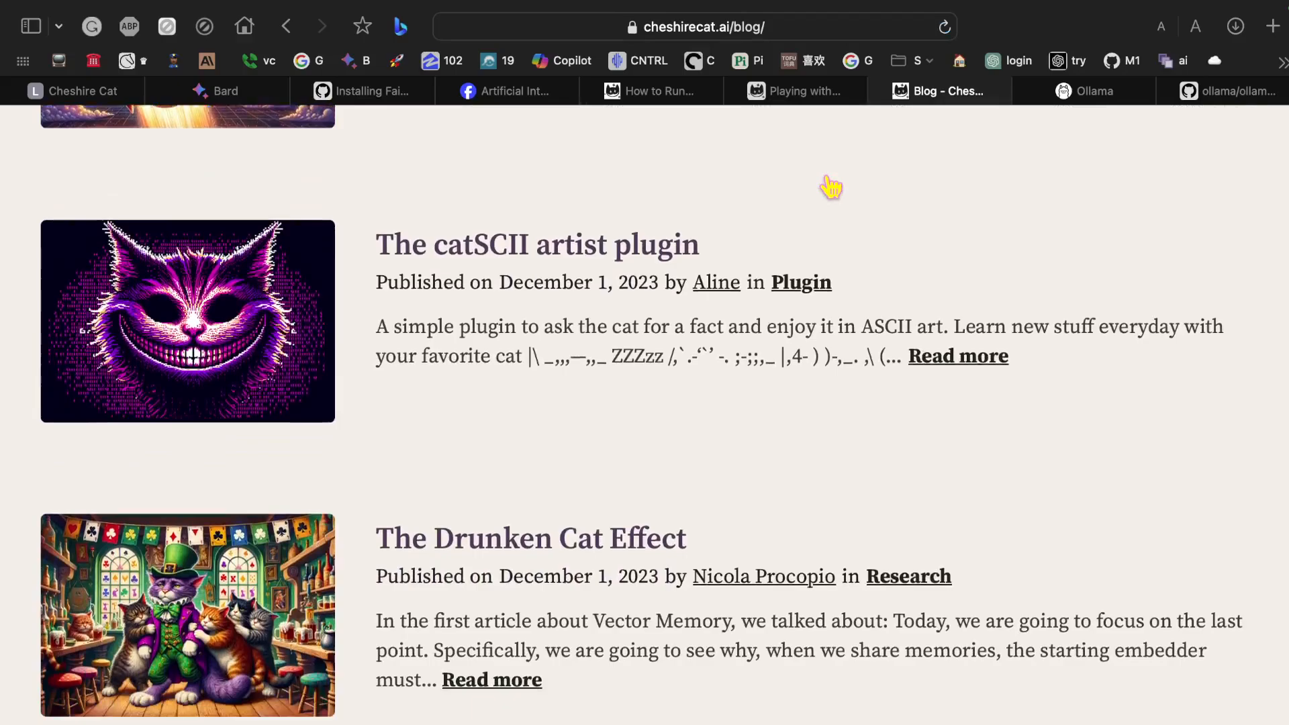
scroll(down, 3)
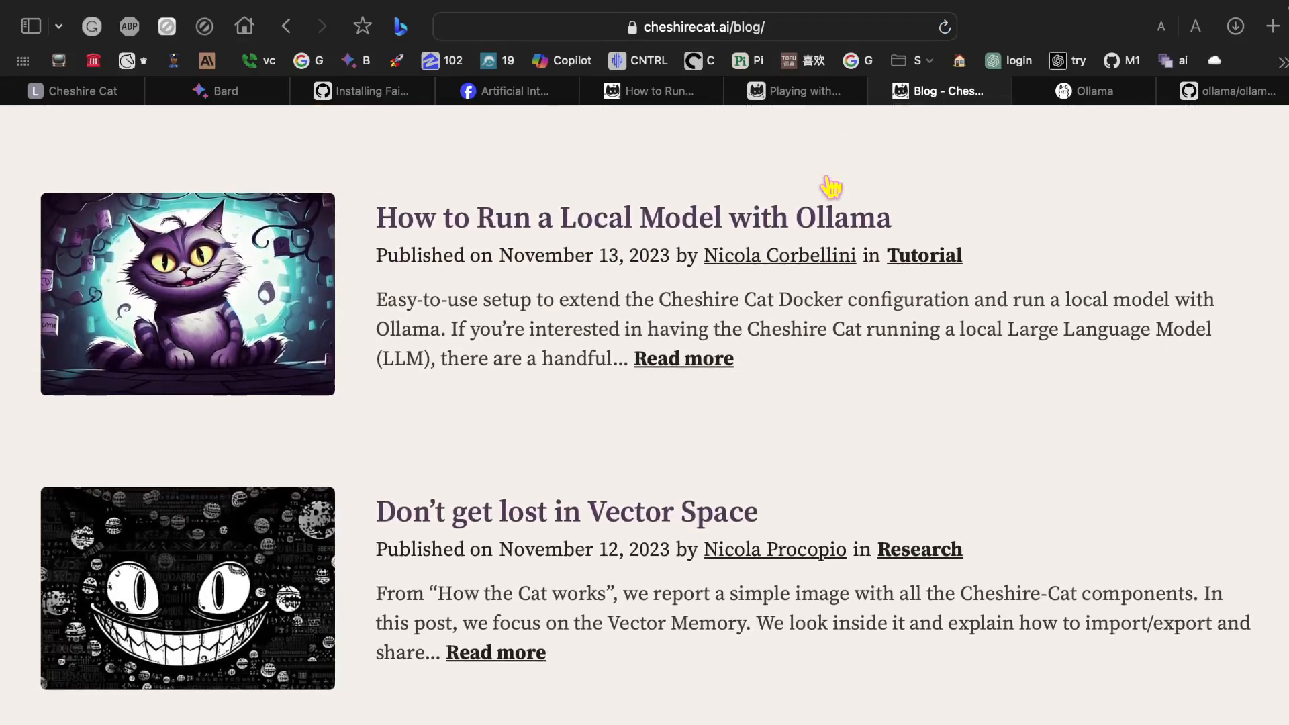
mouse_move(739, 227)
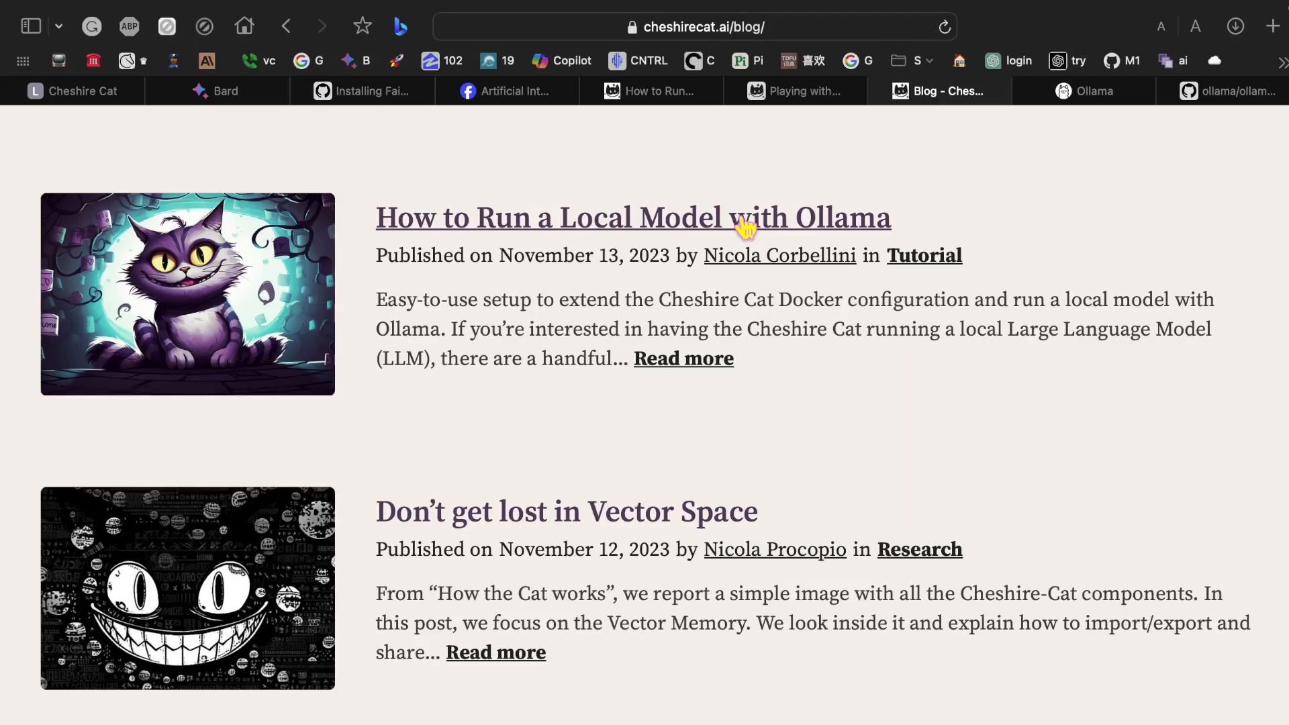
mouse_move(867, 212)
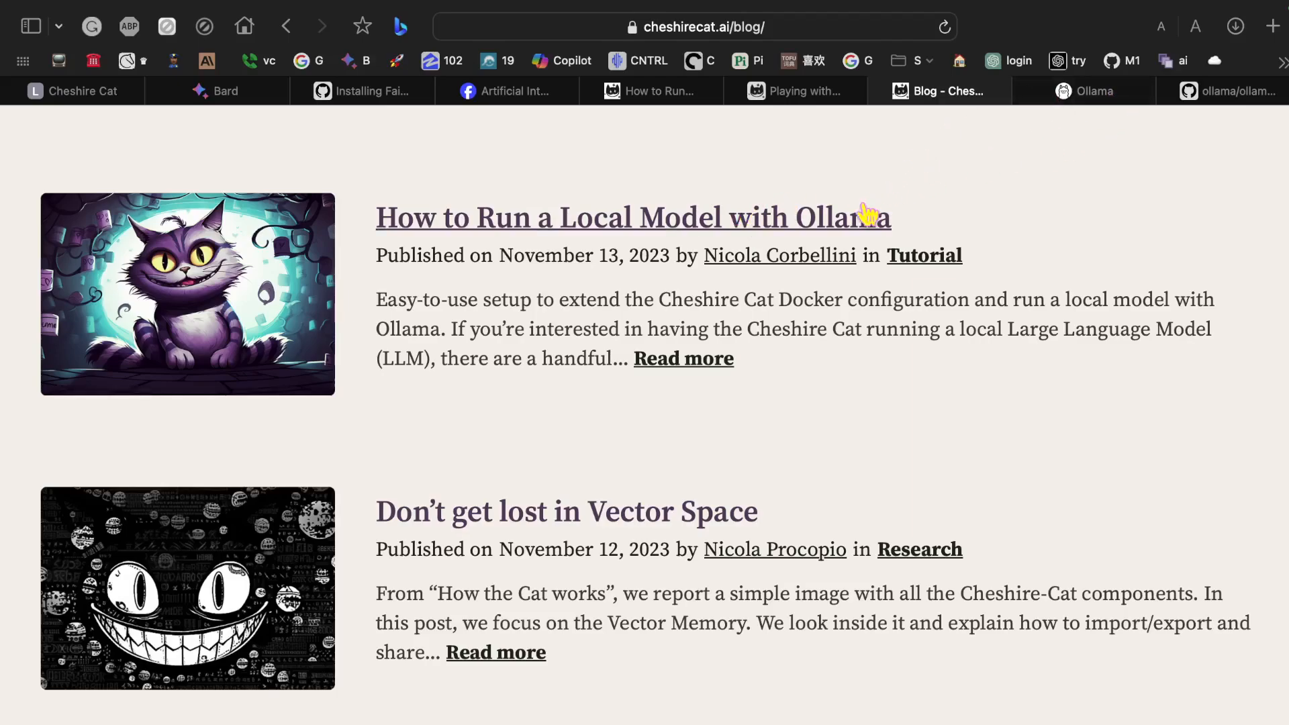
mouse_move(942, 91)
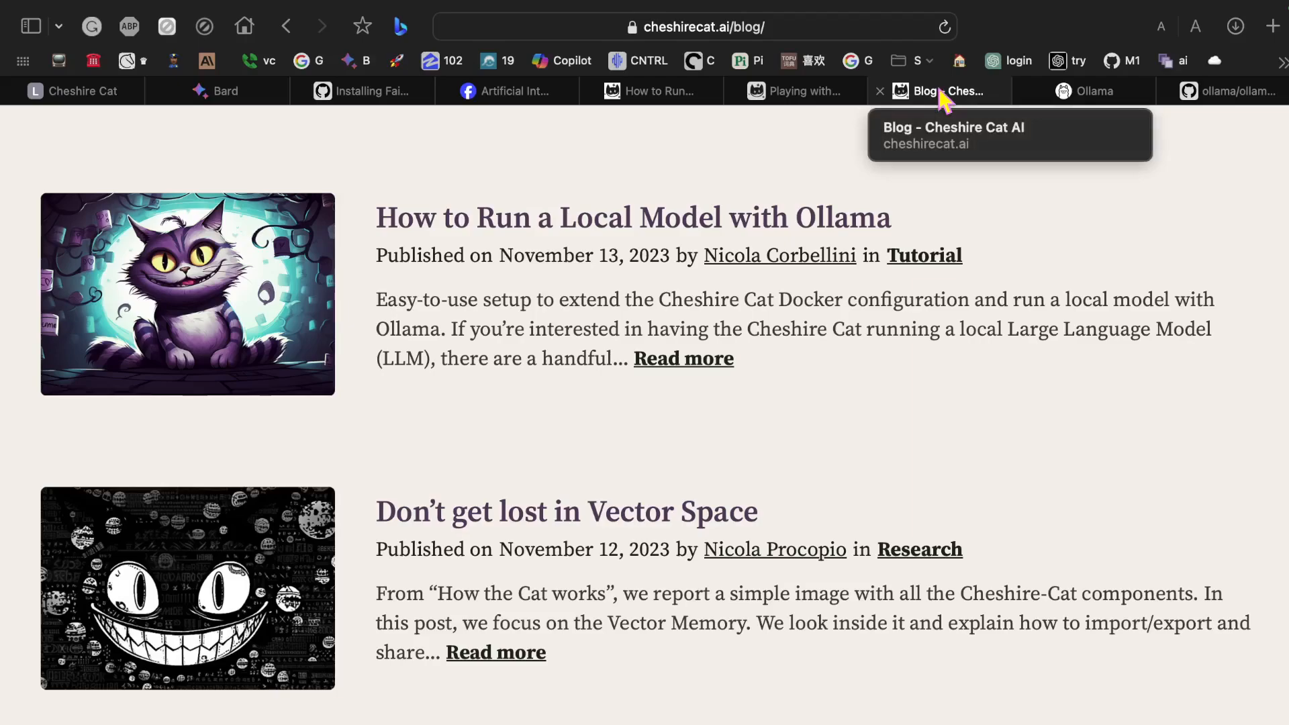
mouse_move(933, 103)
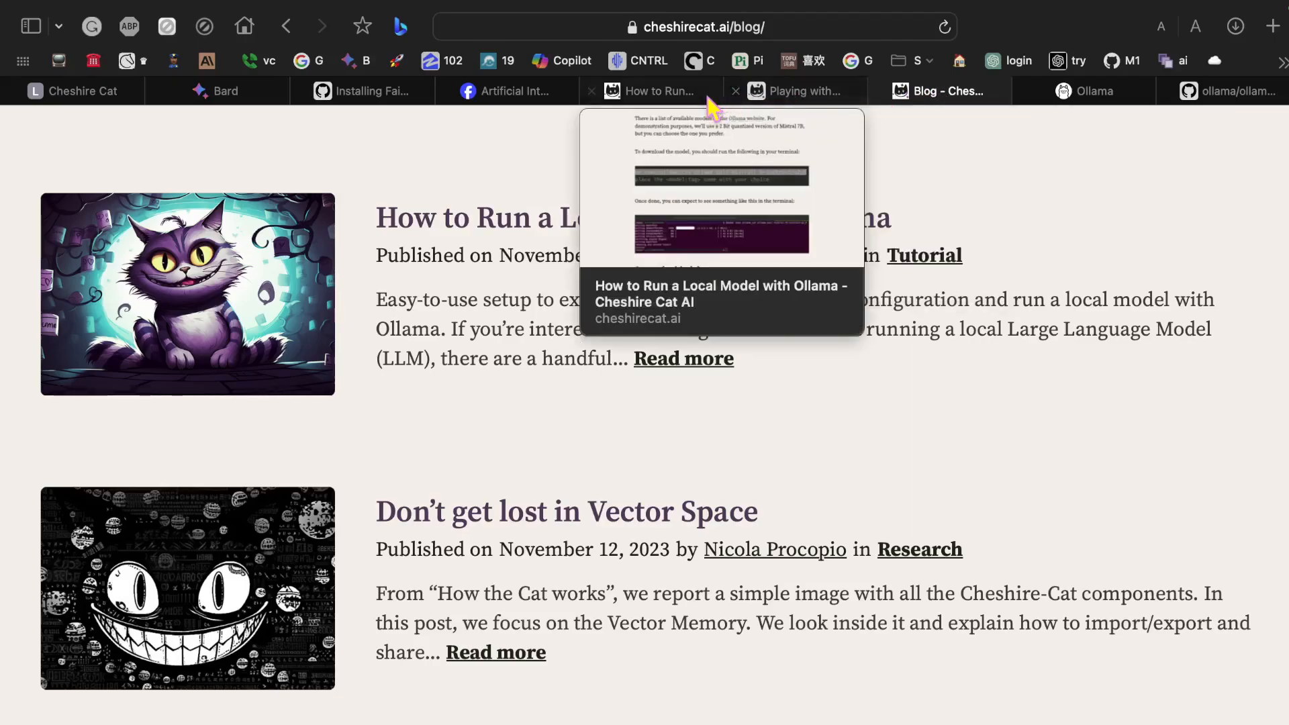
Switch to the Ollama local model tutorial tab and read down through its docker-compose configuration.
click(652, 90)
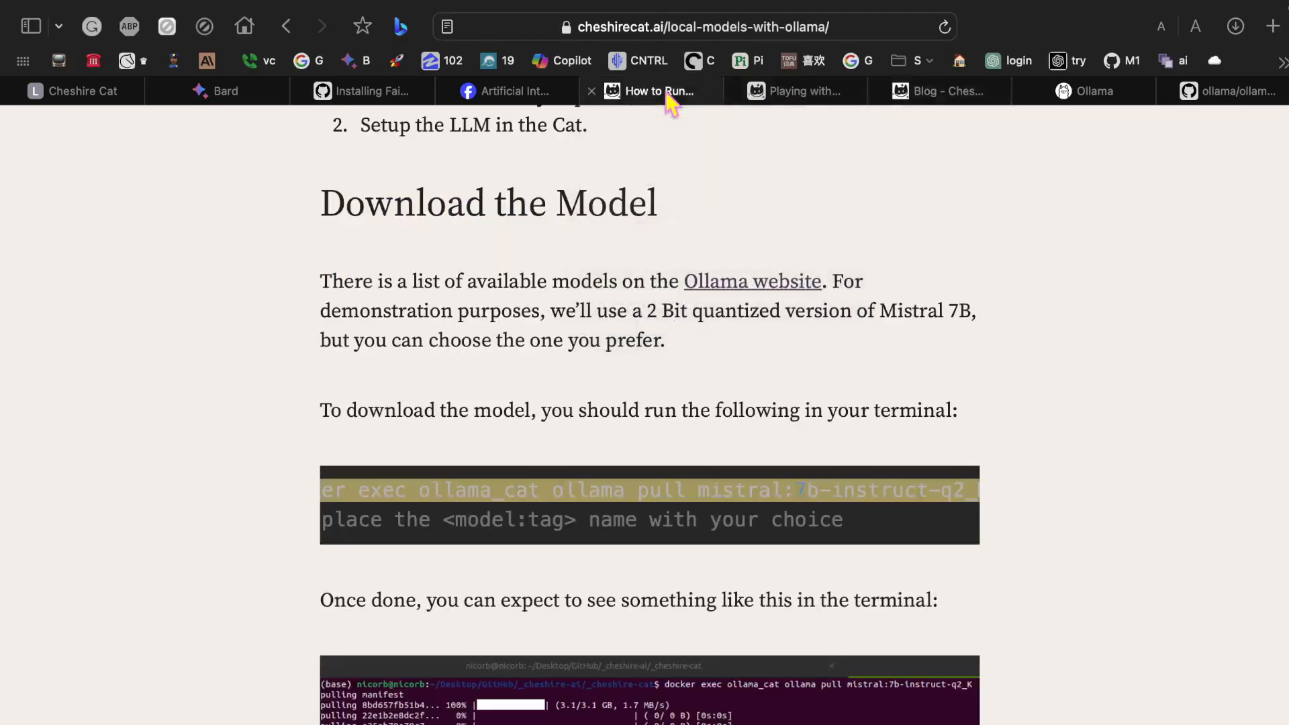
scroll(up, 3)
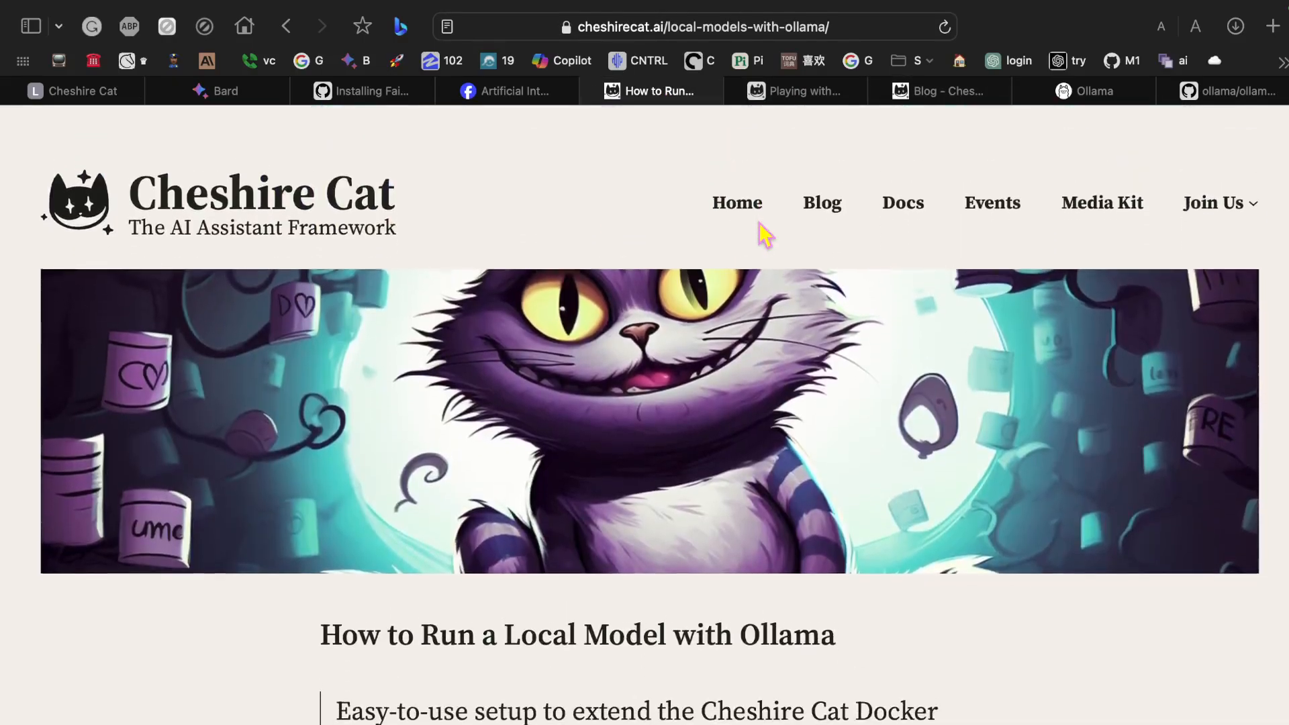
scroll(down, 3)
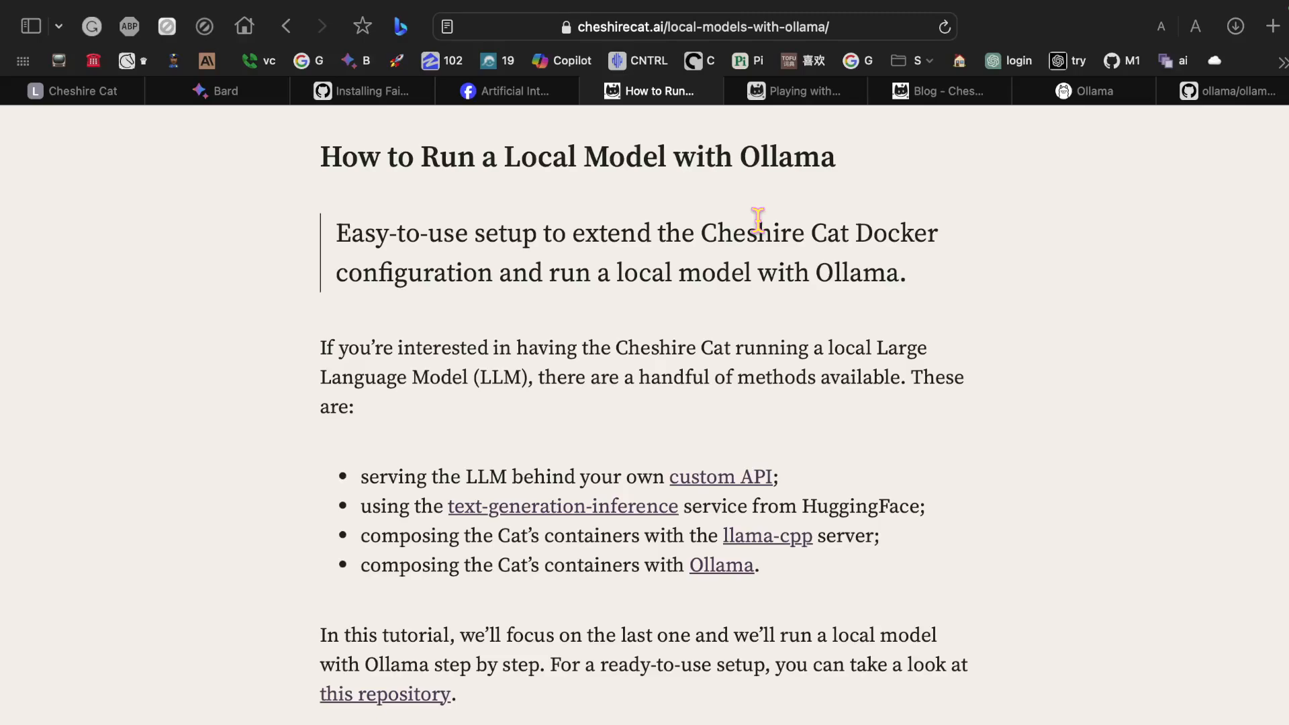
scroll(down, 3)
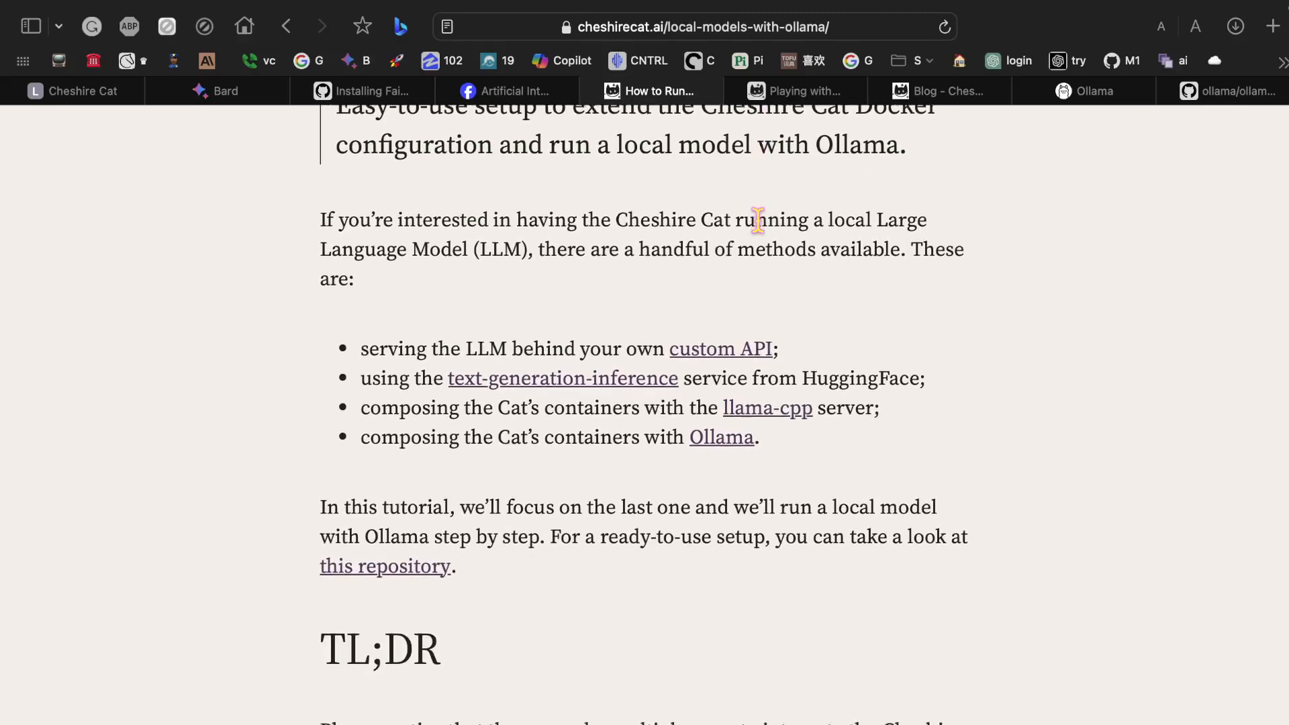
scroll(down, 3)
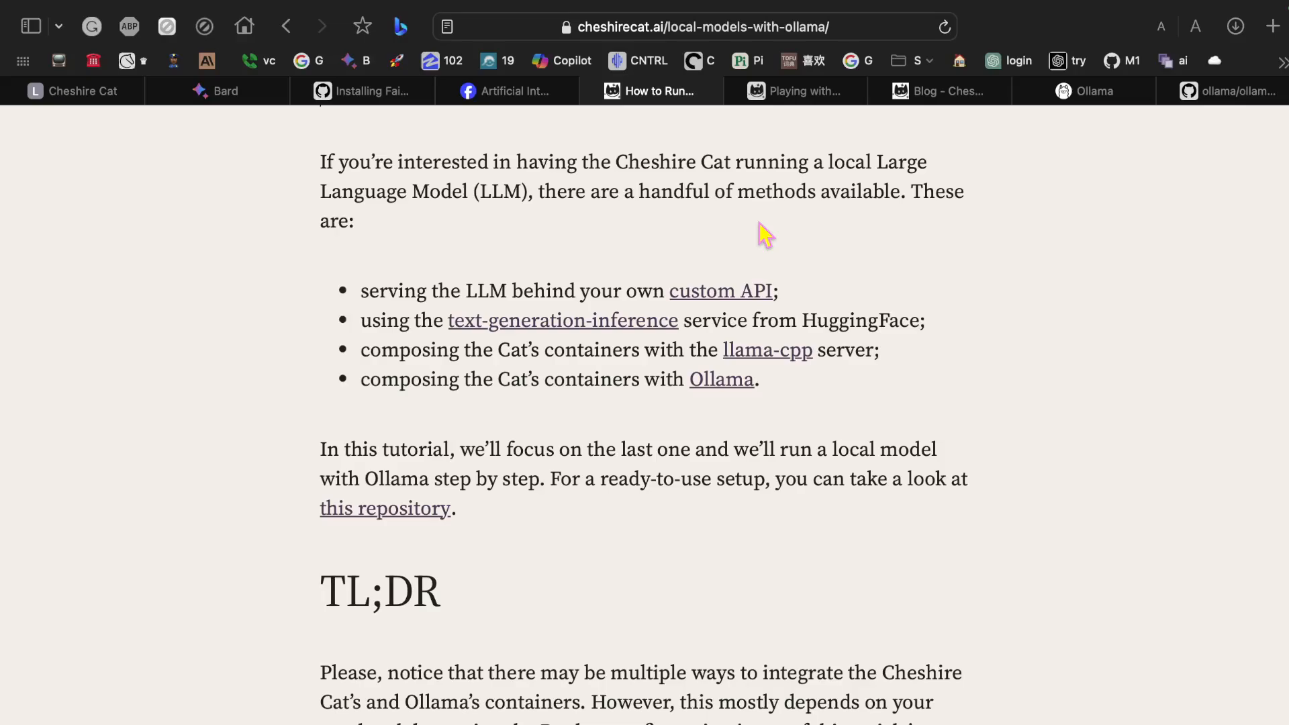
scroll(down, 3)
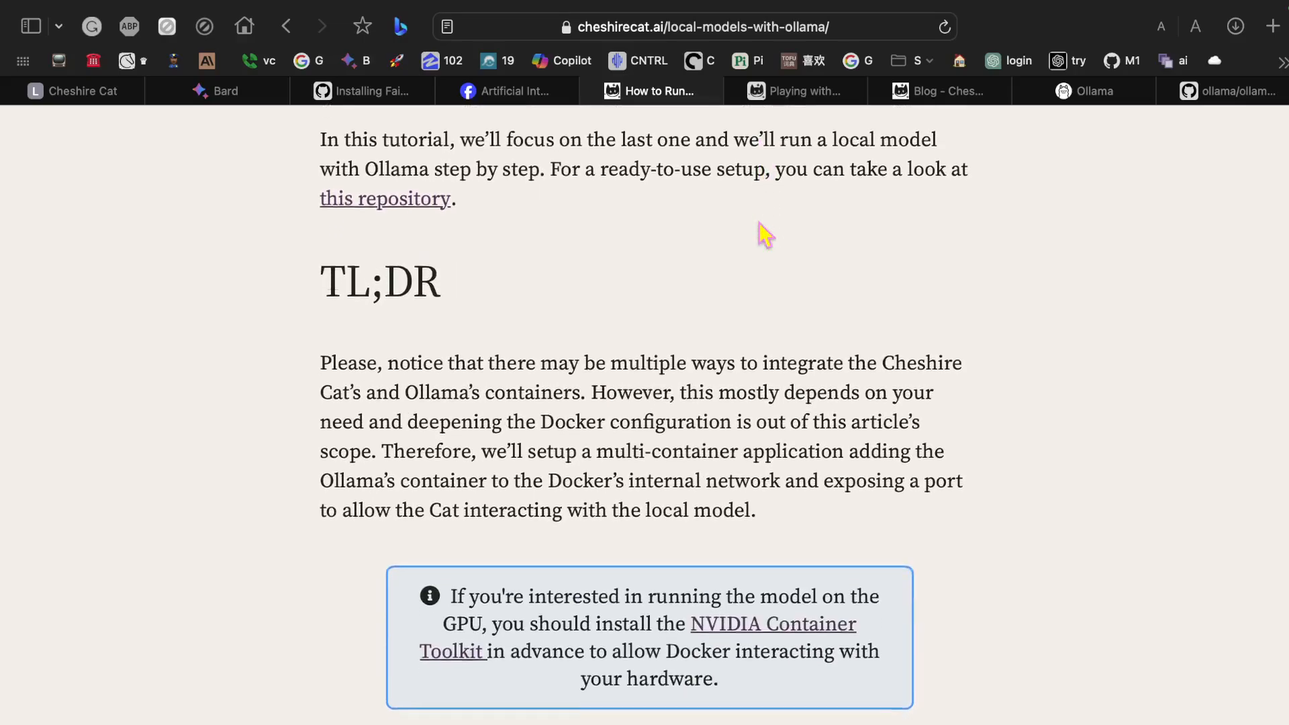
scroll(down, 3)
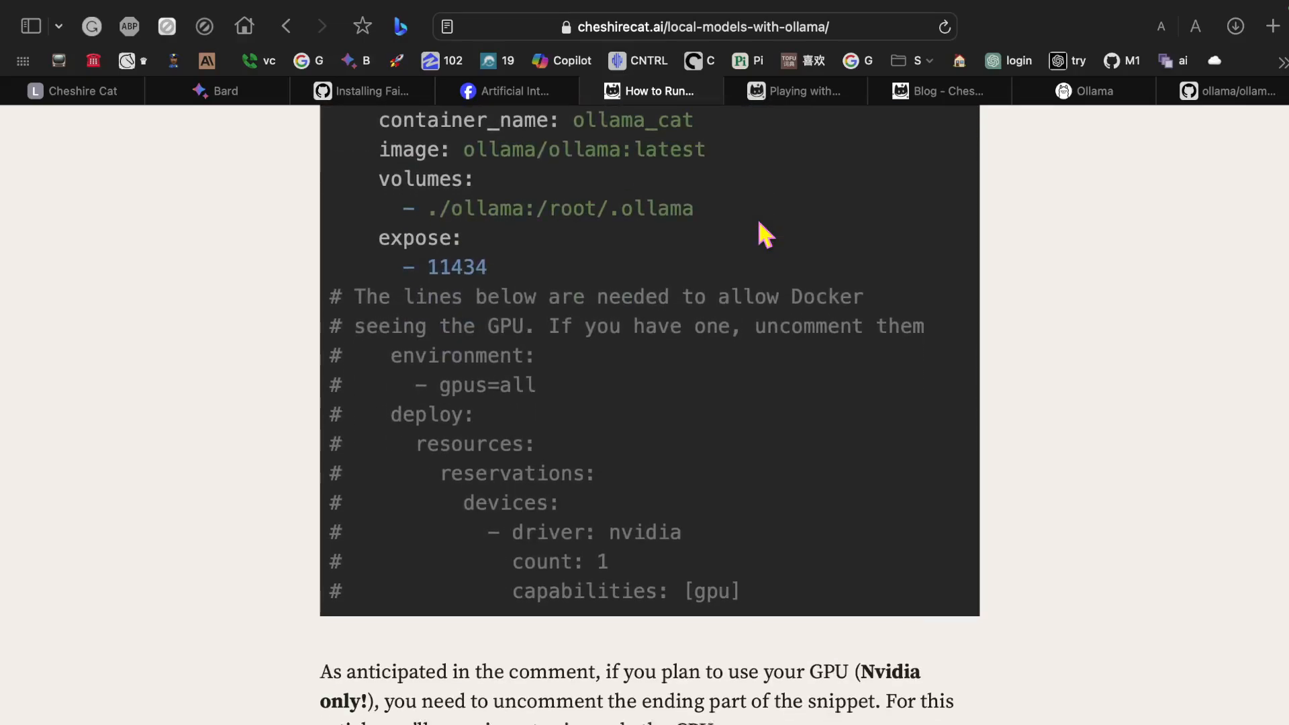
Continue through the Download the Model section, then scroll back toward the top of the post.
scroll(down, 3)
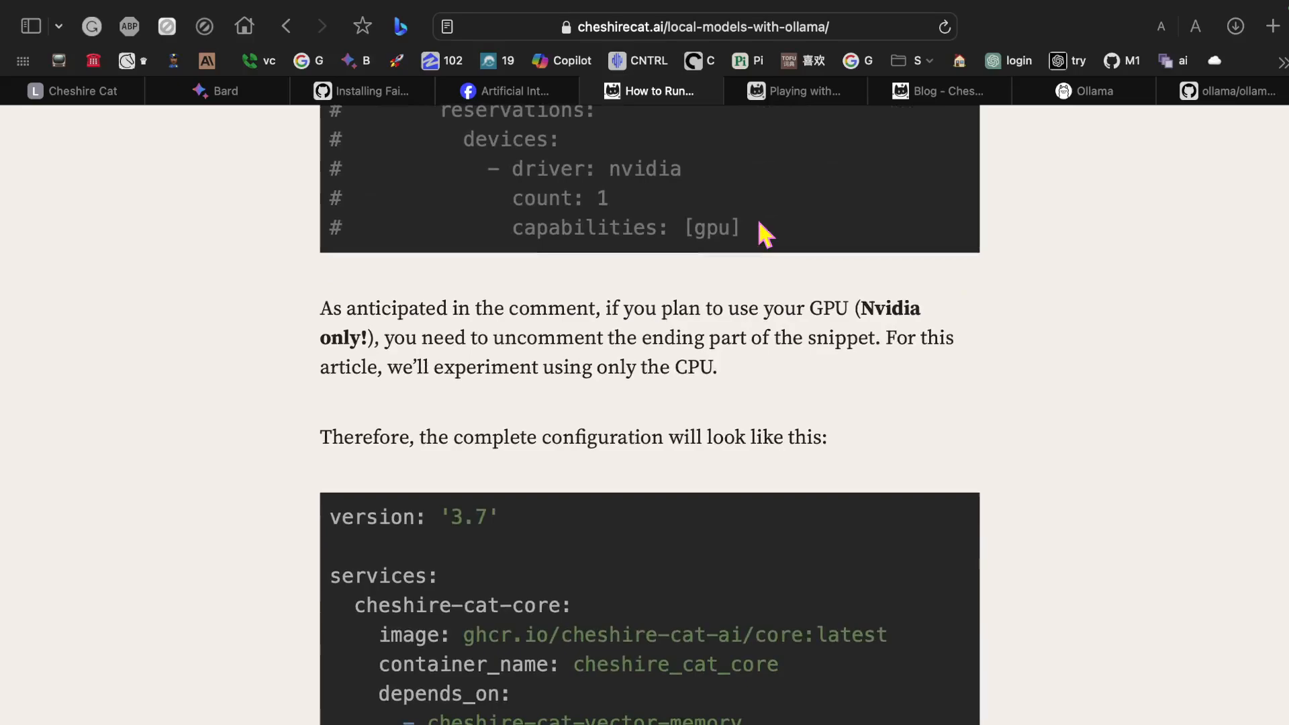
scroll(down, 3)
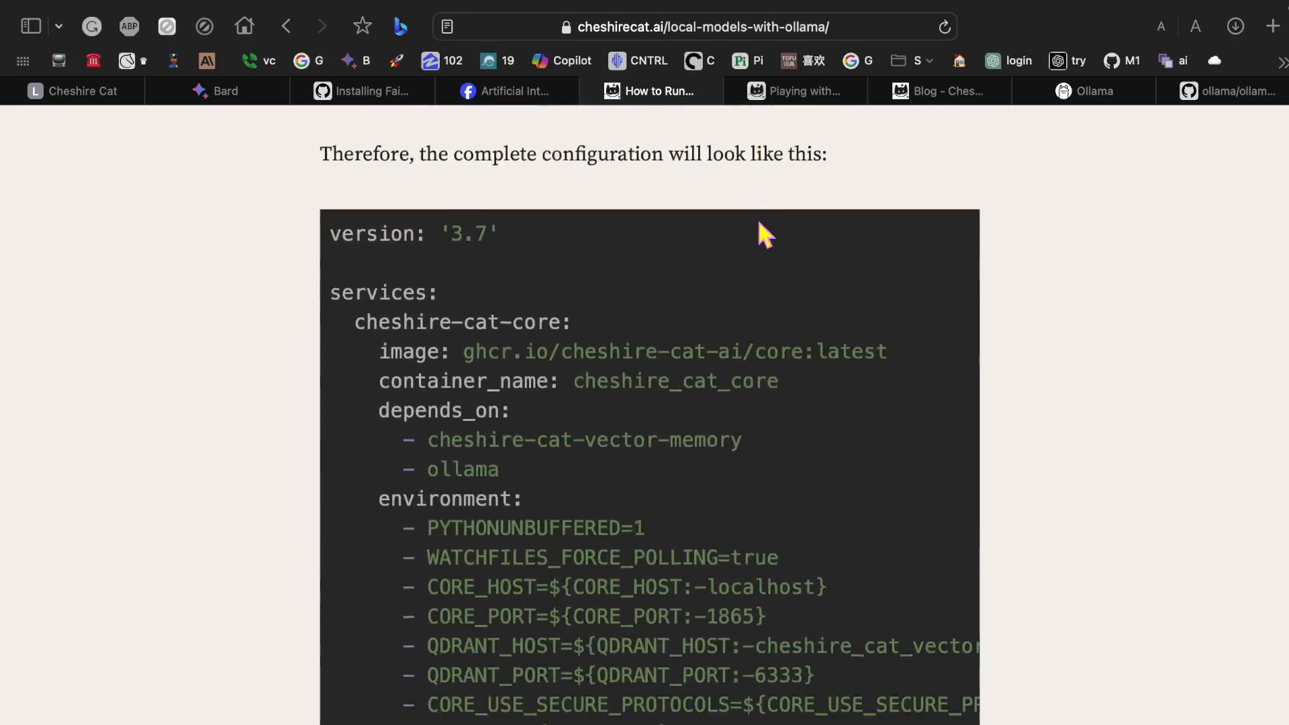
scroll(down, 3)
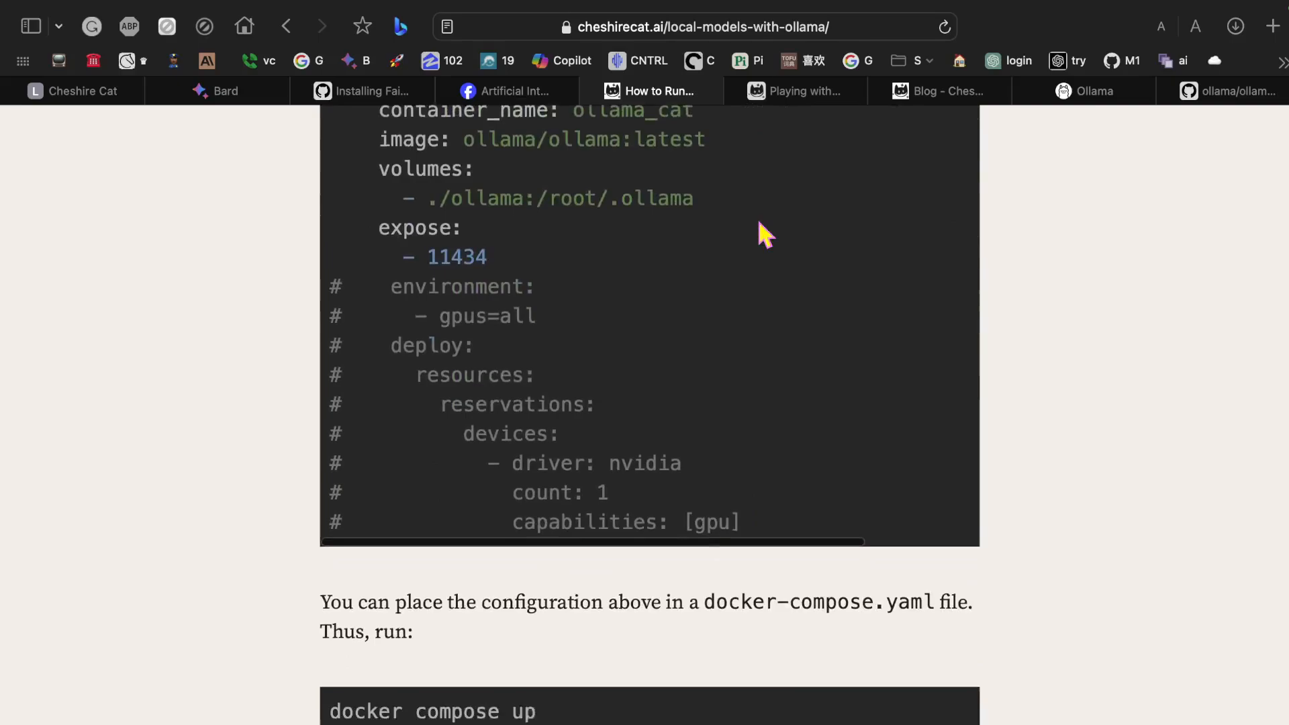
scroll(down, 3)
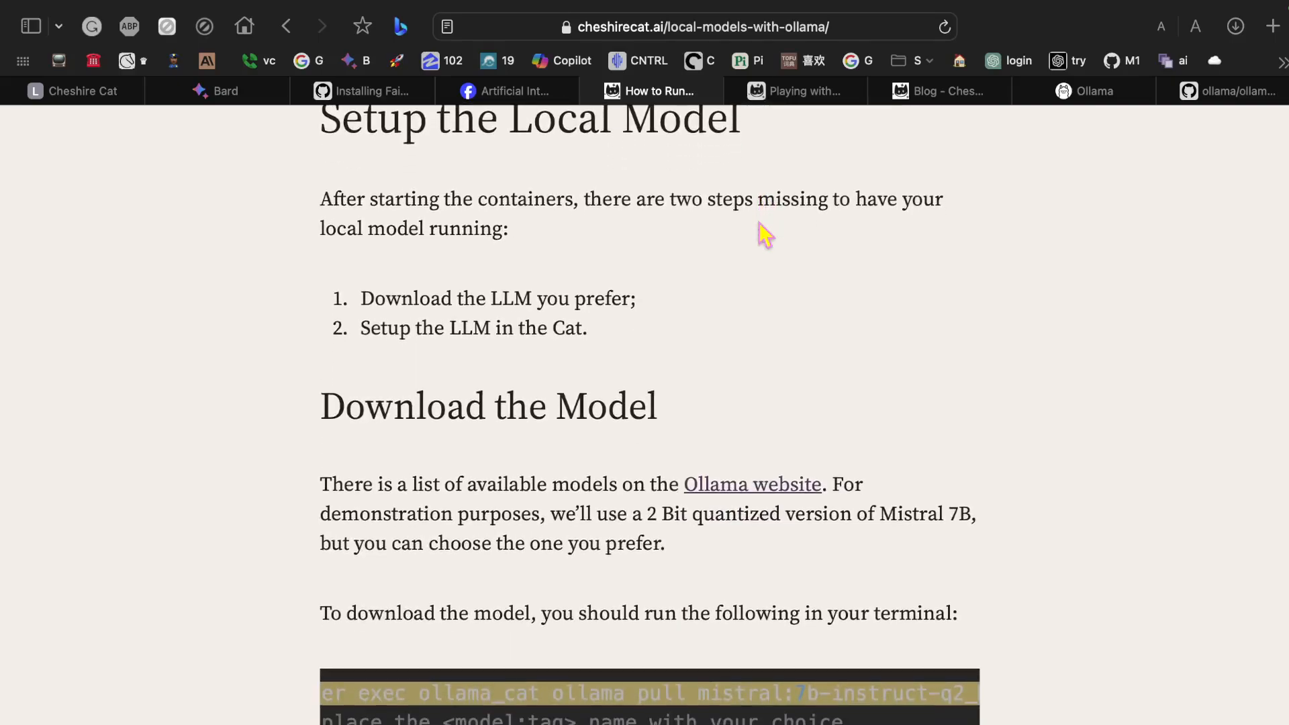
scroll(down, 3)
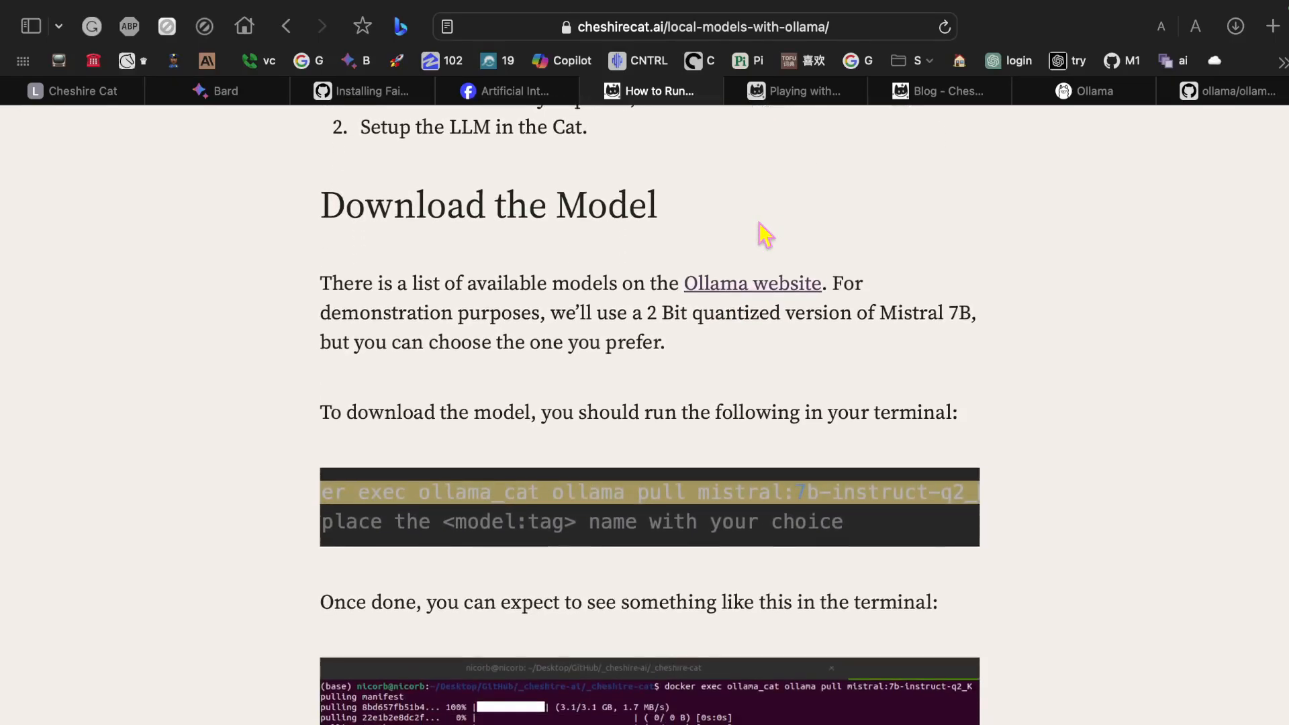
scroll(up, 3)
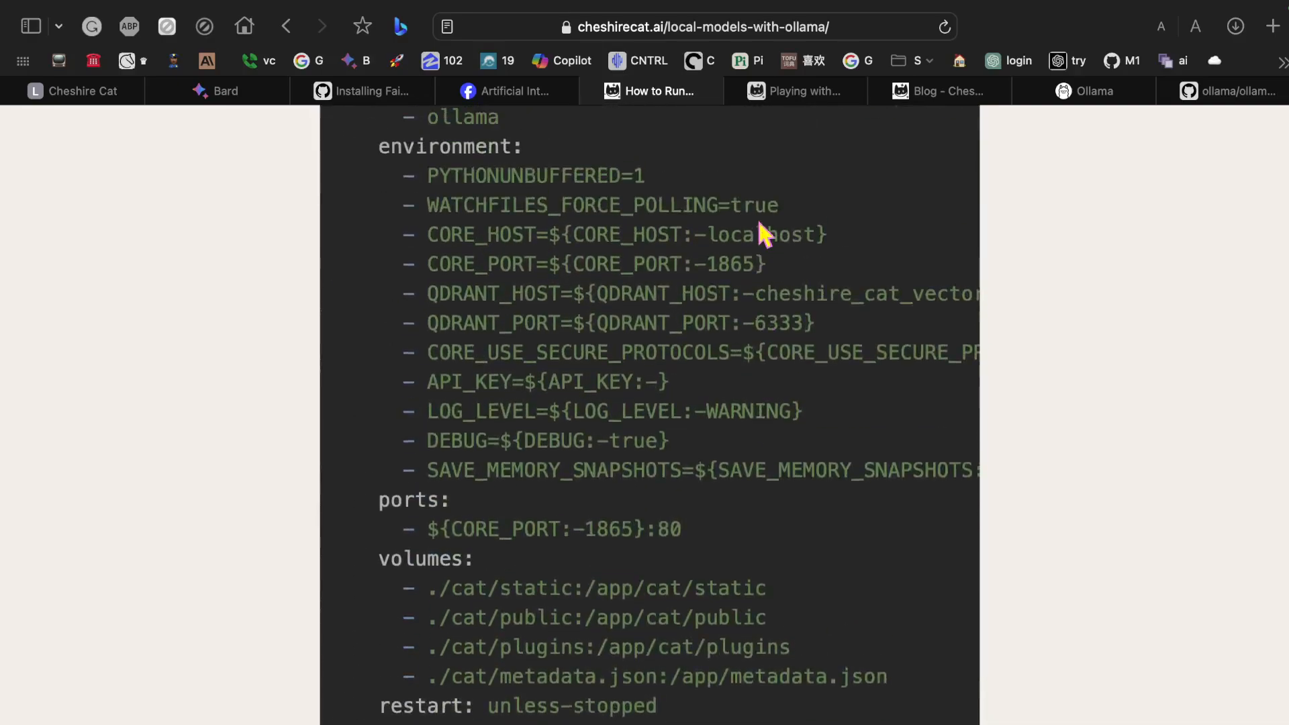
scroll(up, 3)
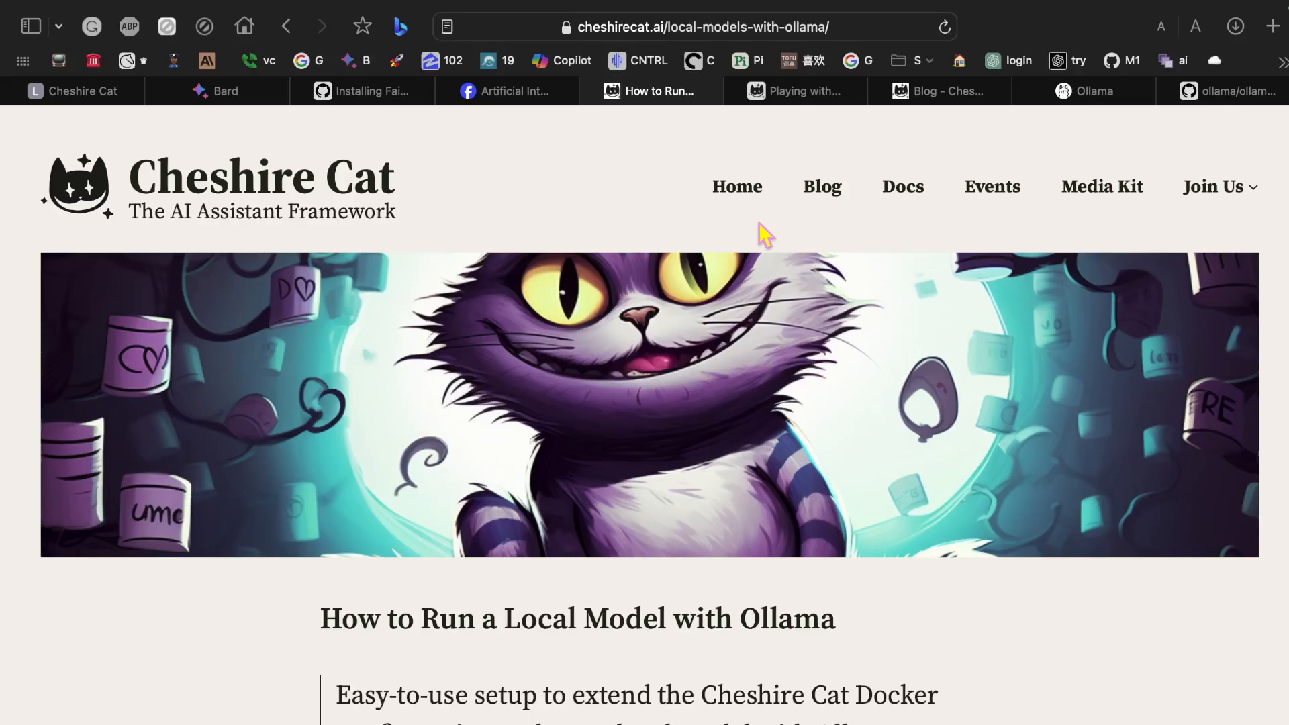
scroll(down, 3)
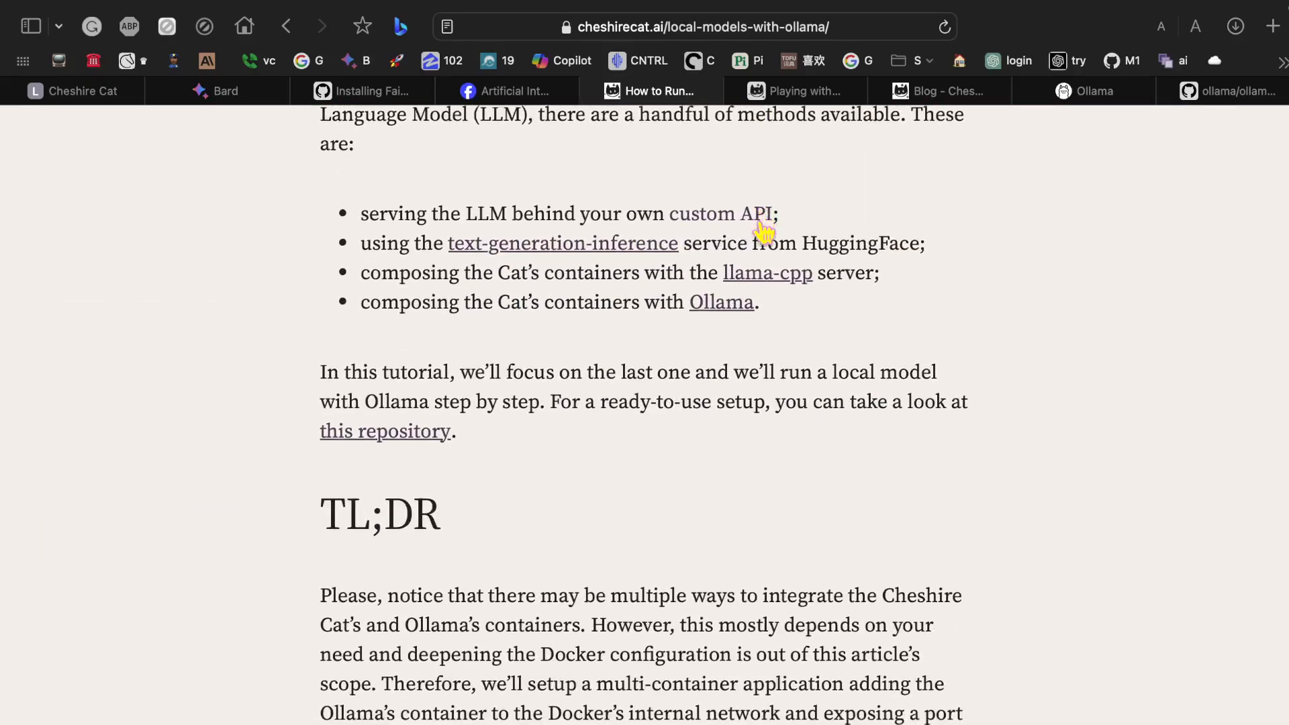
scroll(down, 3)
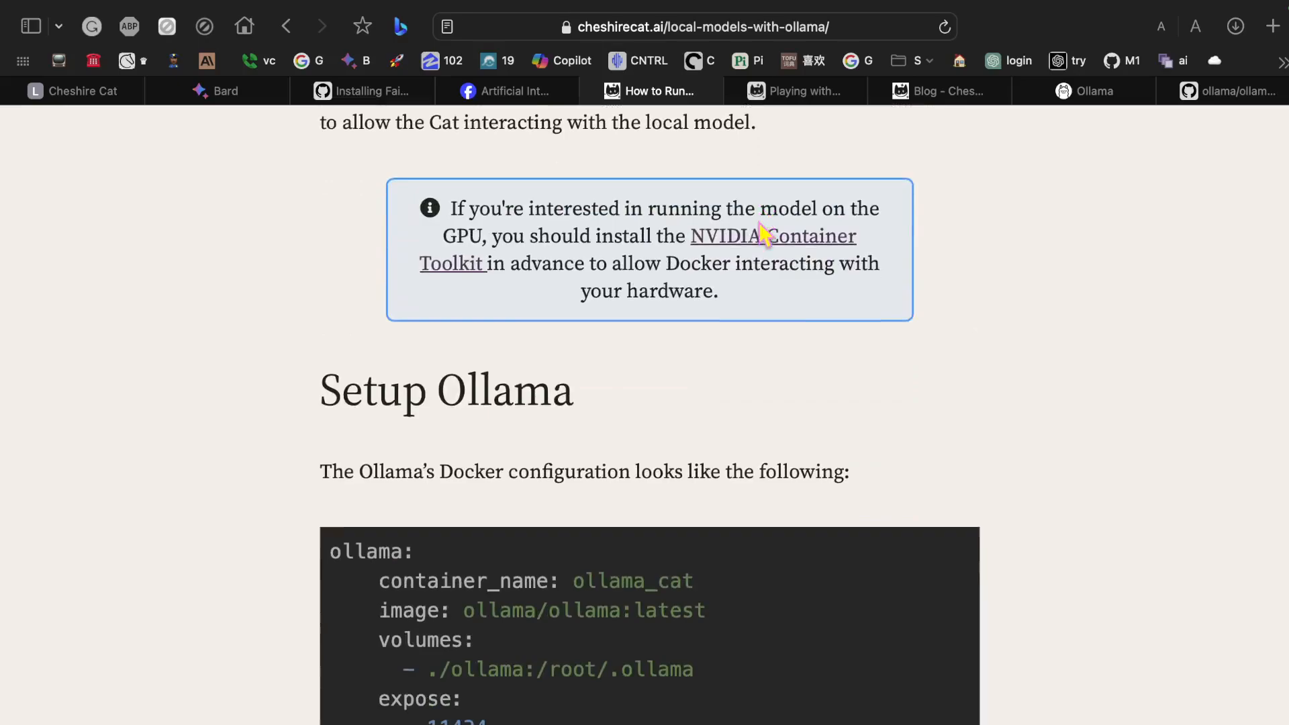
scroll(down, 3)
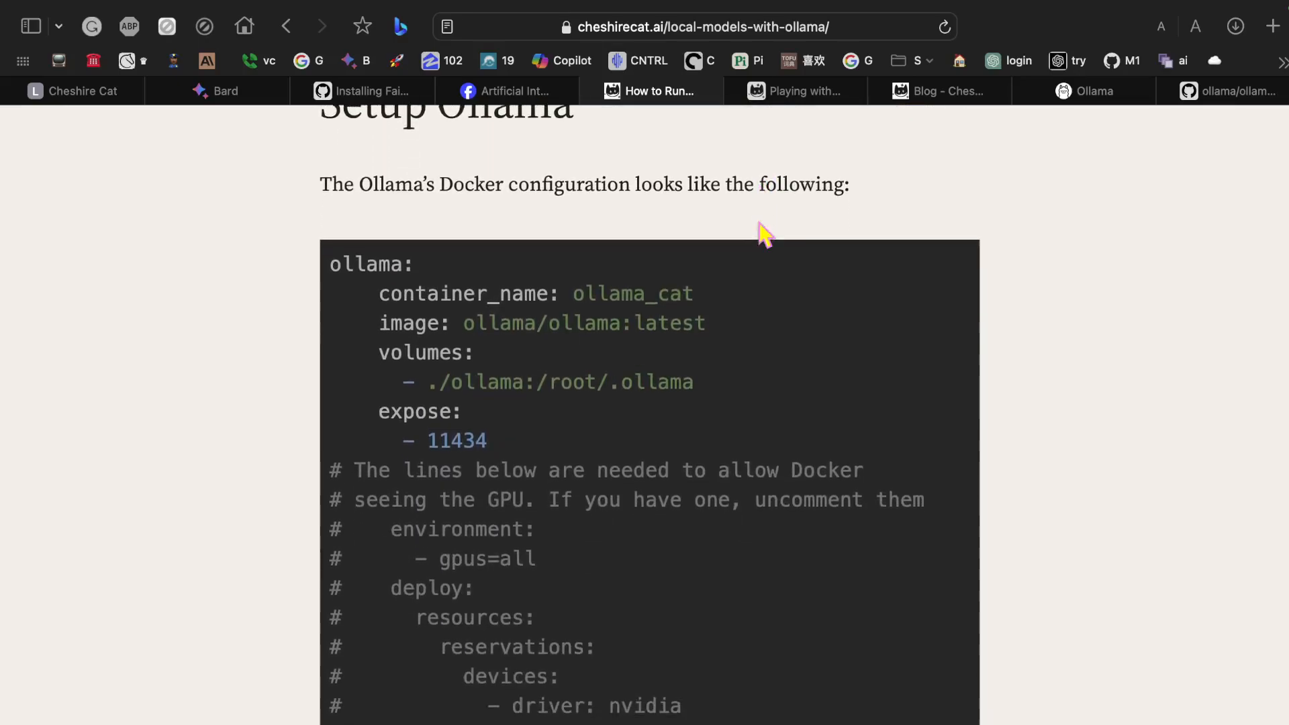
scroll(up, 3)
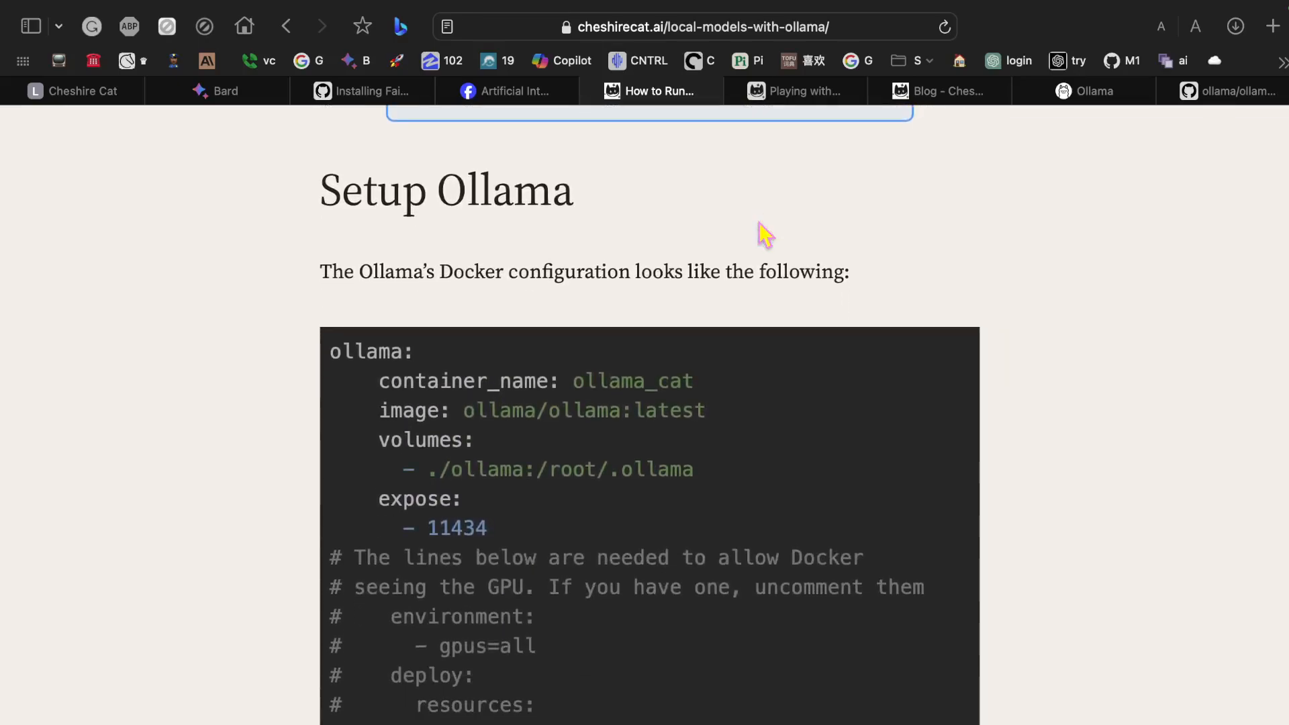
scroll(down, 3)
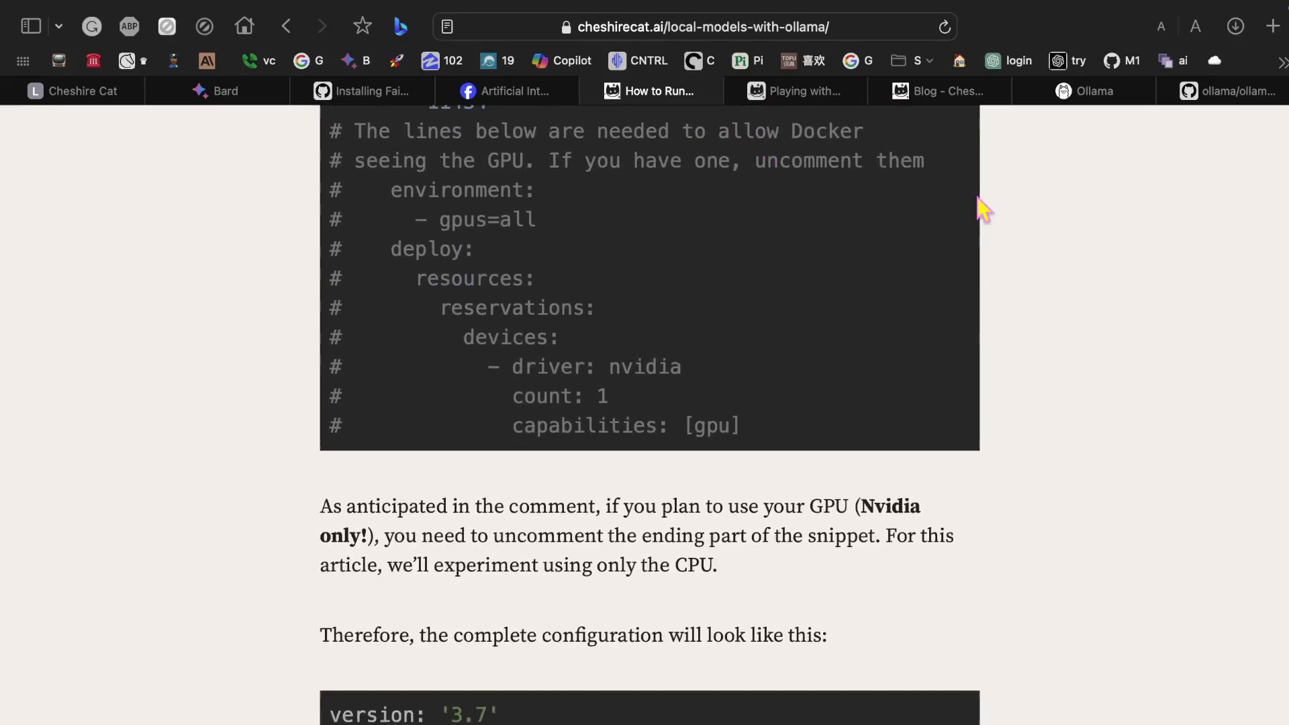
scroll(down, 3)
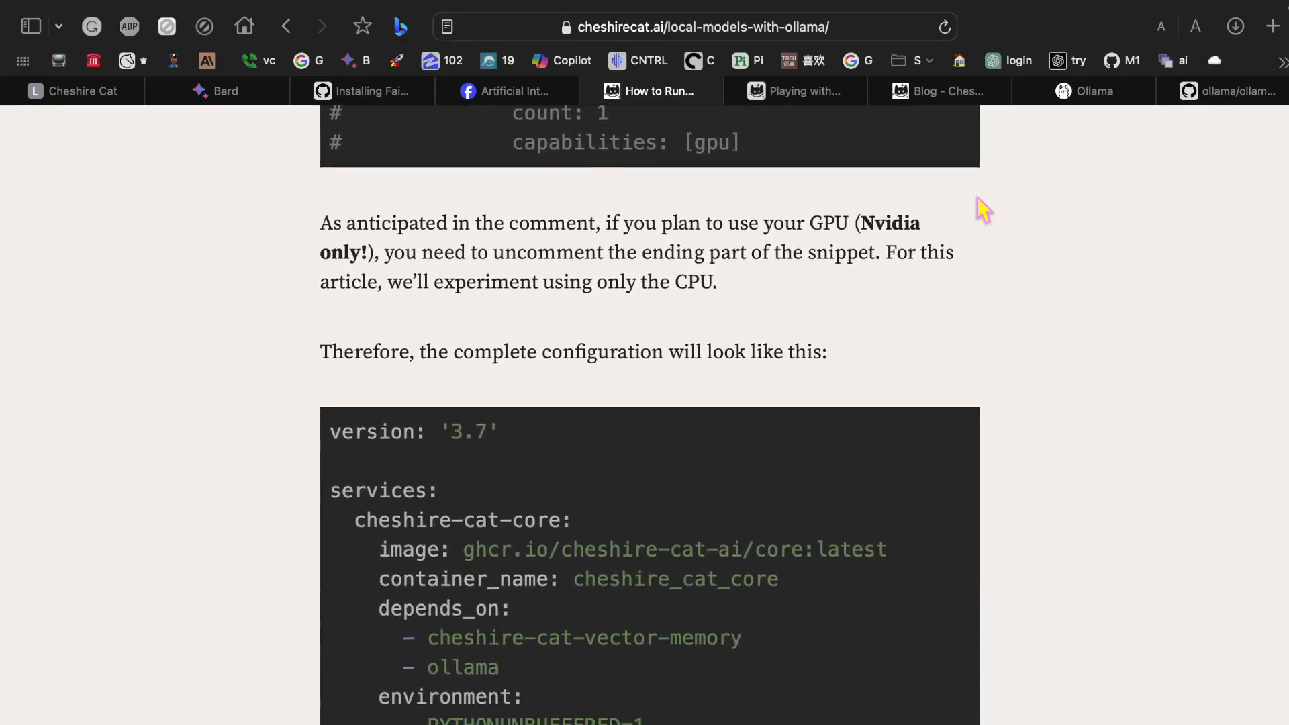
scroll(down, 3)
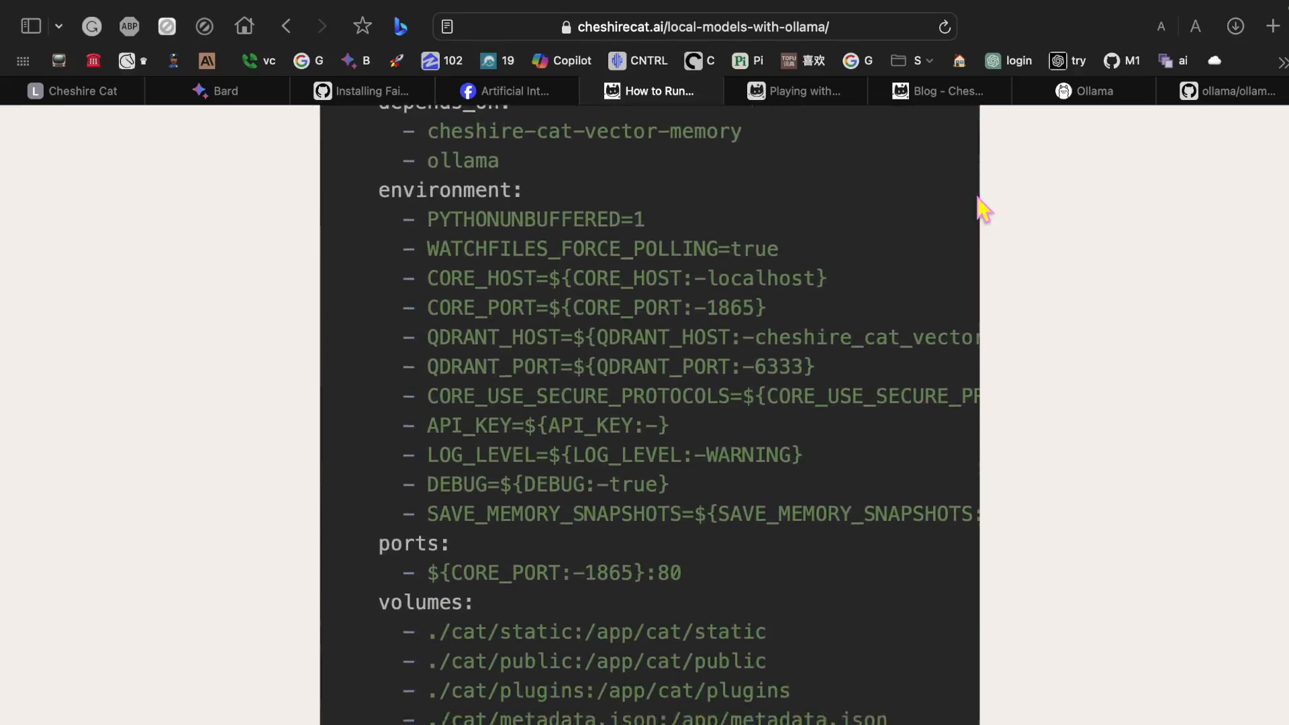
scroll(down, 3)
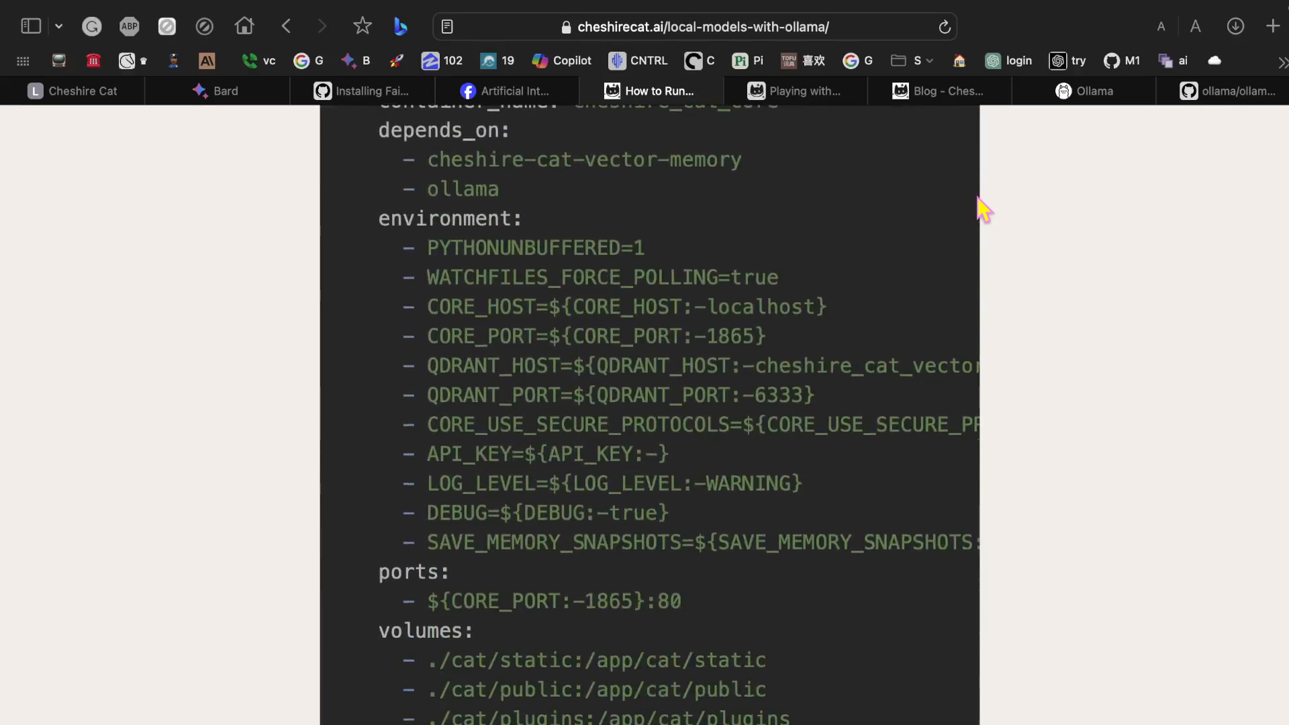
scroll(up, 3)
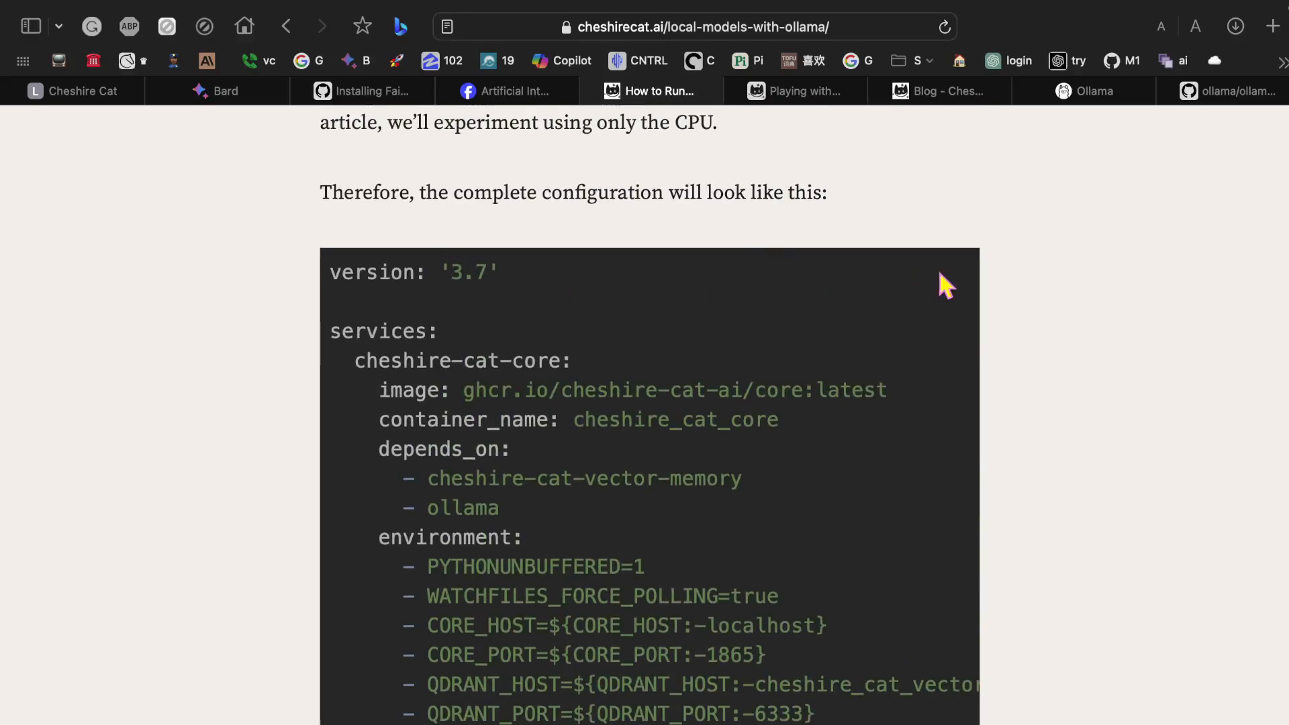
scroll(down, 3)
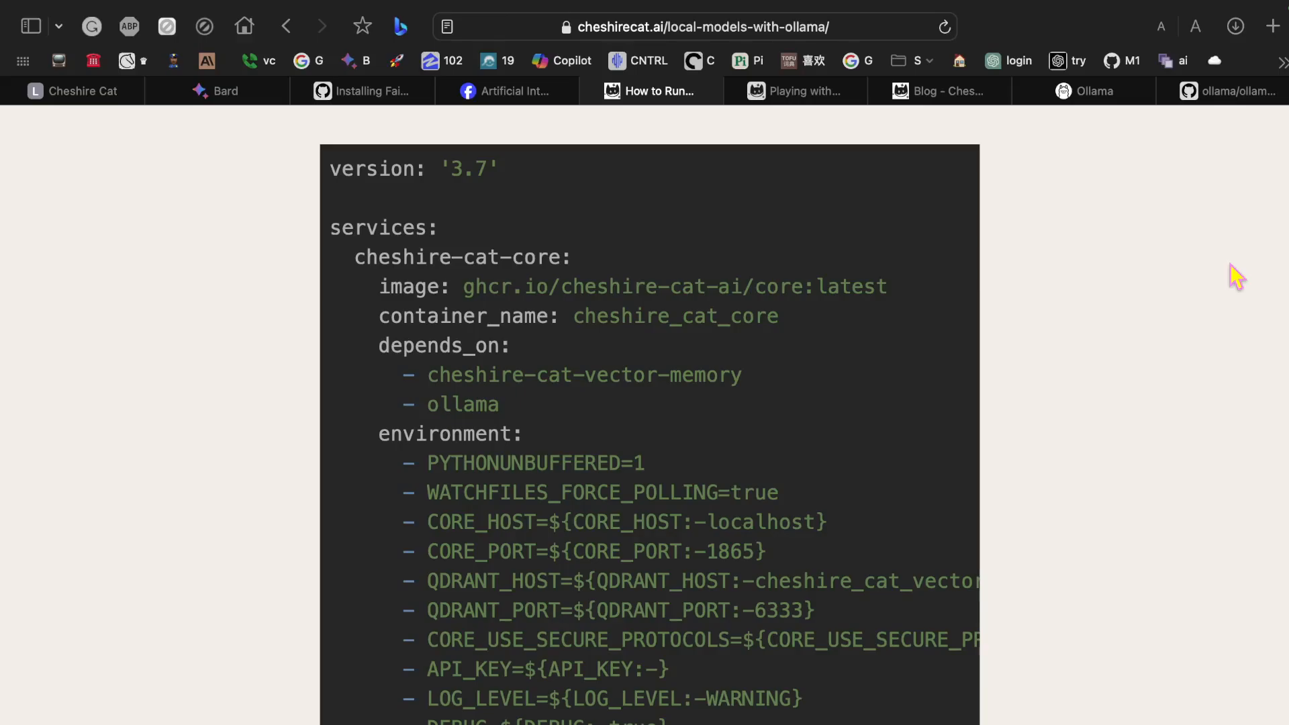
scroll(up, 3)
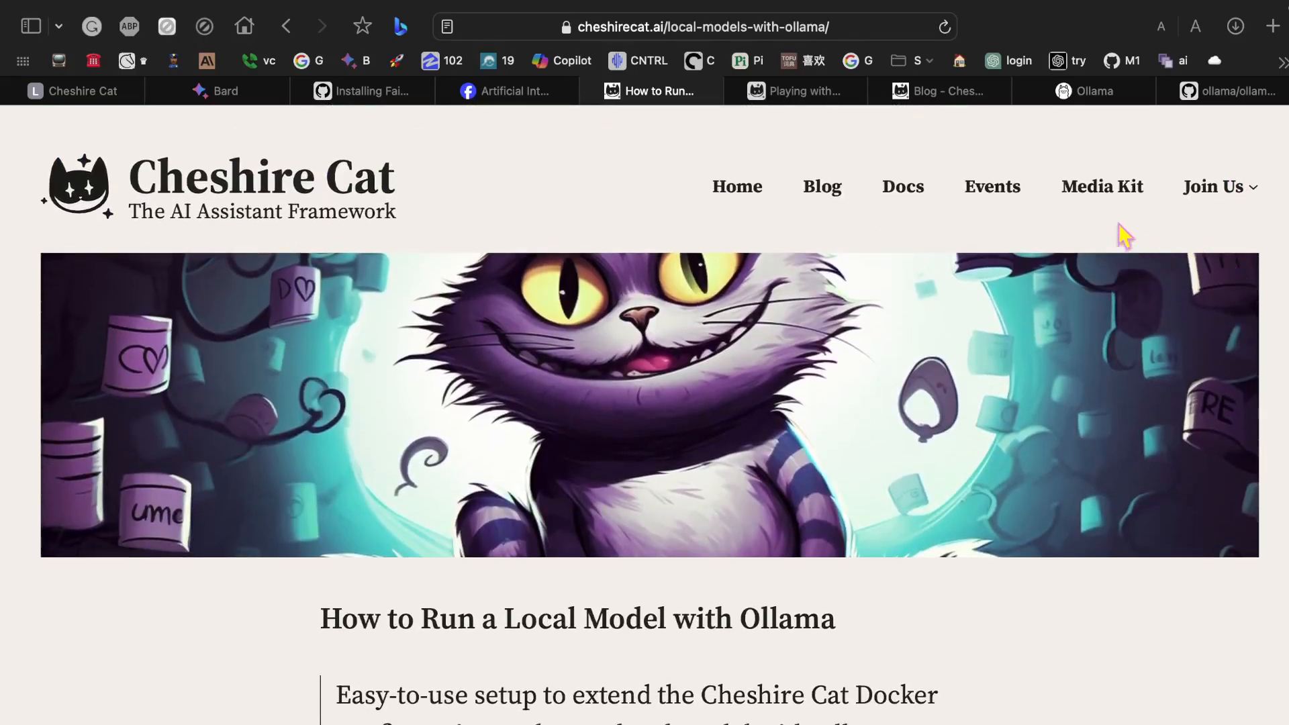
mouse_move(1034, 129)
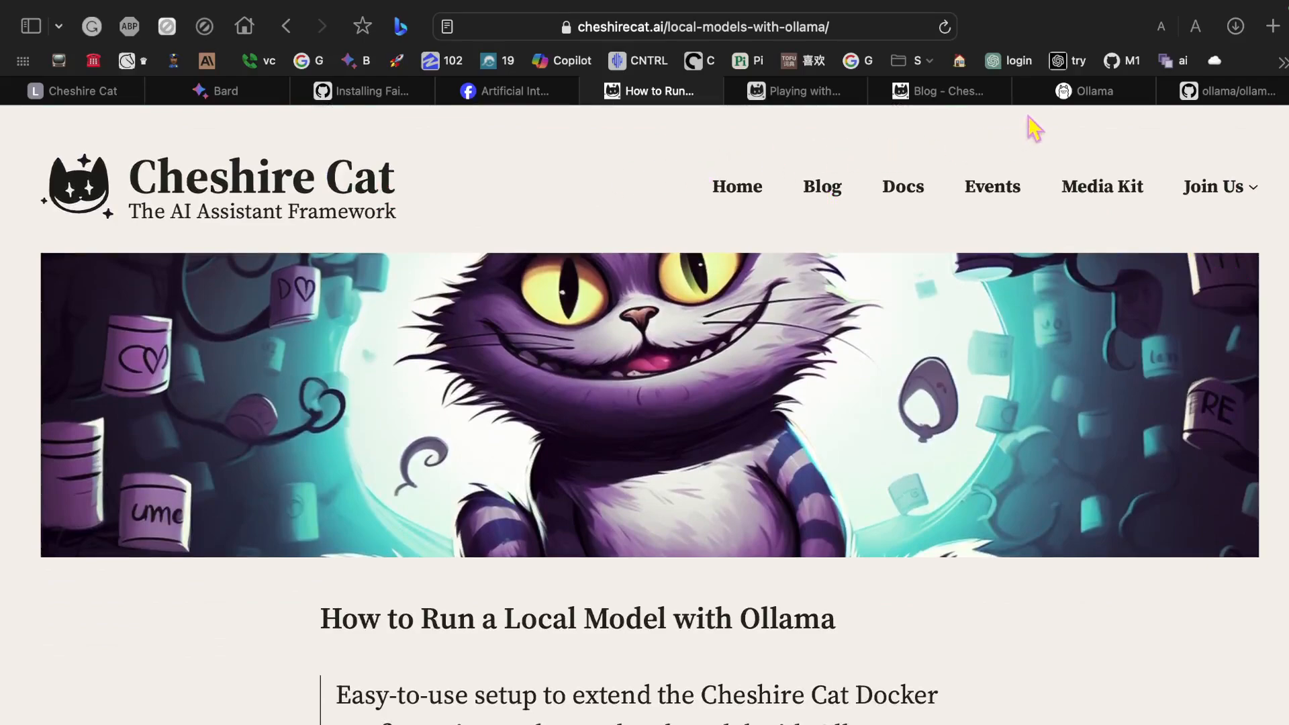
From the blog tab go Home, scroll to the footer and follow the GitHub icon to the core repository.
click(939, 90)
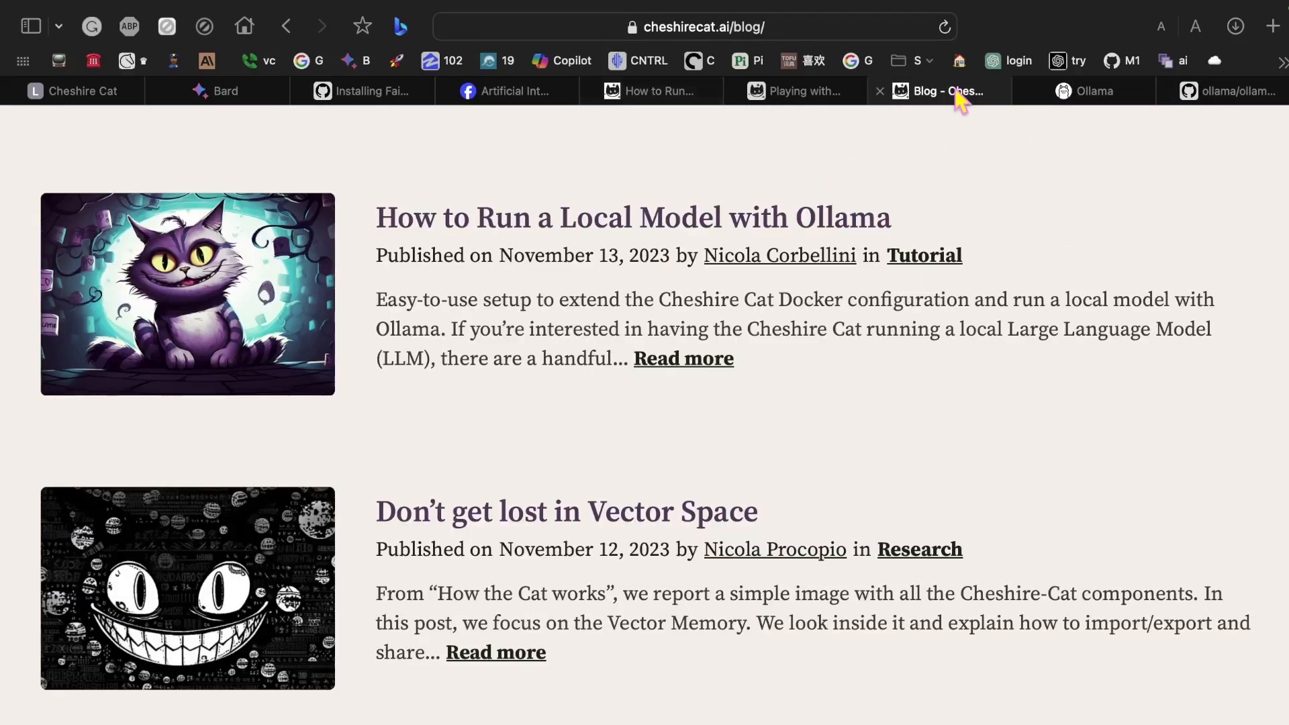
mouse_move(839, 94)
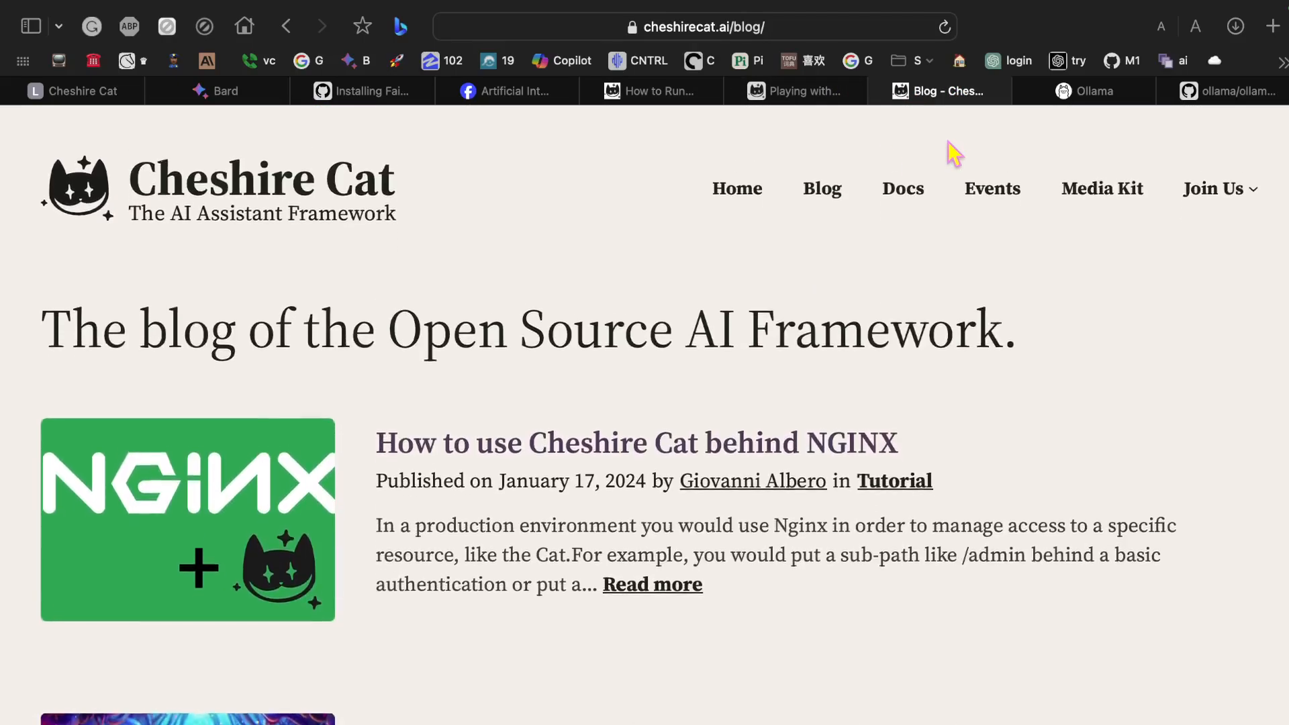
click(735, 187)
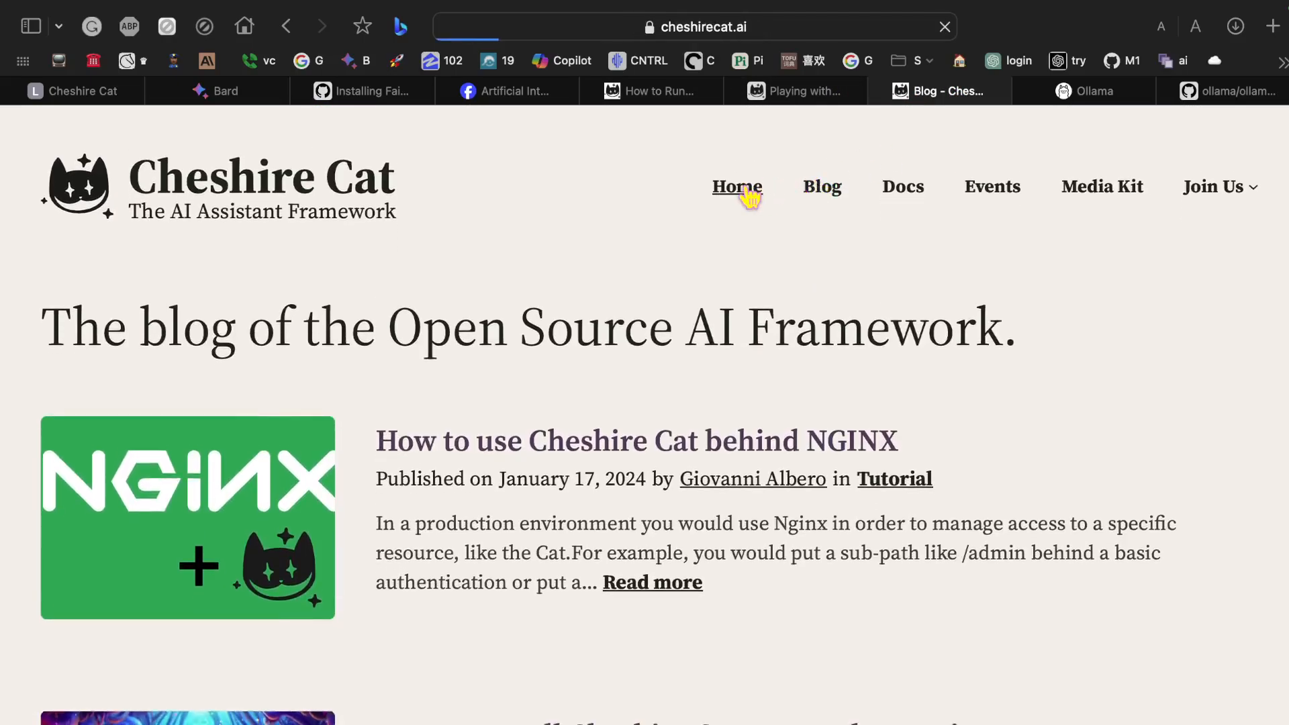
click(734, 186)
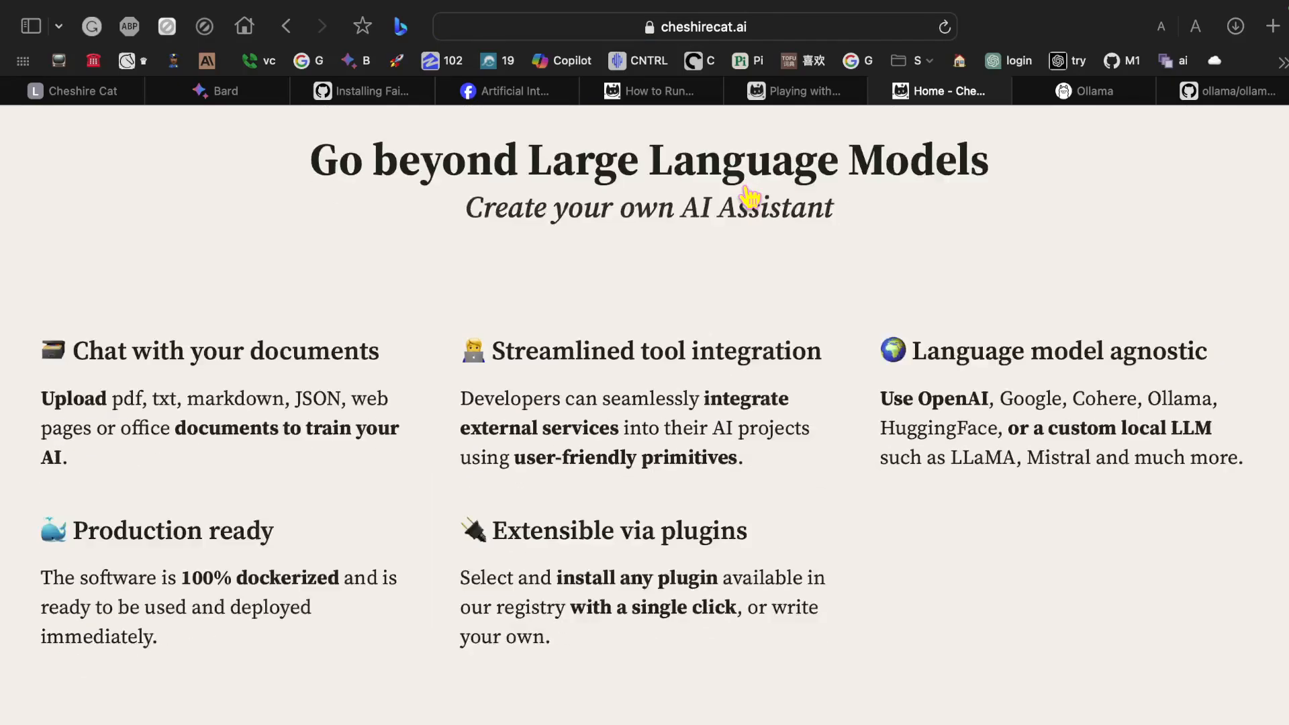
scroll(down, 3)
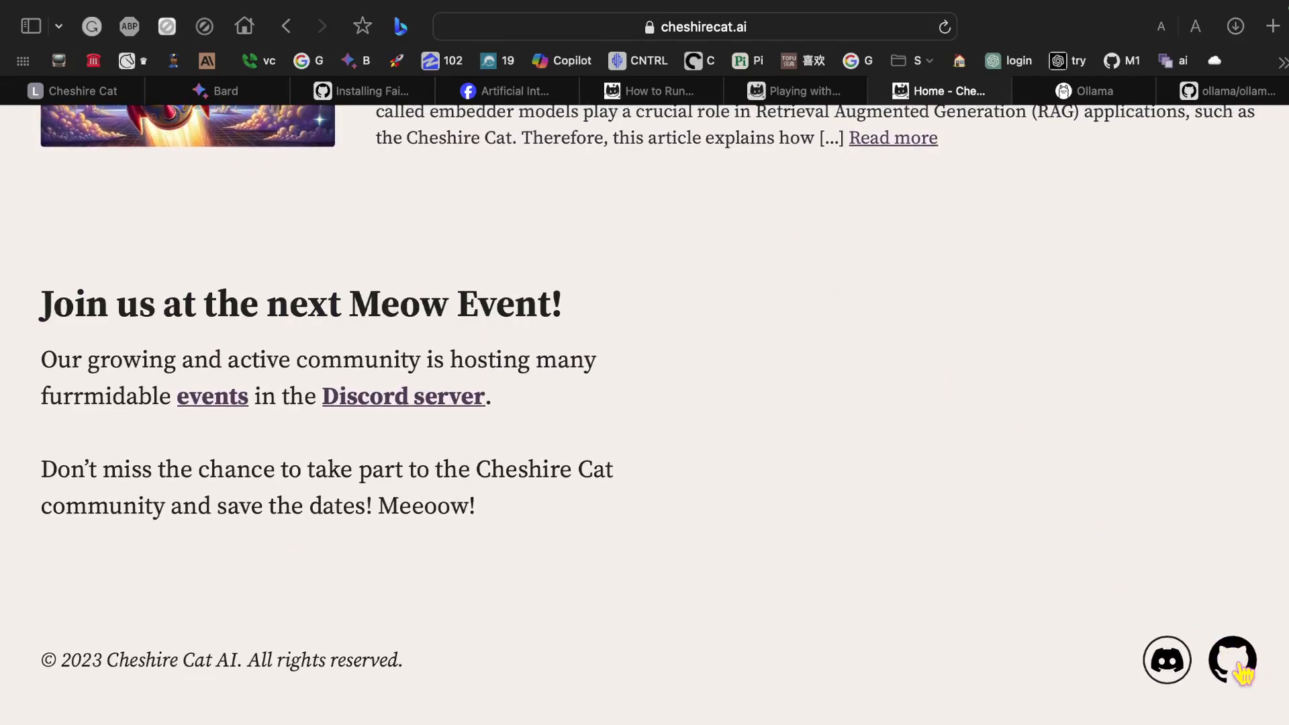
click(1231, 660)
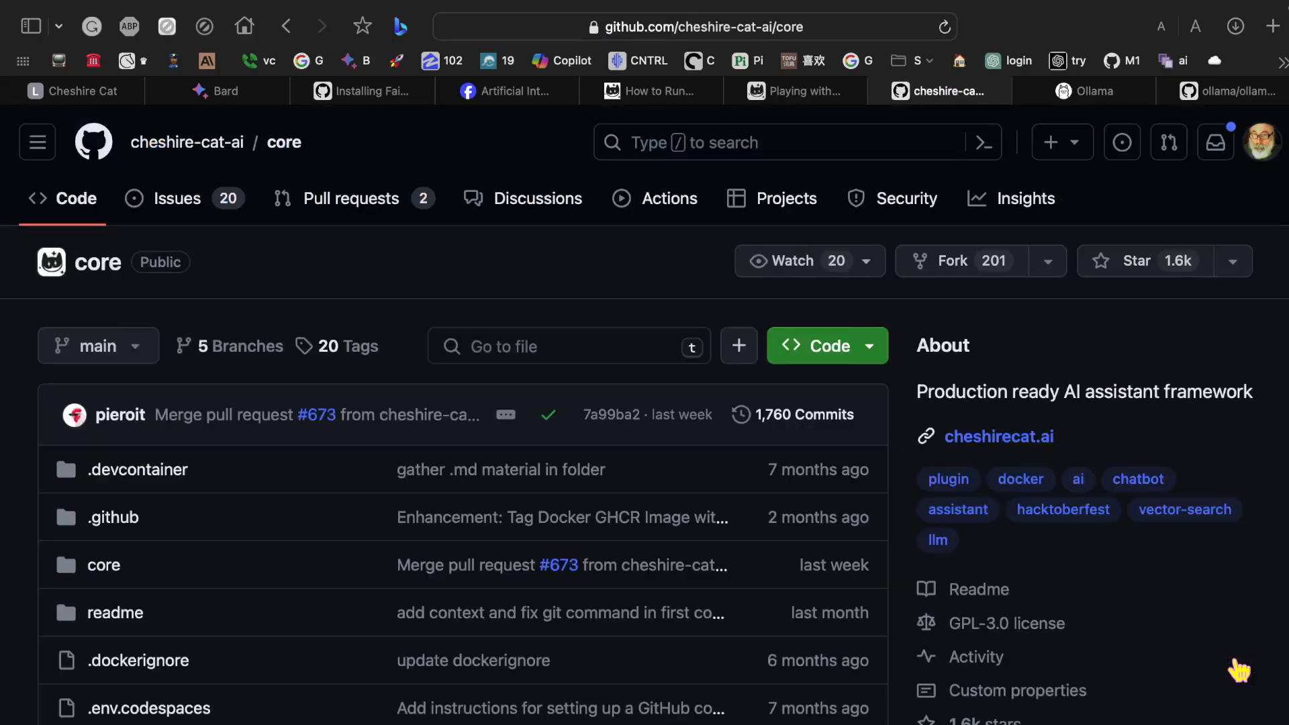
mouse_move(186, 141)
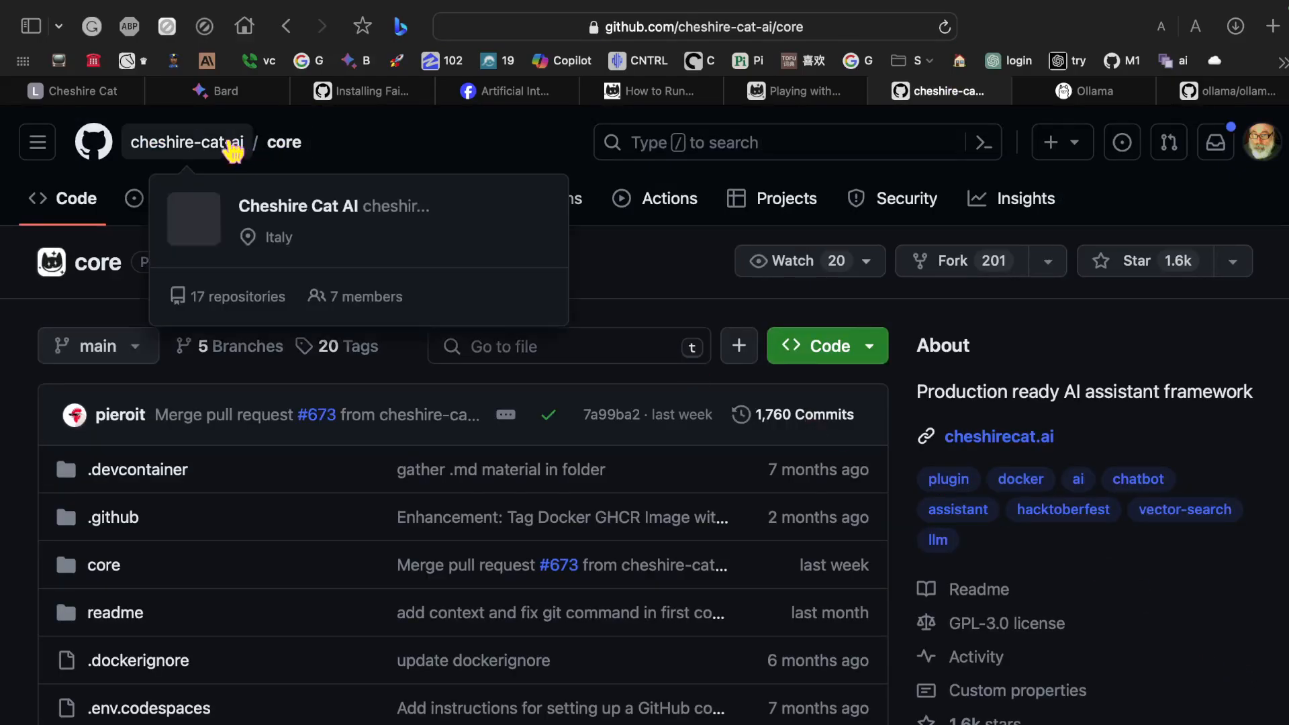
mouse_move(840, 346)
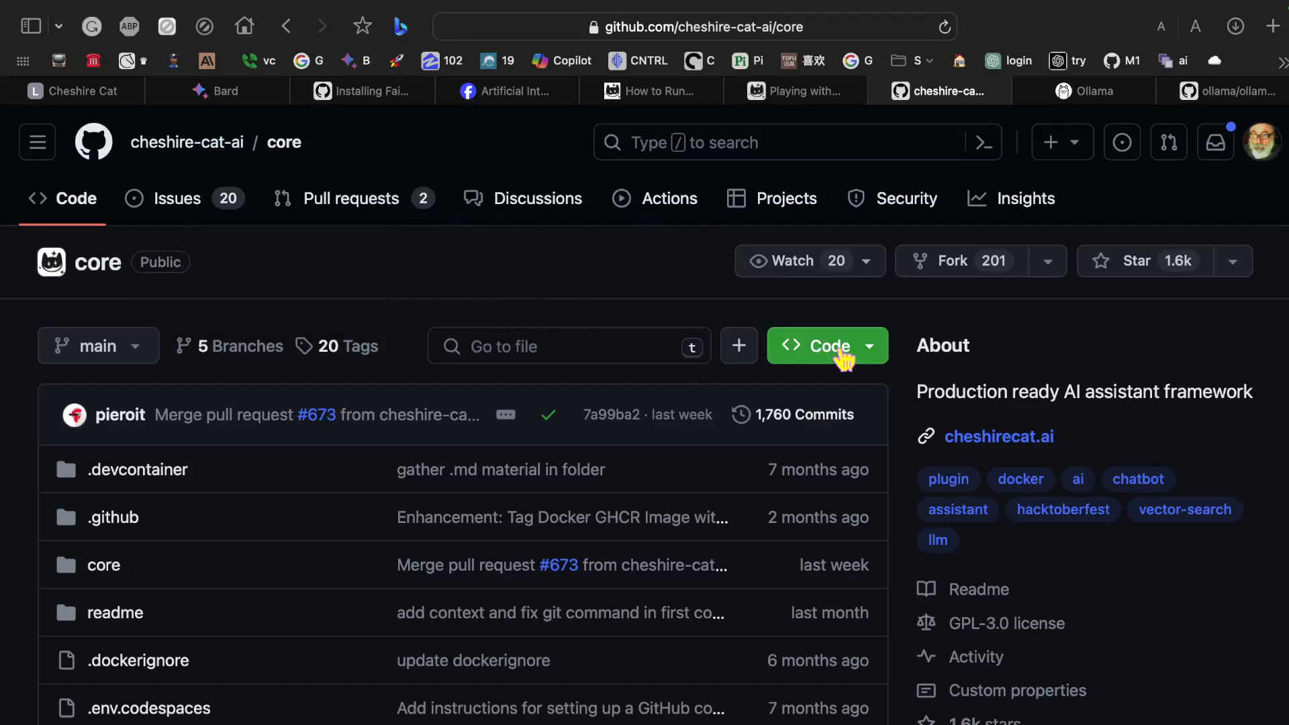
mouse_move(826, 345)
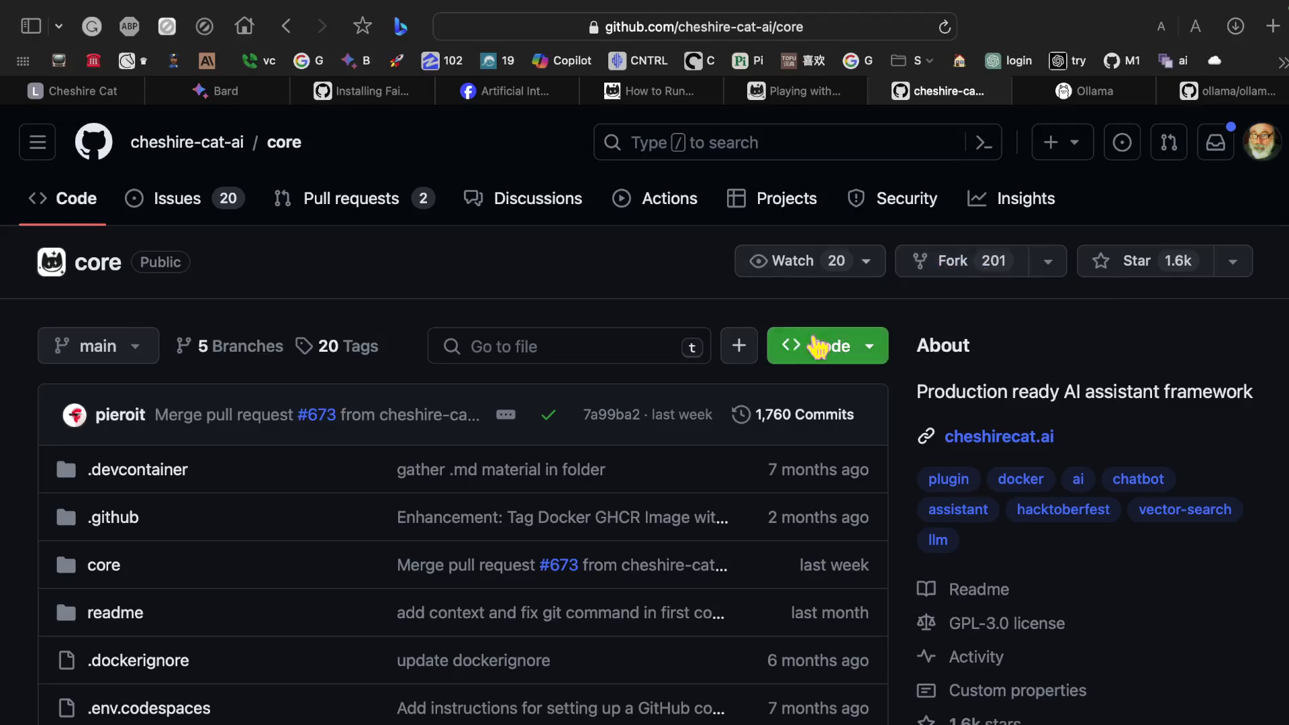
click(821, 344)
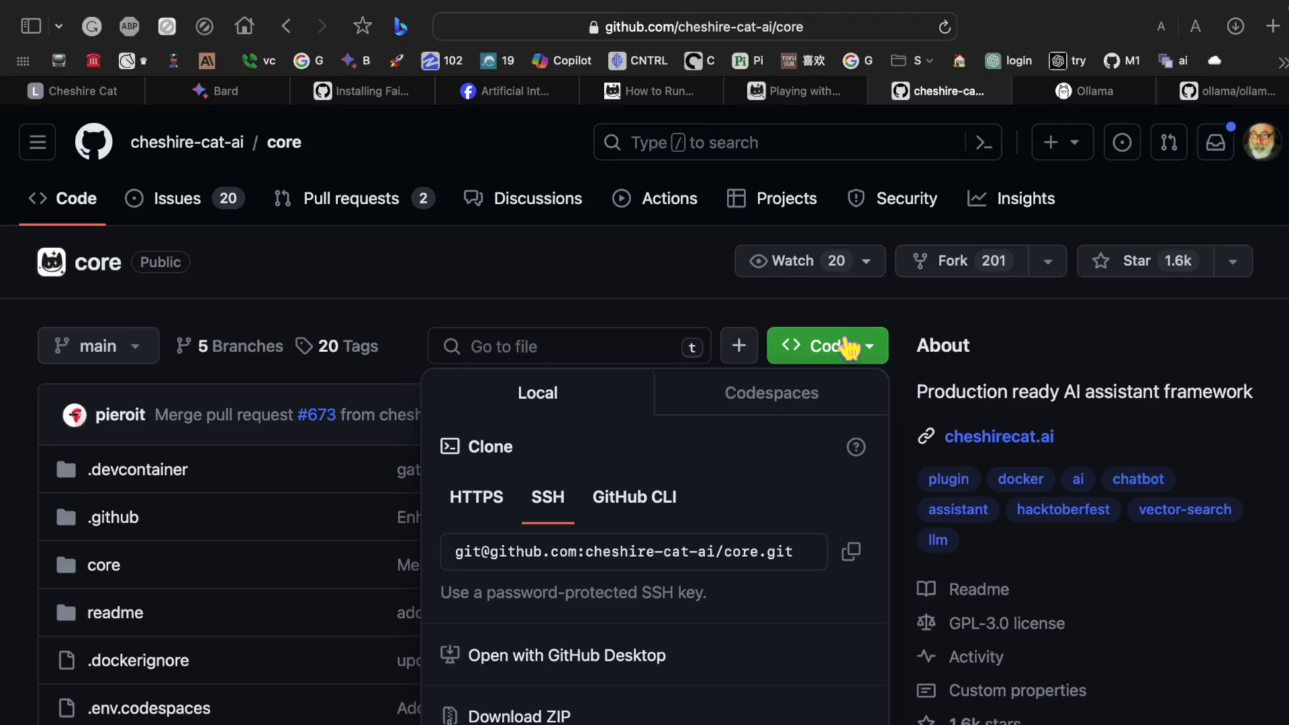
mouse_move(851, 552)
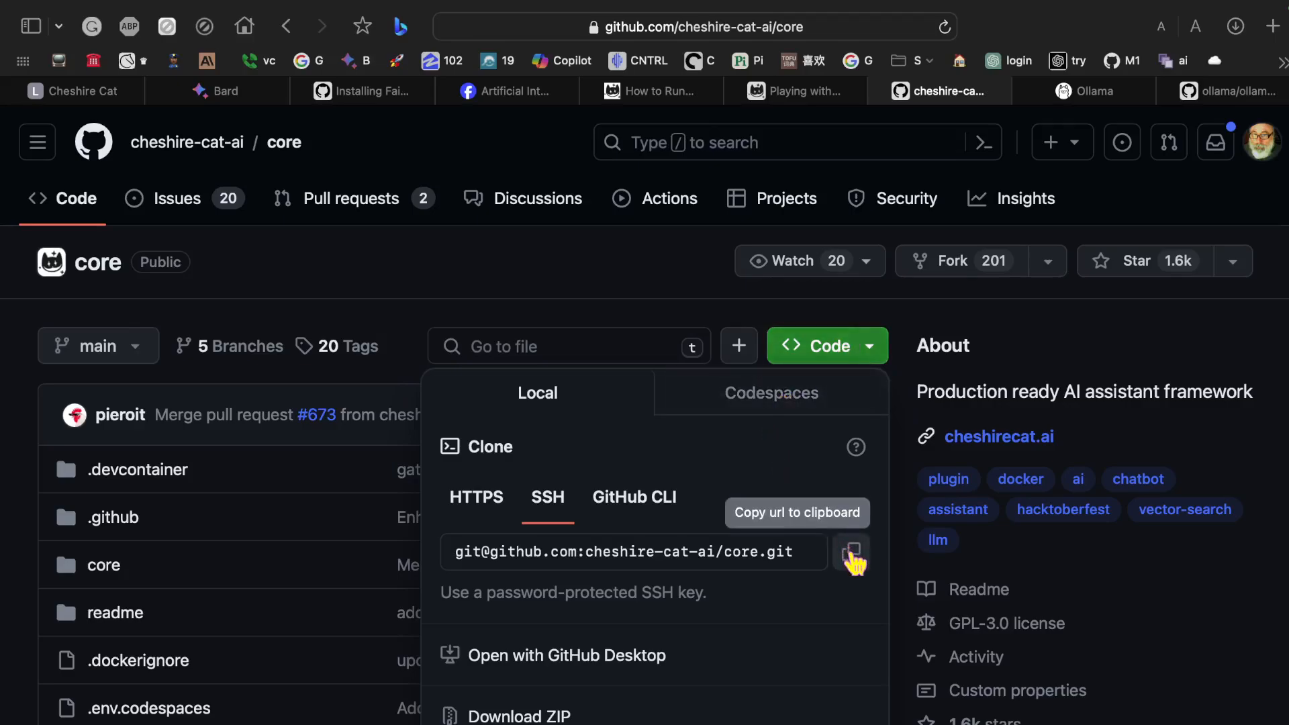
mouse_move(592, 513)
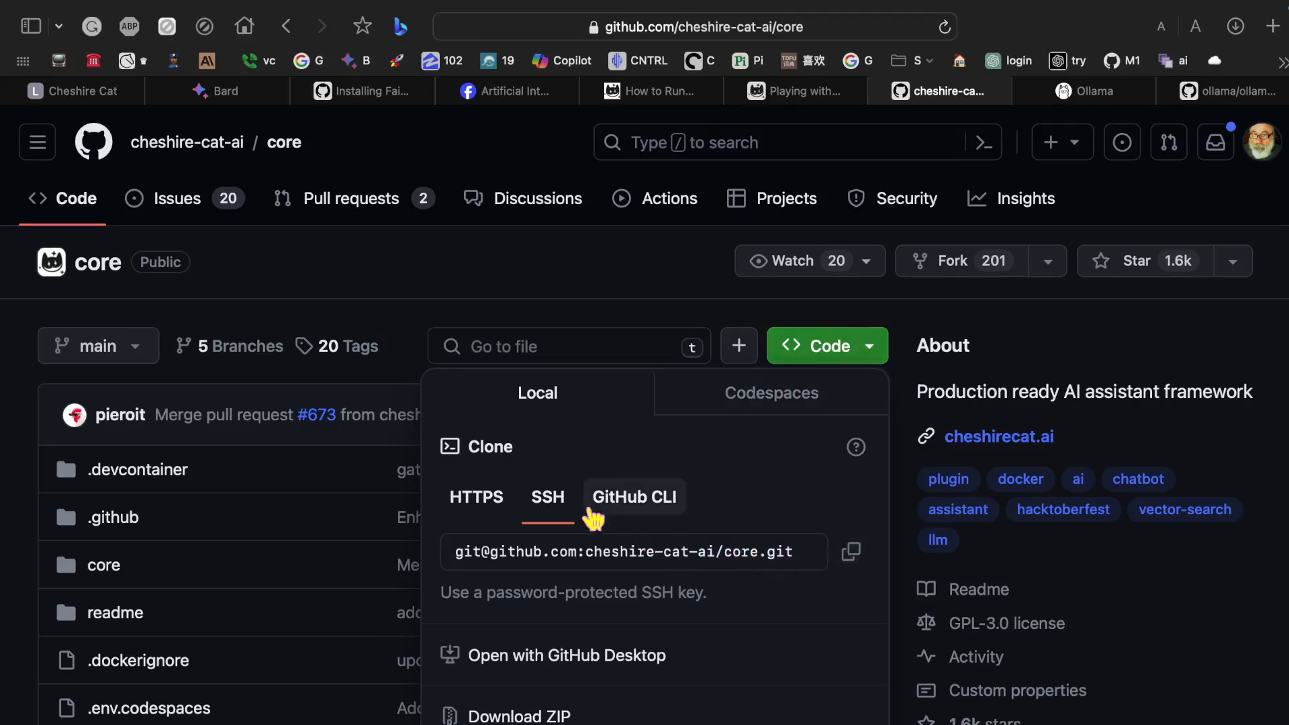
mouse_move(686, 516)
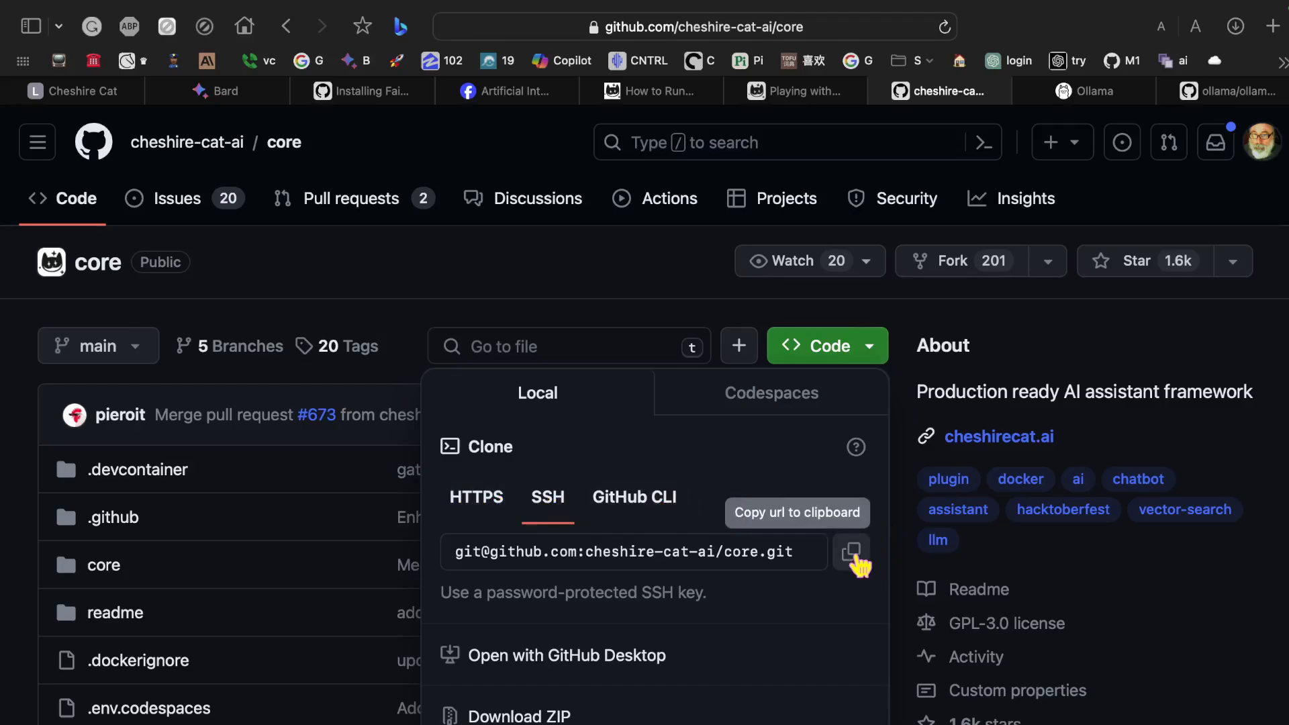
click(851, 552)
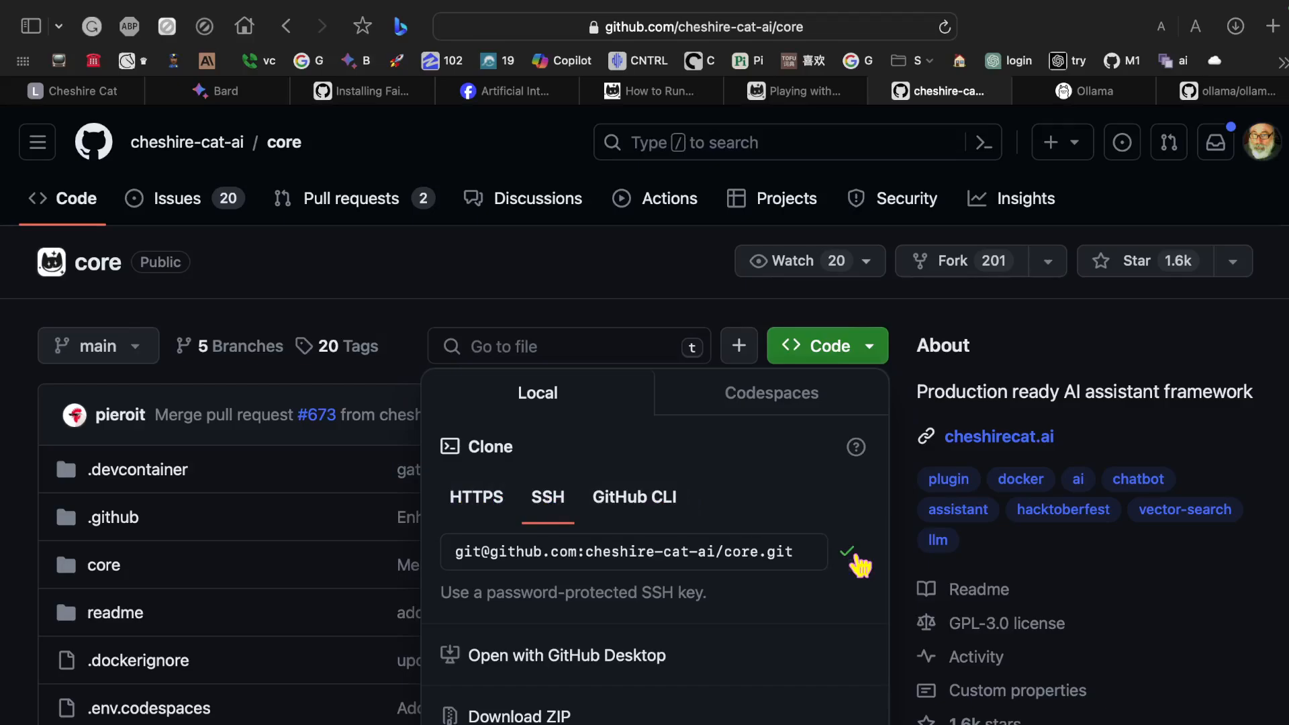
mouse_move(1101, 92)
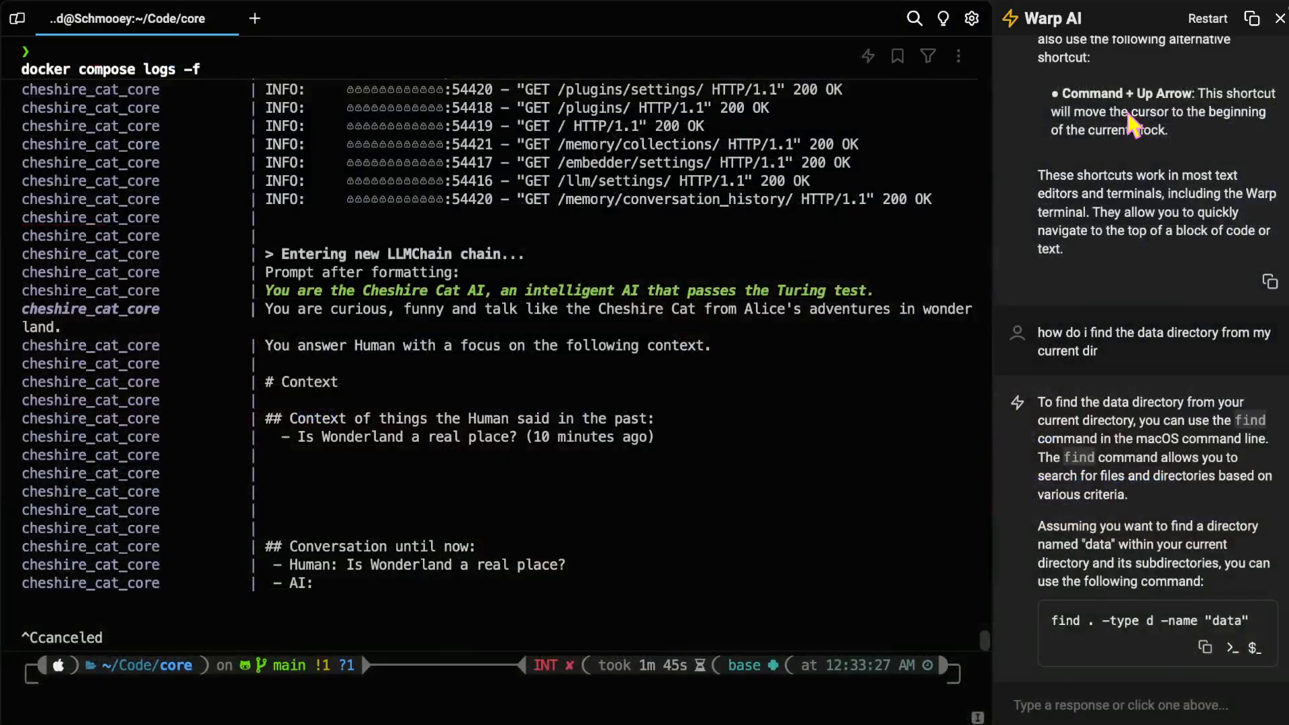
mouse_move(564, 475)
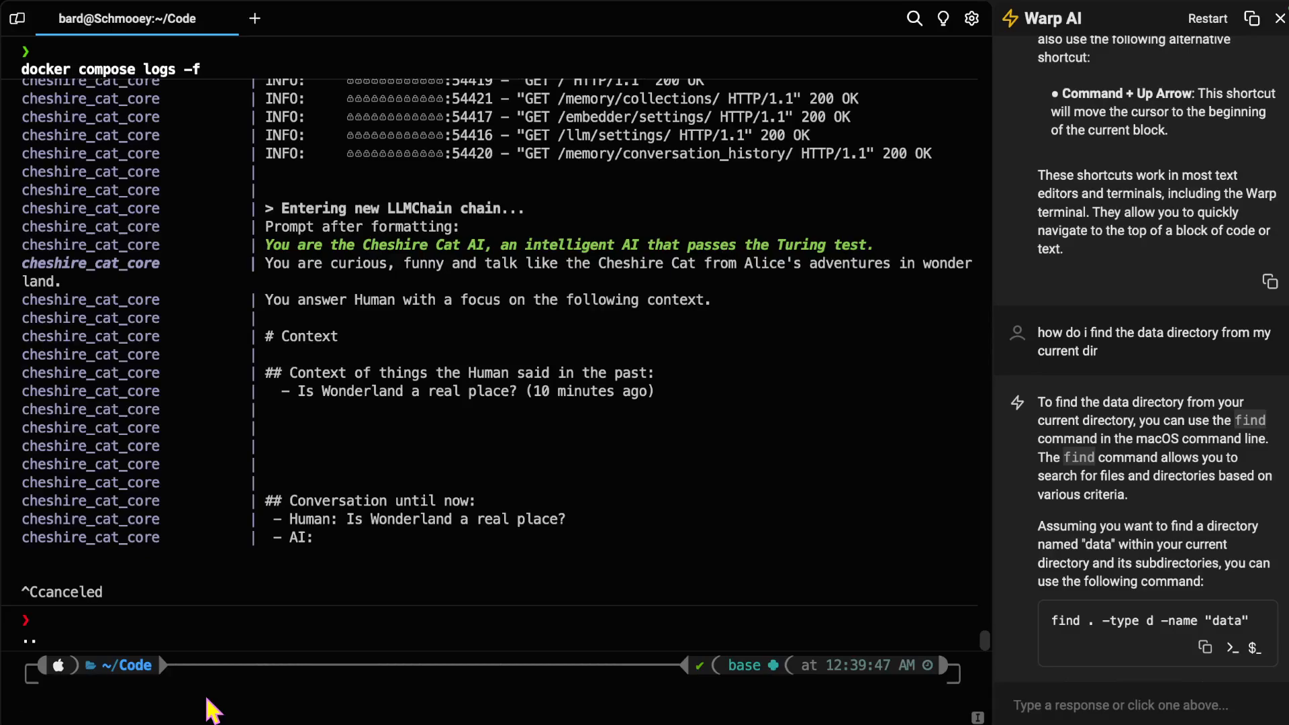
text(git clone git@github.com:cheshire-cat-ai/core.git)
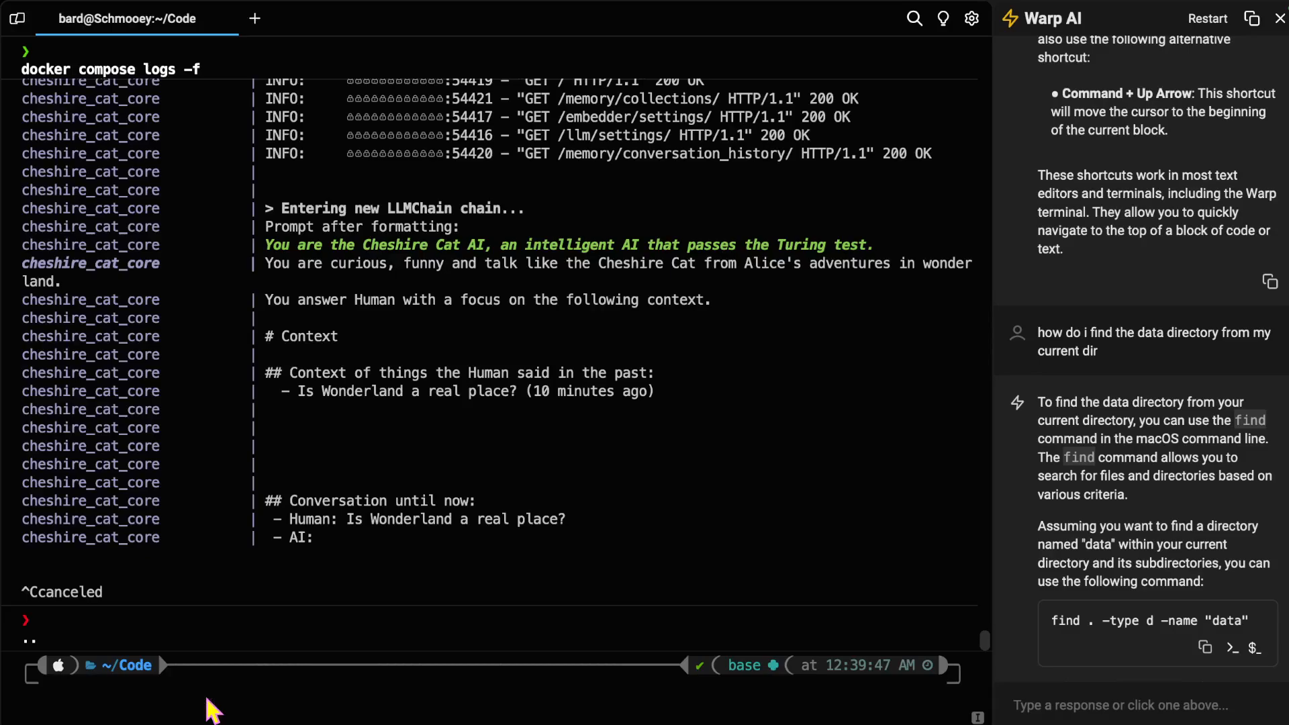
text(cd core)
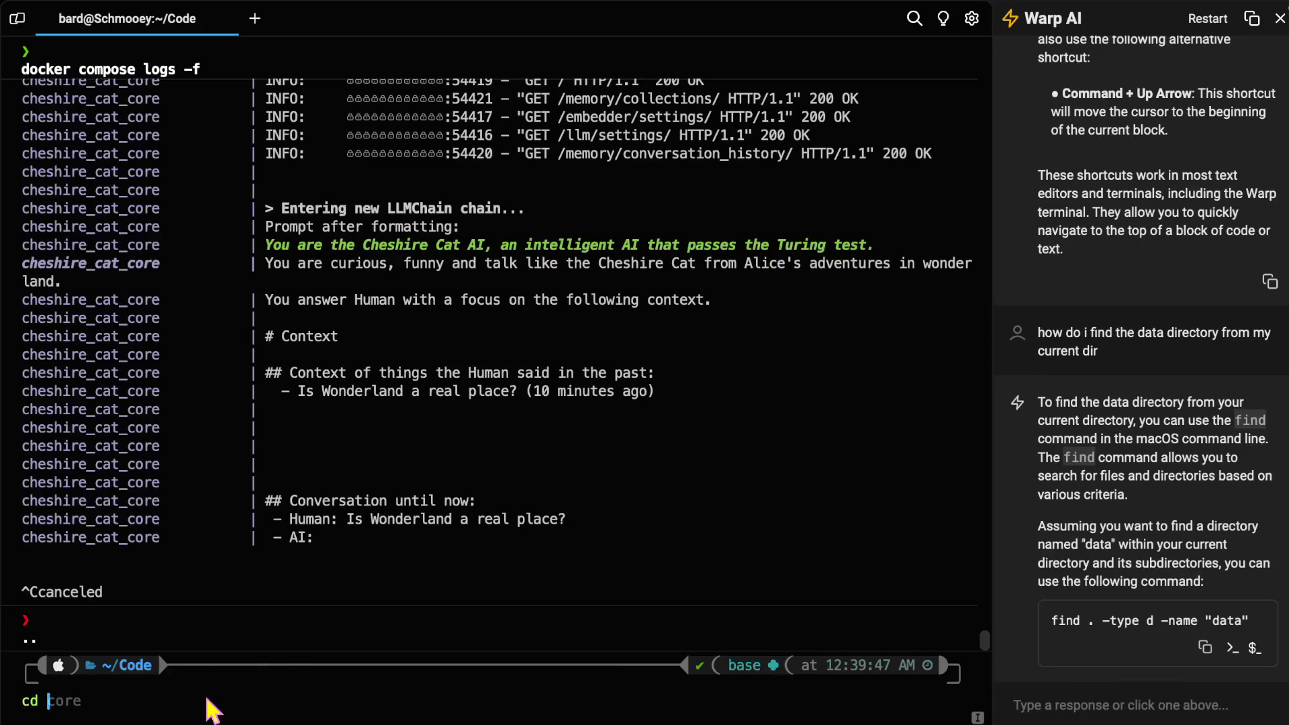
key(Return)
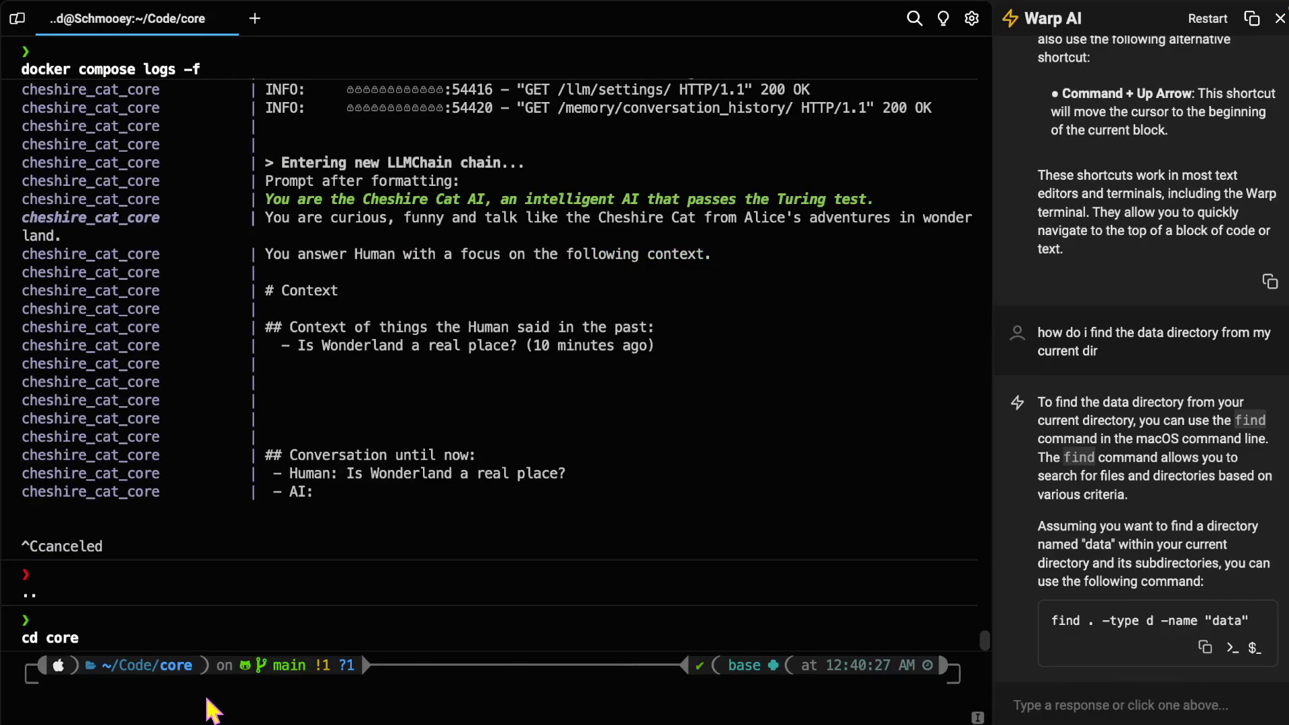
text(ll)
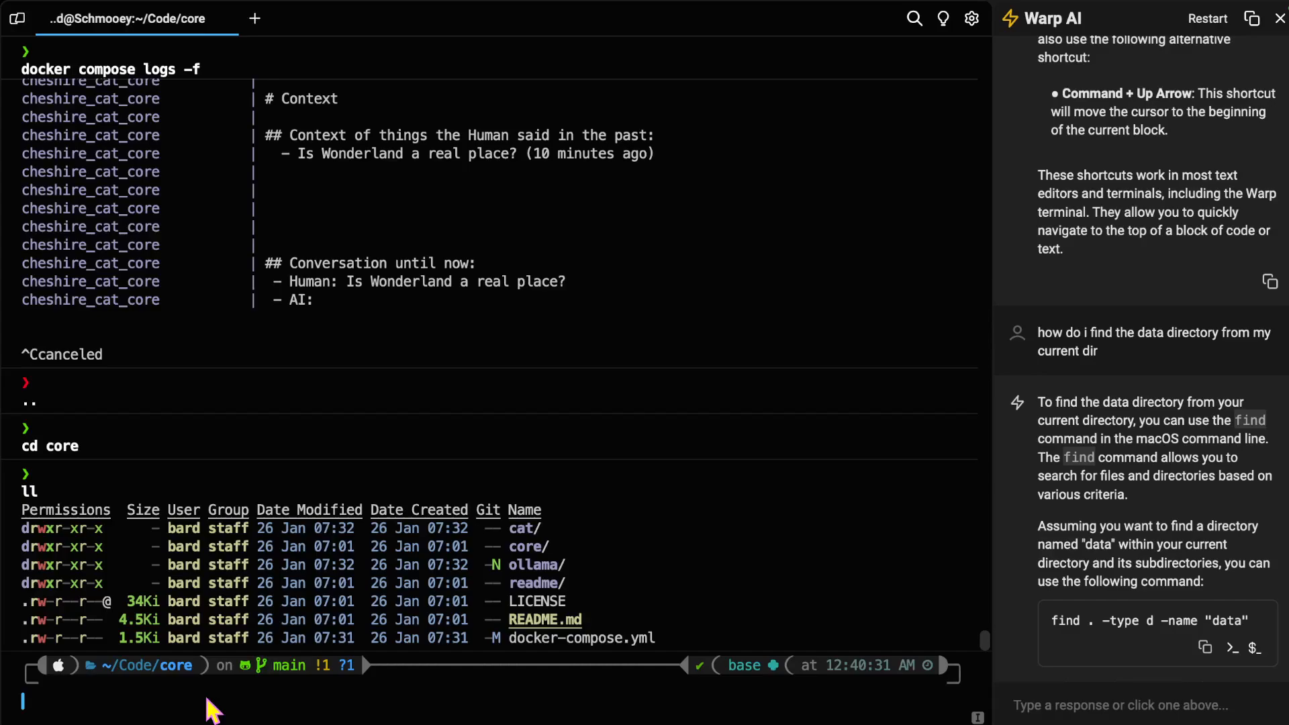
Open docker-compose.yml in vim instead of the initially typed .env.
text(vim .env)
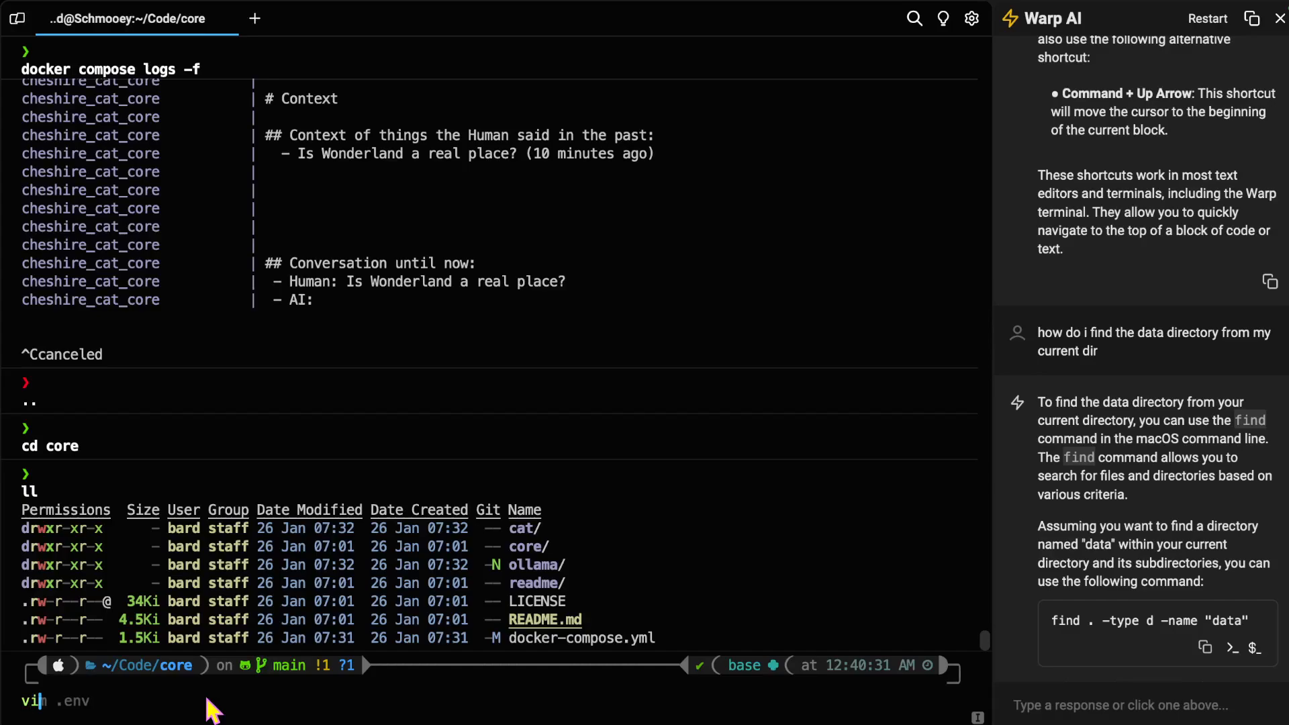
text(m)
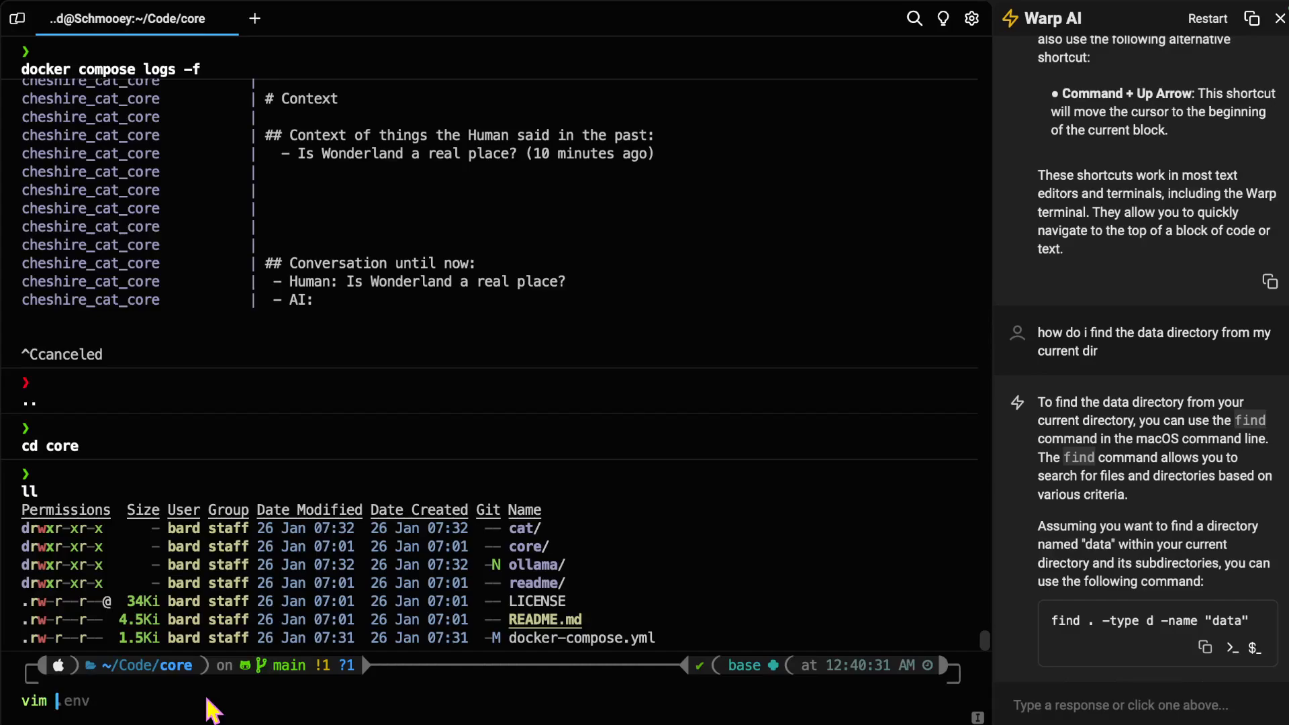
text(docker-compose.yml)
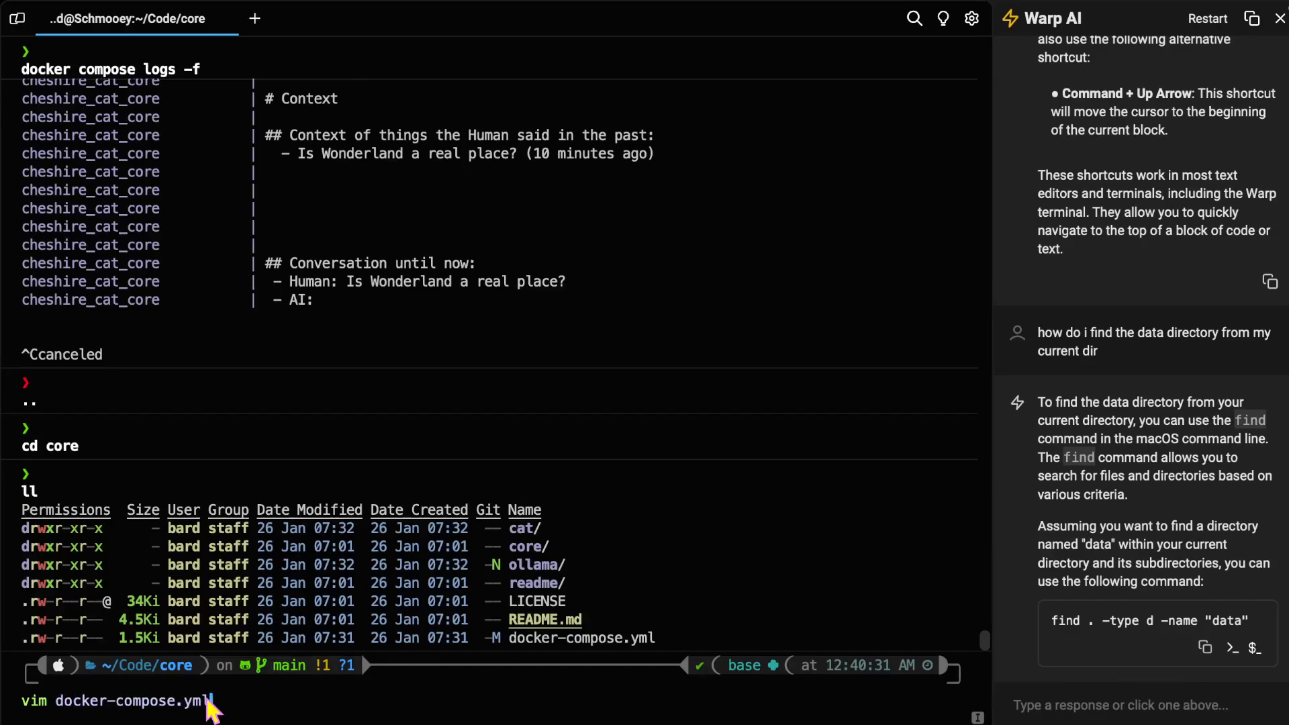
key(Return)
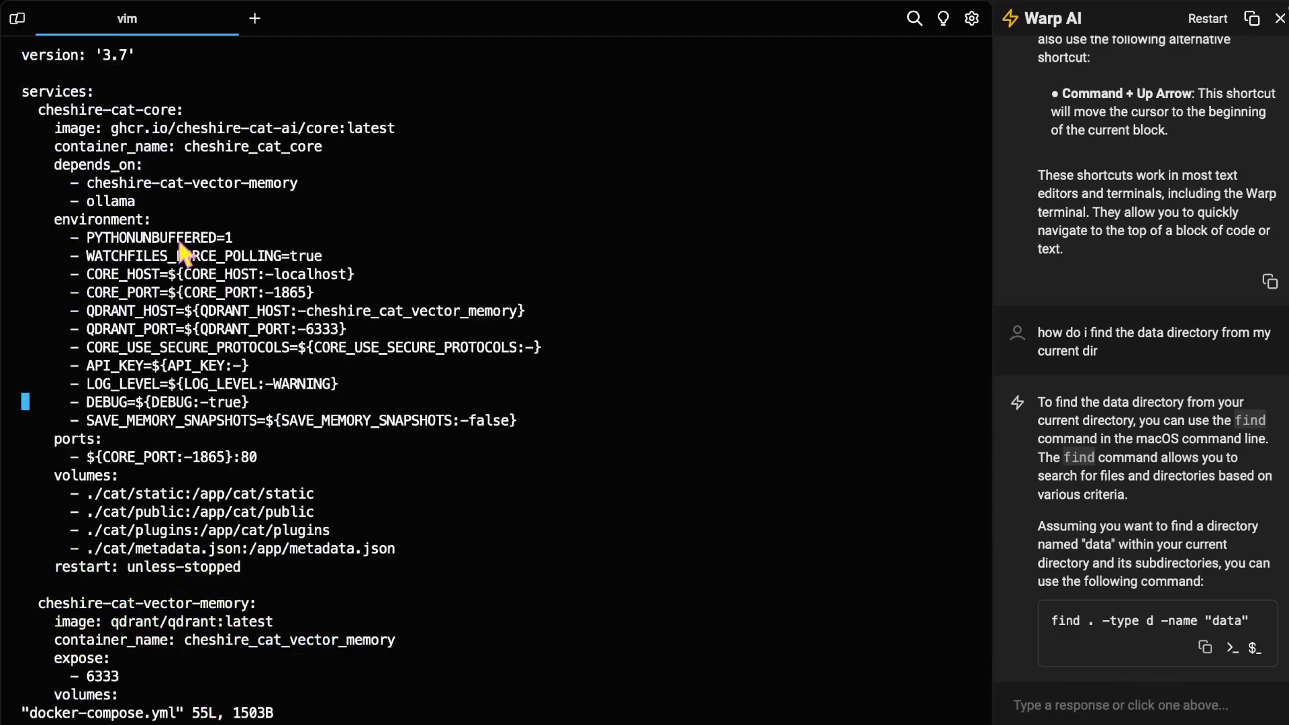
Scroll through docker-compose.yml in vim to view the cheshire-cat-core and vector-memory services.
scroll(down, 3)
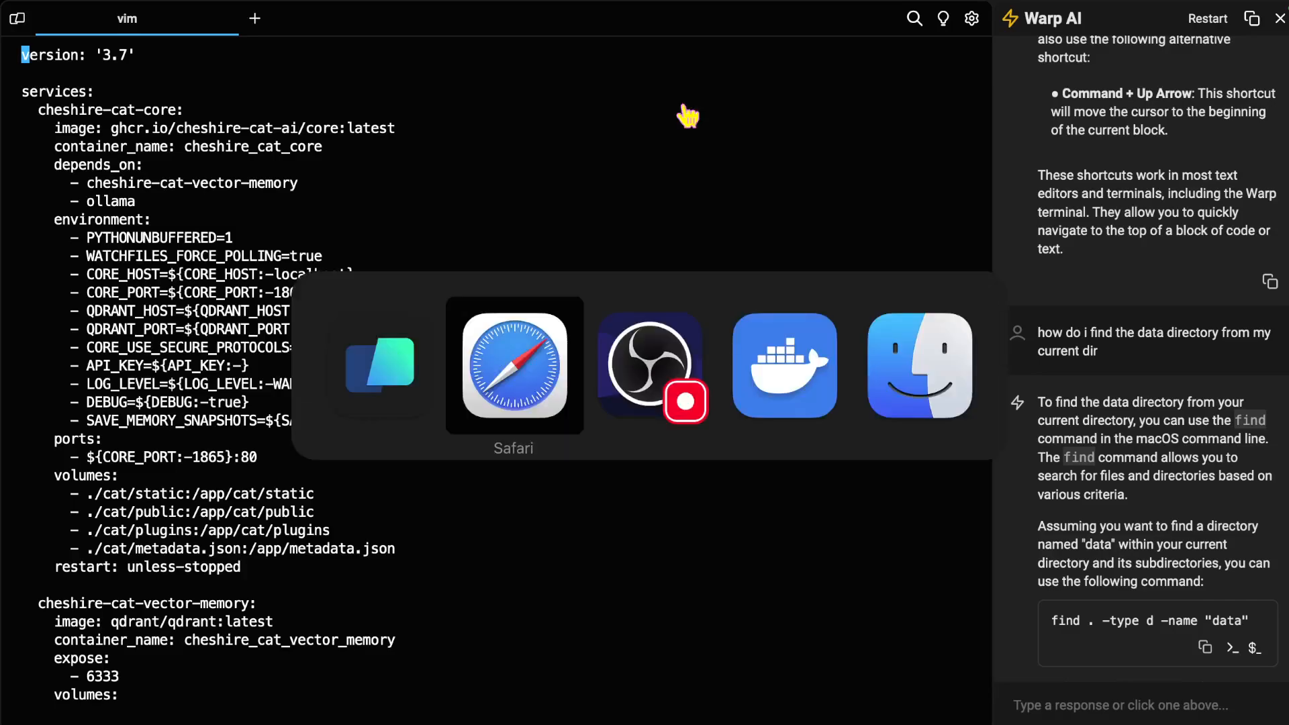
Back in Safari's Ollama tutorial, scroll to the complete docker-compose configuration block and select it for copying.
click(512, 366)
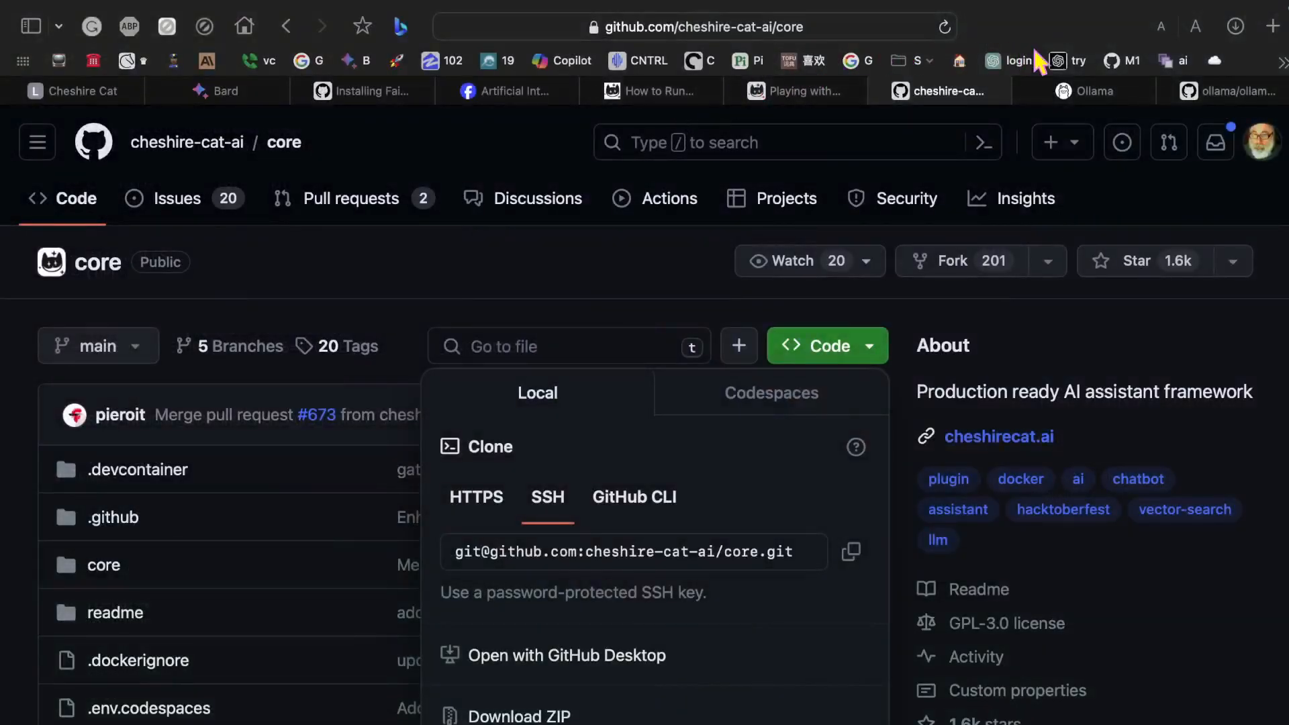
mouse_move(945, 96)
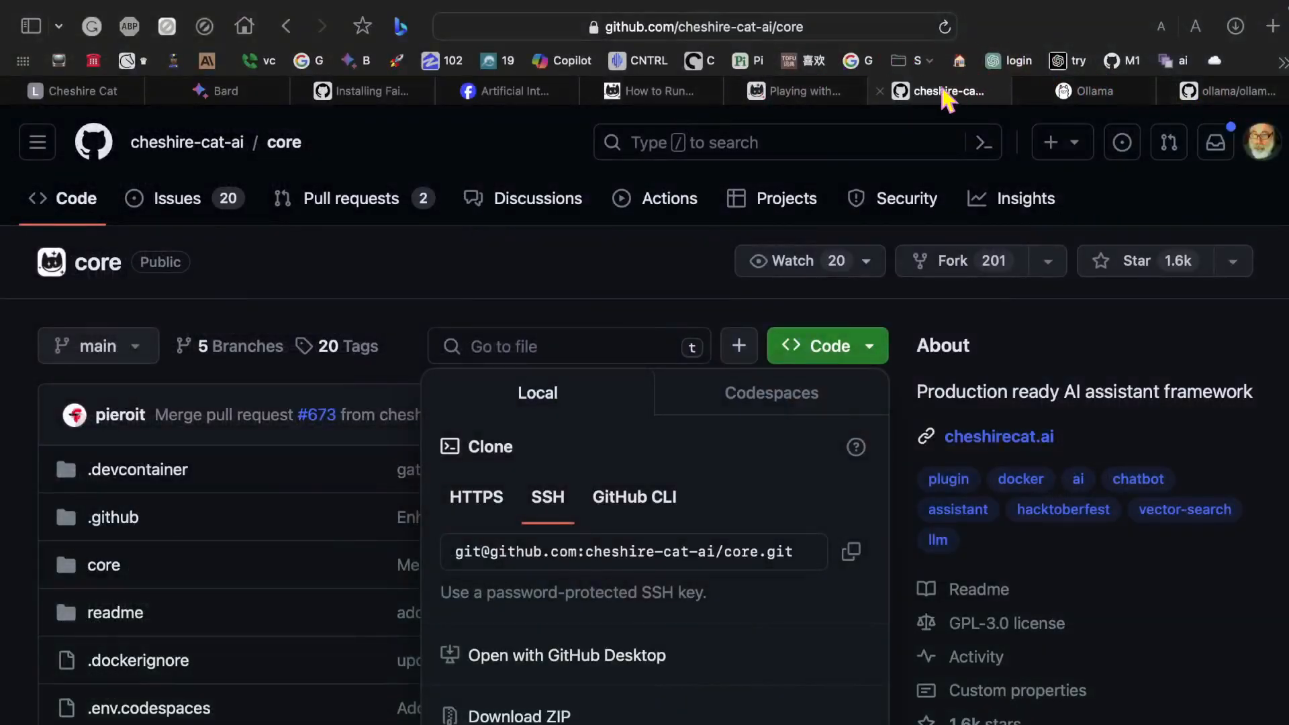
click(793, 90)
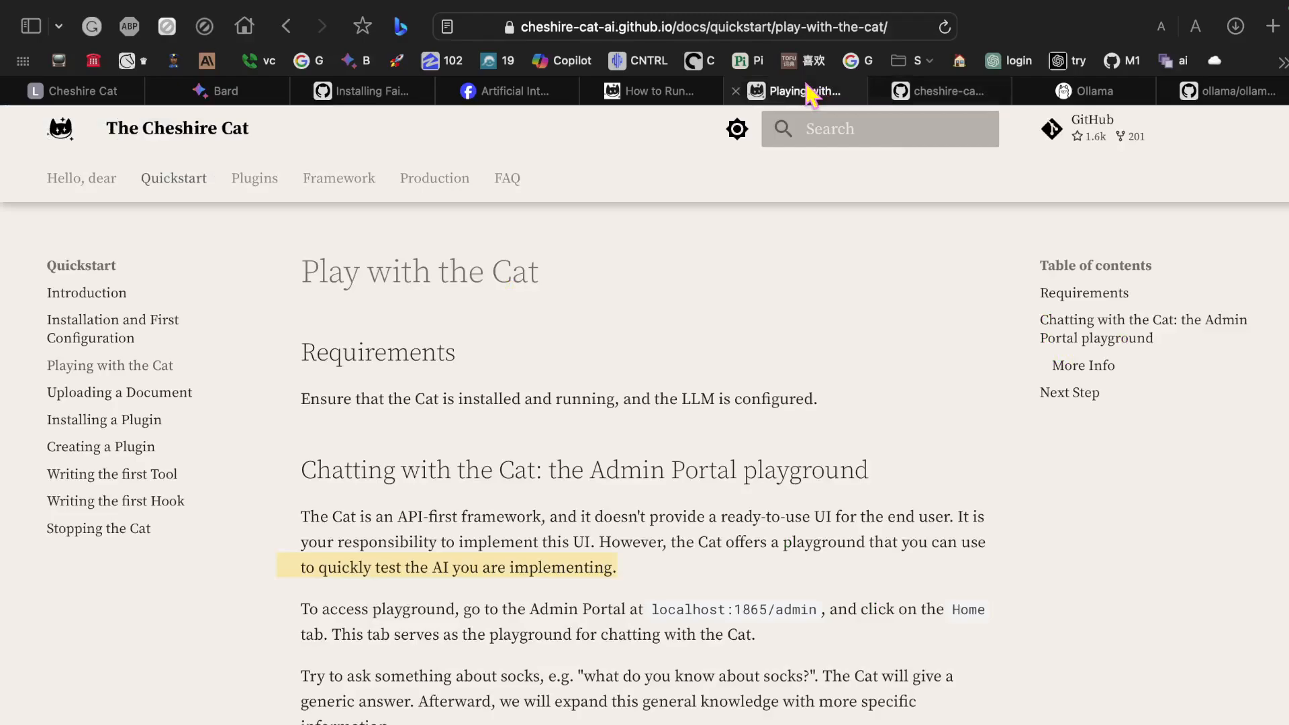
click(651, 90)
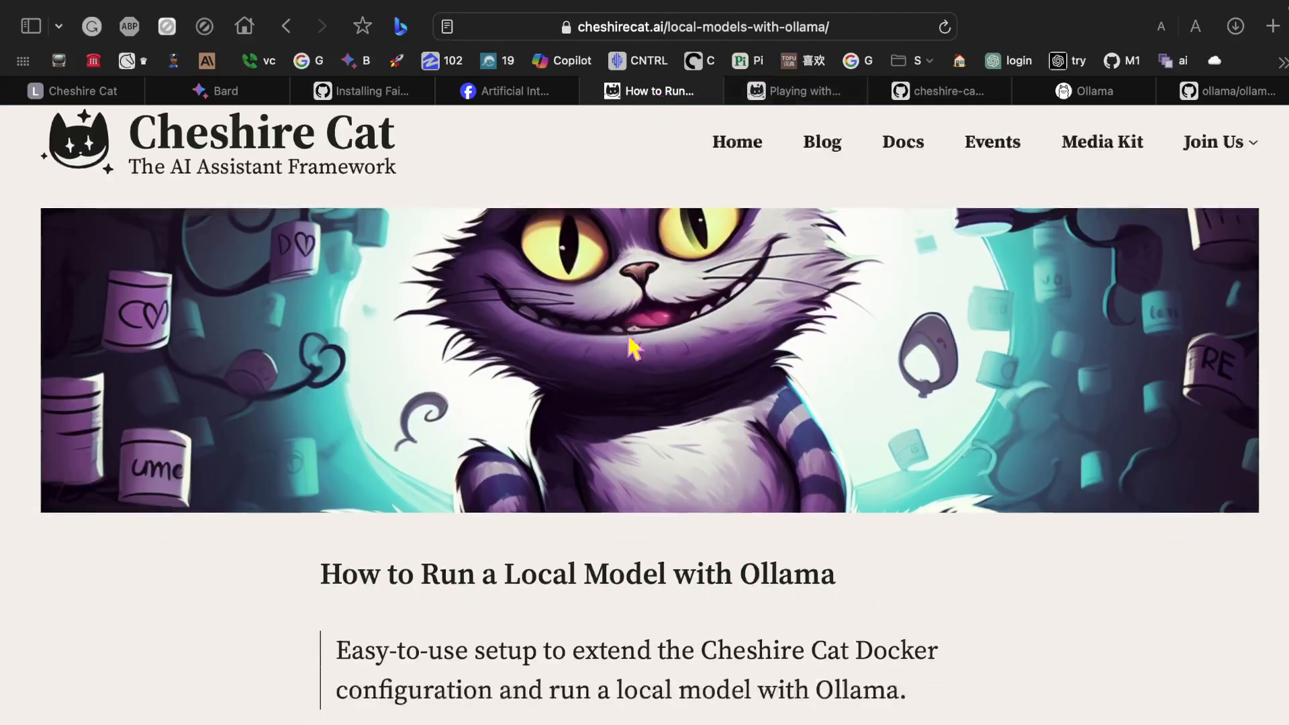
scroll(down, 3)
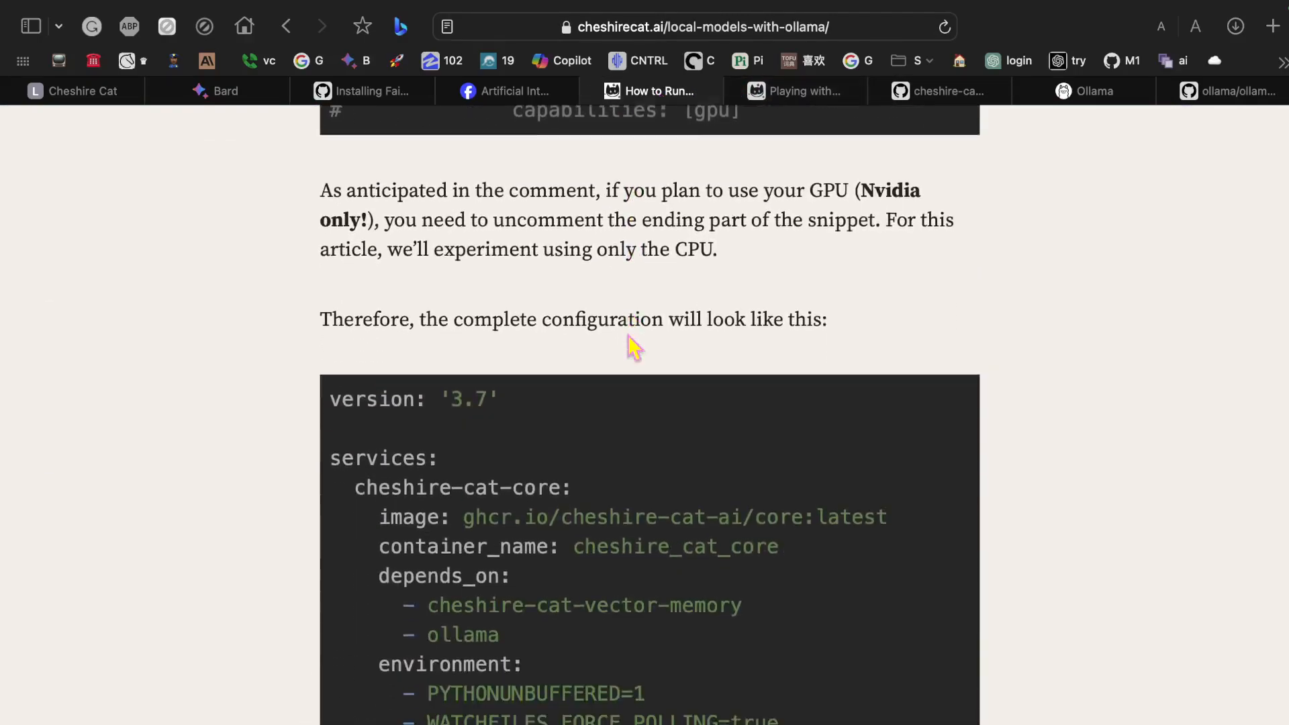
scroll(down, 3)
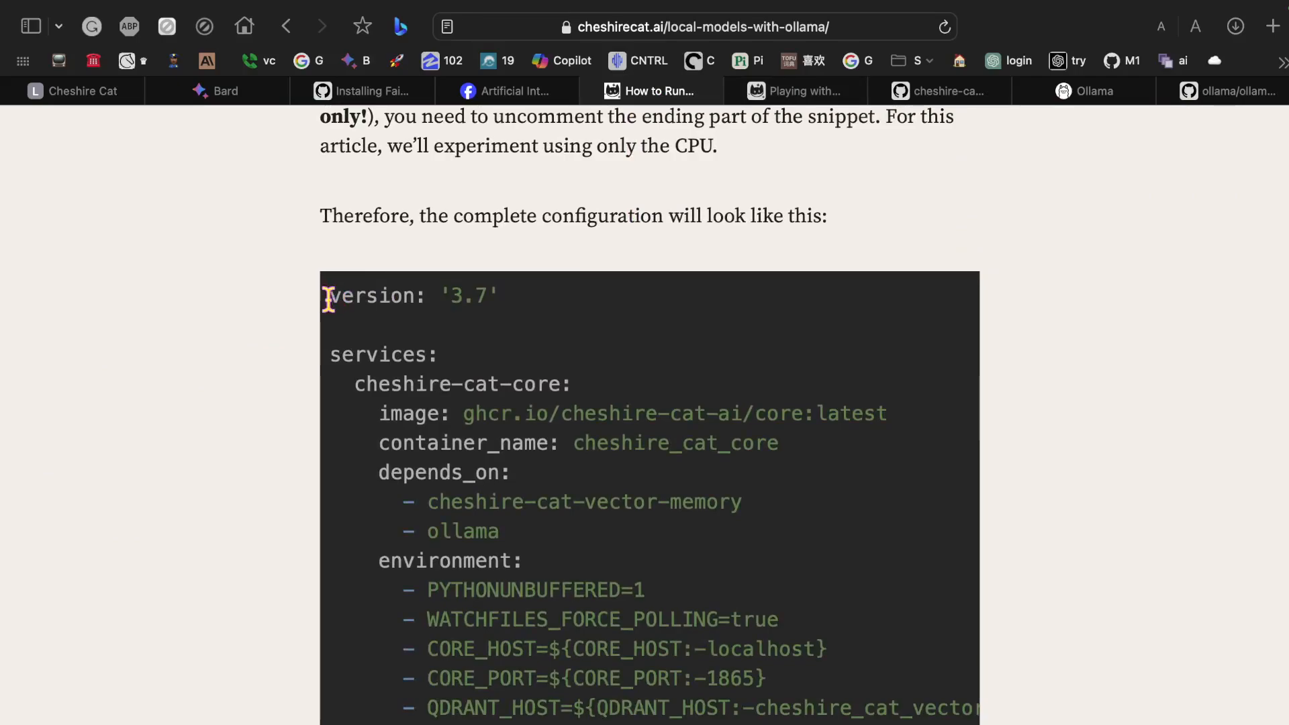
scroll(down, 3)
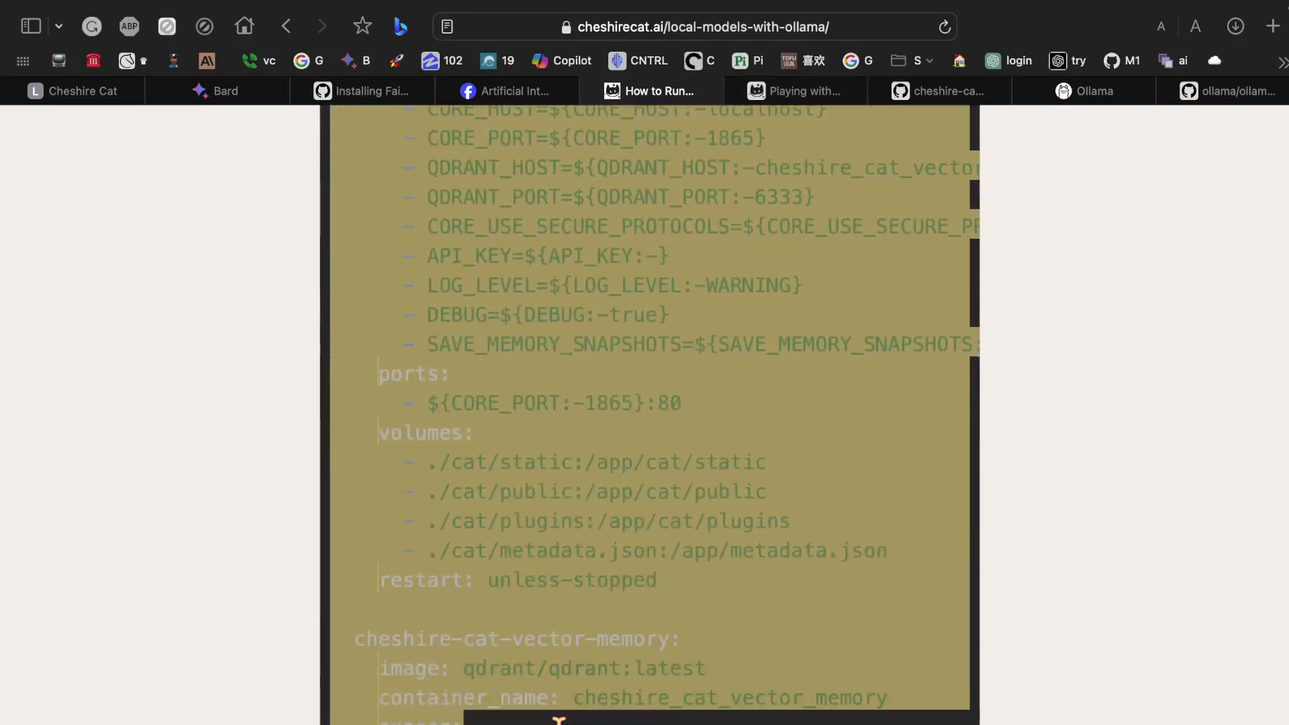
scroll(down, 3)
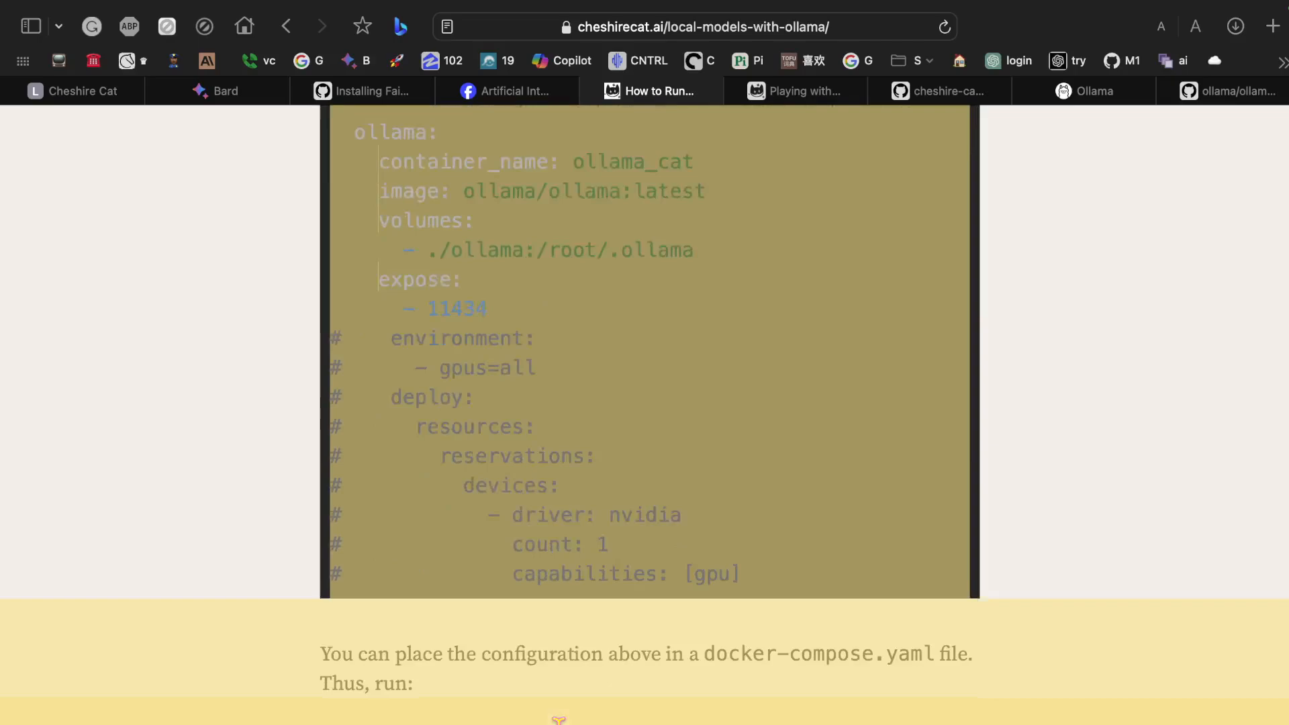
scroll(down, 3)
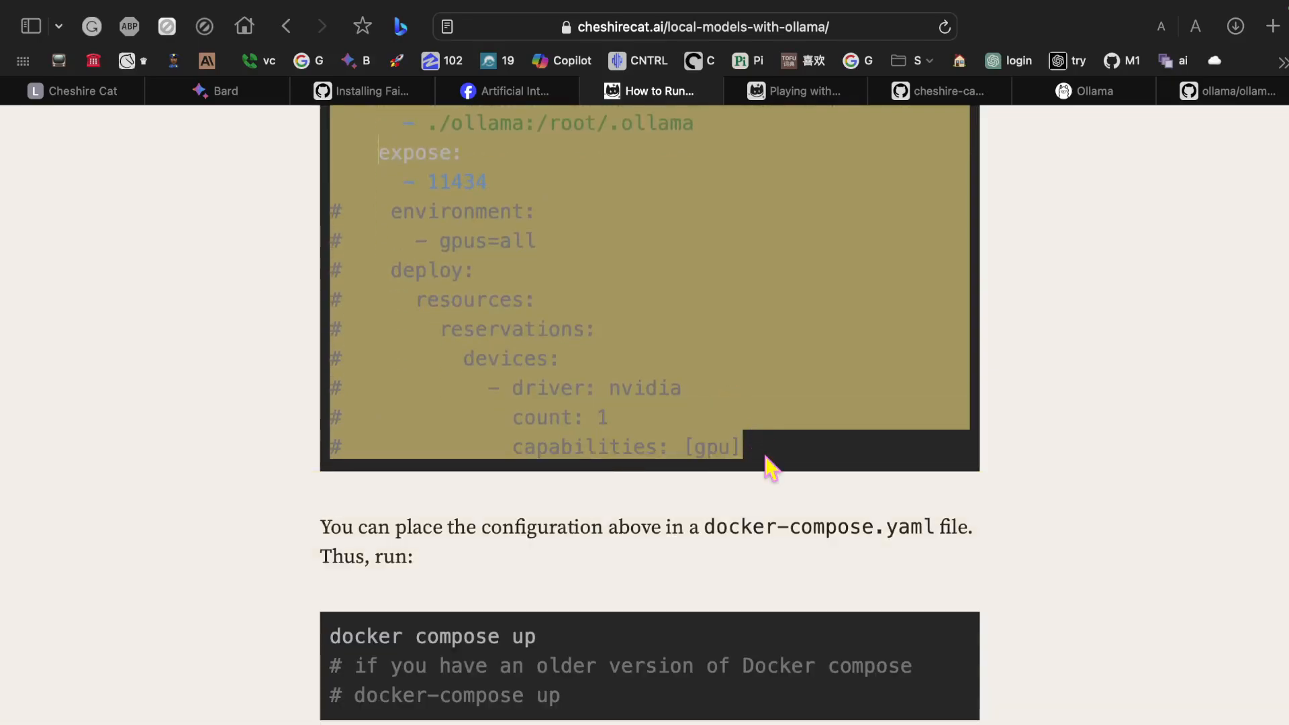
right_click(765, 460)
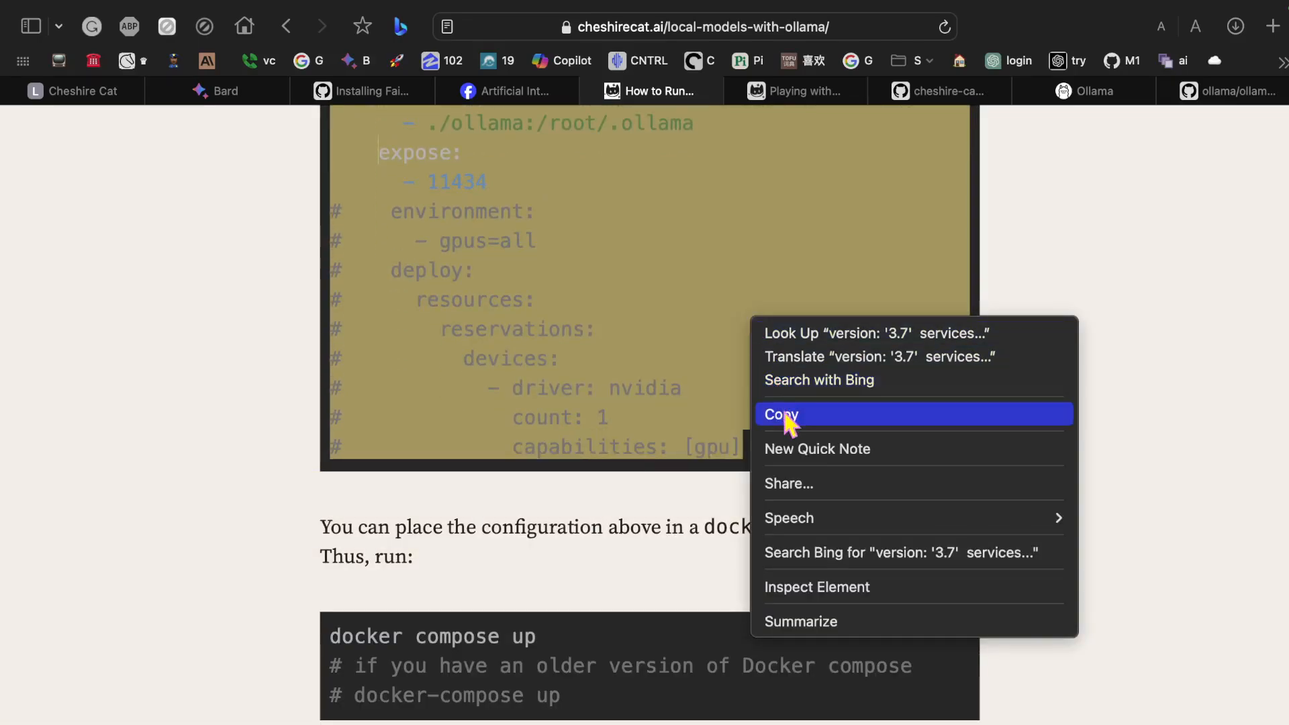
Copy the configuration snippet and compare the ollama service on port 11434 in the vim docker-compose.yml buffer.
click(780, 413)
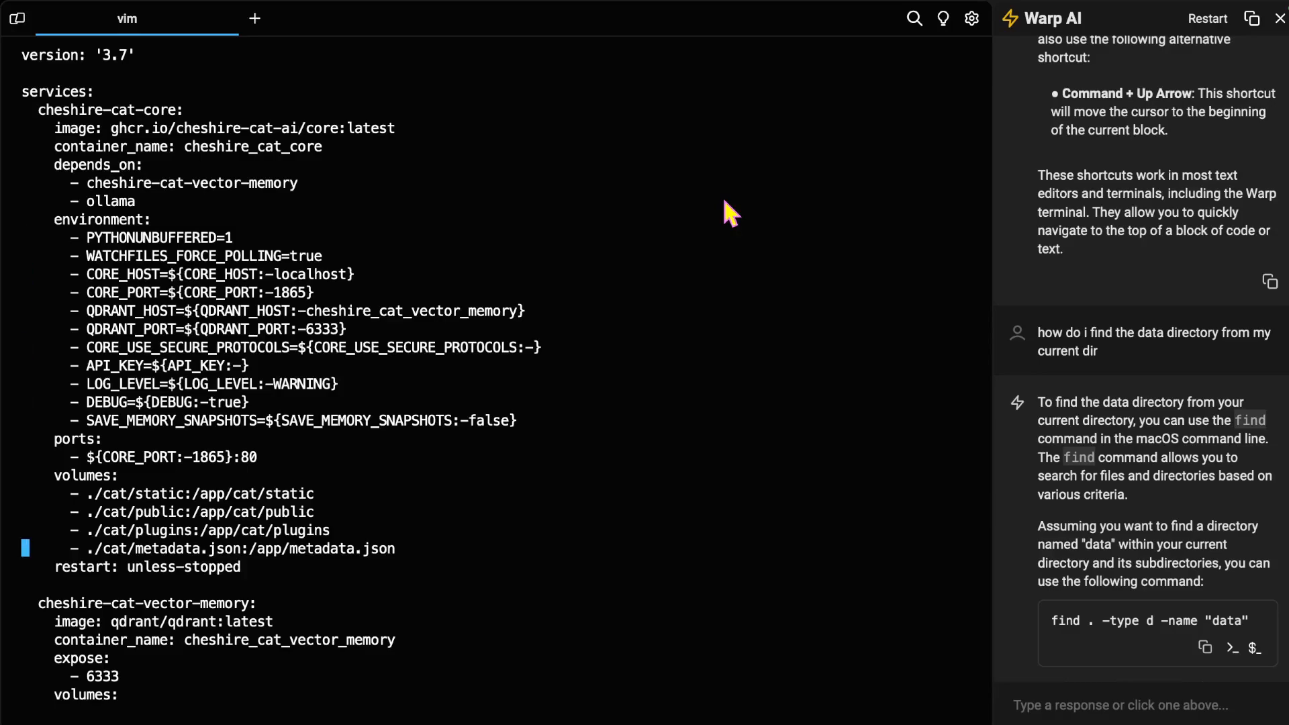
scroll(down, 3)
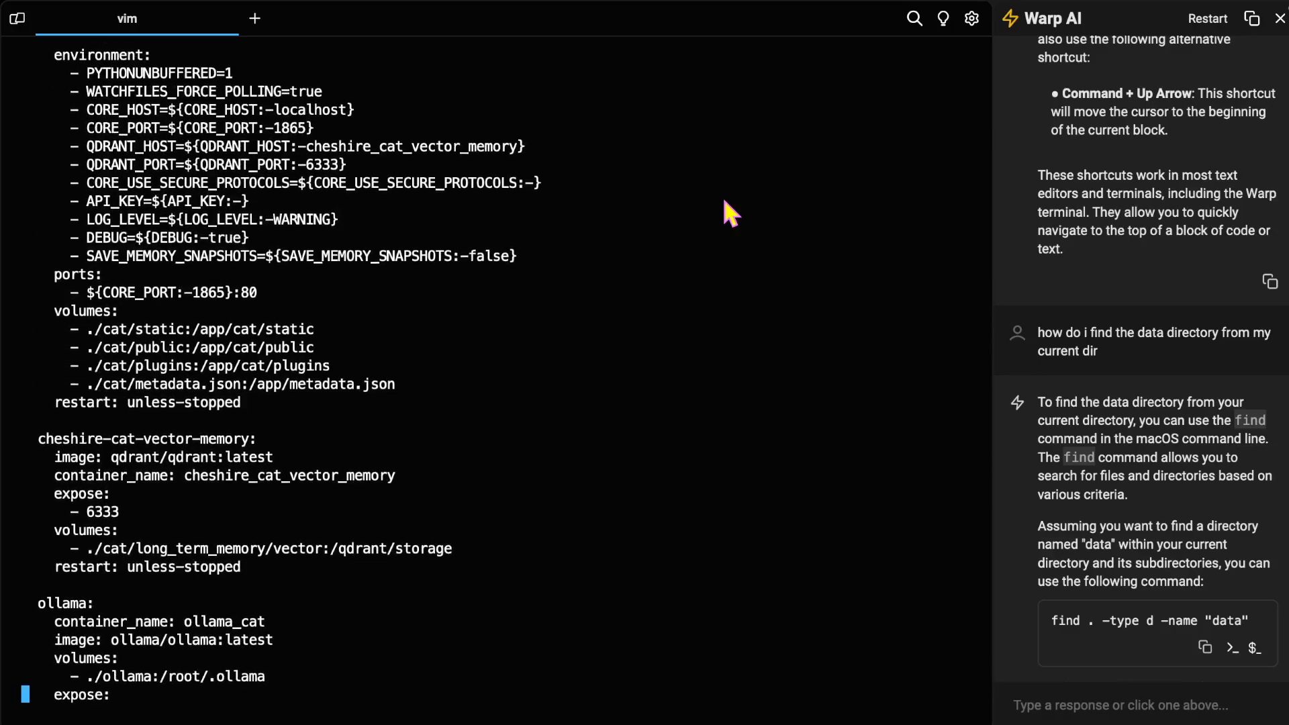
scroll(down, 3)
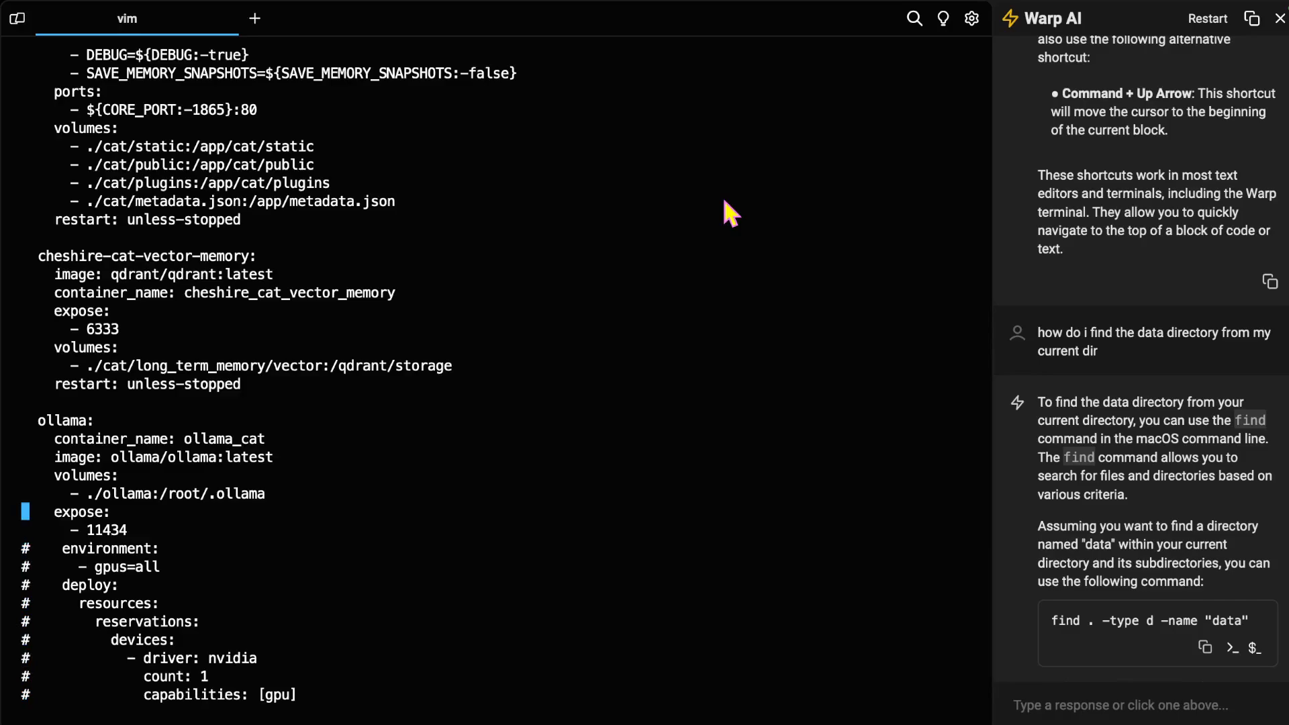
key(Up)
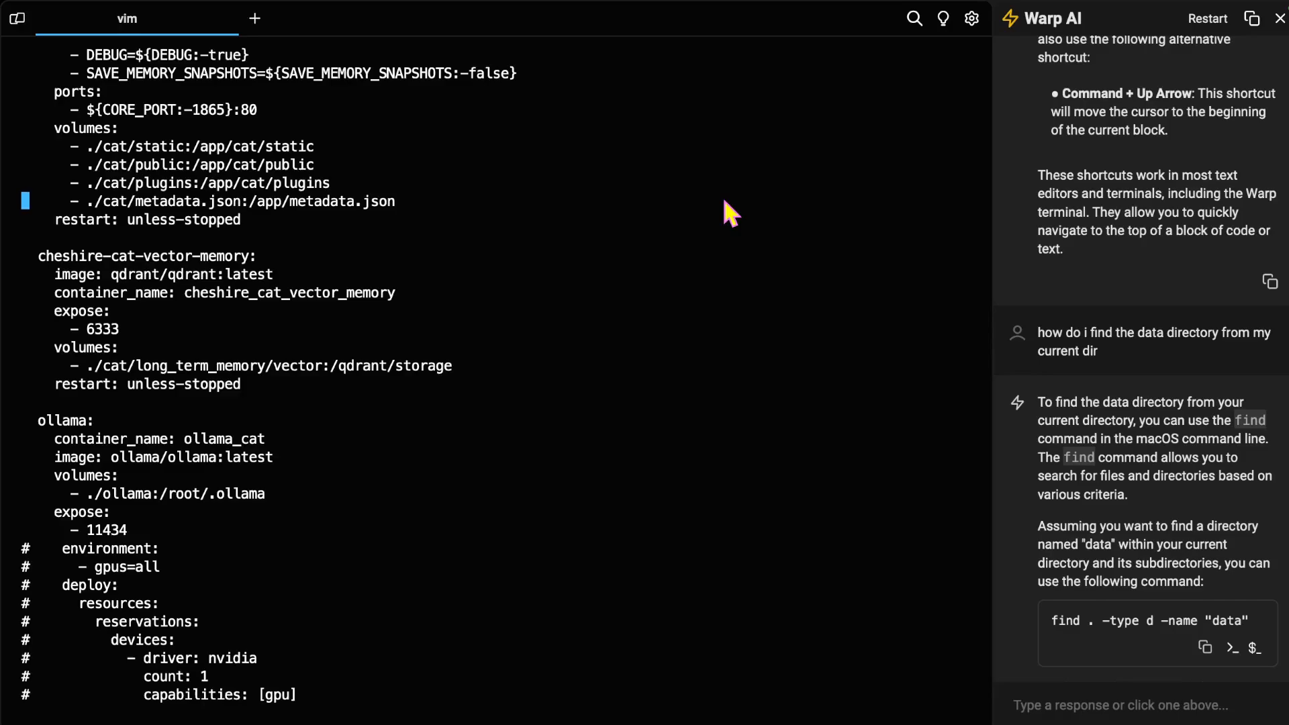
scroll(up, 3)
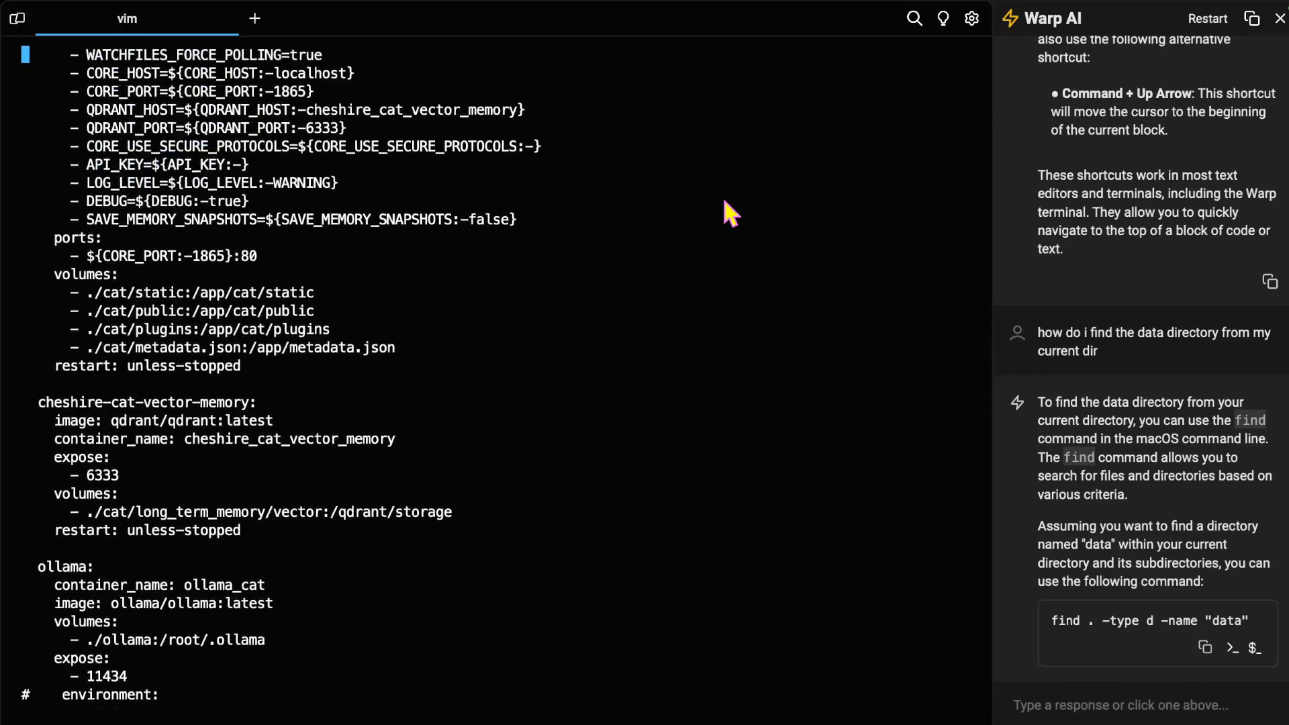
scroll(up, 3)
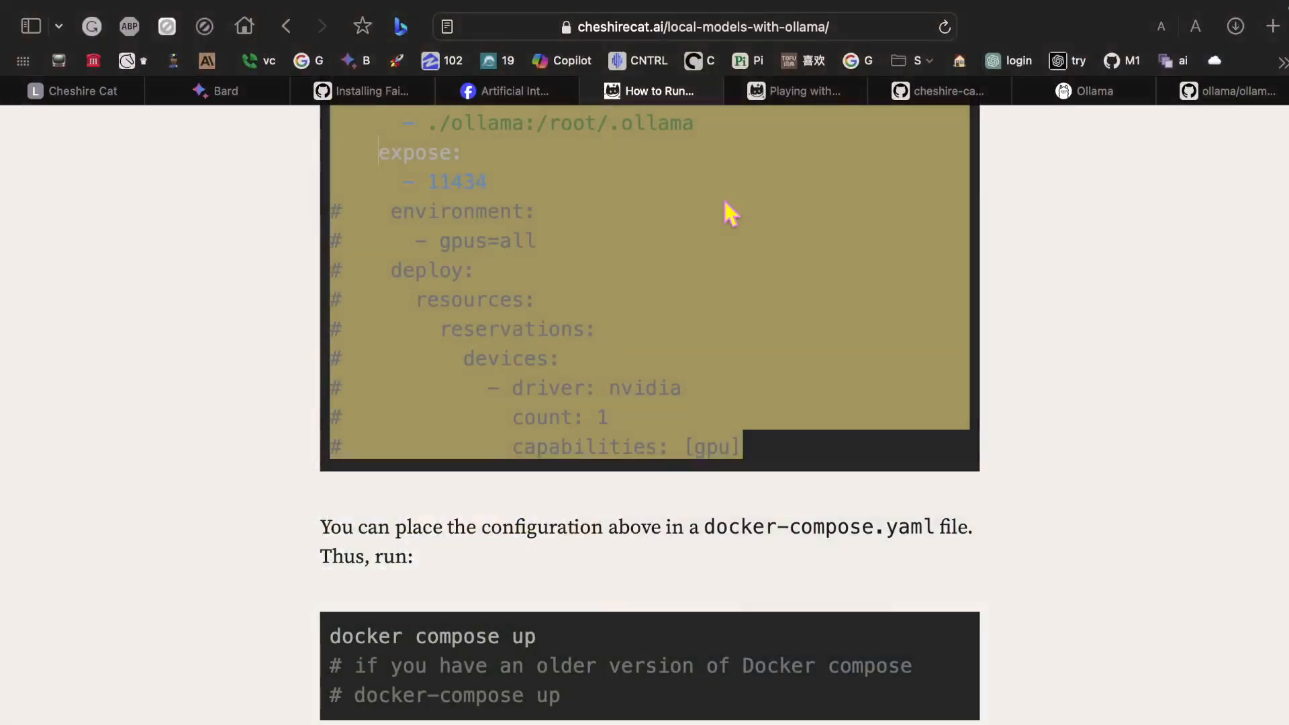
Reach the Download the Model section and select the docker exec ollama pull mistral command.
scroll(down, 3)
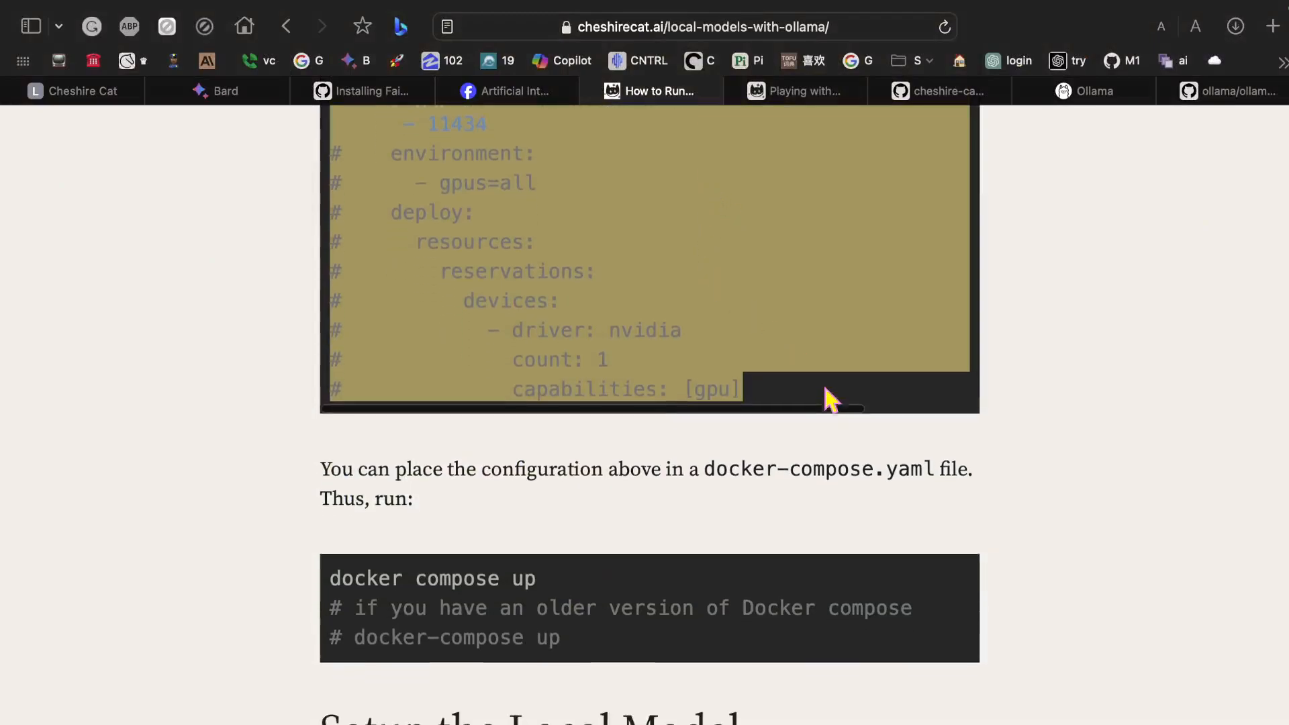
scroll(down, 3)
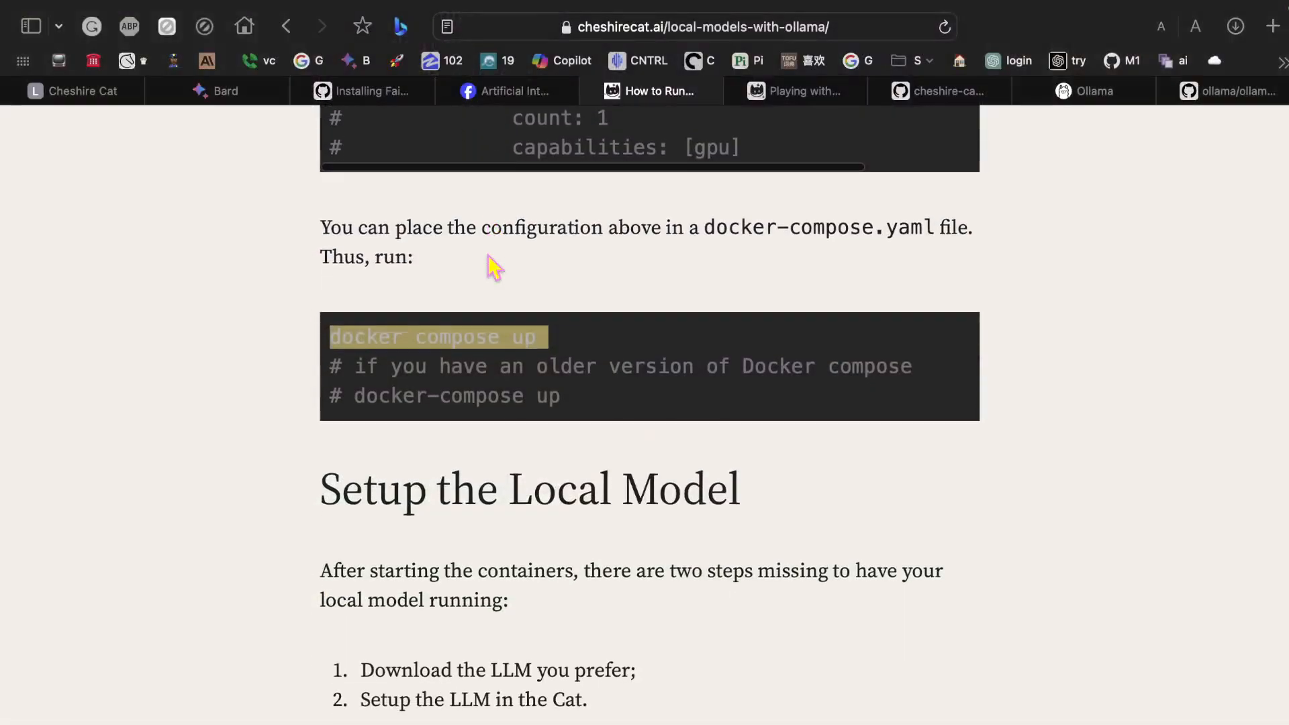
scroll(down, 3)
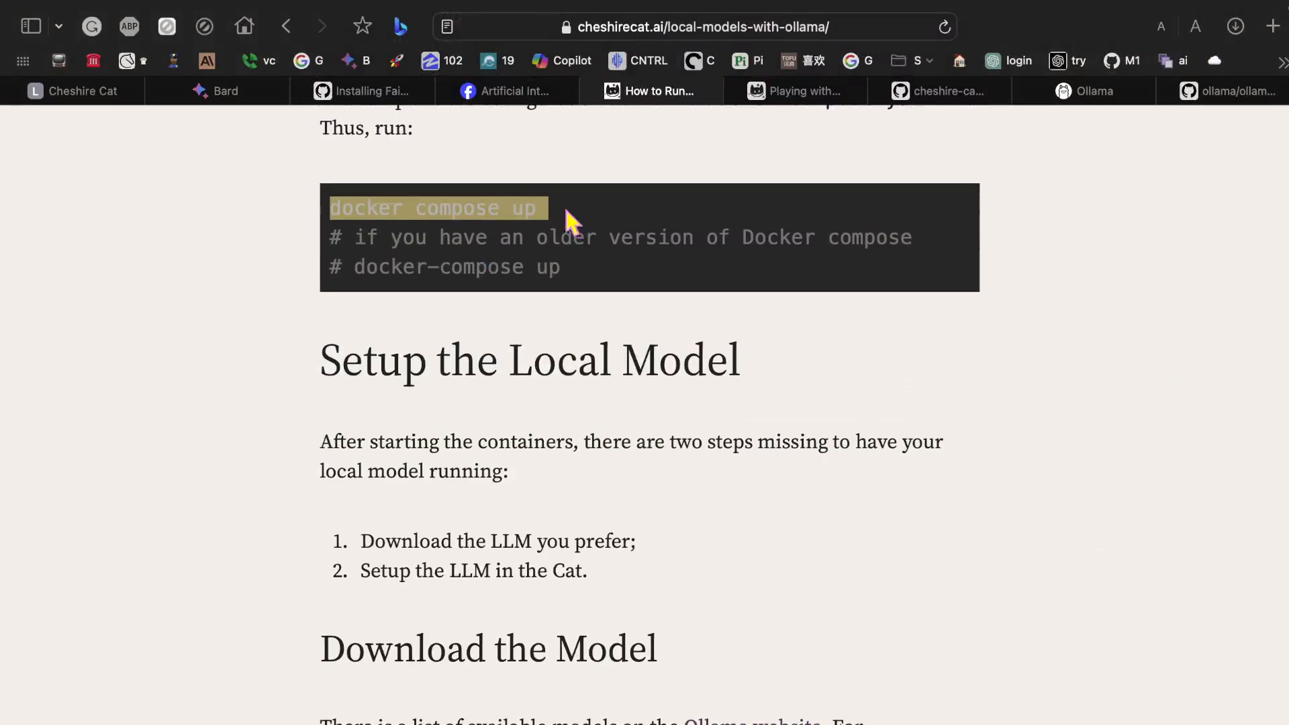
scroll(up, 3)
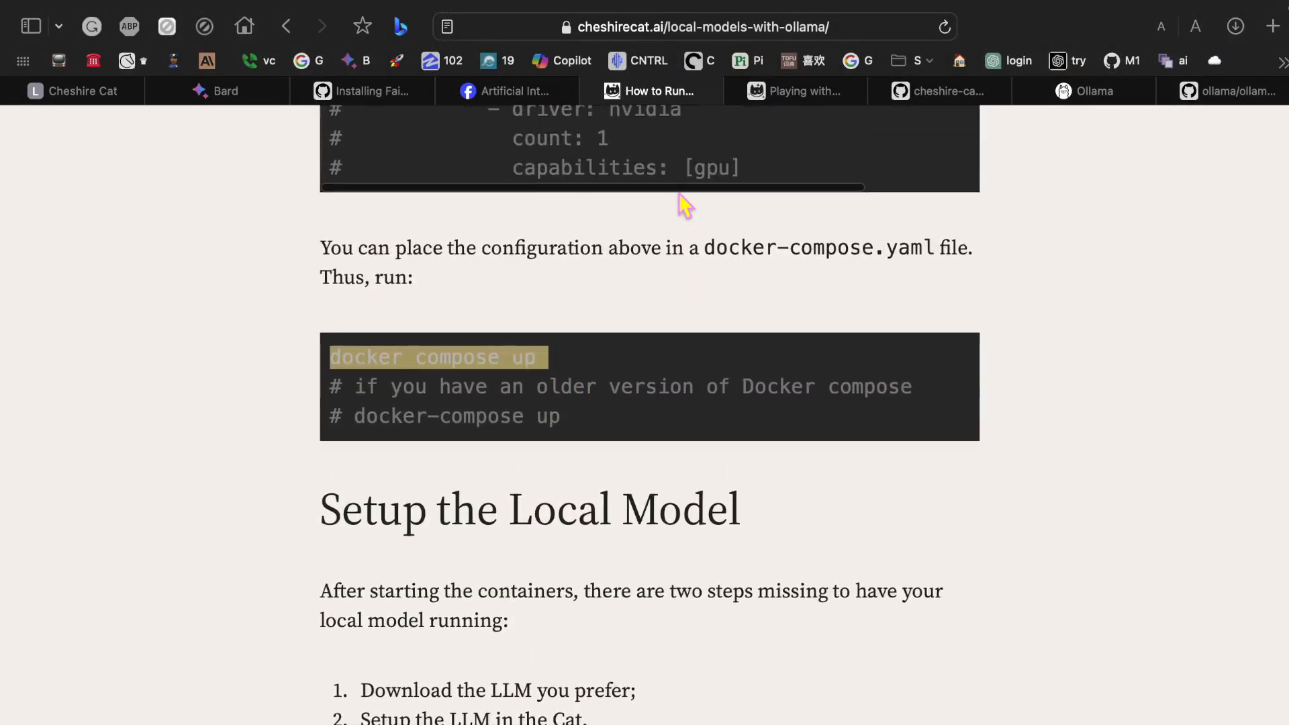
scroll(down, 3)
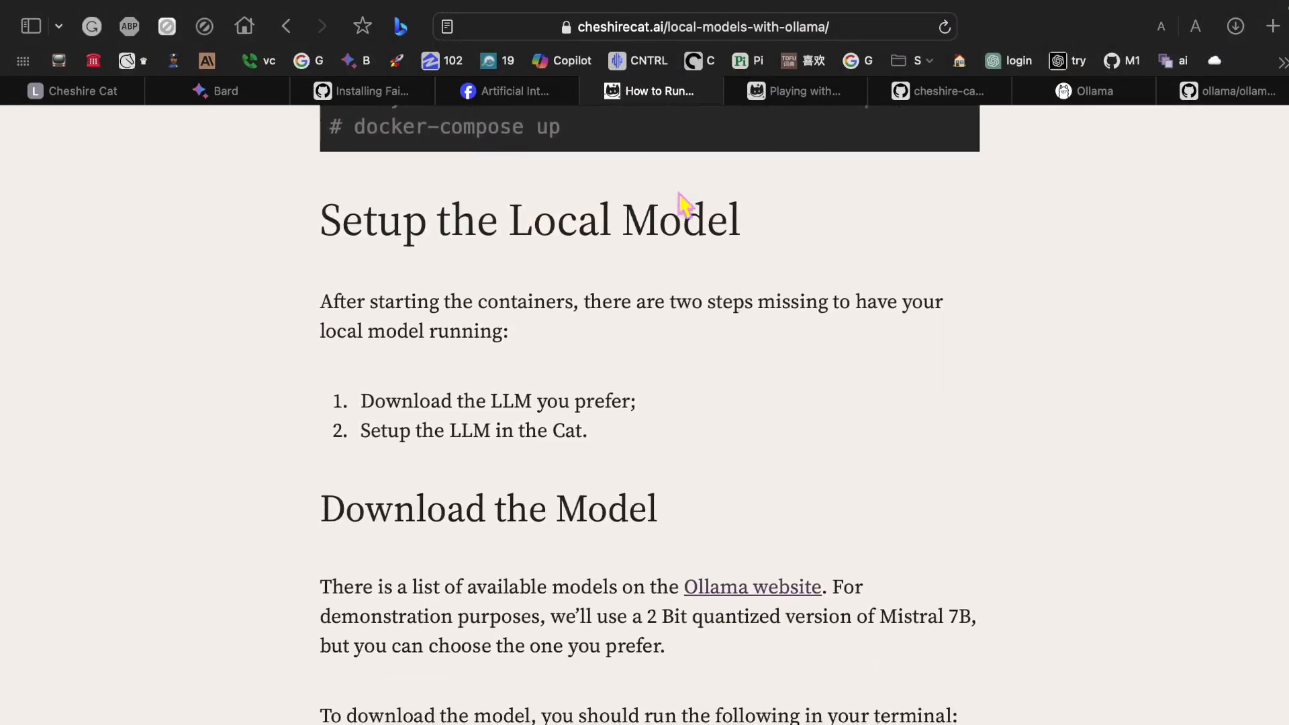
scroll(down, 3)
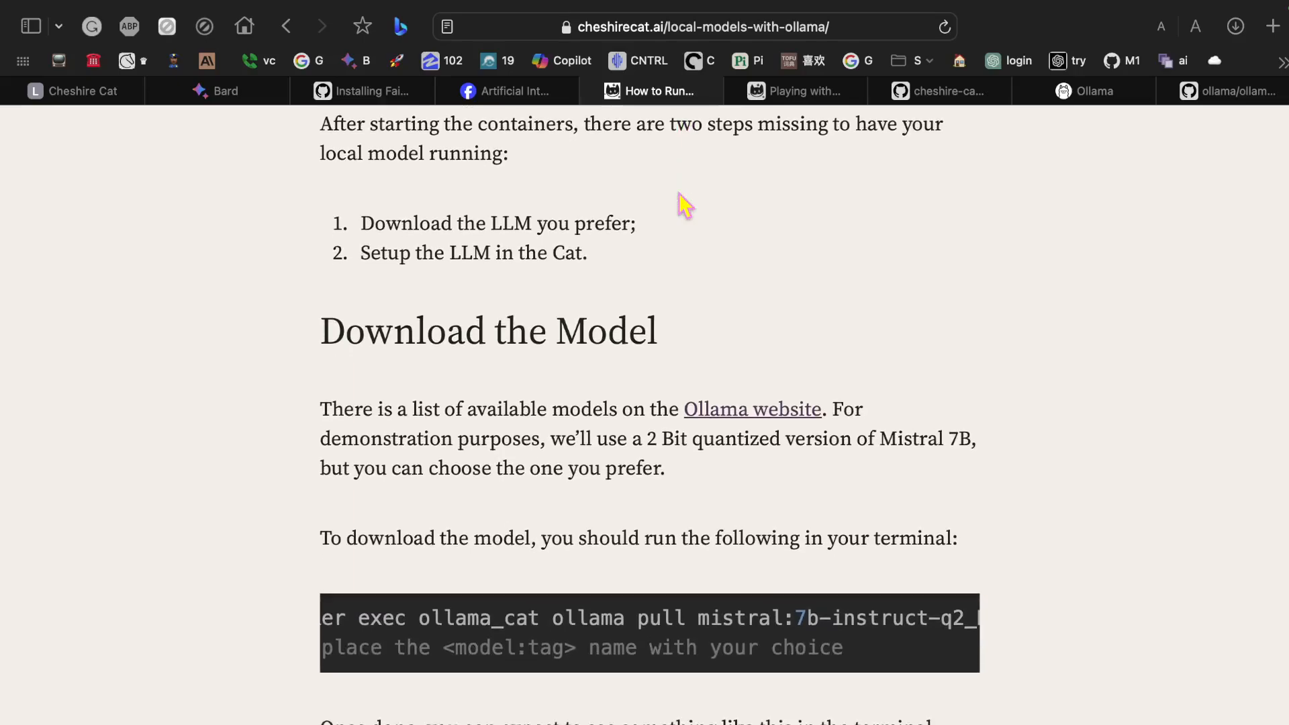
scroll(down, 3)
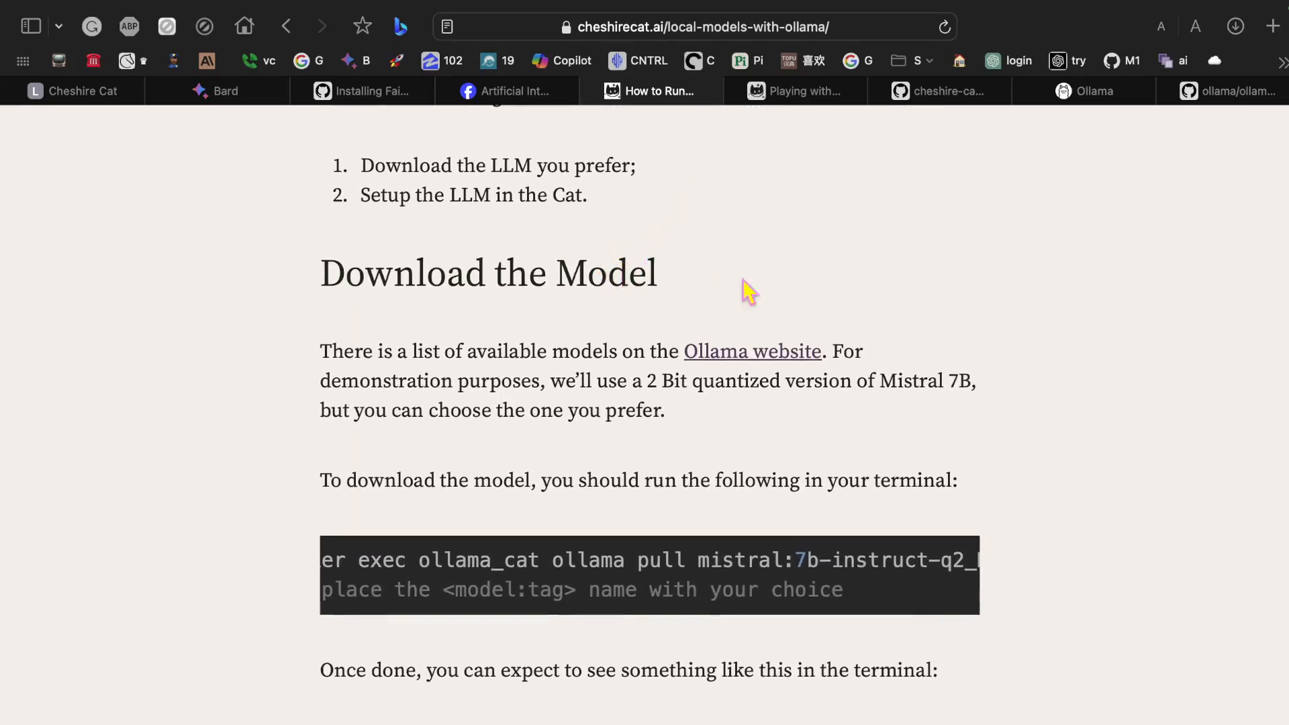
mouse_move(469, 564)
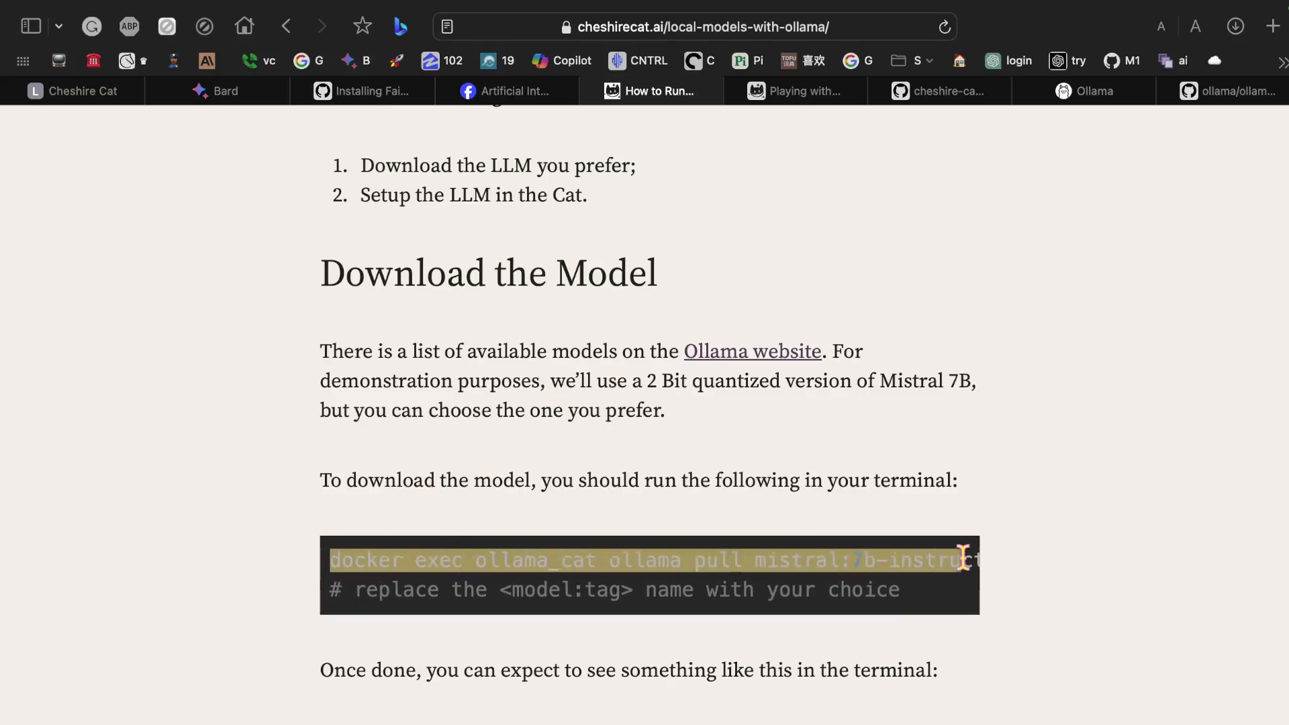
scroll(right, 3)
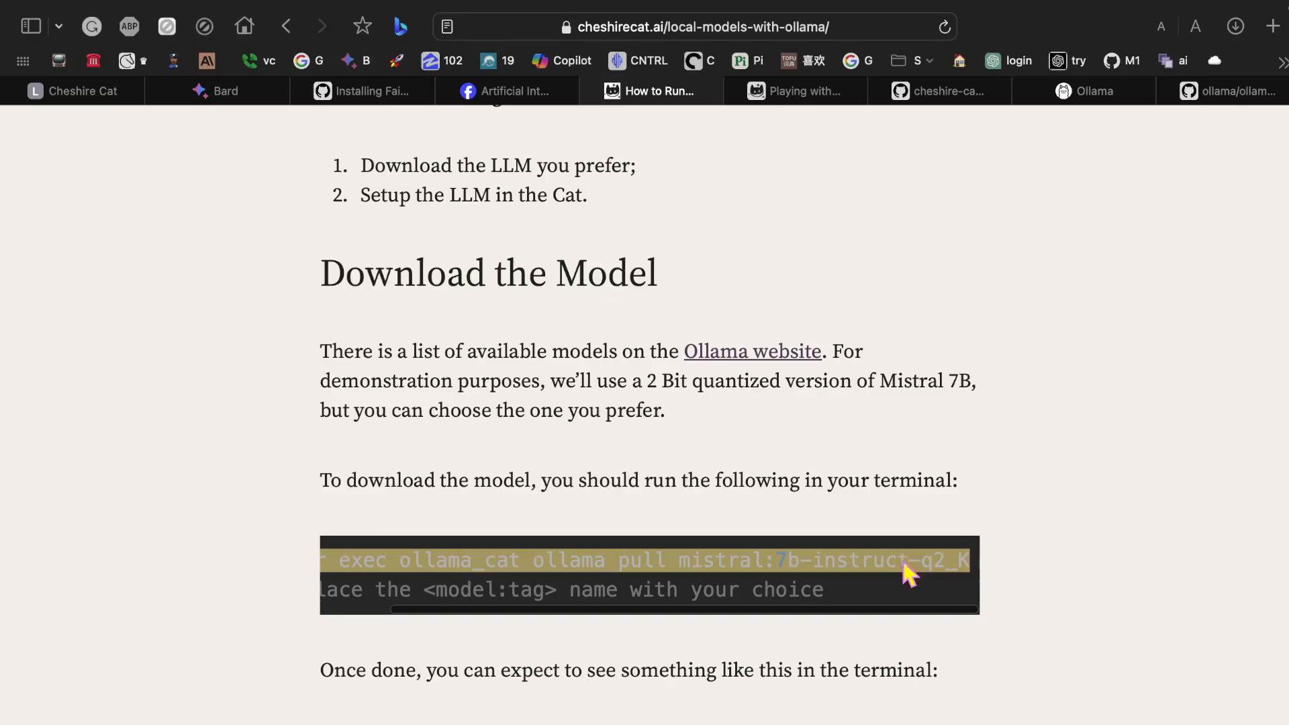
mouse_move(937, 480)
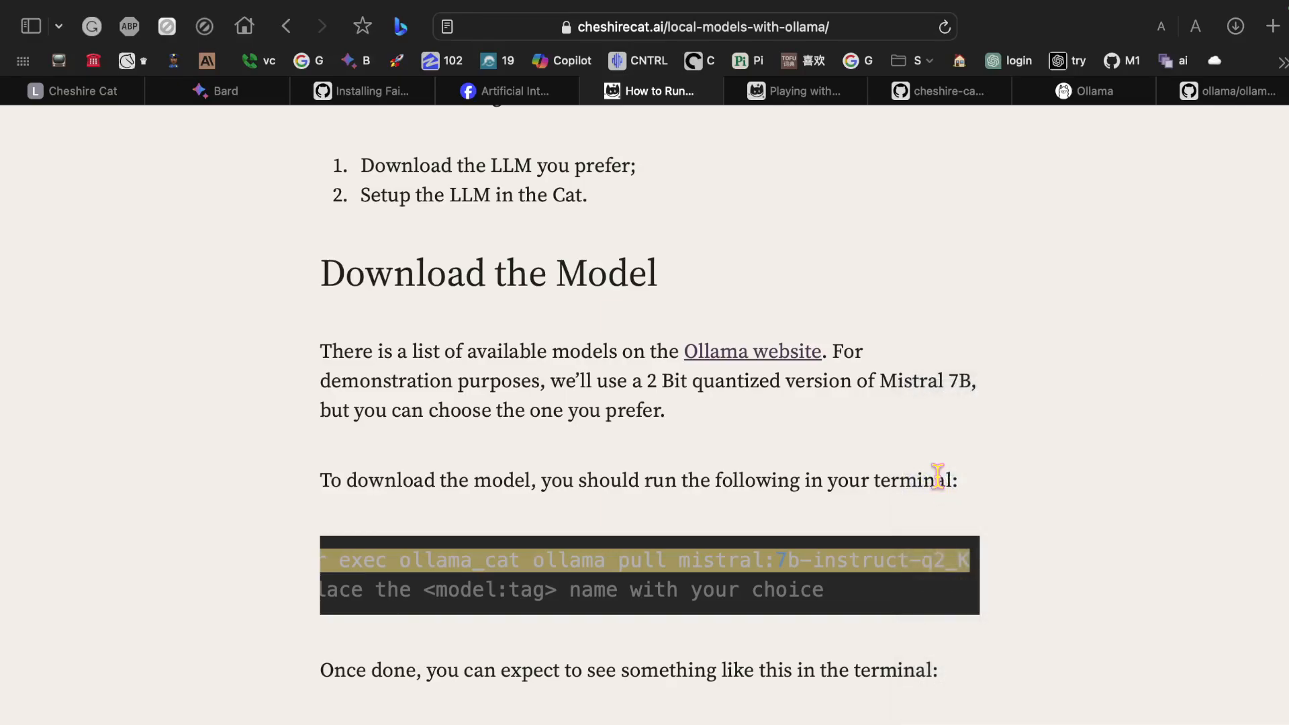
mouse_move(855, 559)
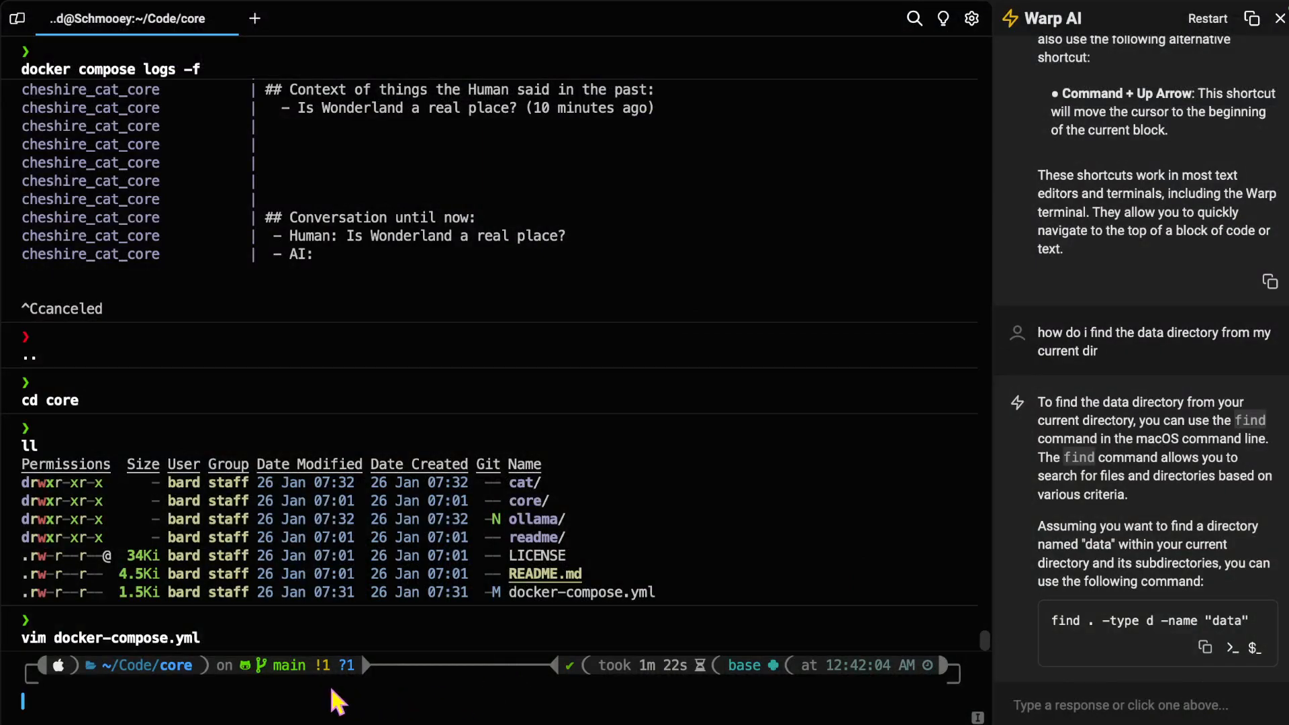
text(docker exec ollama_cat ollama pull mistral:7b-instruct-q2_K)
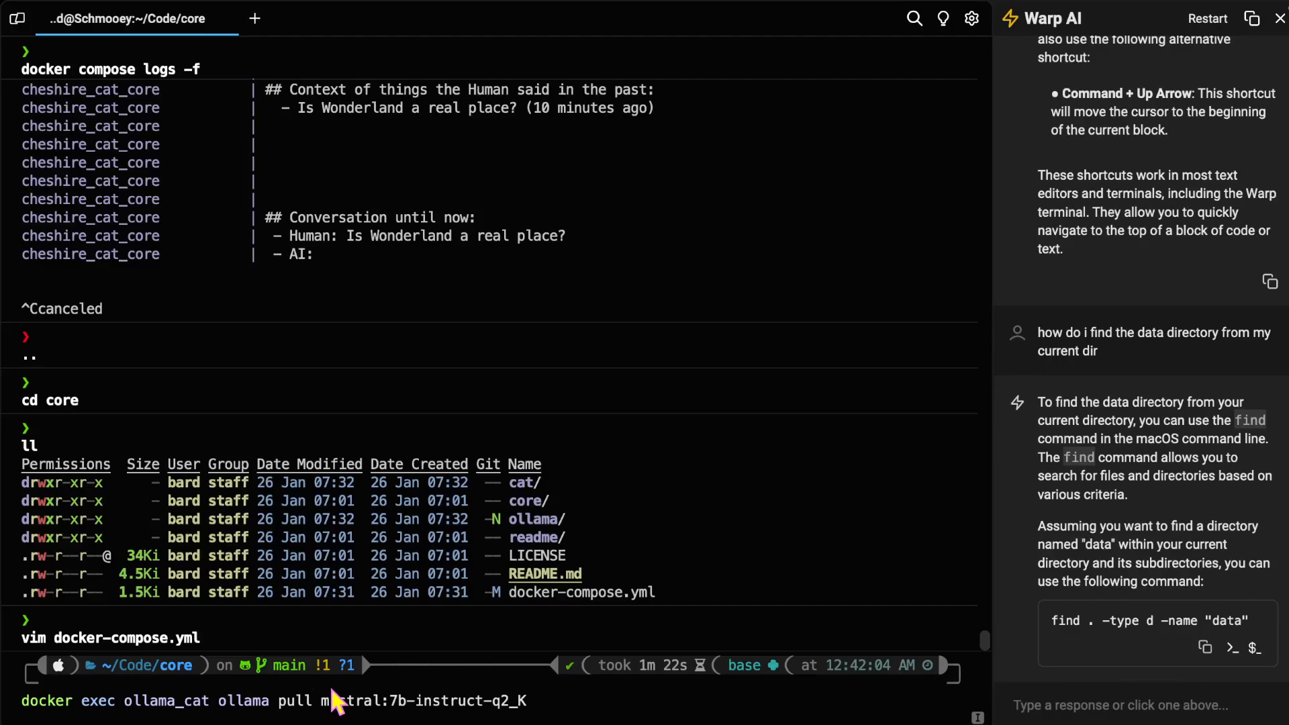
mouse_move(216, 700)
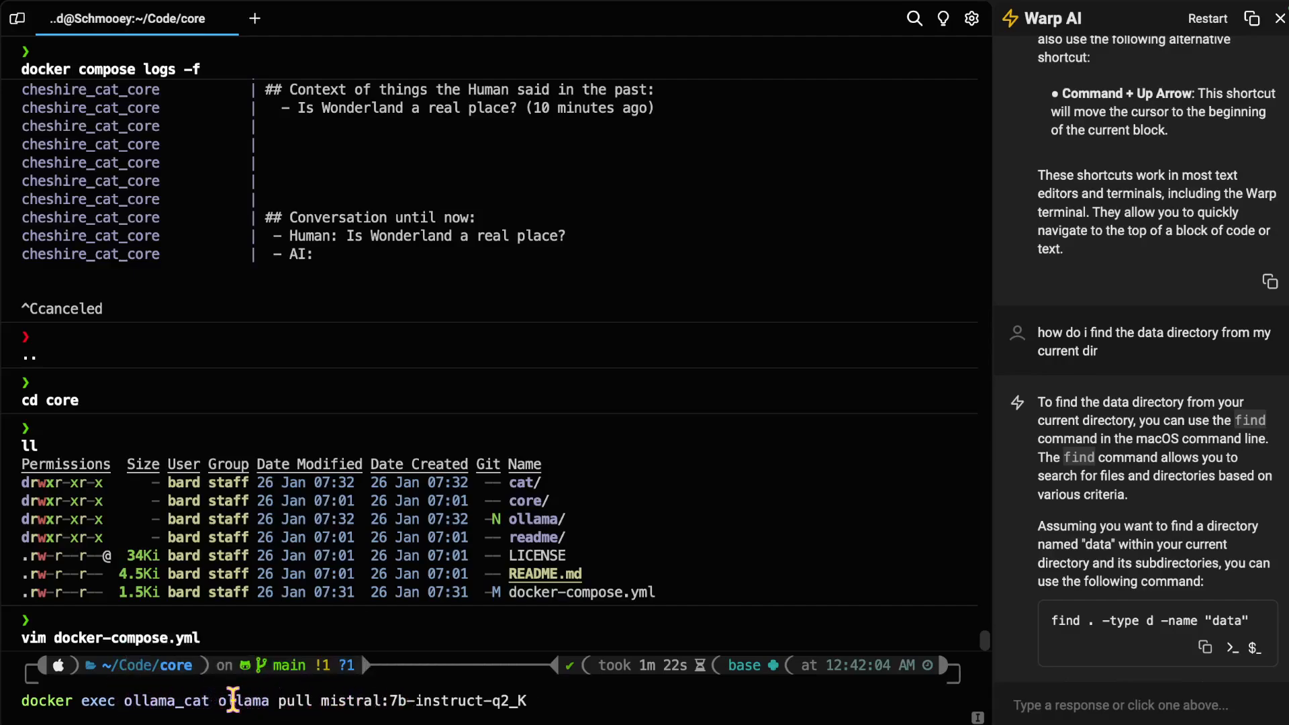
mouse_move(376, 700)
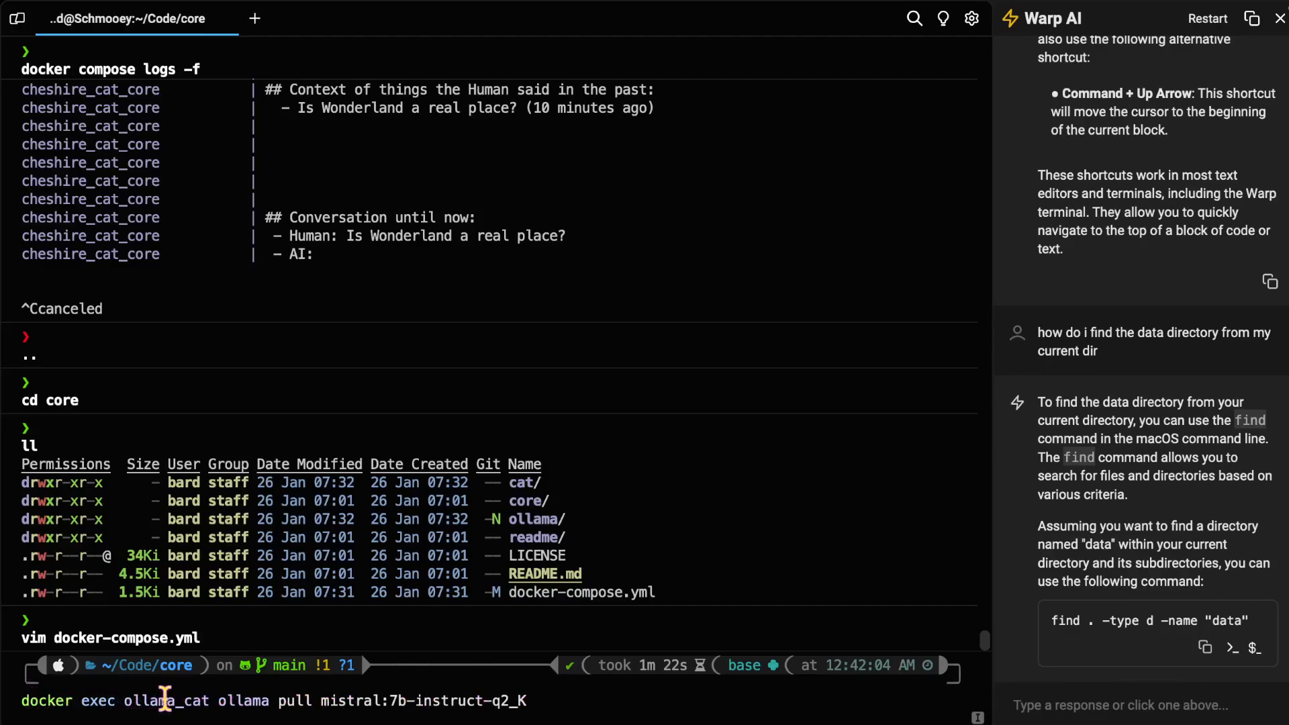
mouse_move(216, 700)
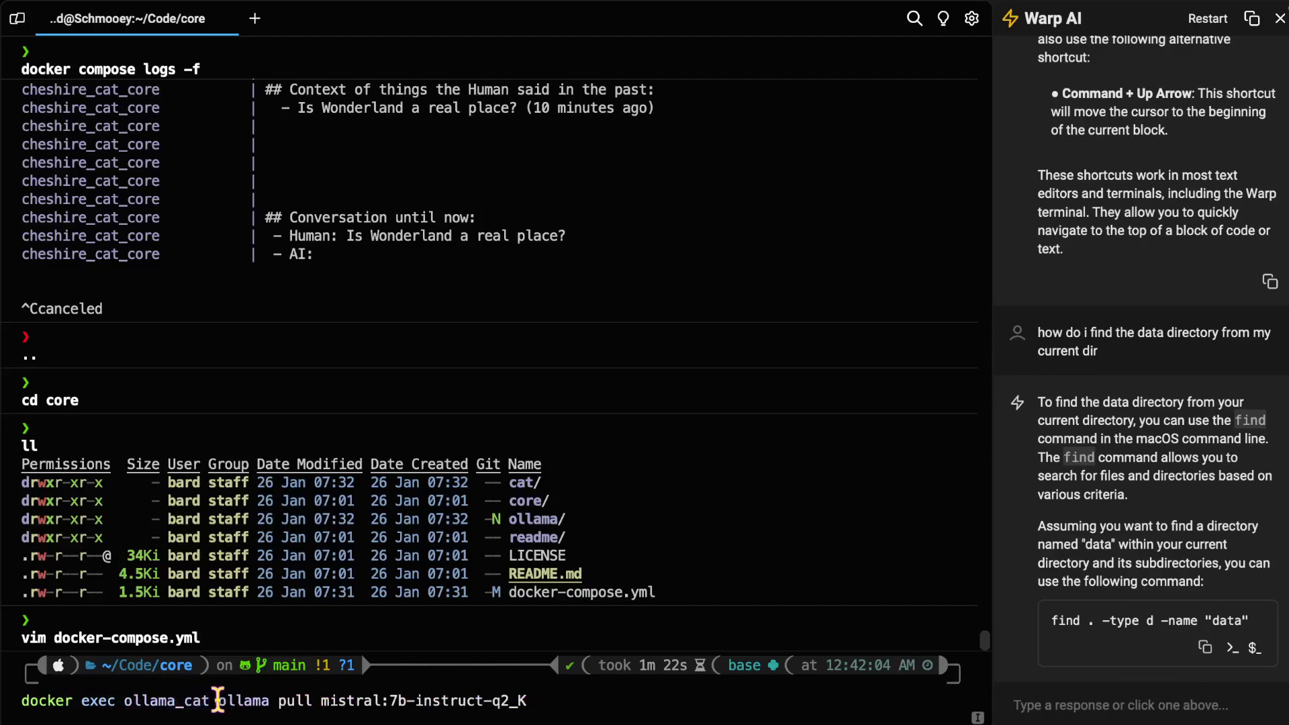
mouse_move(649, 699)
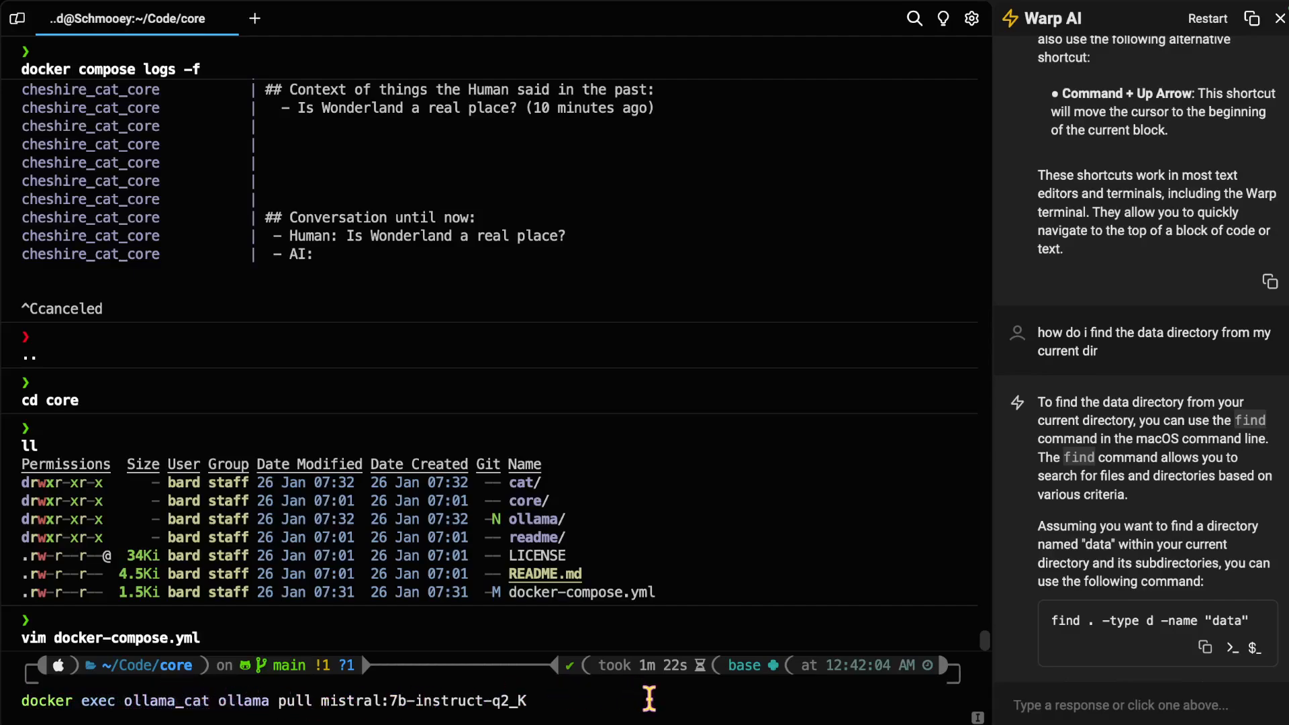
key(BackSpace)
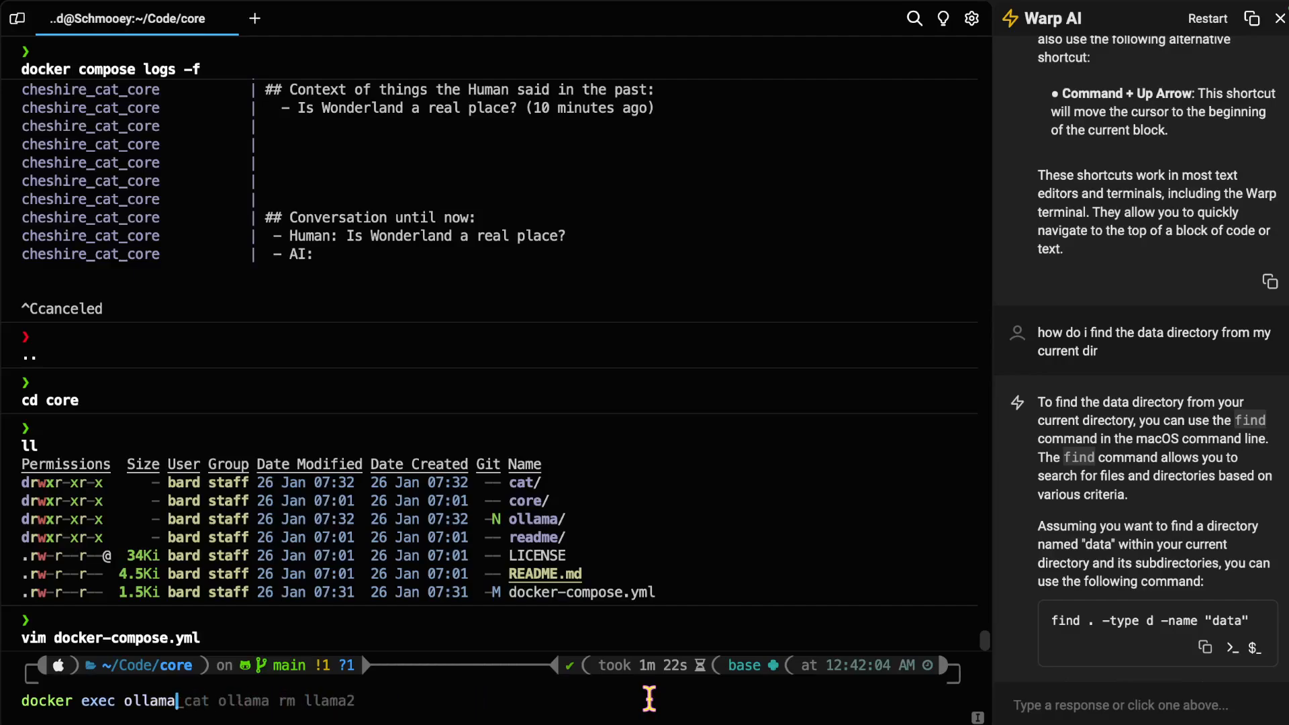
key(ctrl+c)
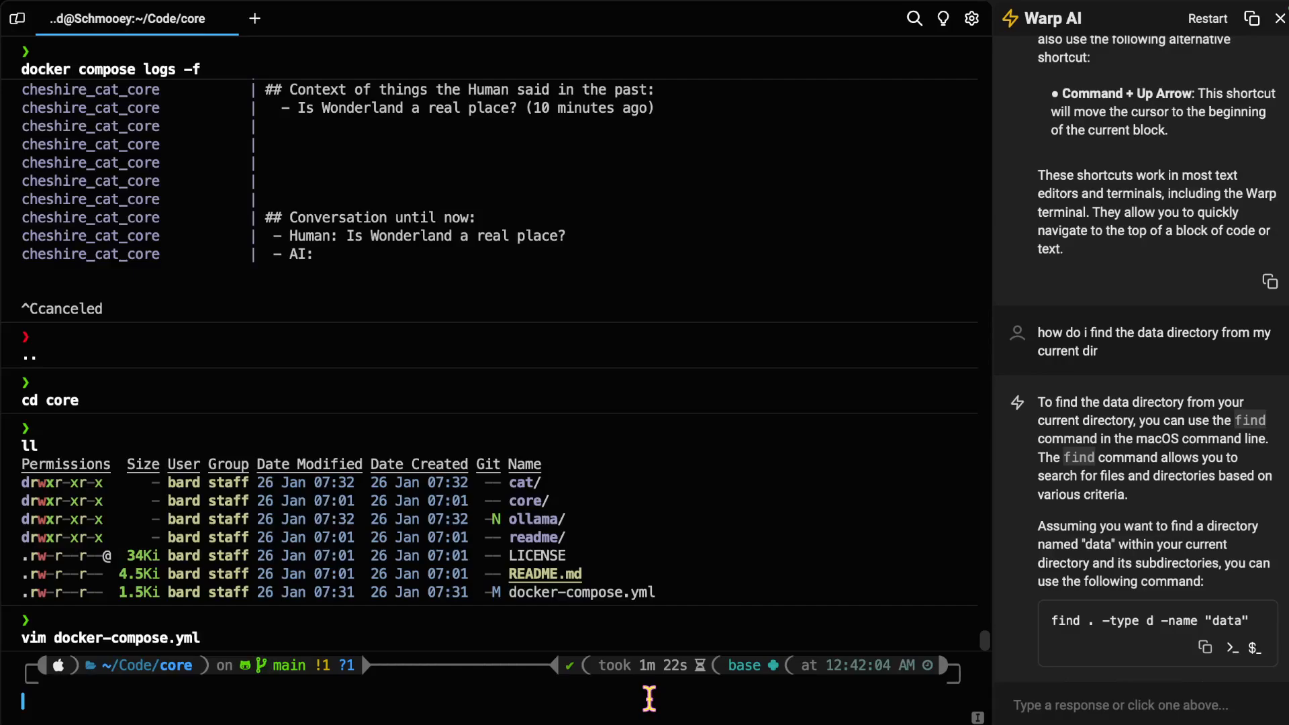
mouse_move(652, 289)
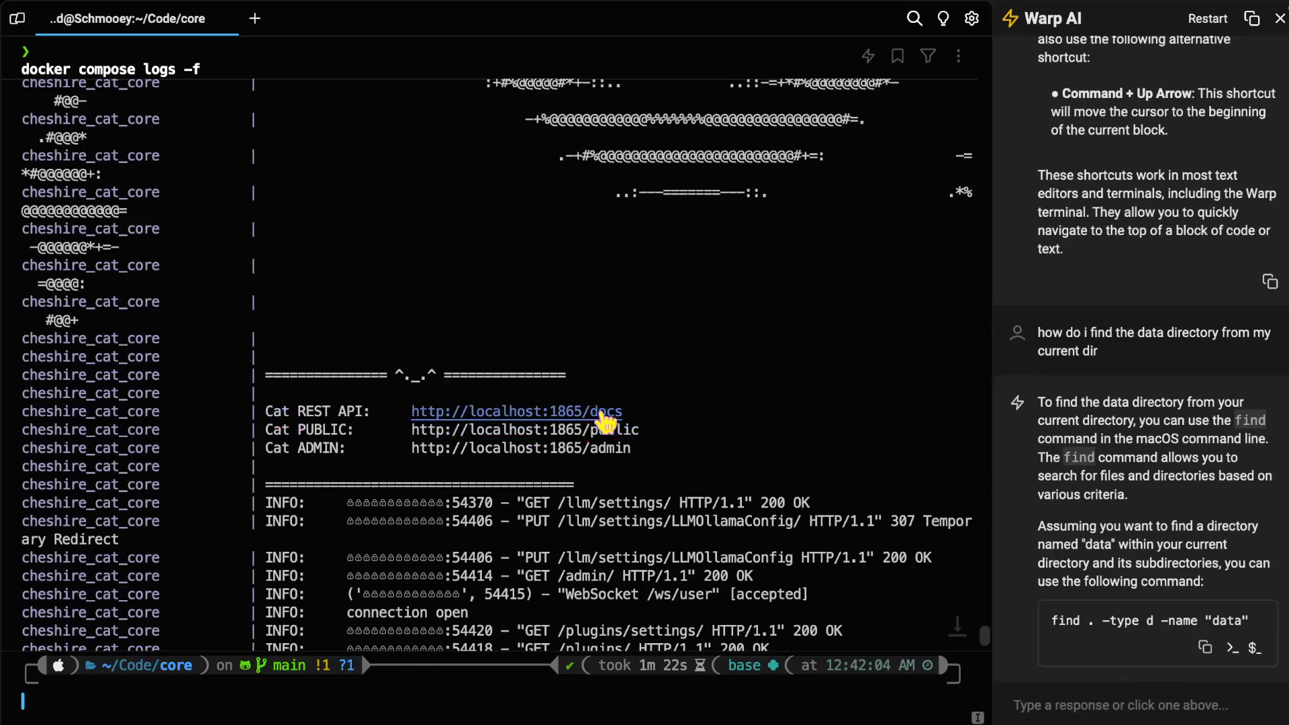
mouse_move(734, 444)
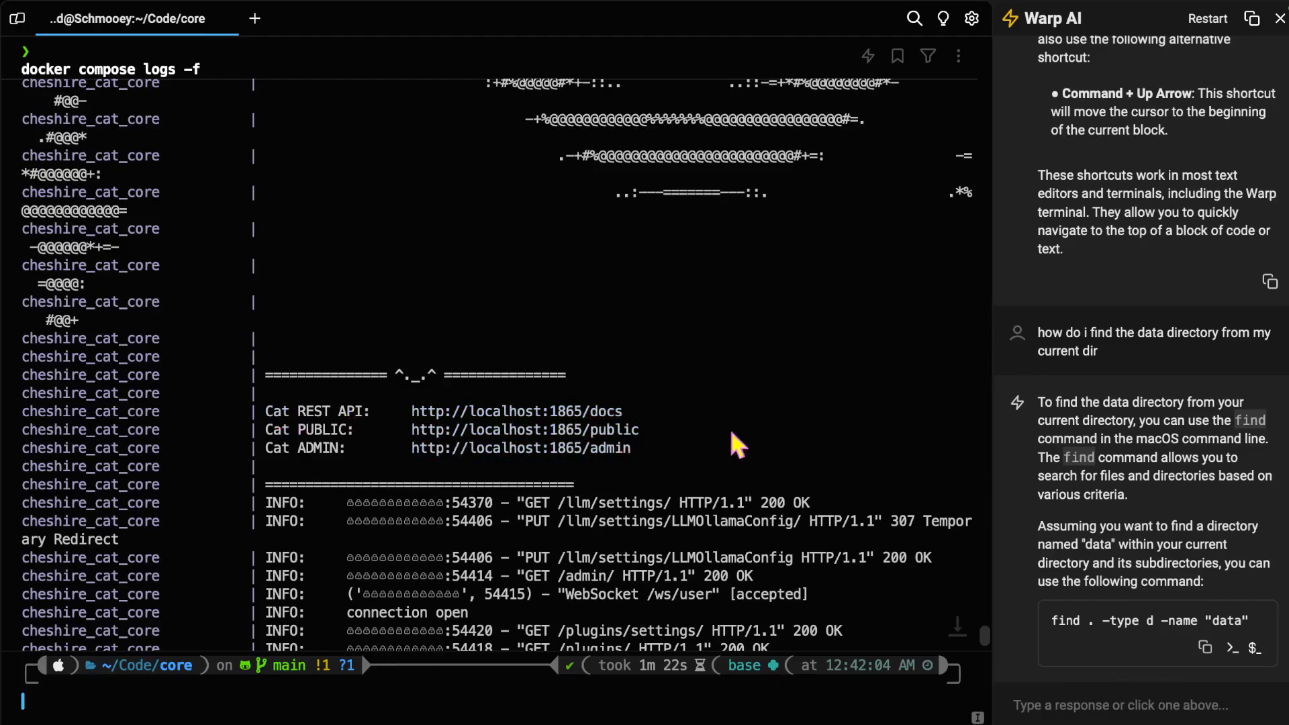
mouse_move(779, 433)
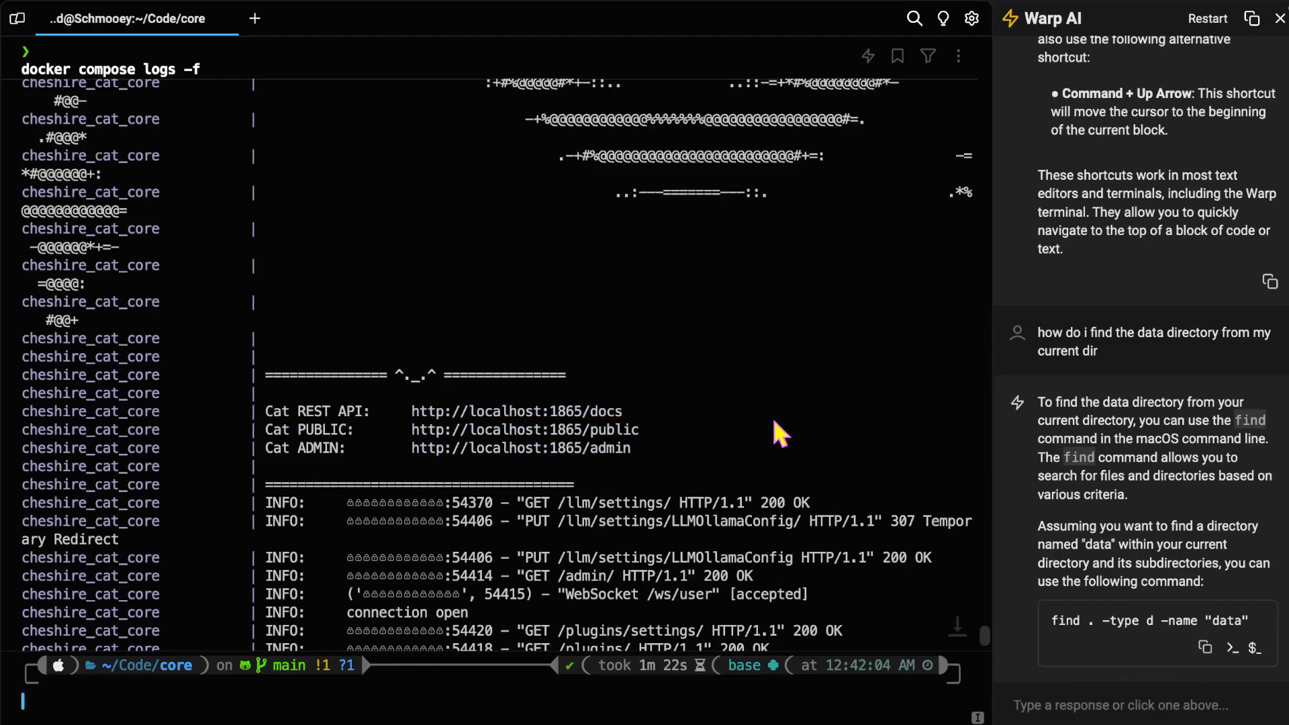
mouse_move(520, 448)
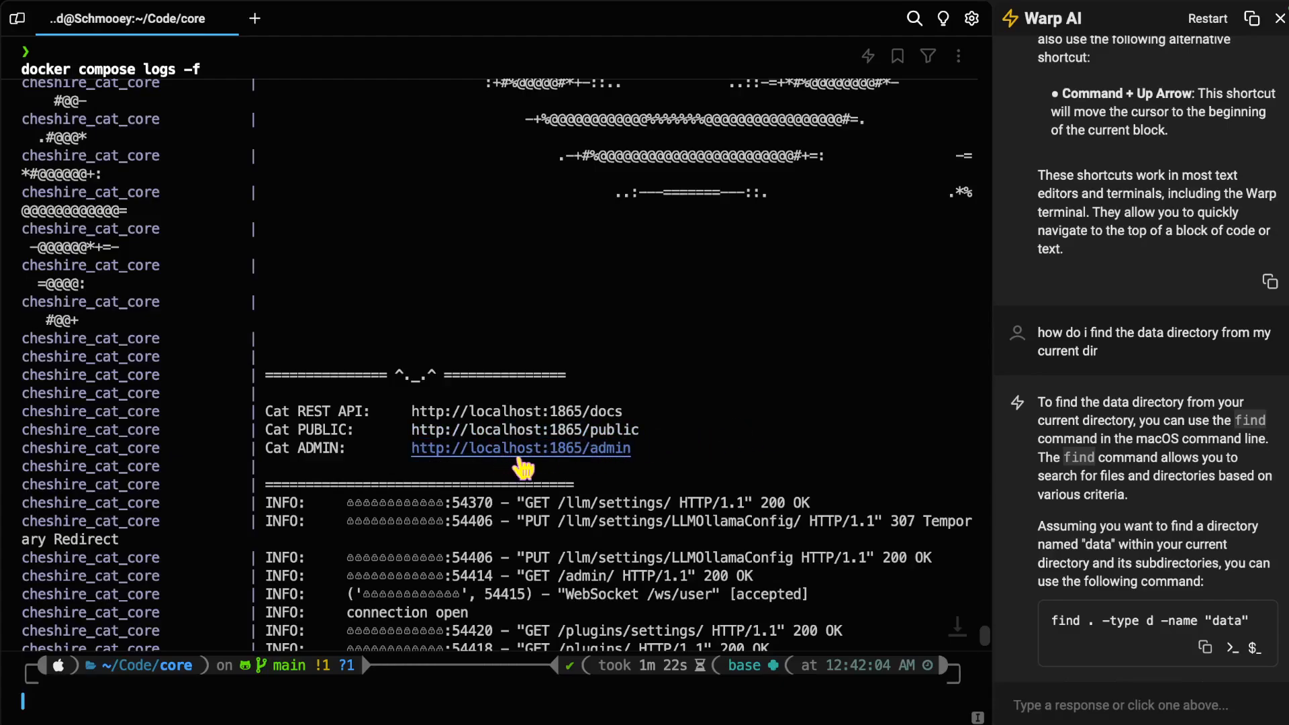
mouse_move(426, 462)
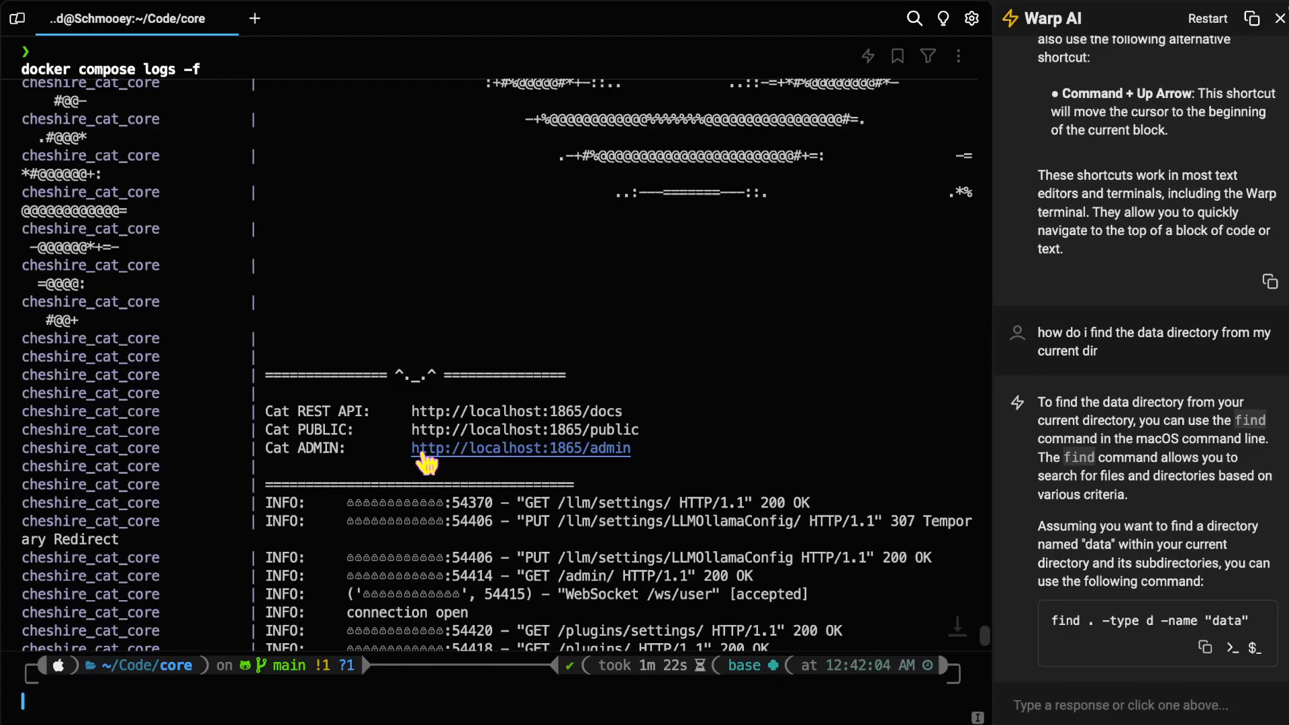
mouse_move(485, 458)
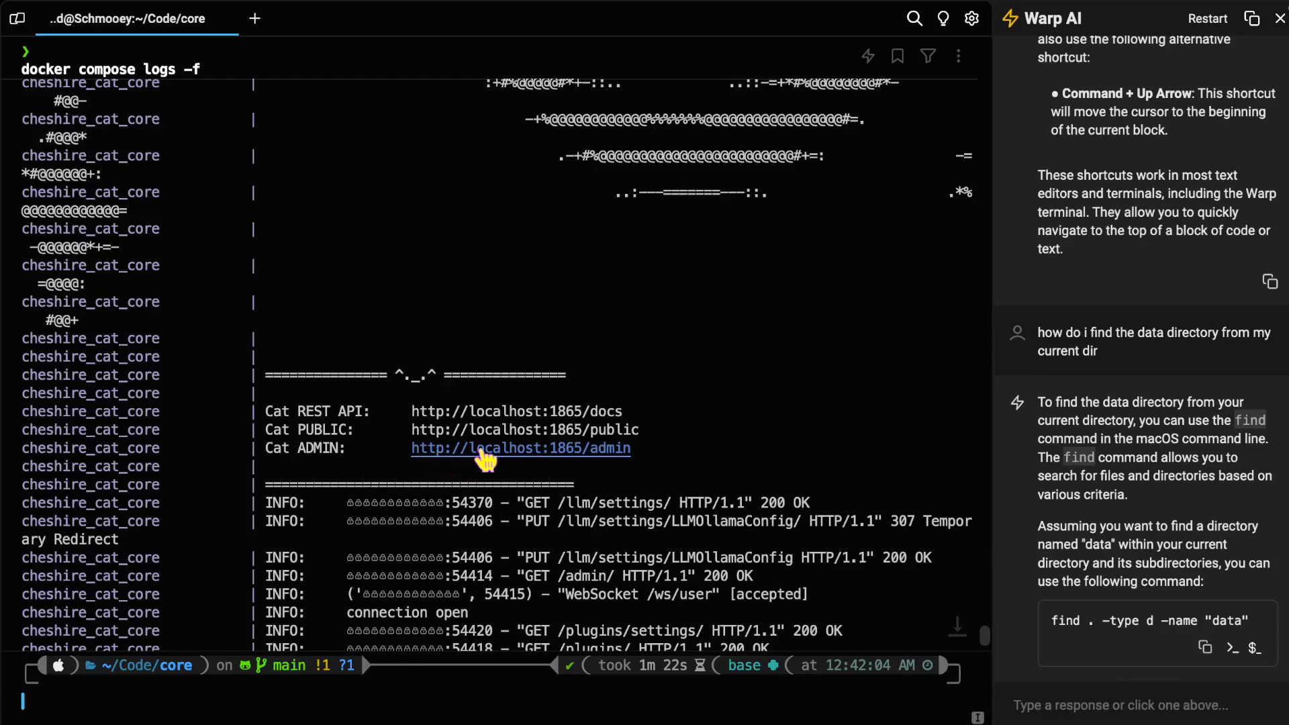
mouse_move(559, 463)
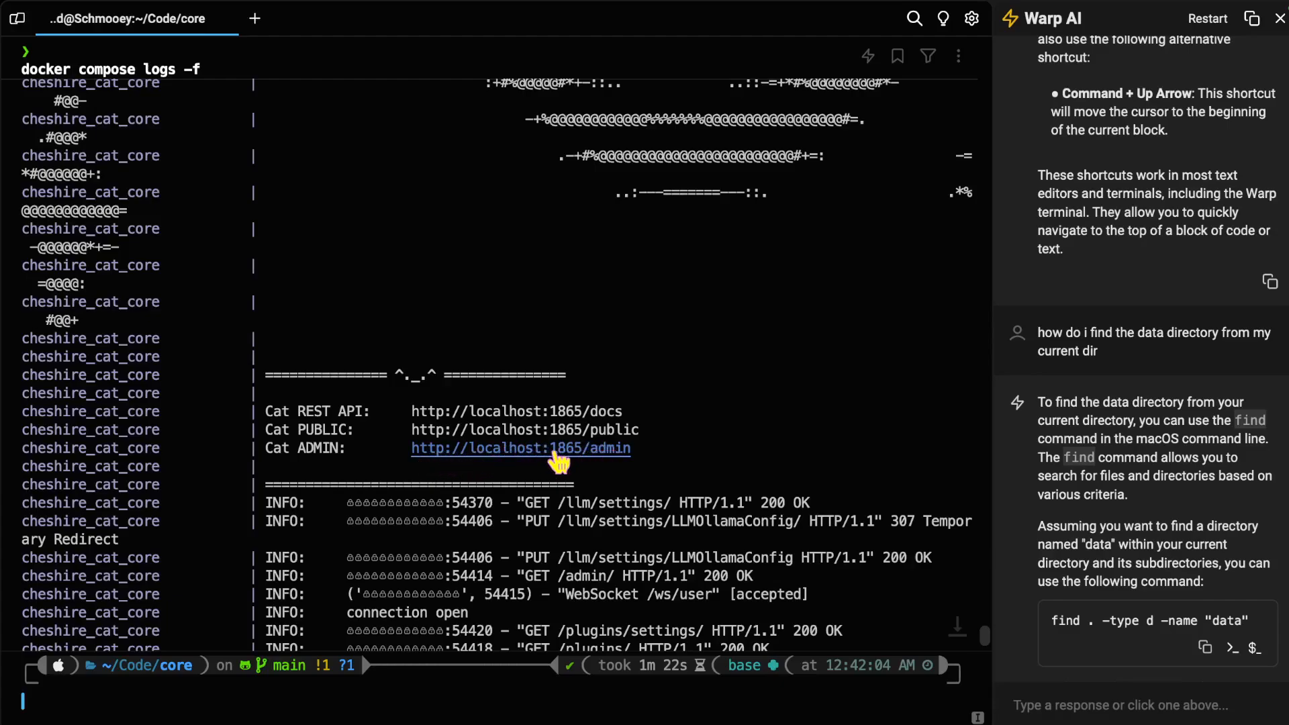
mouse_move(772, 458)
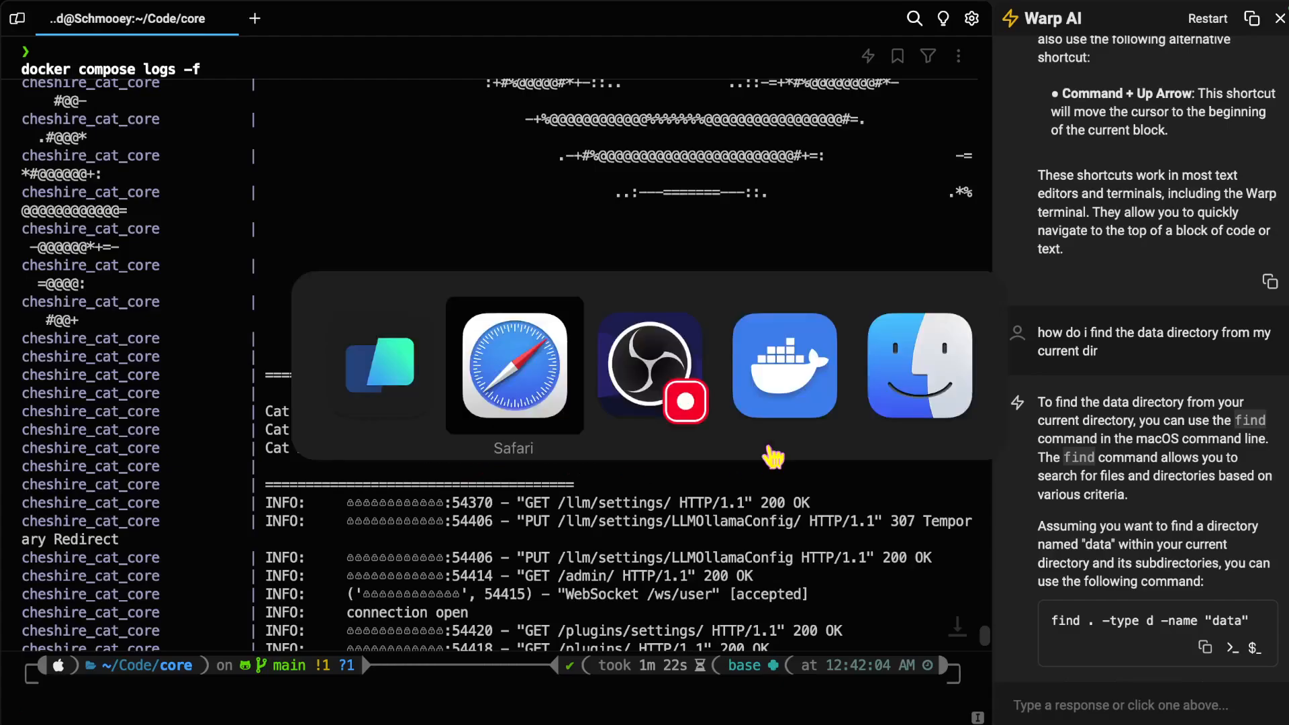
Reach the language model configuration from the Cheshire Cat admin settings page.
click(513, 365)
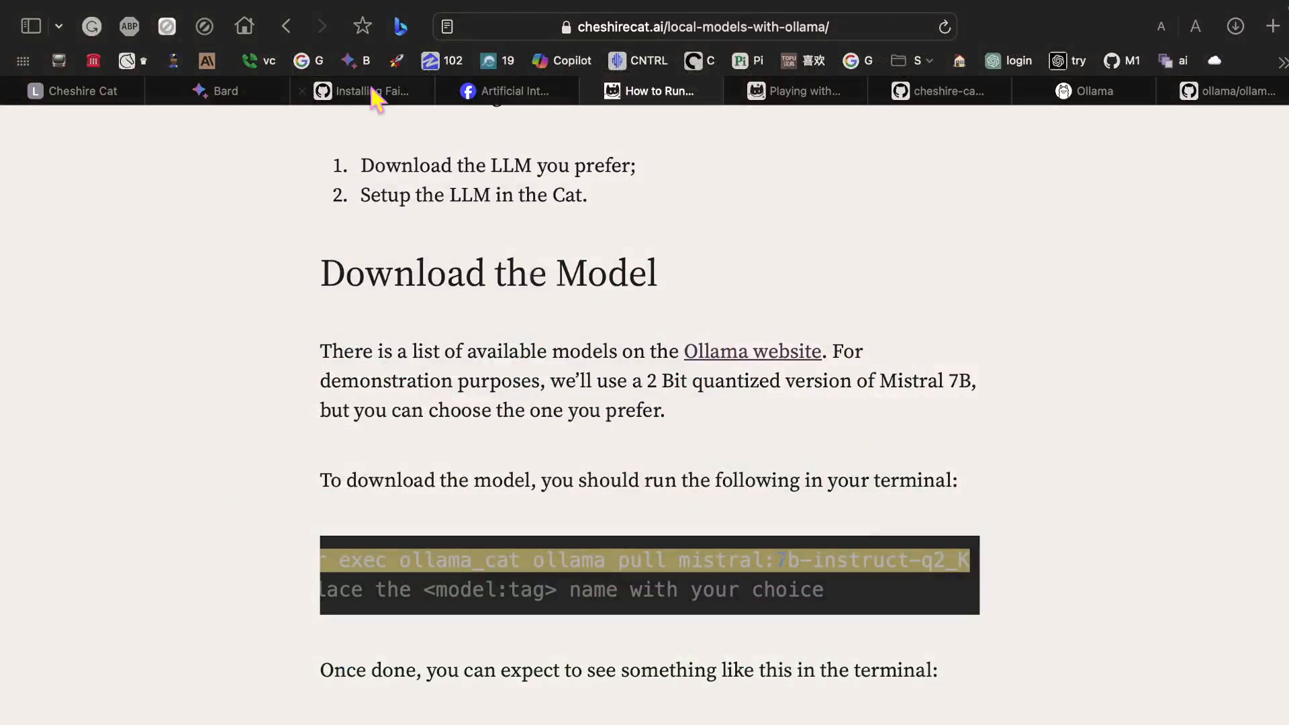
click(73, 91)
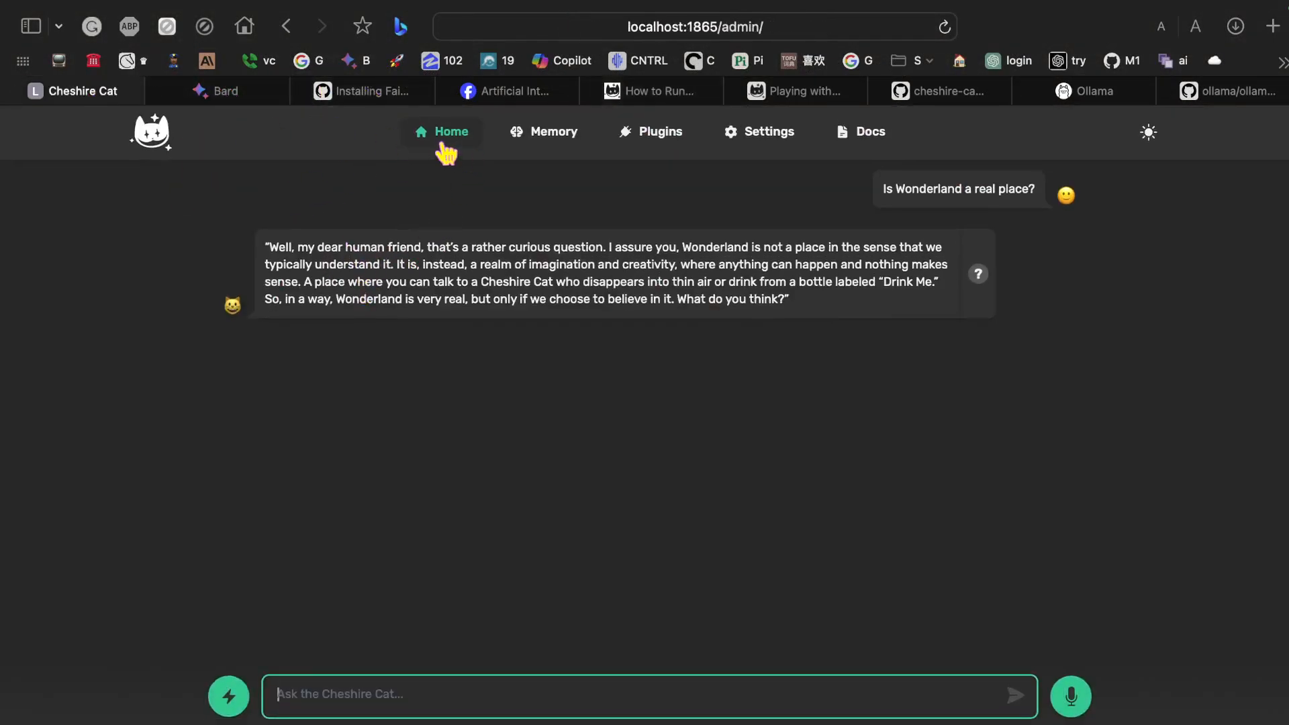
click(768, 131)
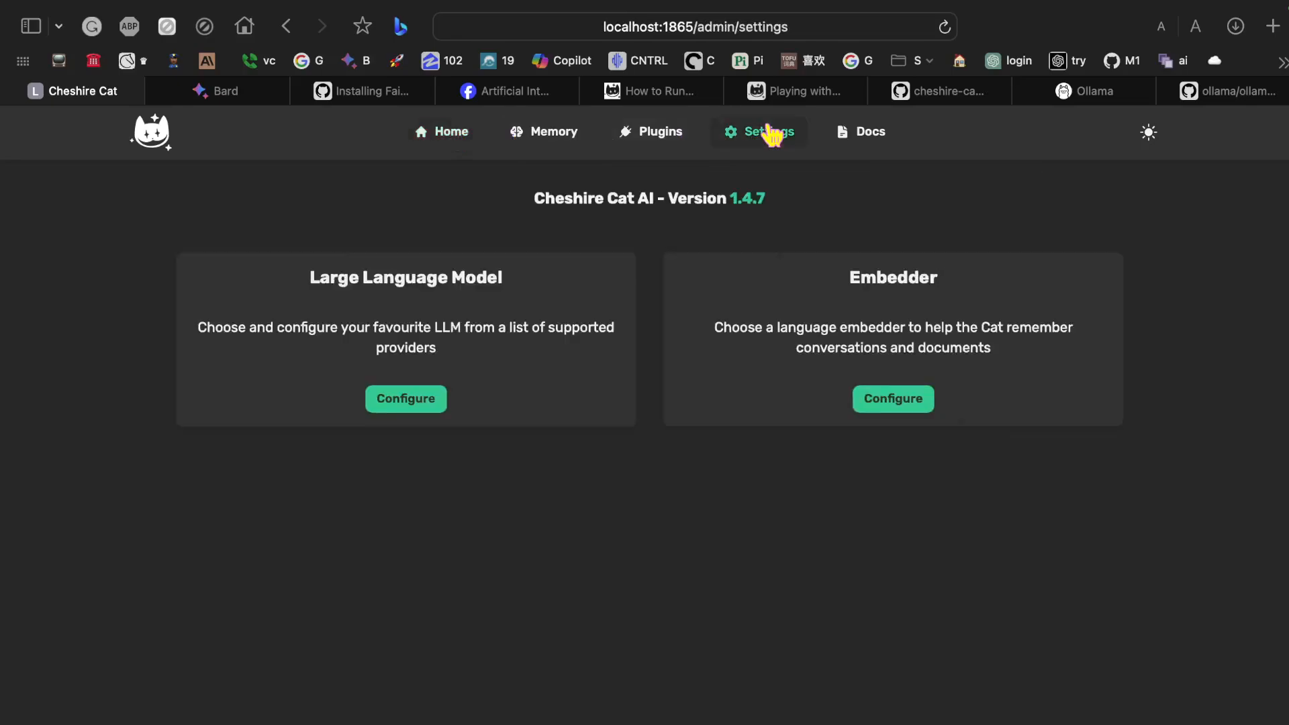
mouse_move(426, 418)
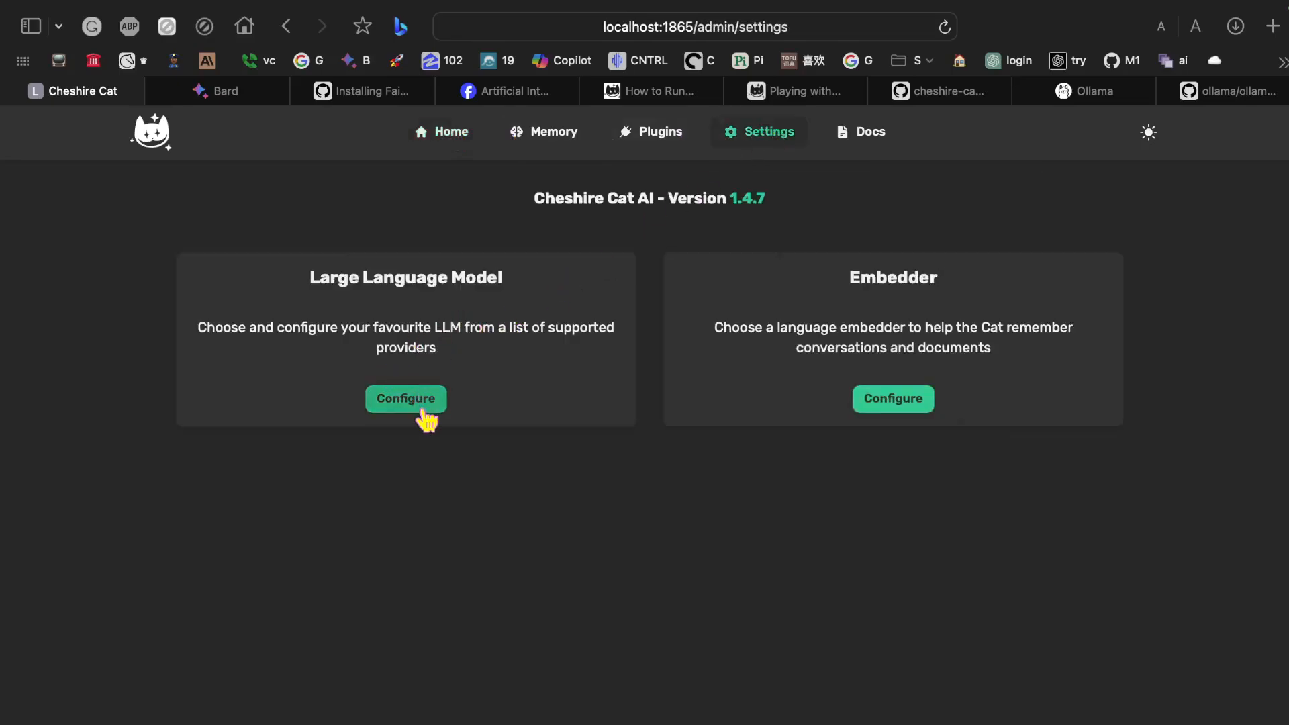
click(406, 399)
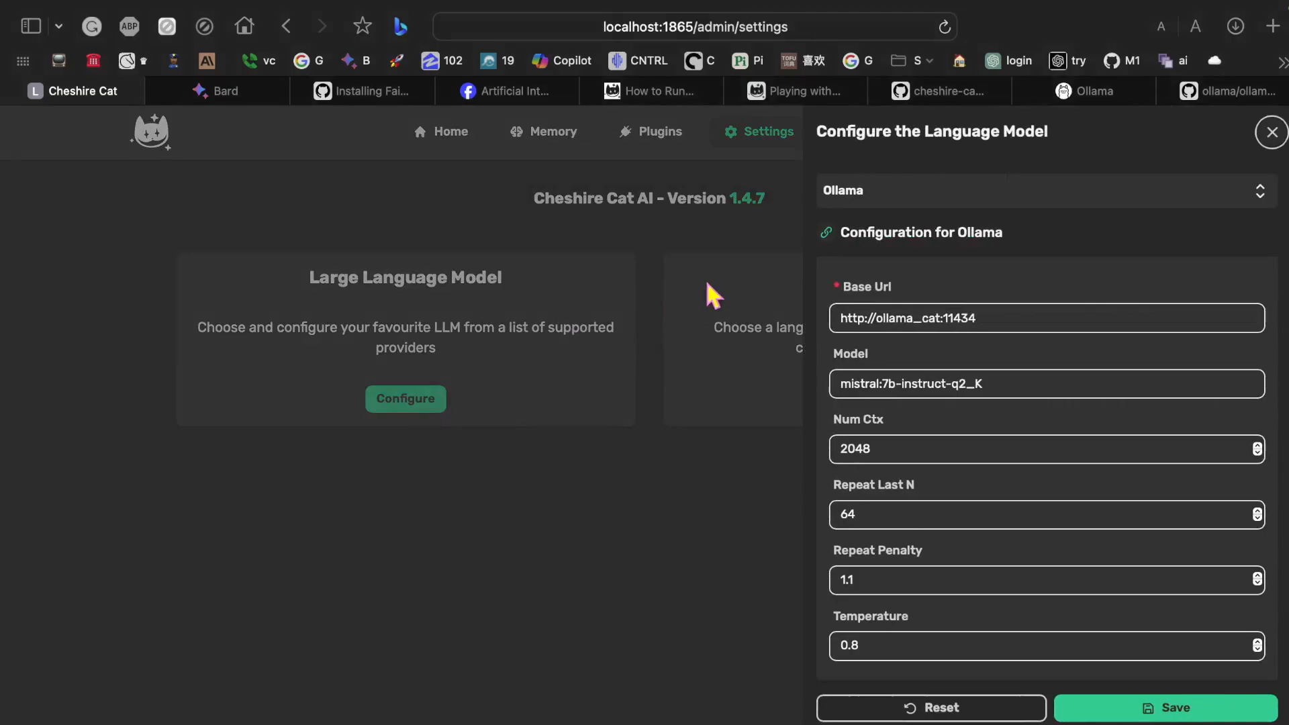
mouse_move(1155, 186)
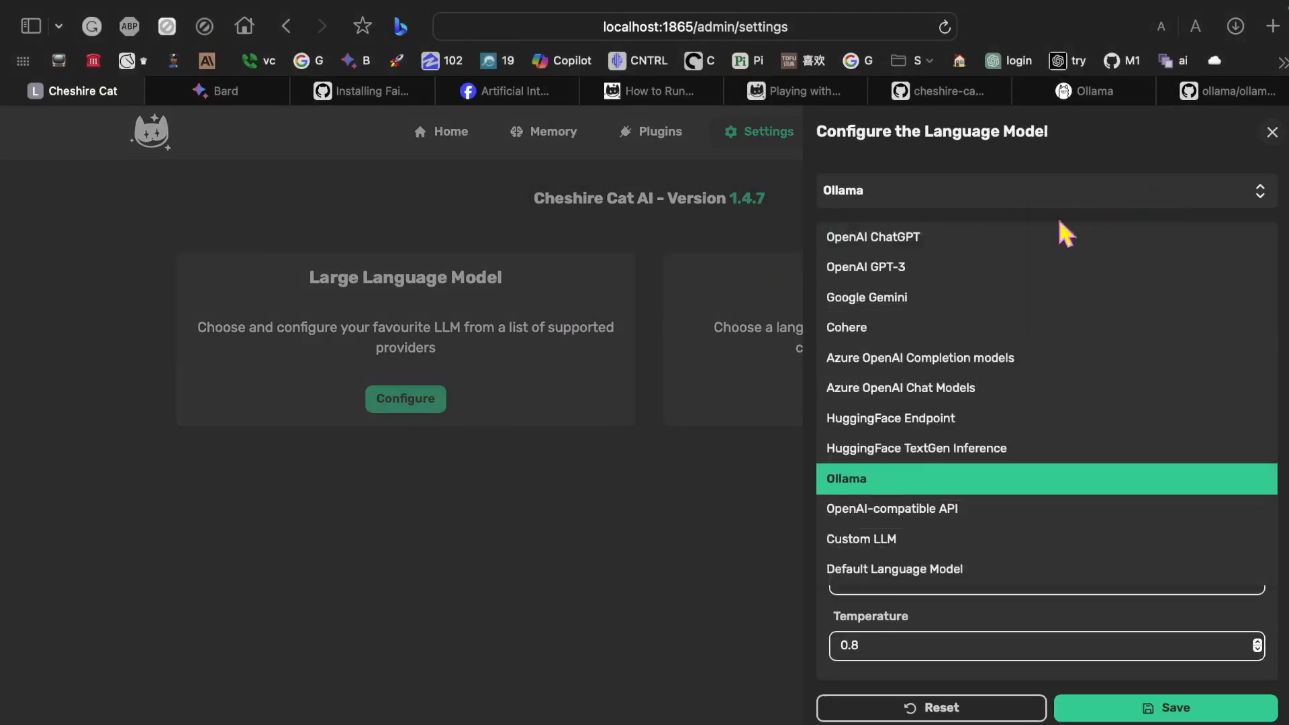
click(846, 479)
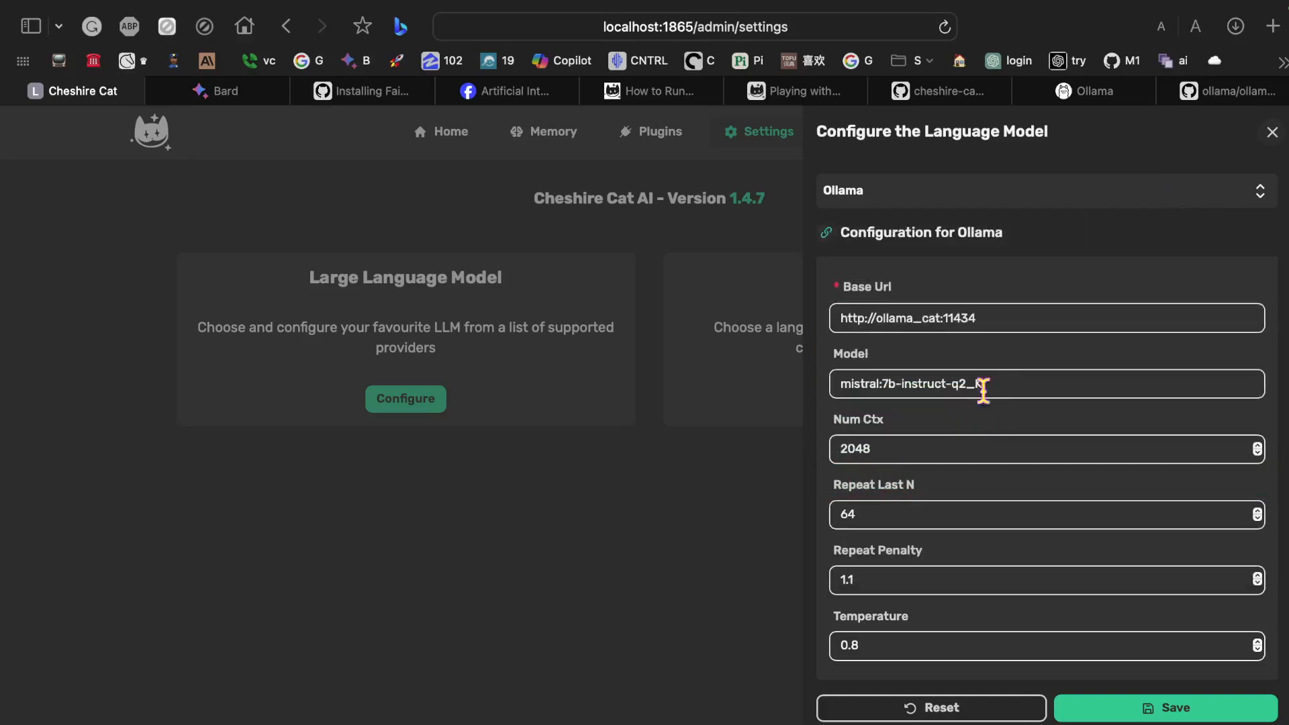
click(986, 318)
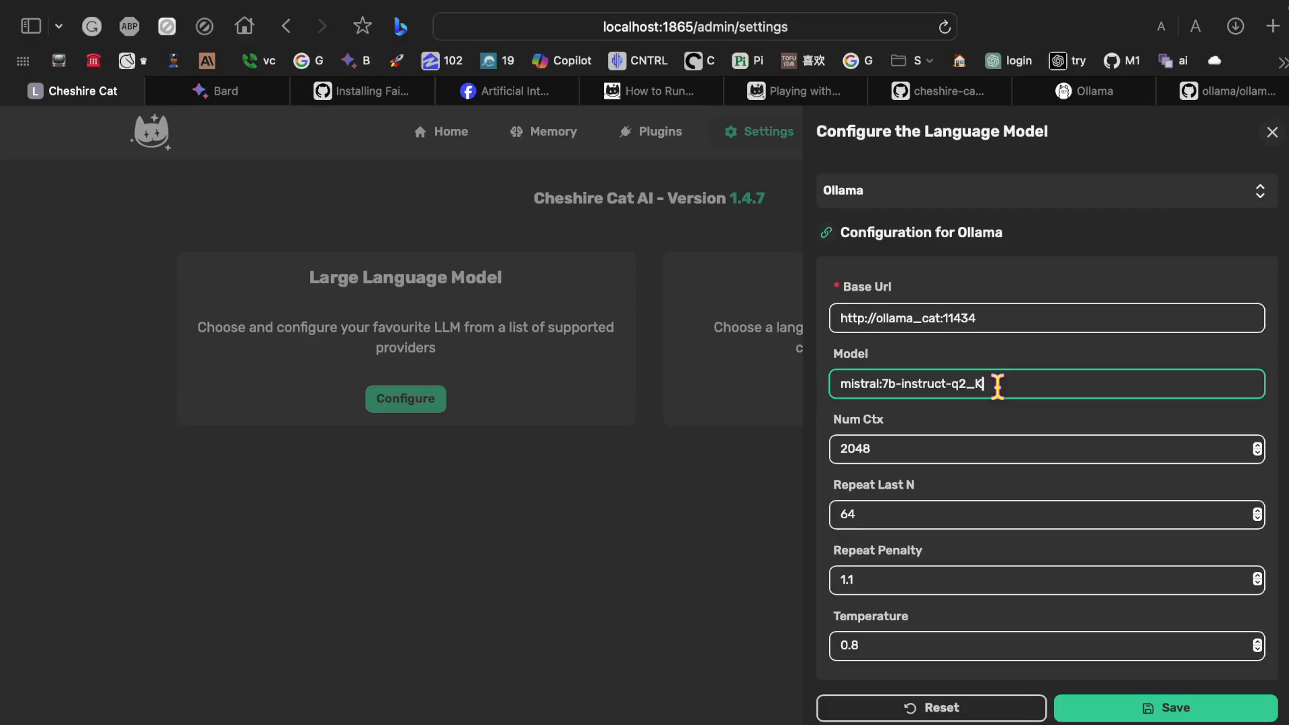
mouse_move(966, 318)
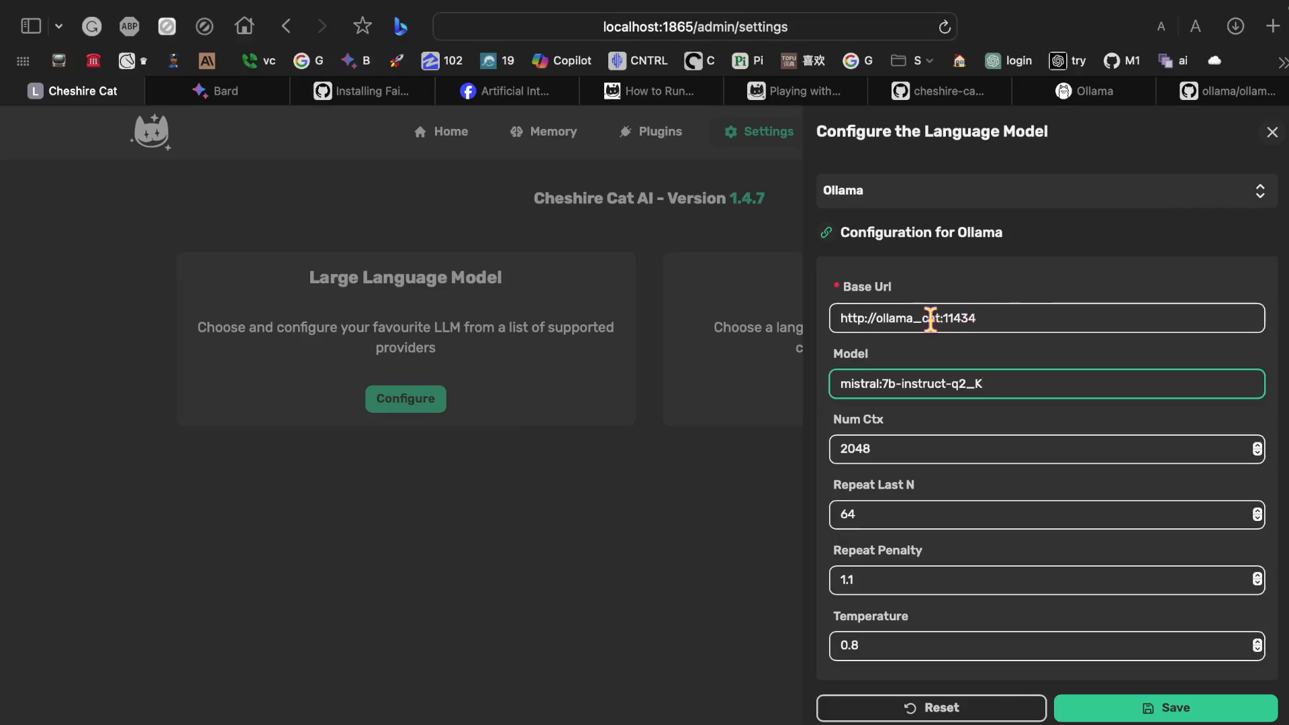
mouse_move(1073, 316)
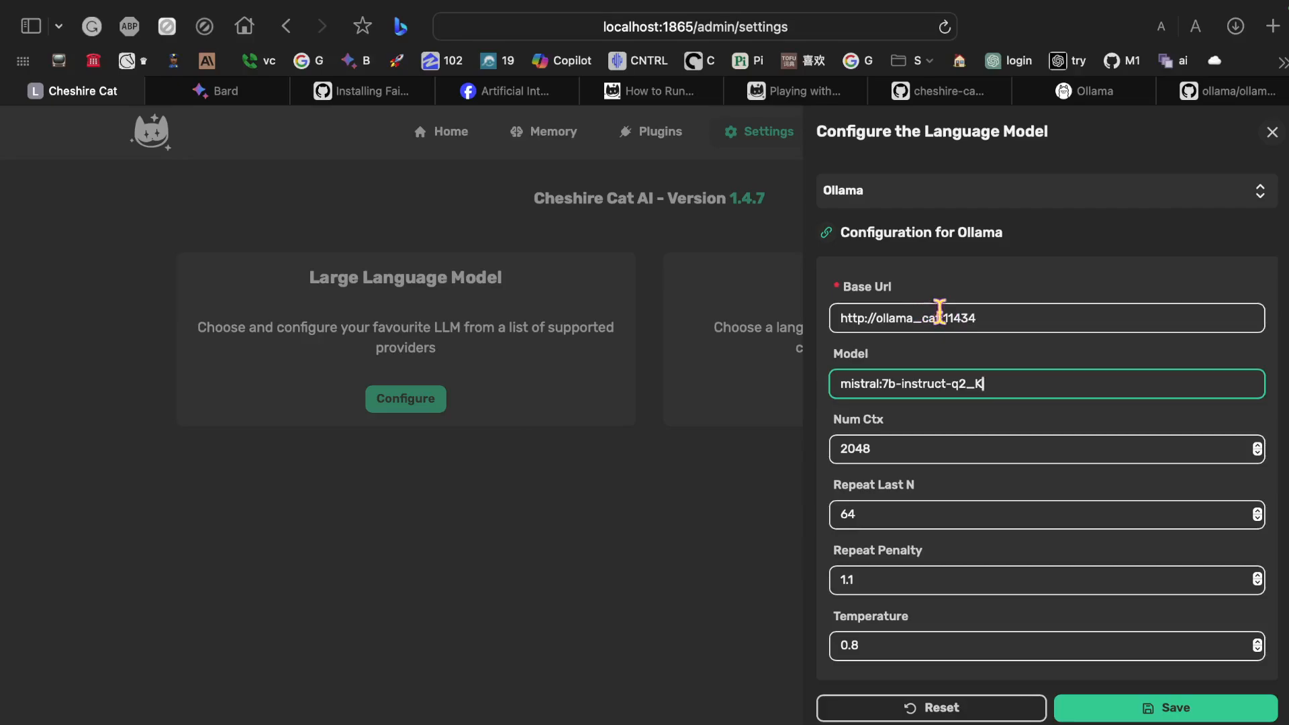
mouse_move(1149, 392)
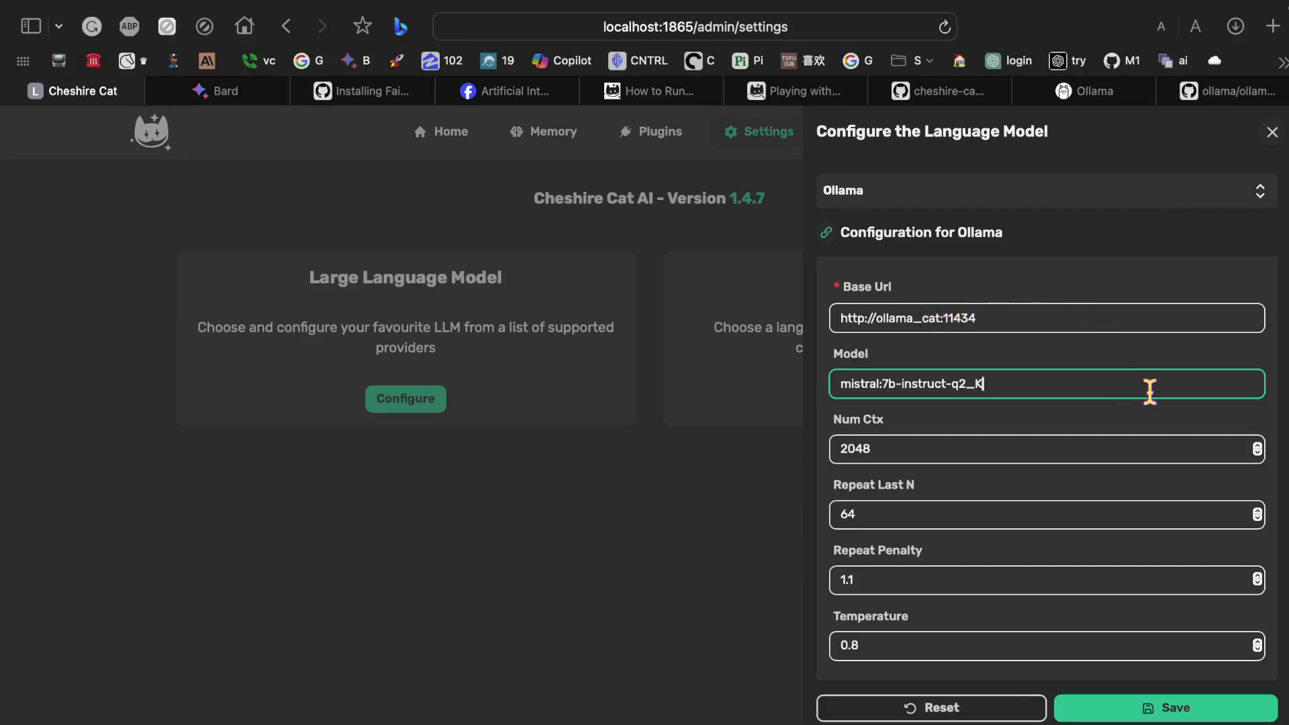
mouse_move(844, 530)
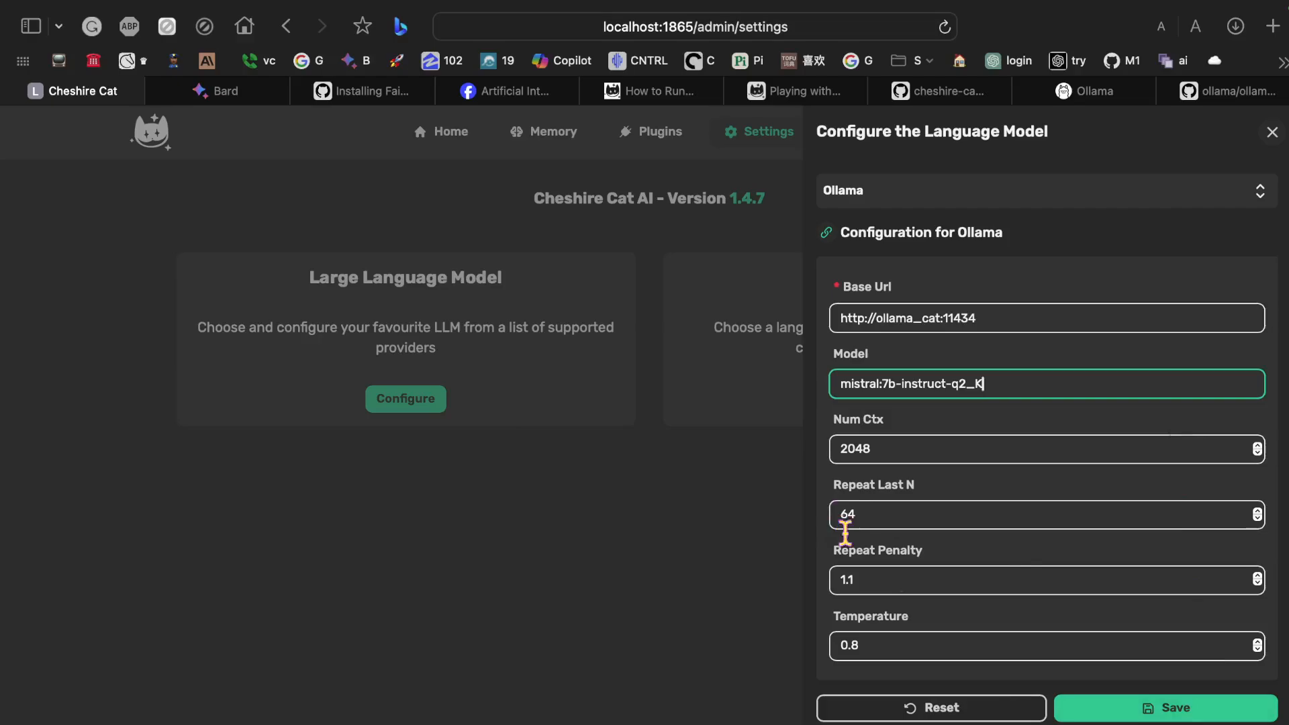
mouse_move(1164, 707)
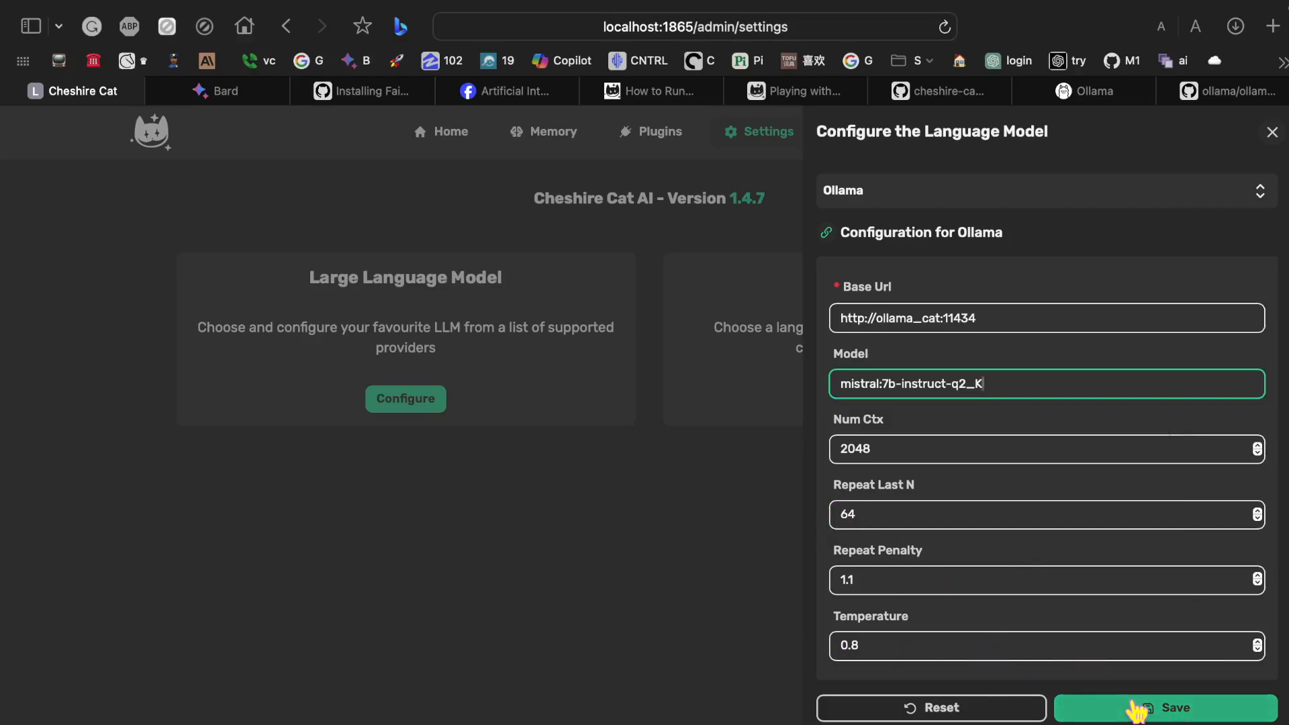
click(1164, 708)
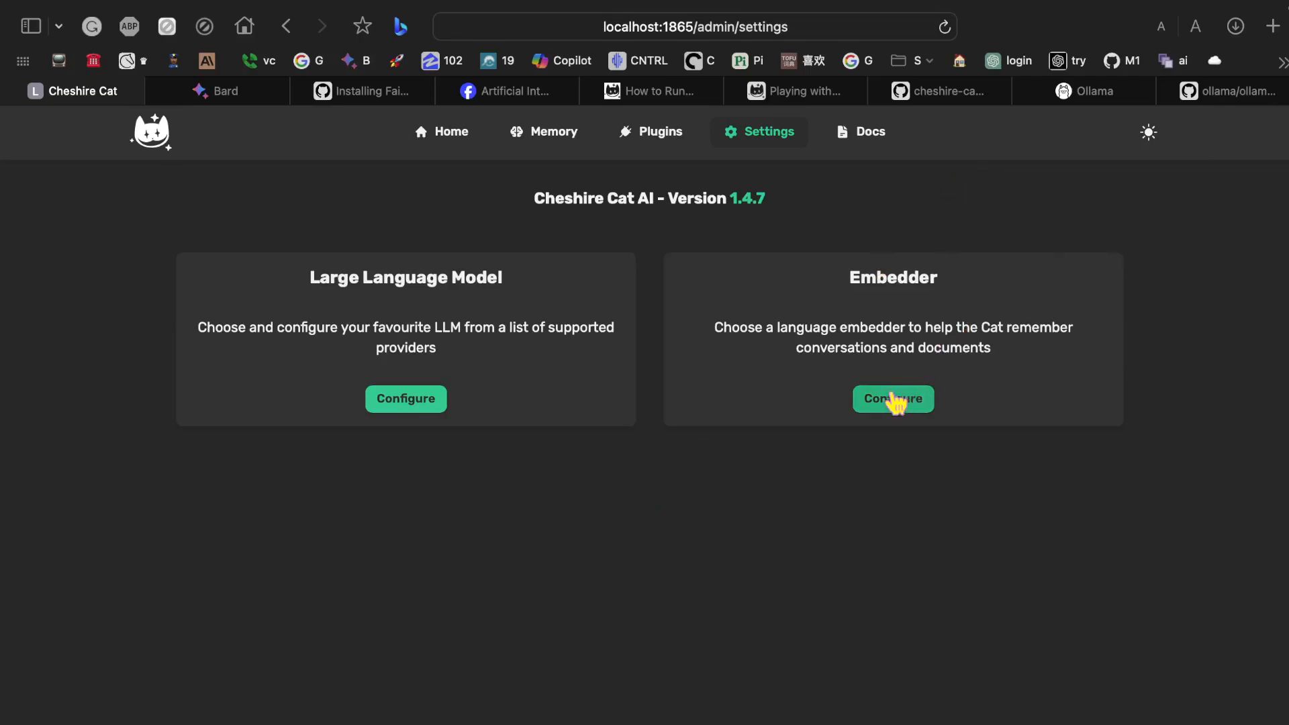
Save Qdrant FastEmbed (Local) with the BAAI/bge-base-en model as the embedder.
click(892, 399)
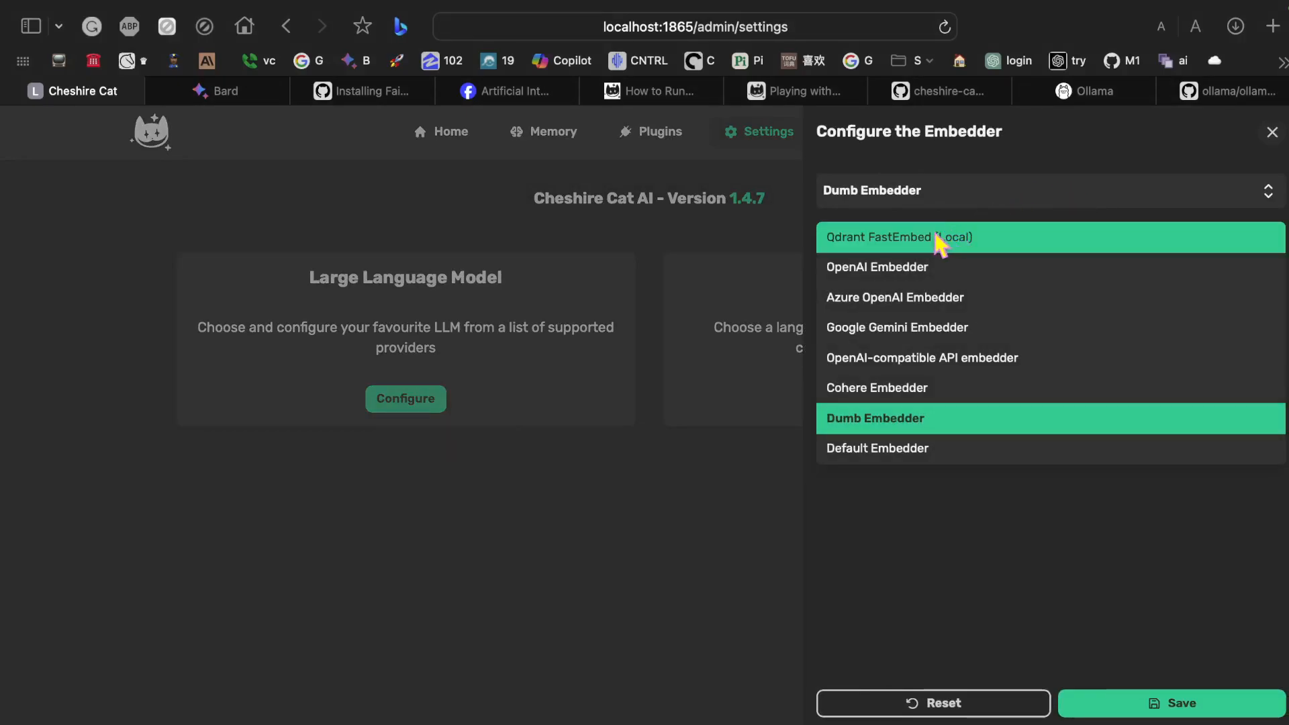
click(900, 237)
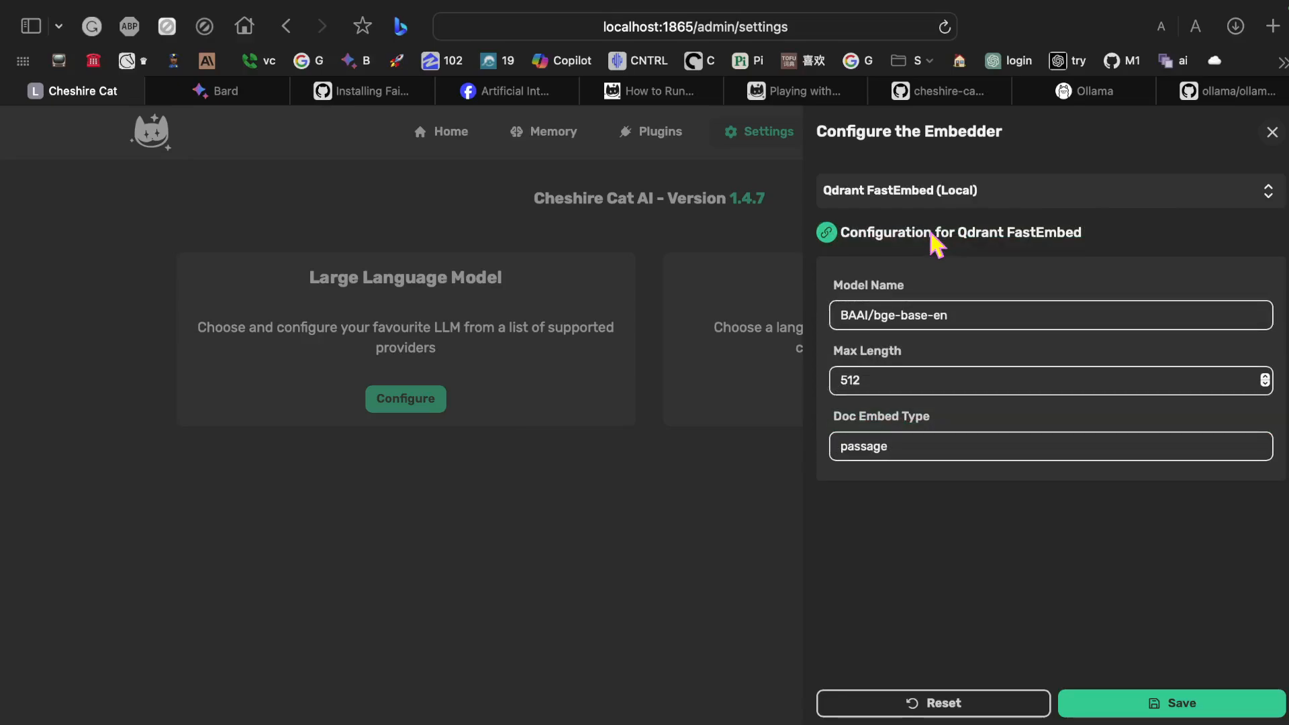
click(1167, 703)
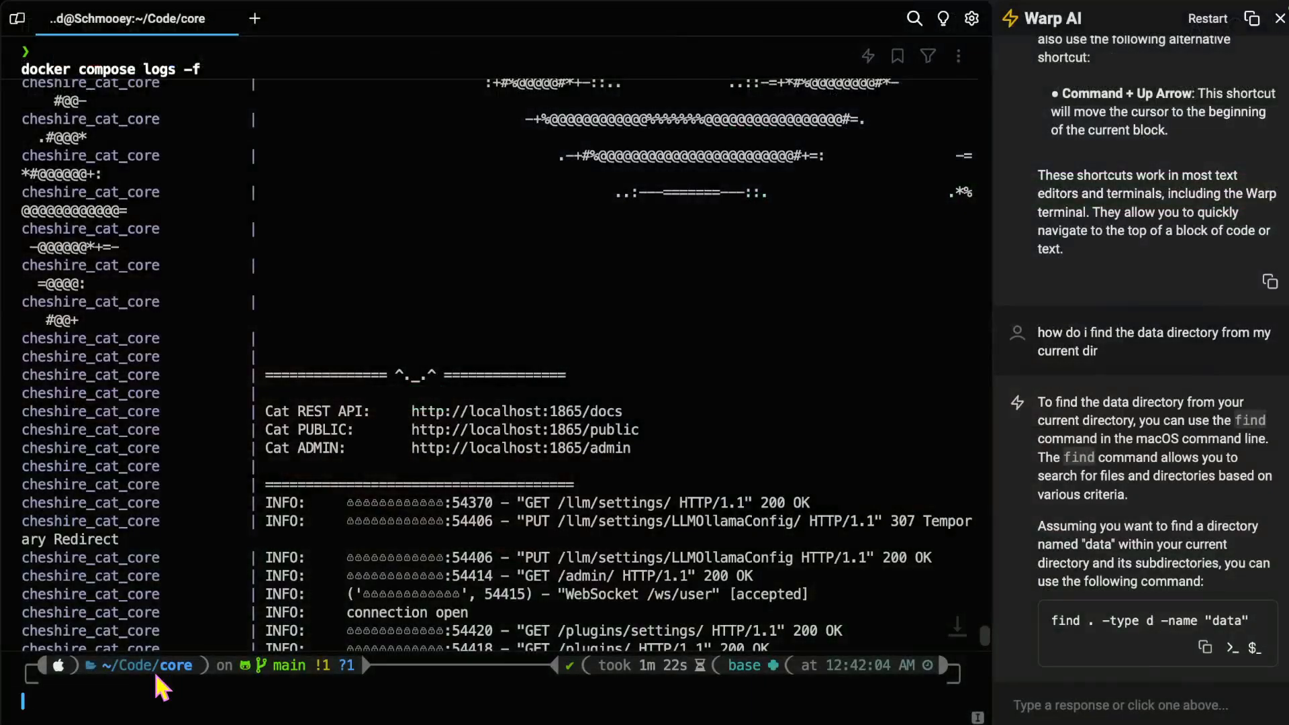
Follow the container logs through the embedder download and memory recreation, then stop following.
text(ll)
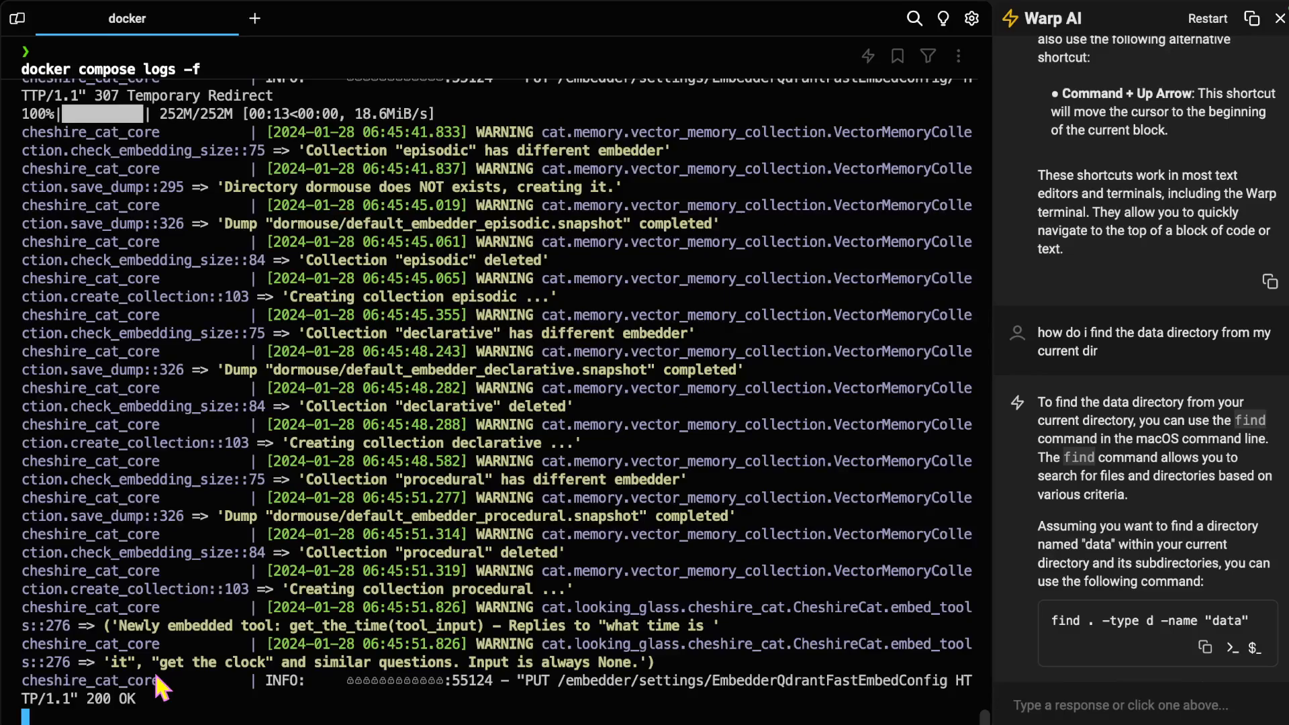
mouse_move(607, 704)
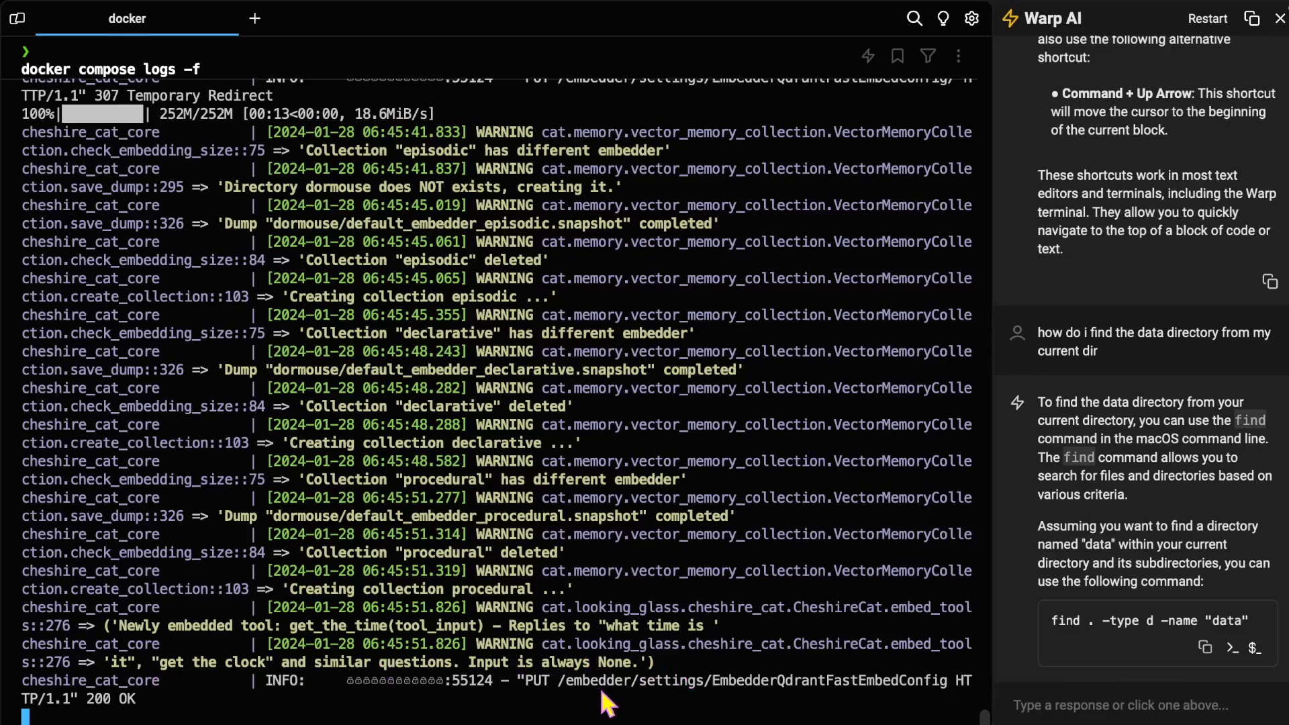
mouse_move(804, 700)
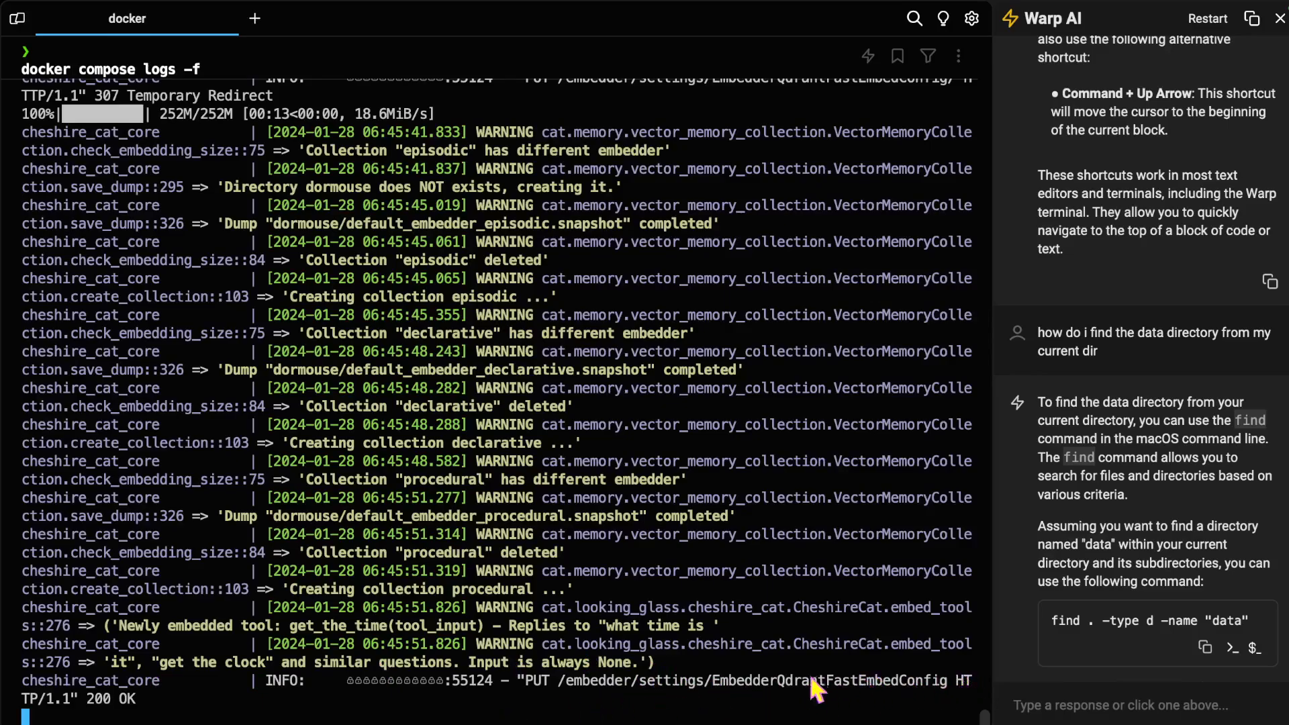
mouse_move(768, 703)
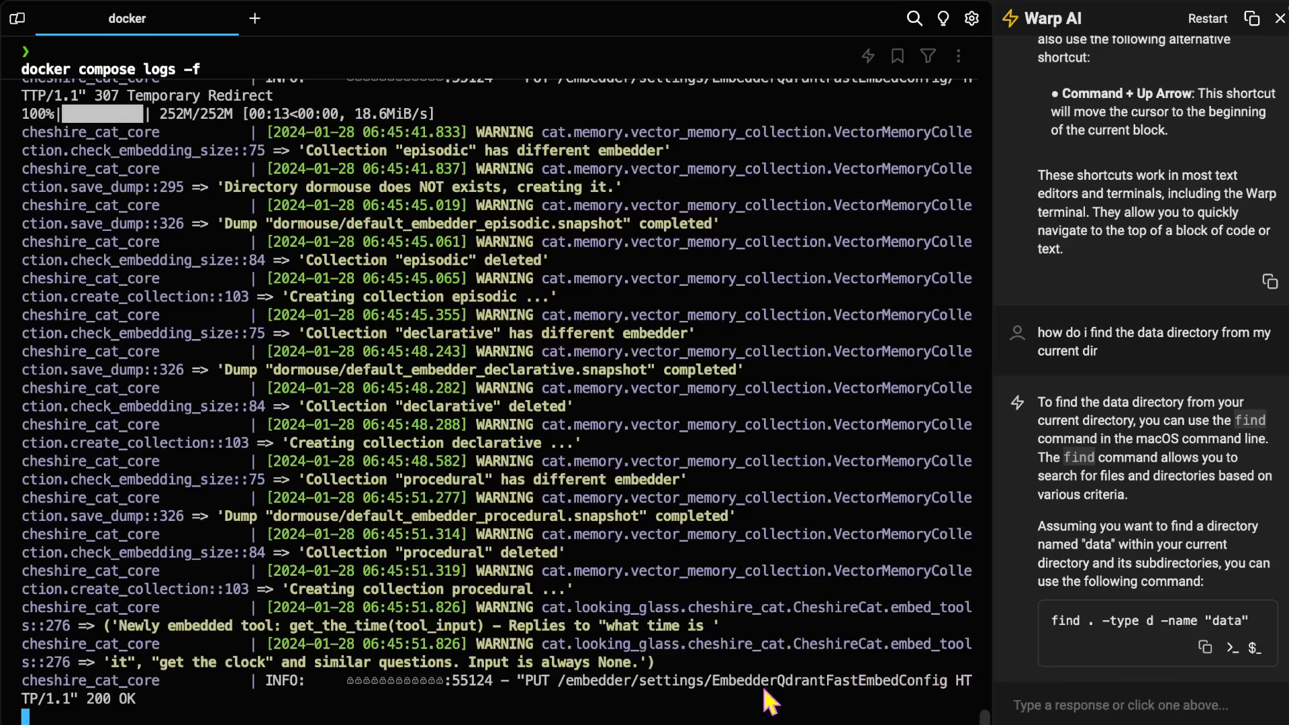
key(ctrl+c)
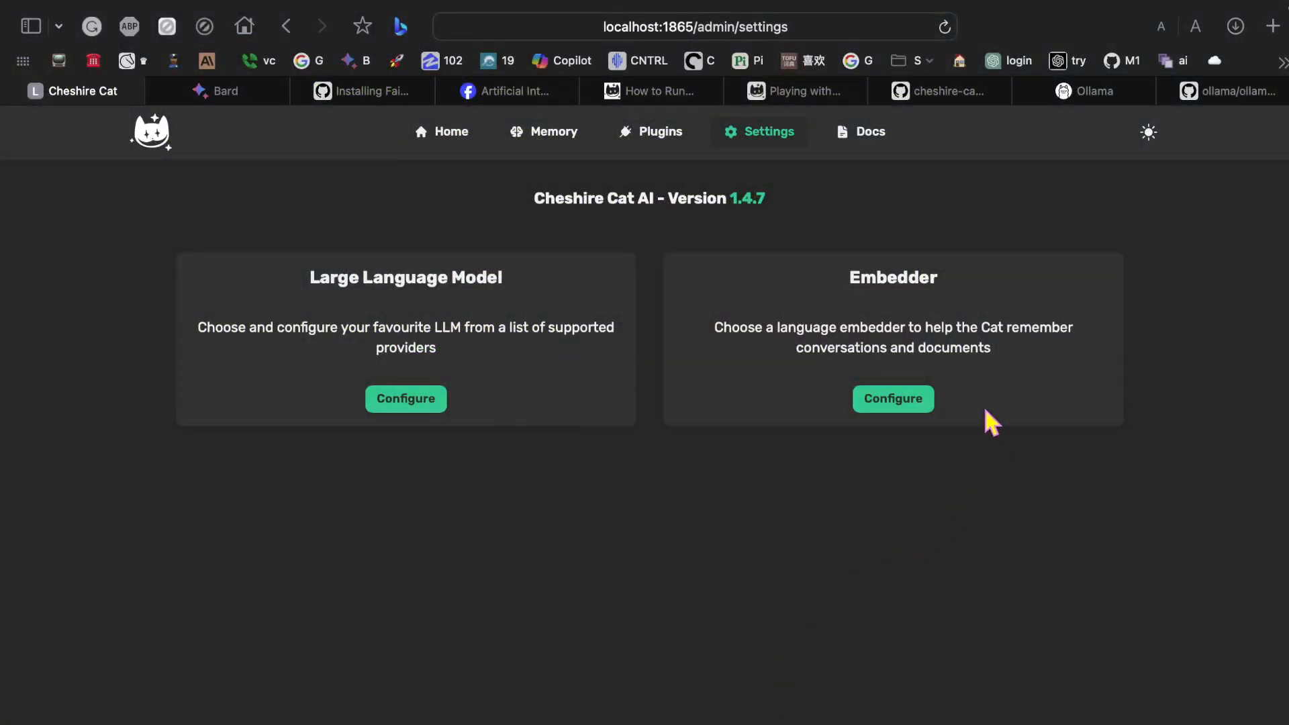
mouse_move(435, 119)
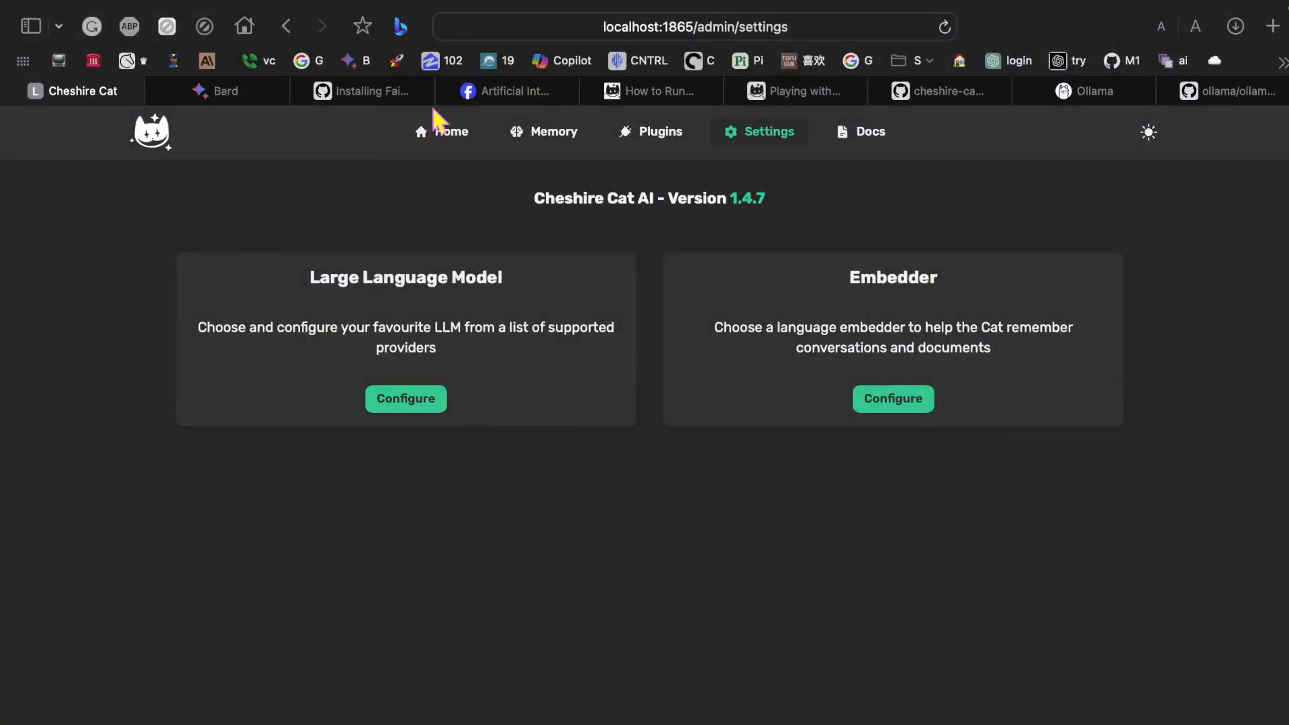
Ask the Cheshire Cat in the chat "how do I use ollama".
click(441, 132)
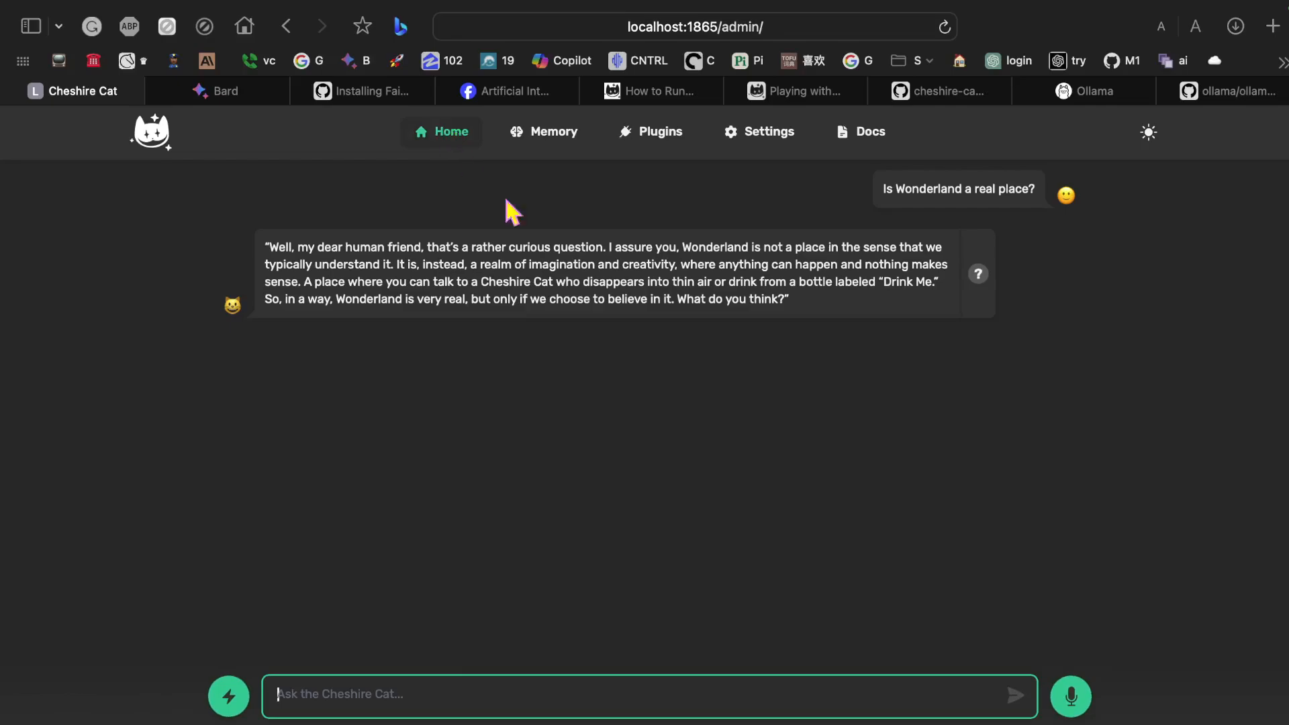
mouse_move(304, 702)
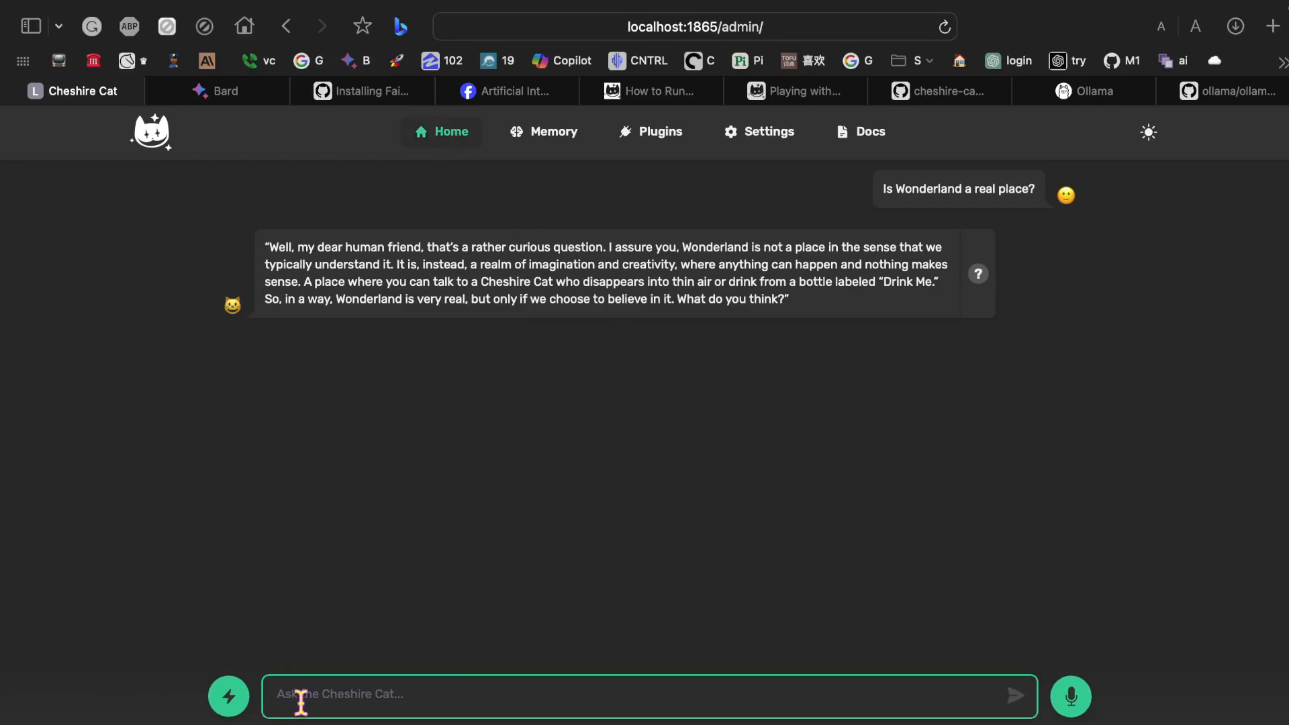
text(ha)
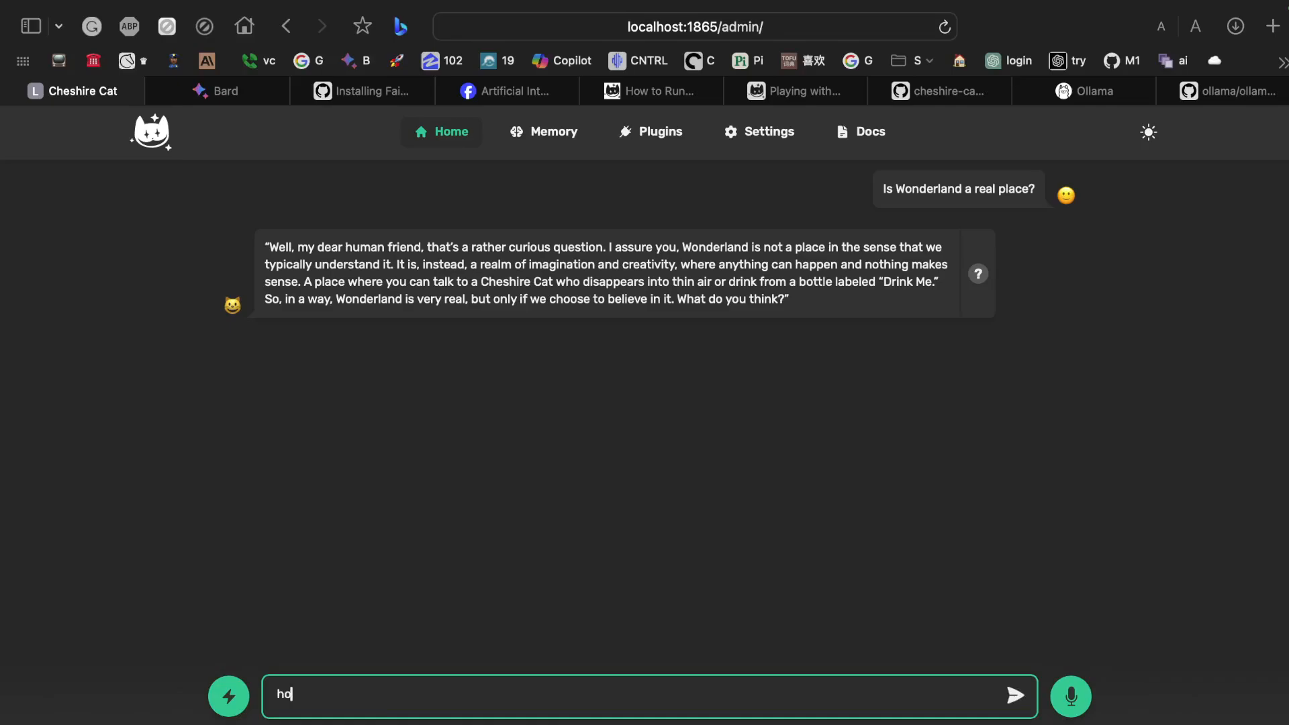
text(how do I)
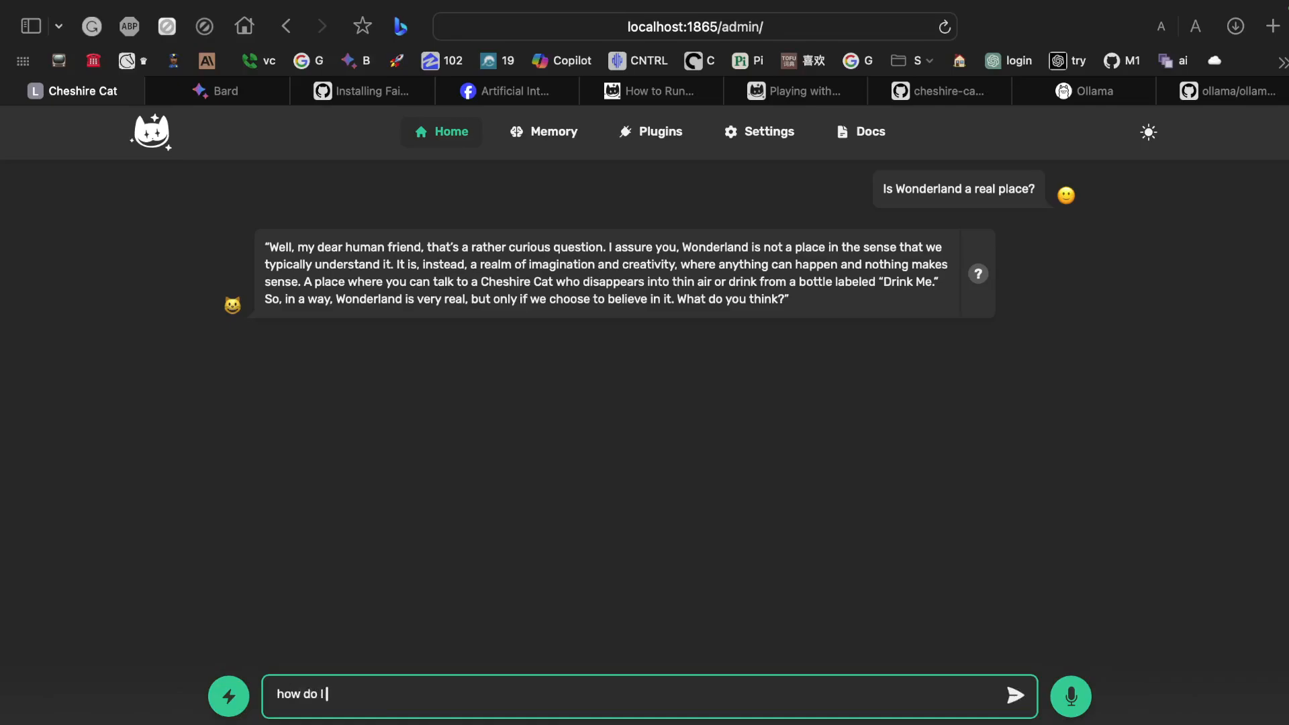
text(use oll)
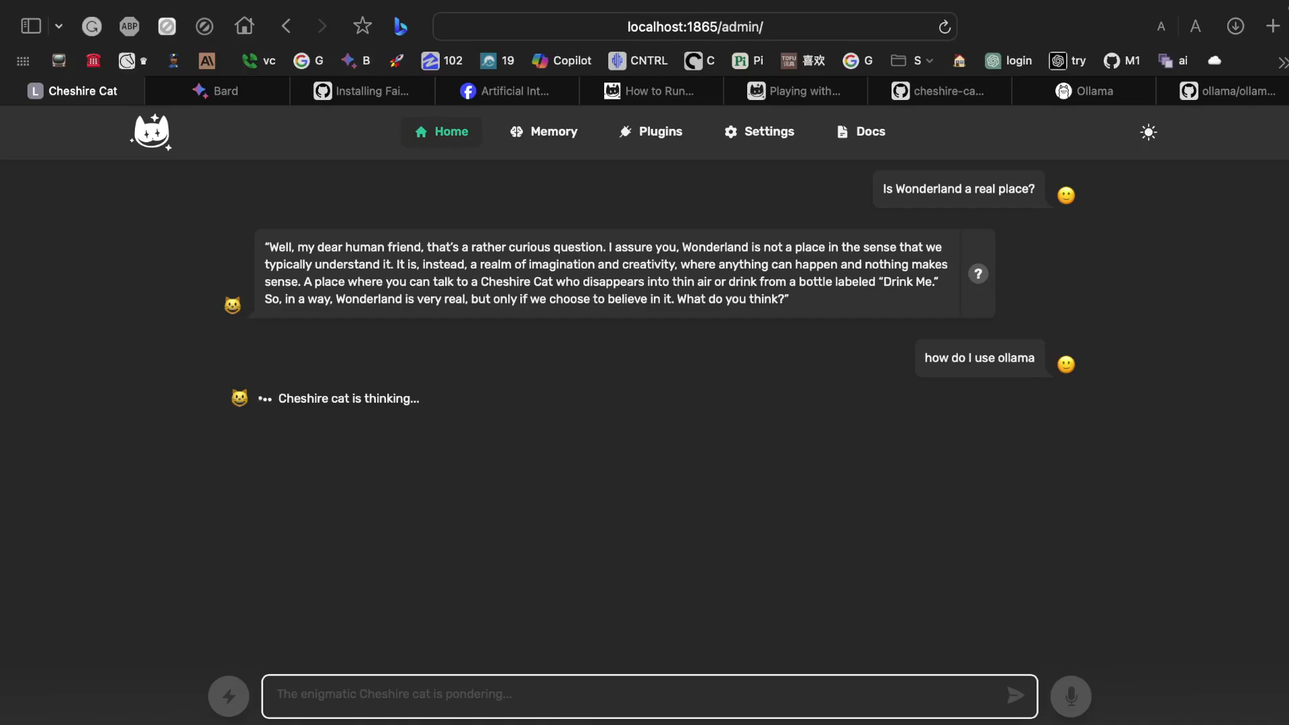
mouse_move(513, 106)
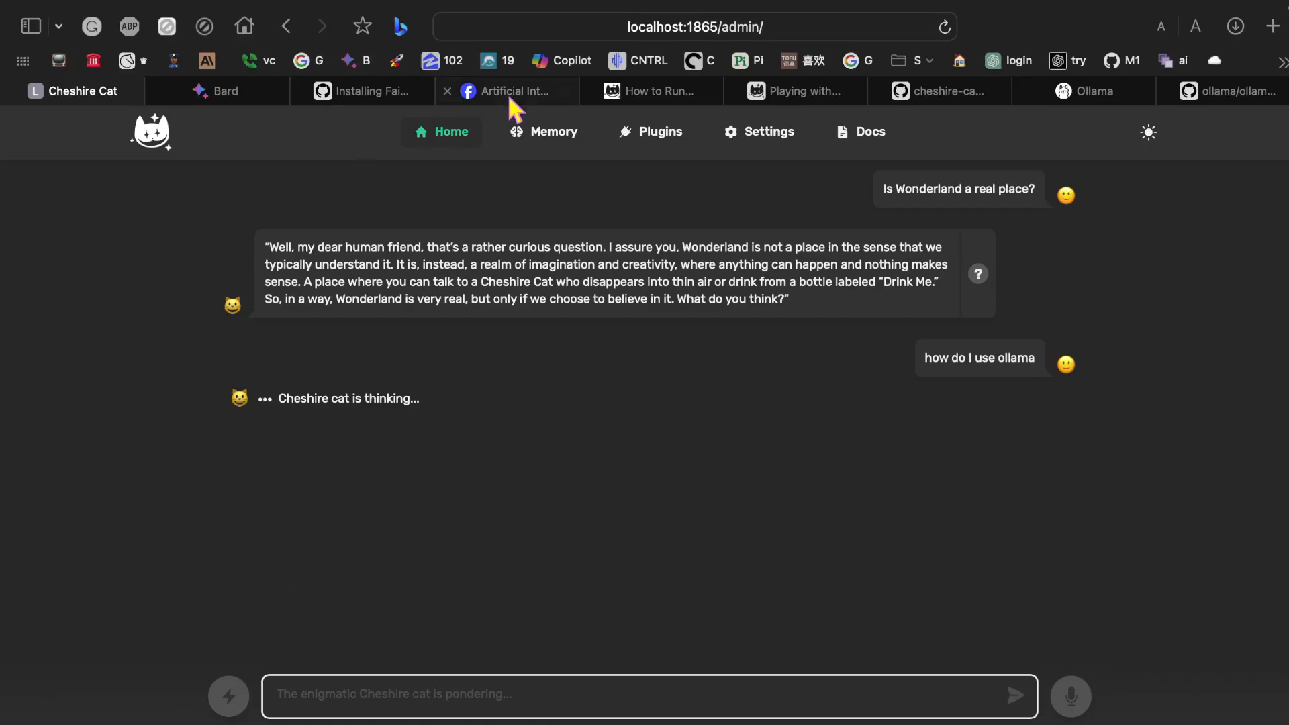
Show only the Episodic collection in the memory browser.
click(542, 132)
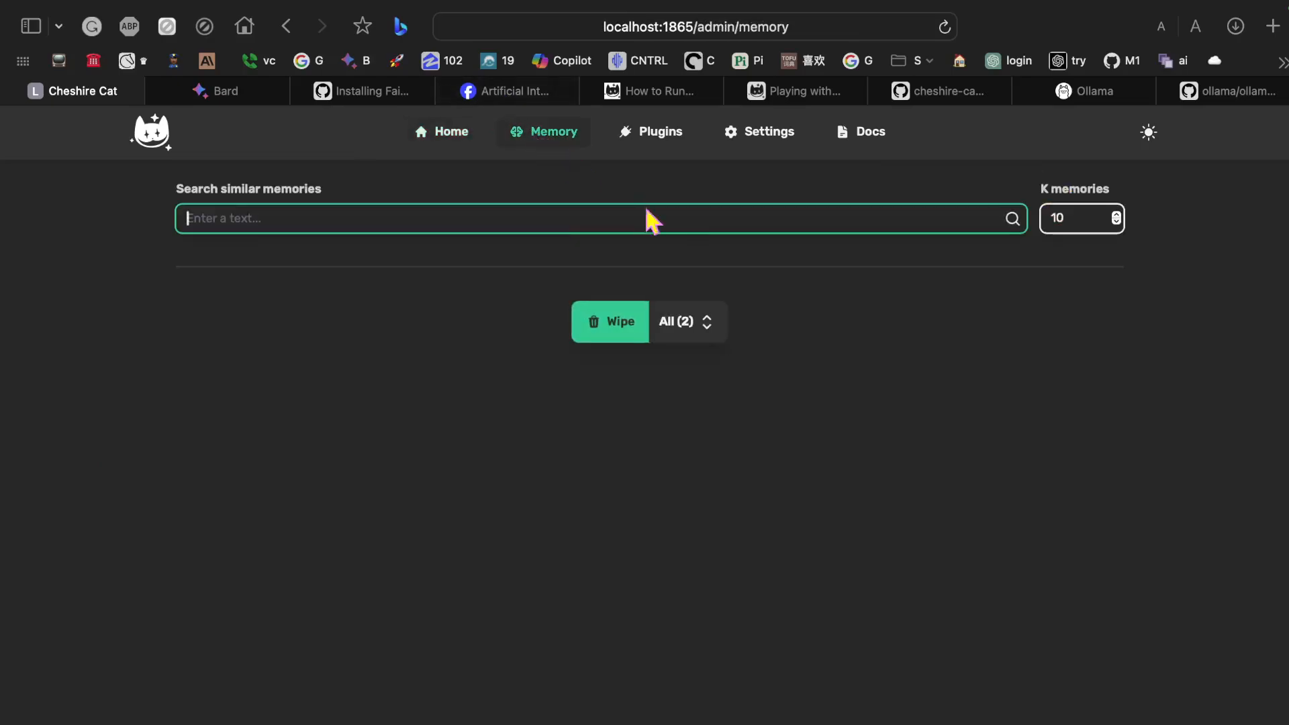
click(683, 321)
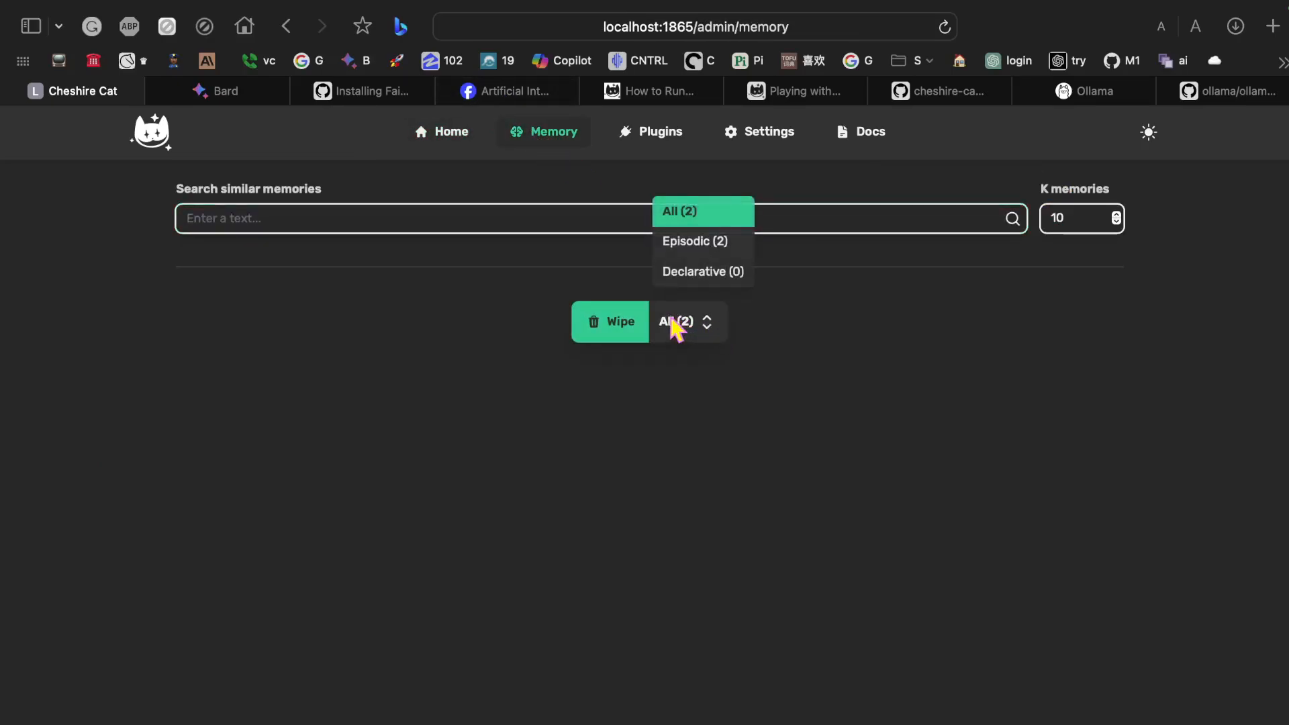
mouse_move(703, 241)
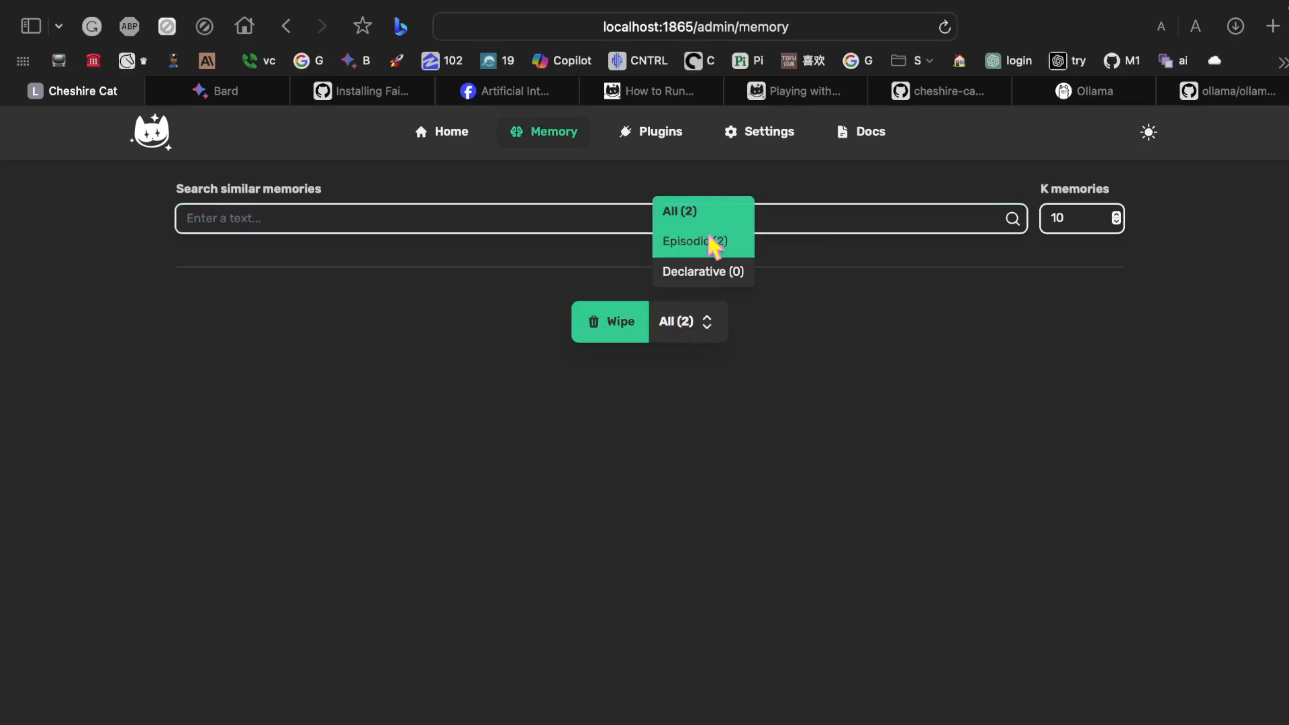
click(691, 241)
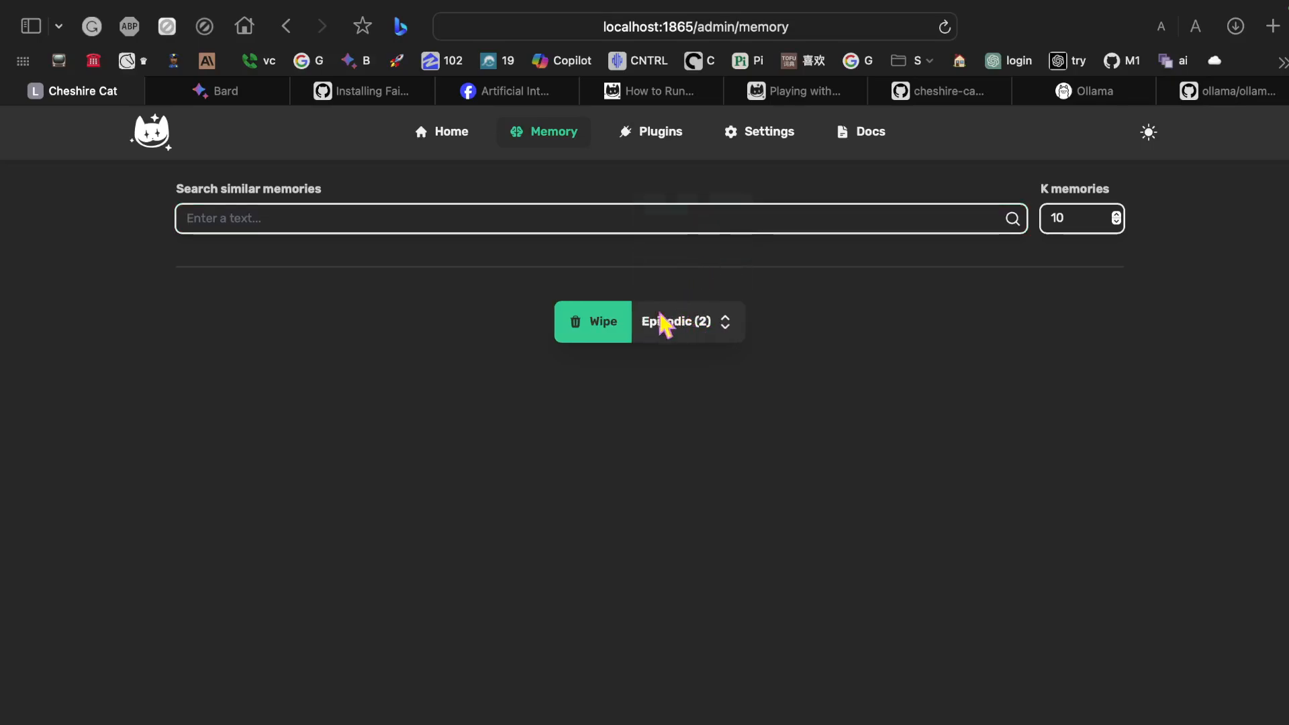
mouse_move(1186, 224)
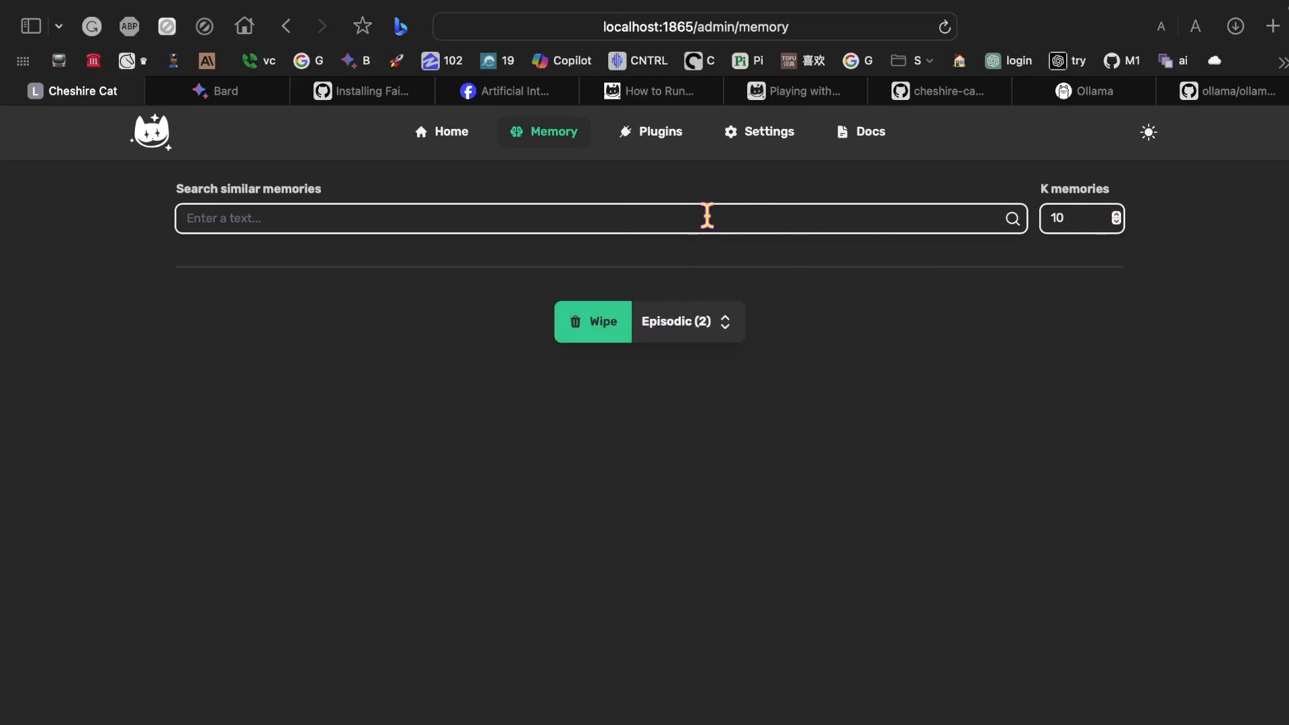
Search similar memories for "ollama", removing a stray backslash.
click(592, 217)
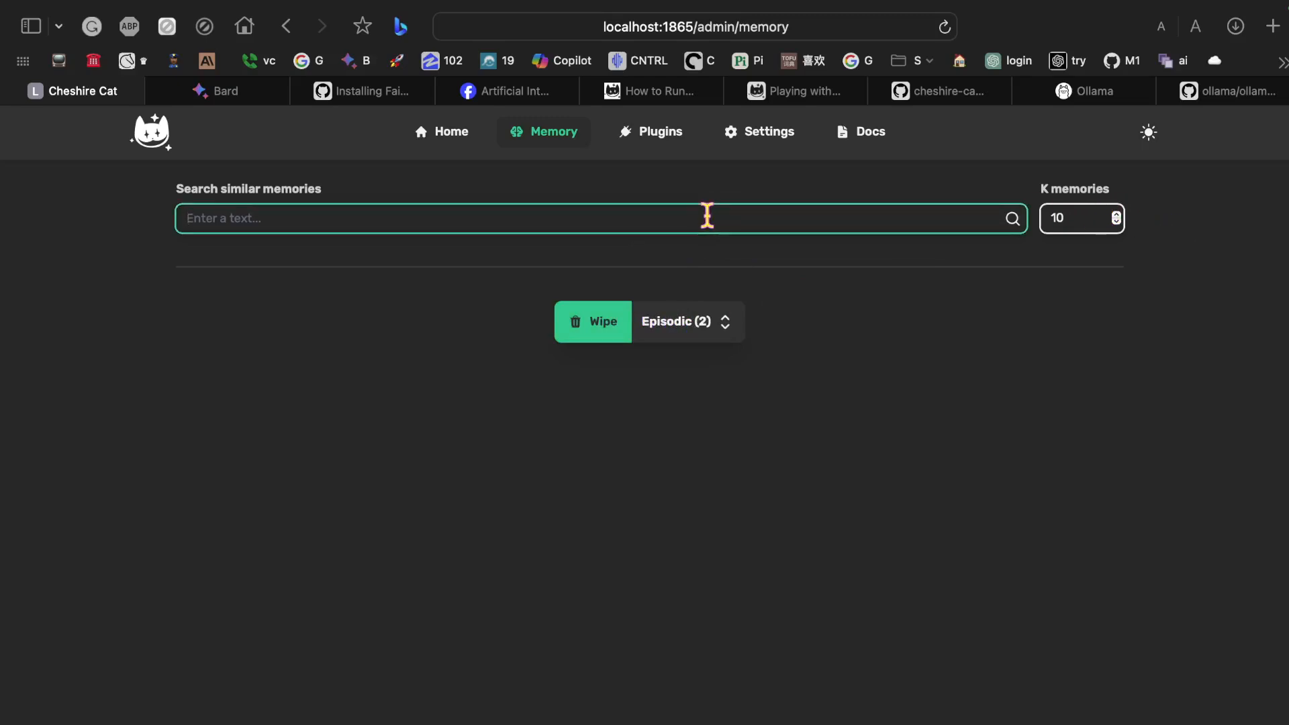
text(ollam)
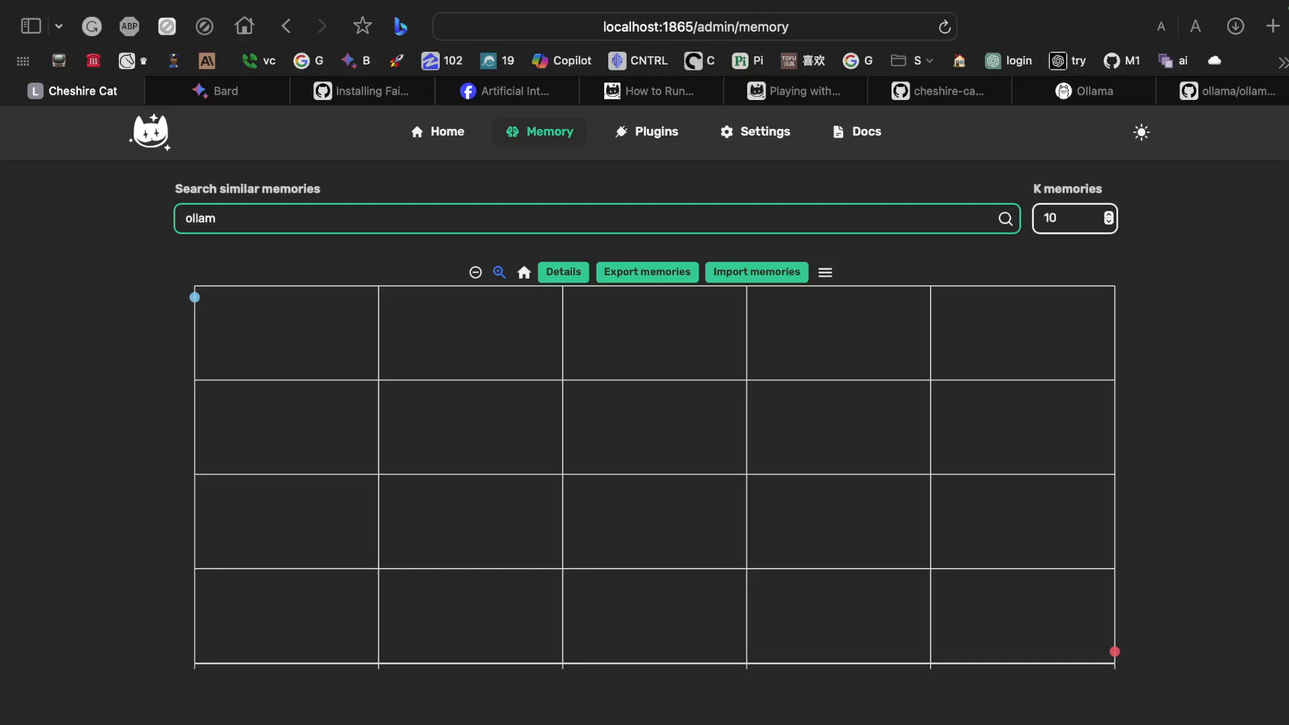
mouse_move(195, 297)
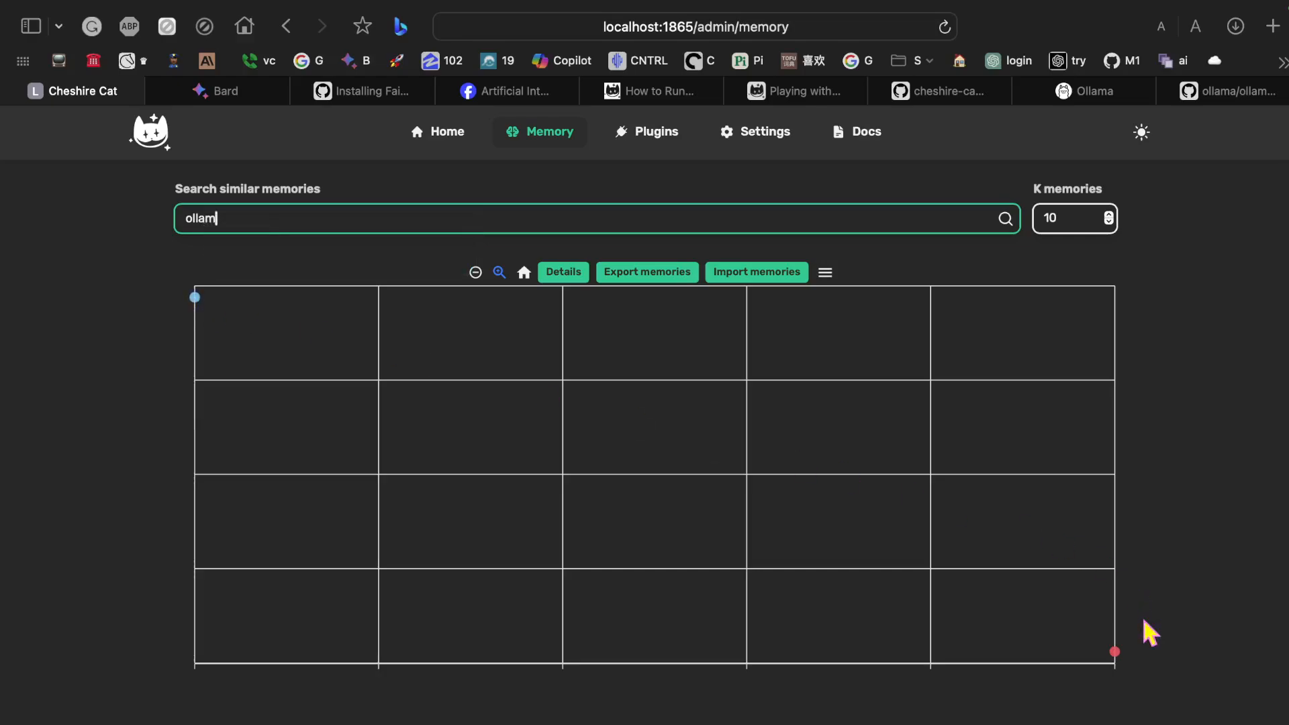
mouse_move(1114, 651)
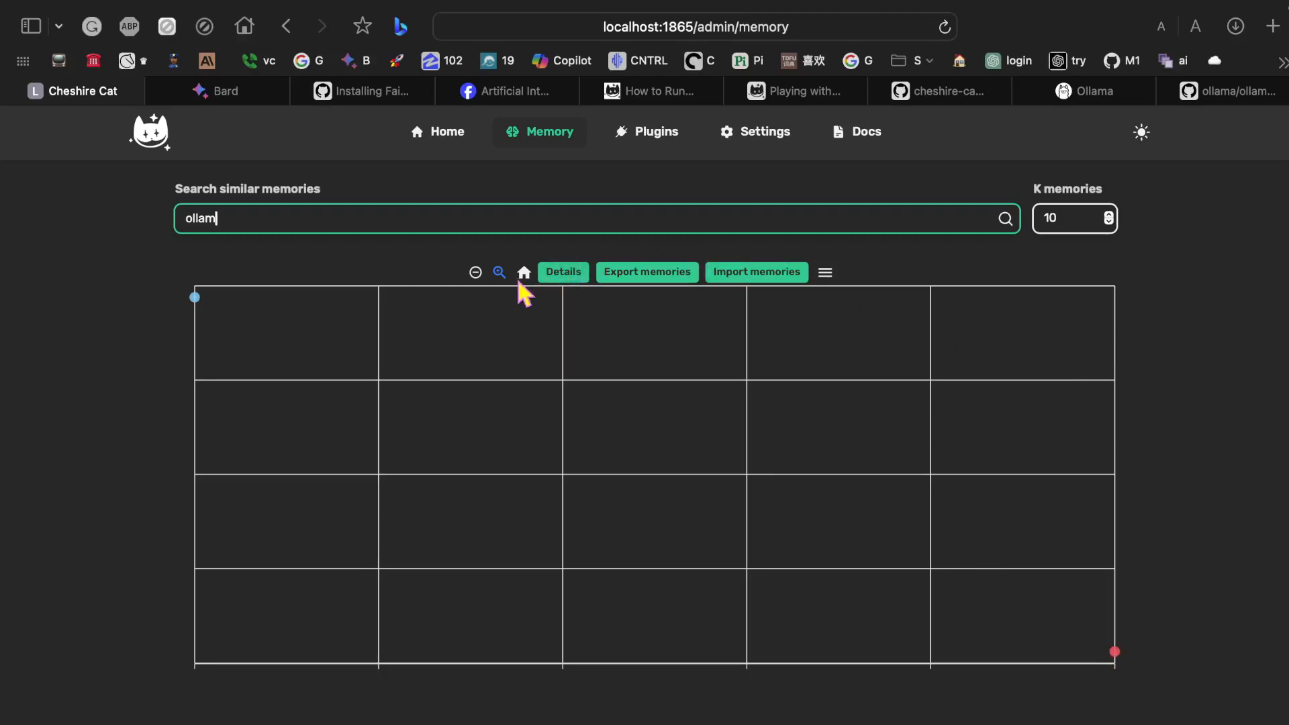
mouse_move(590, 143)
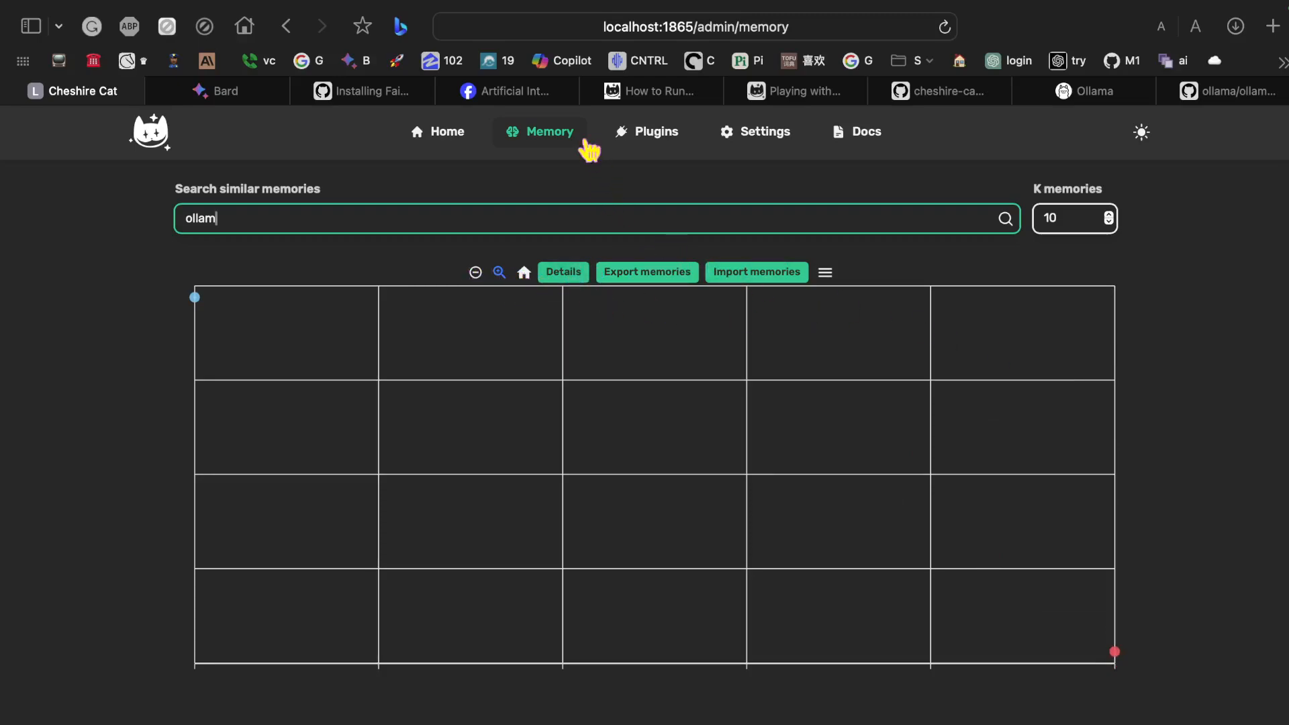
mouse_move(907, 428)
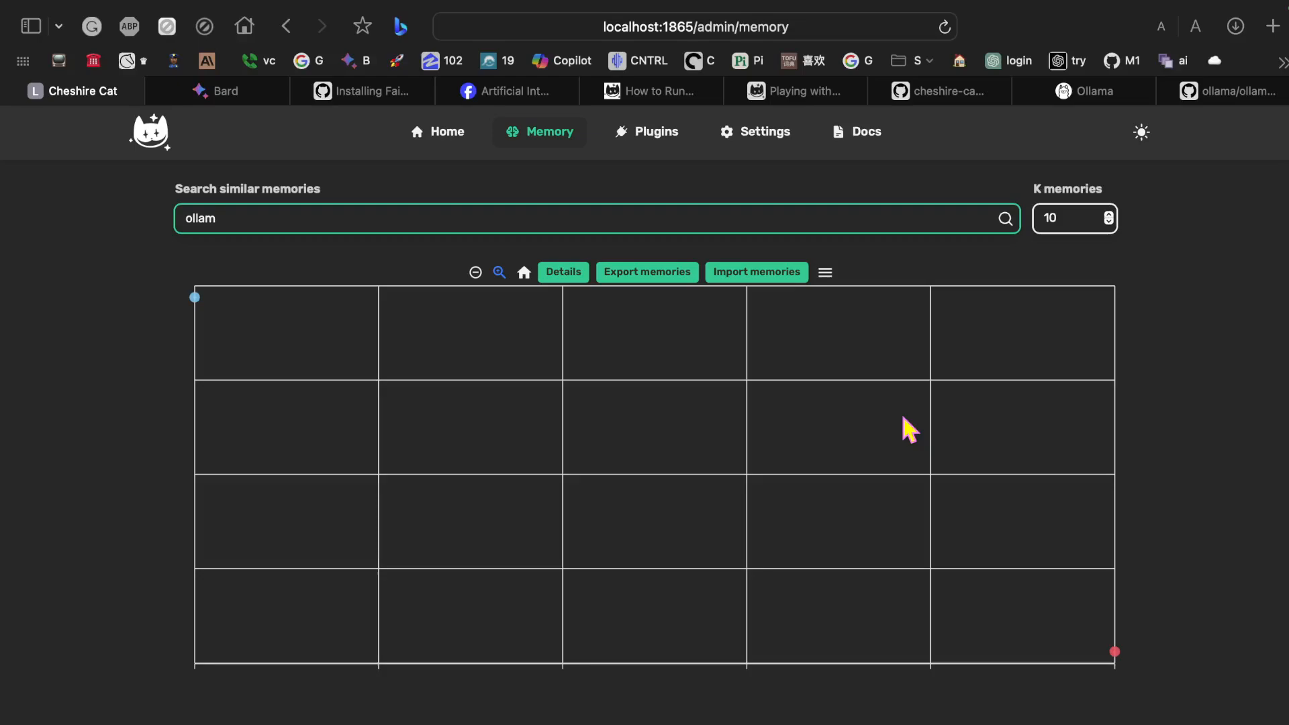
mouse_move(846, 198)
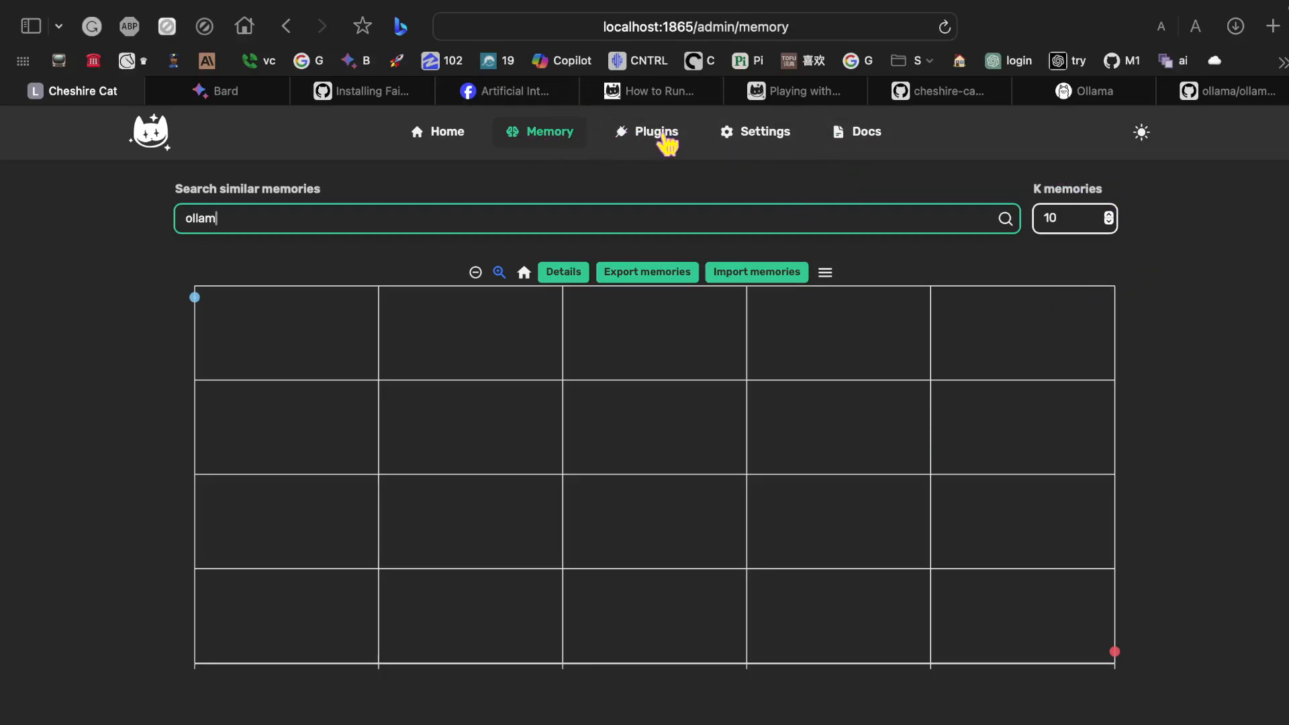
mouse_move(1230, 233)
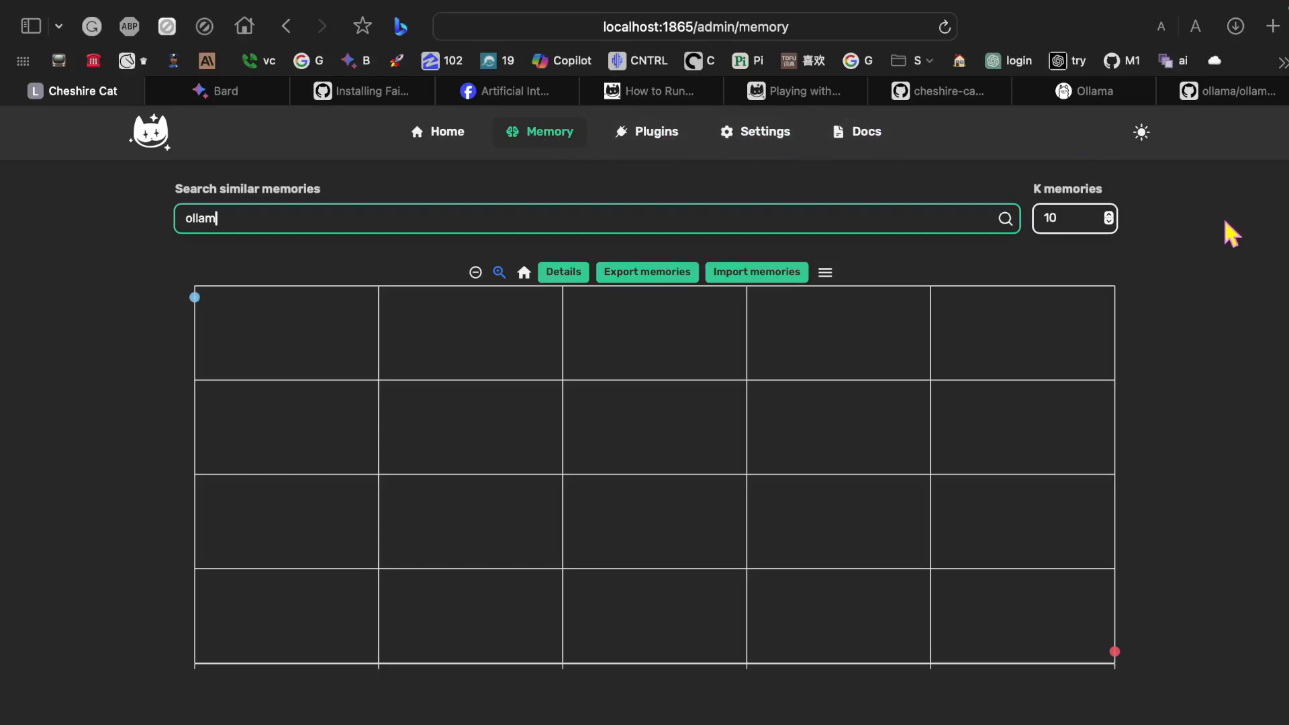
text(a)
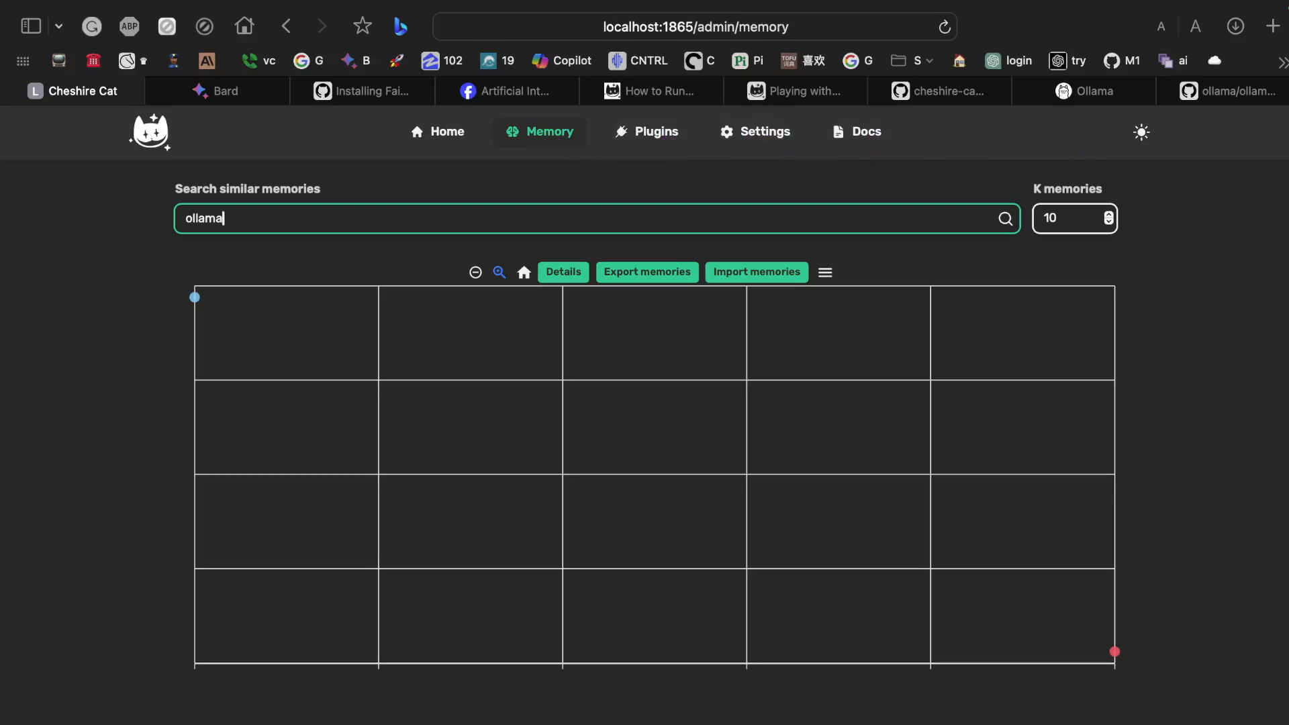
text(\)
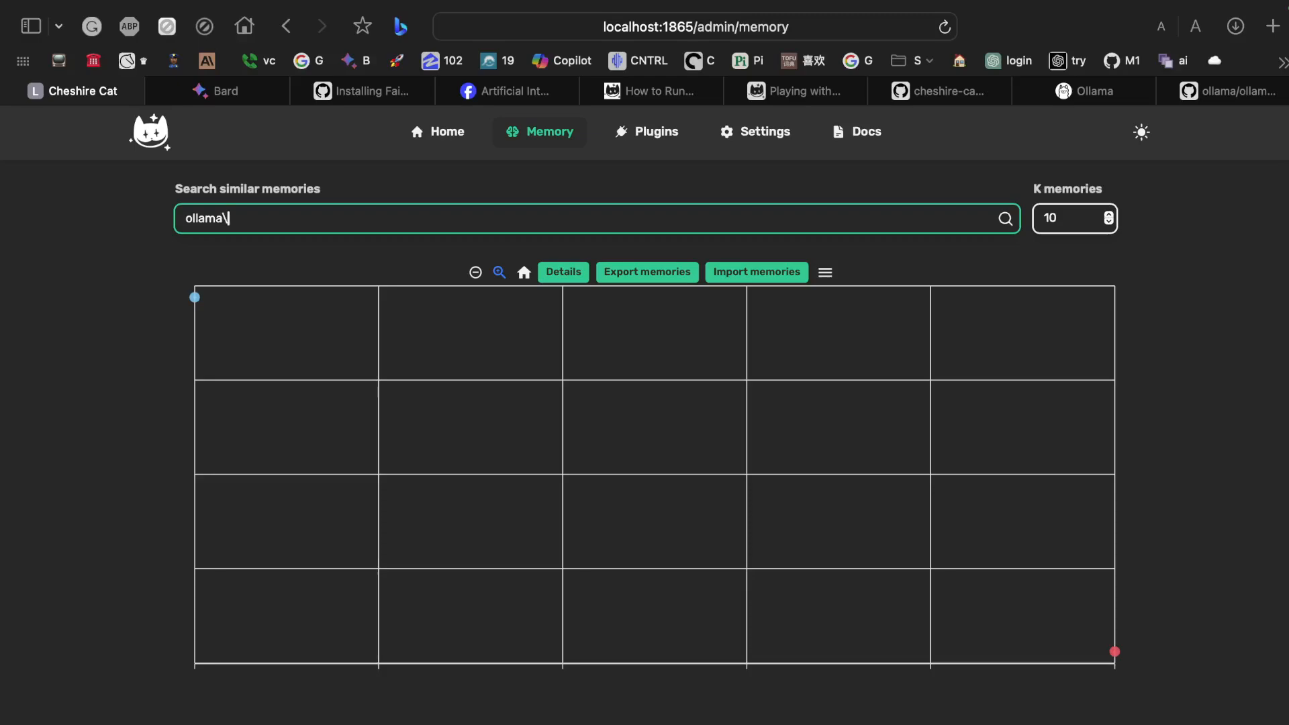
key(Backspace)
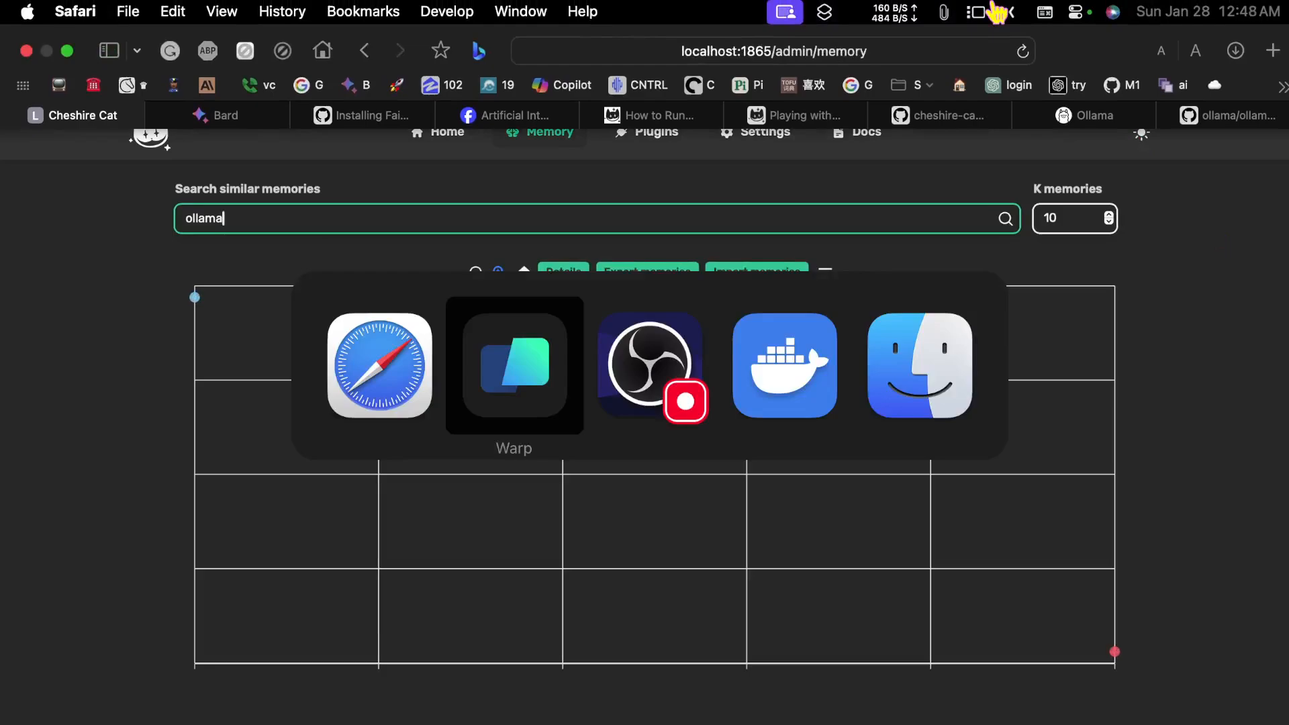
Page through the .env file with "more .env" in the terminal and return to the prompt.
click(514, 366)
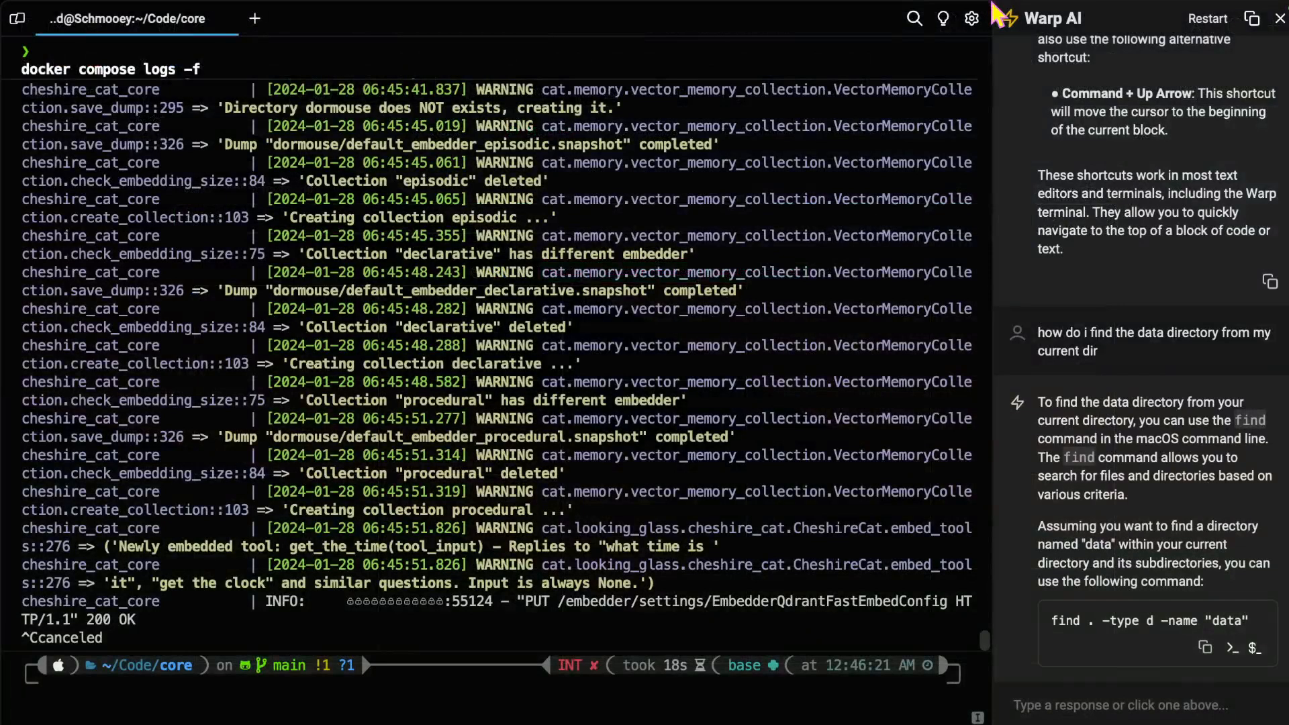
text(more .env)
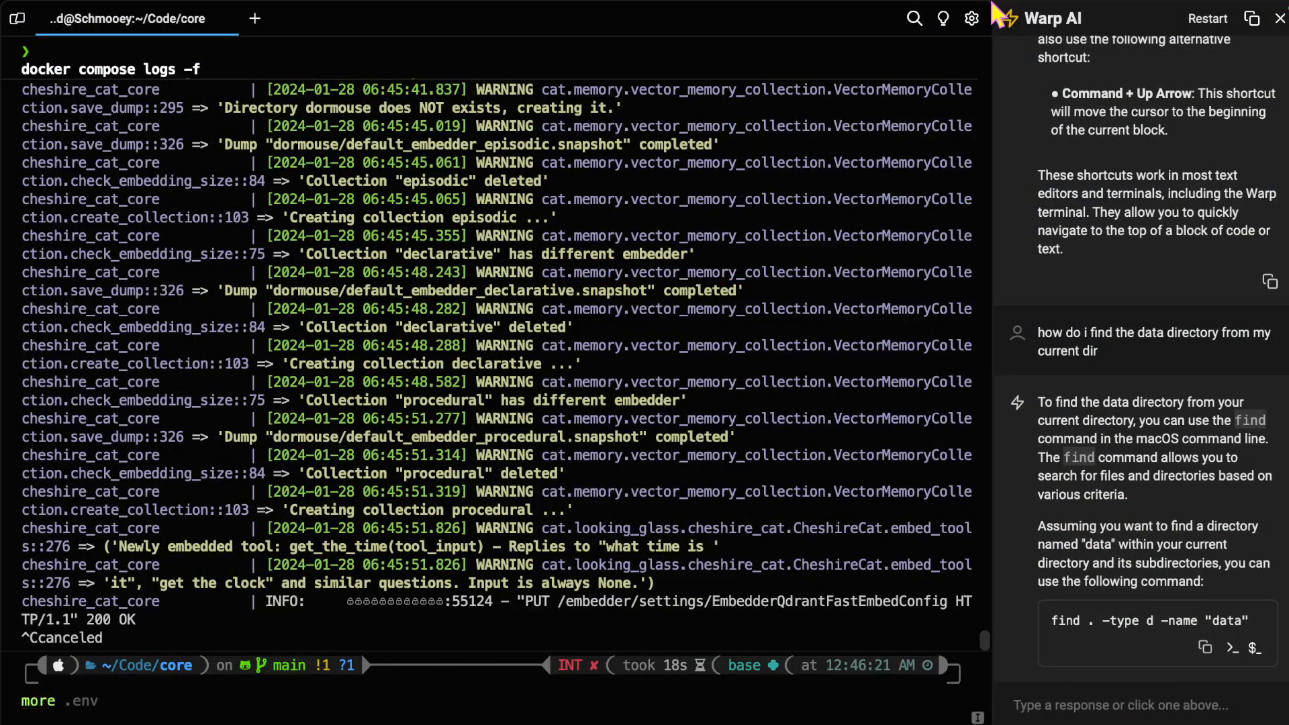
key(Return)
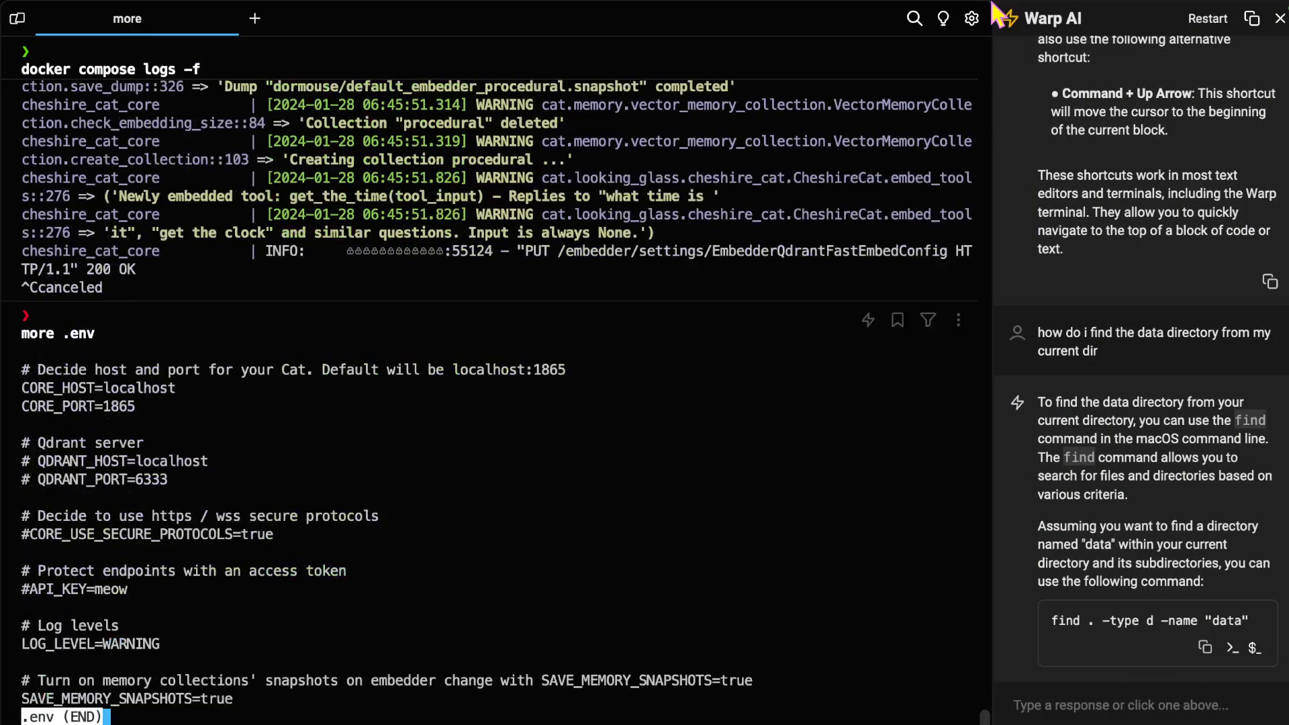
mouse_move(263, 518)
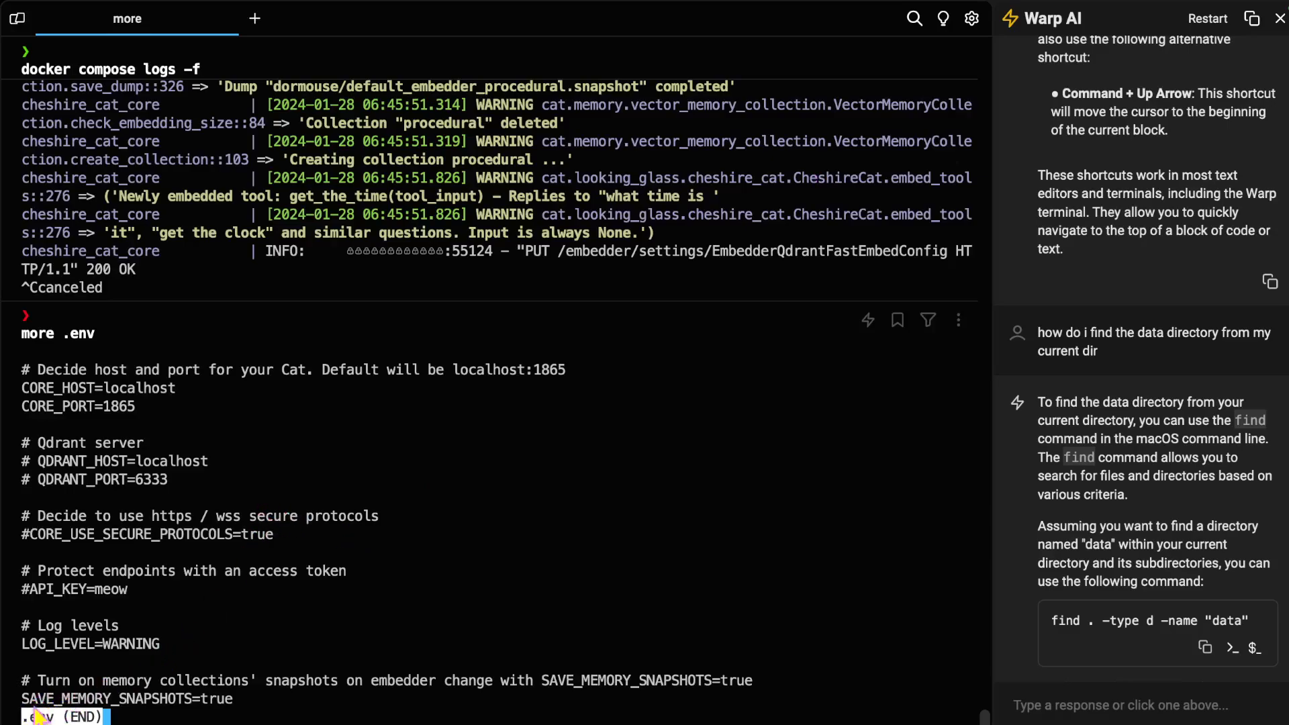
mouse_move(205, 710)
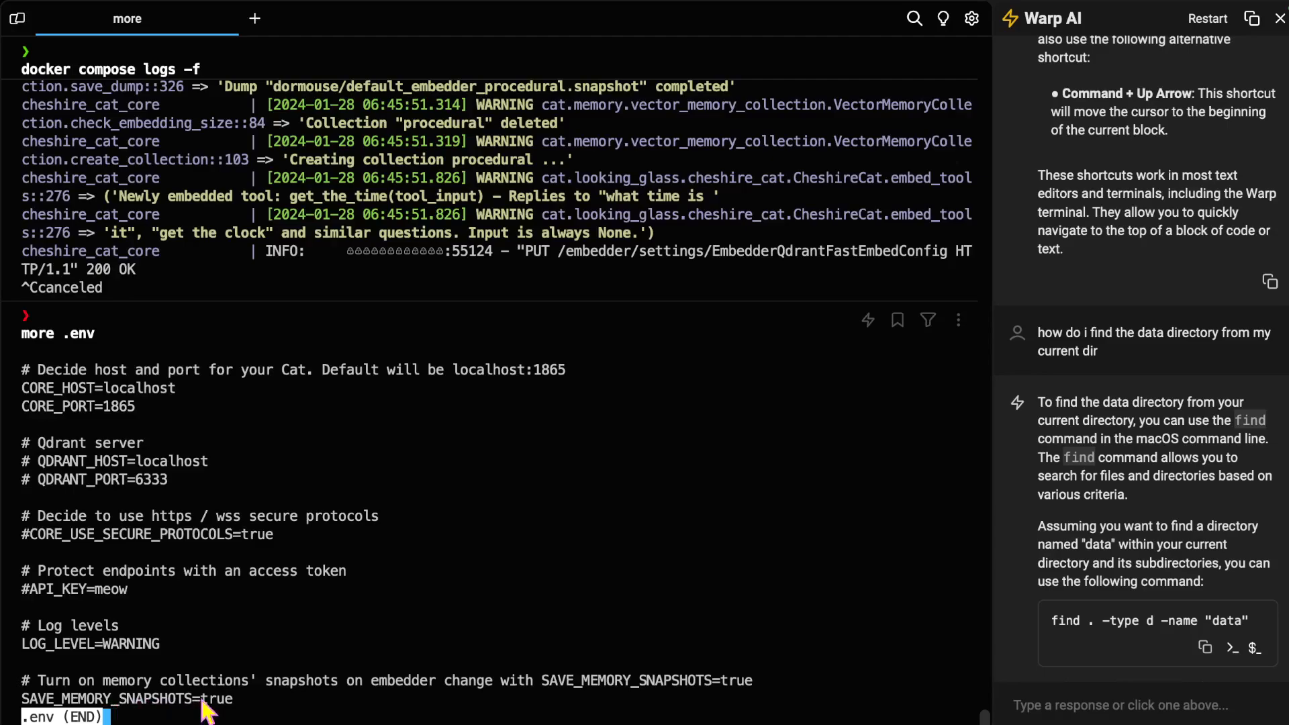
mouse_move(271, 711)
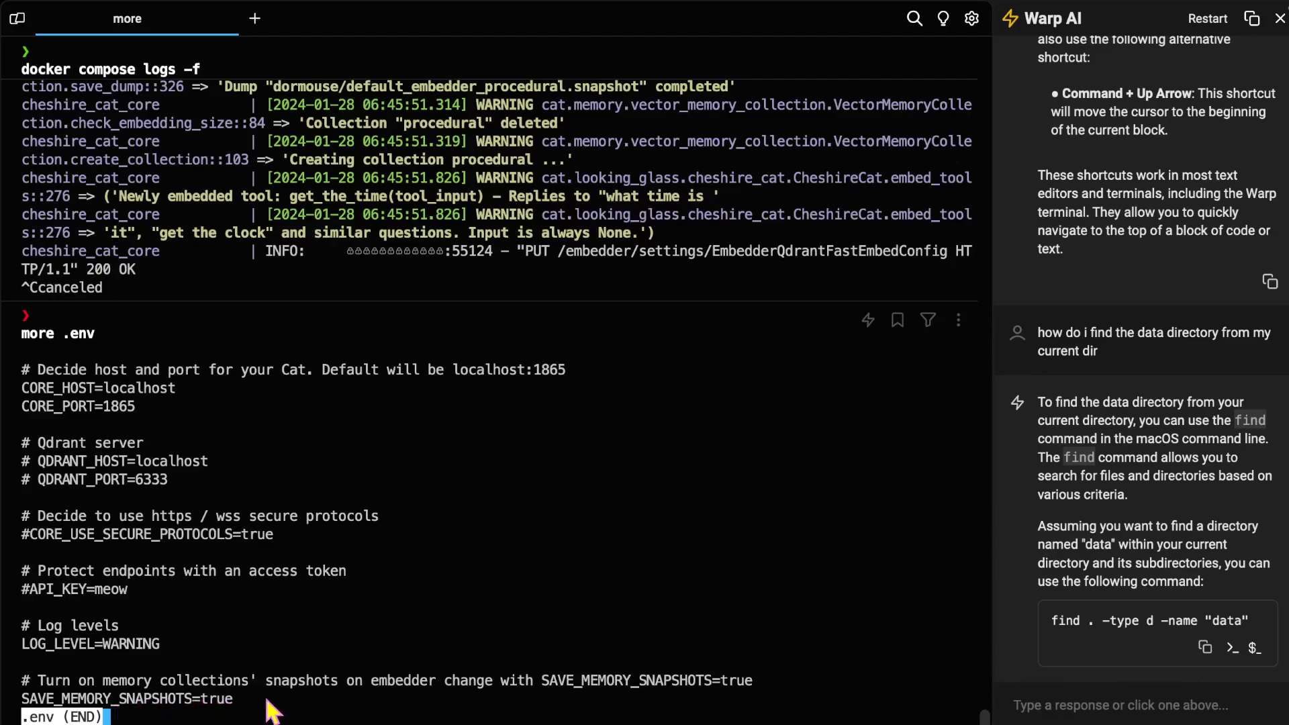
key(q)
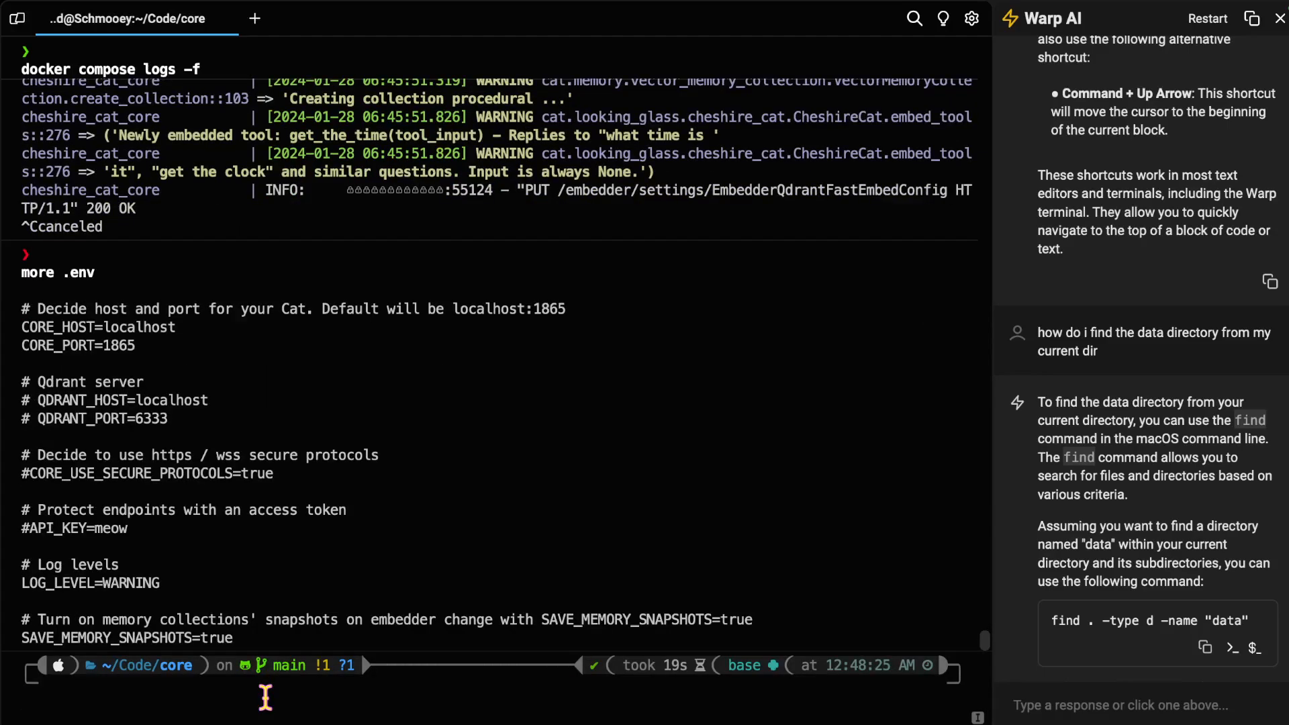
text(docker compose logs -f)
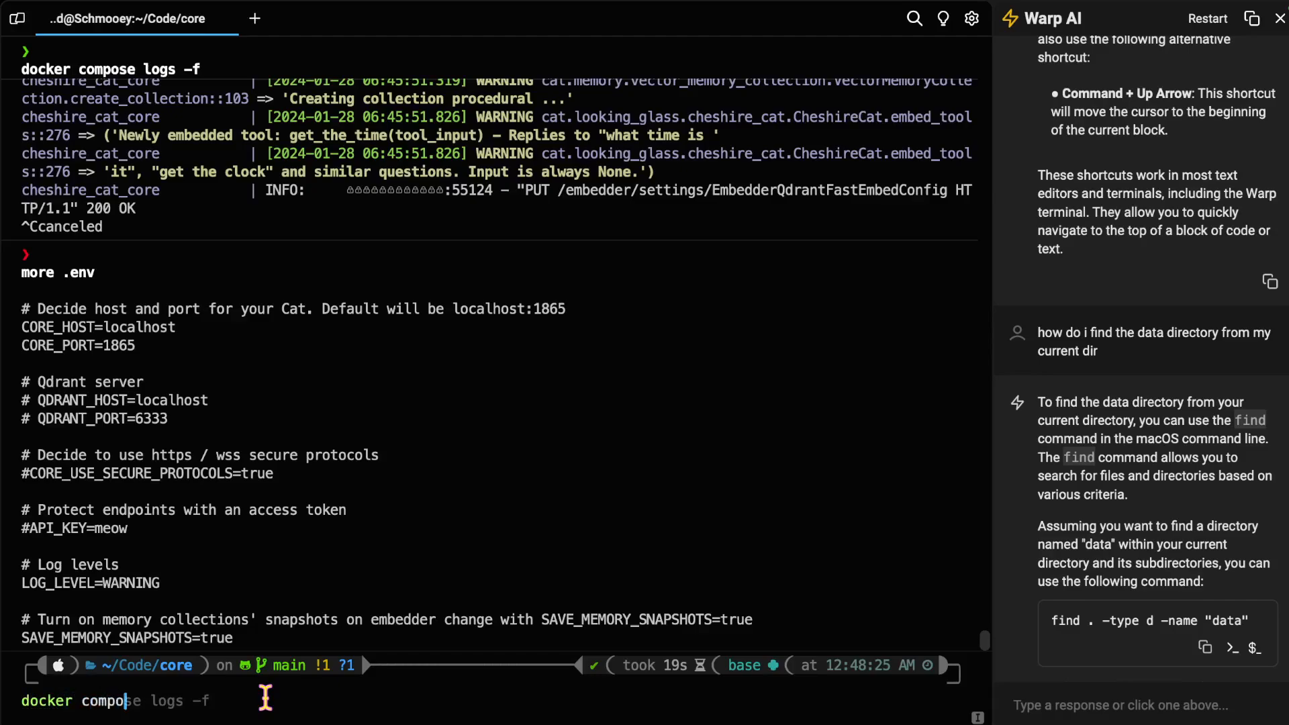
text(docker-compose.yml)
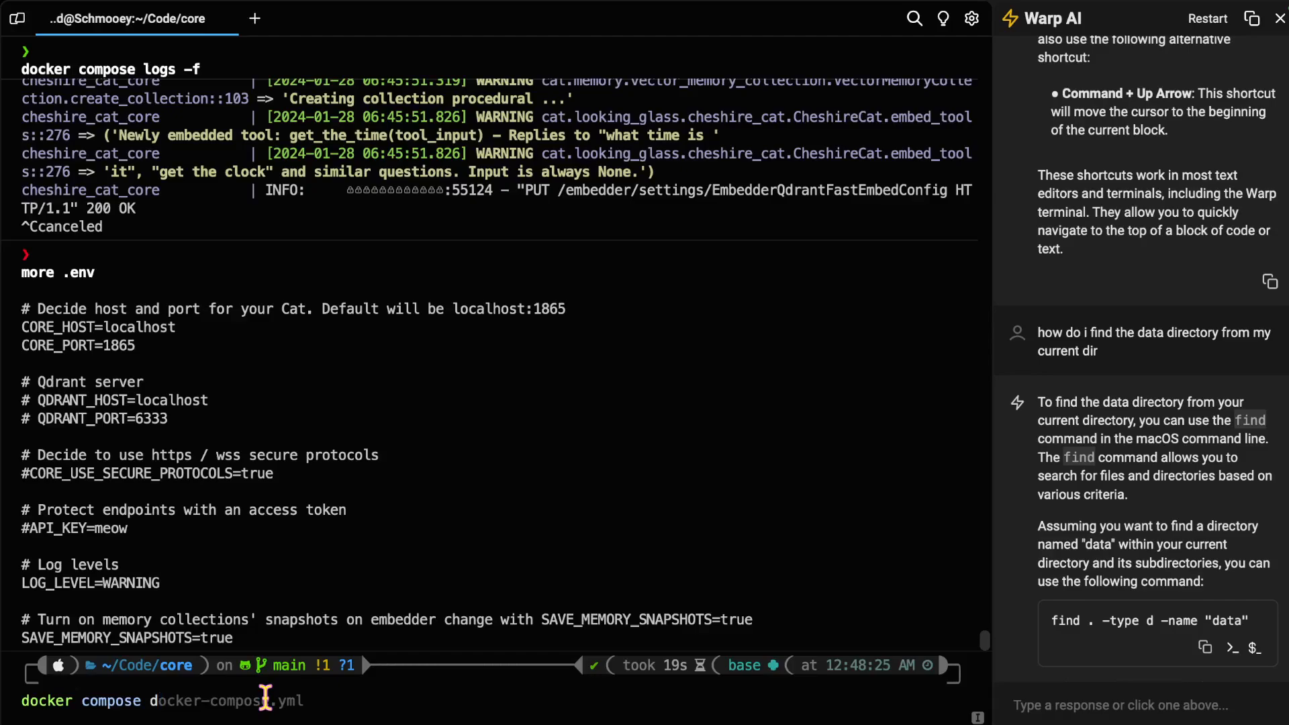
text(dow)
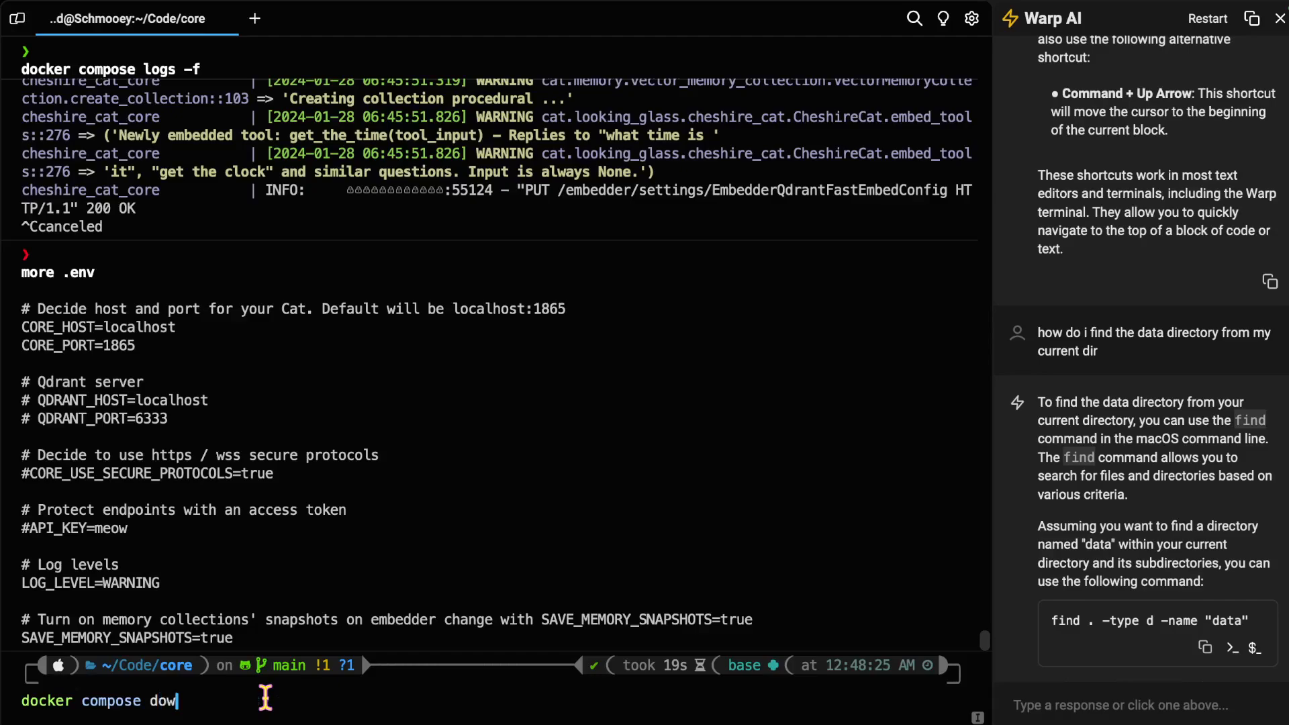
text(n)
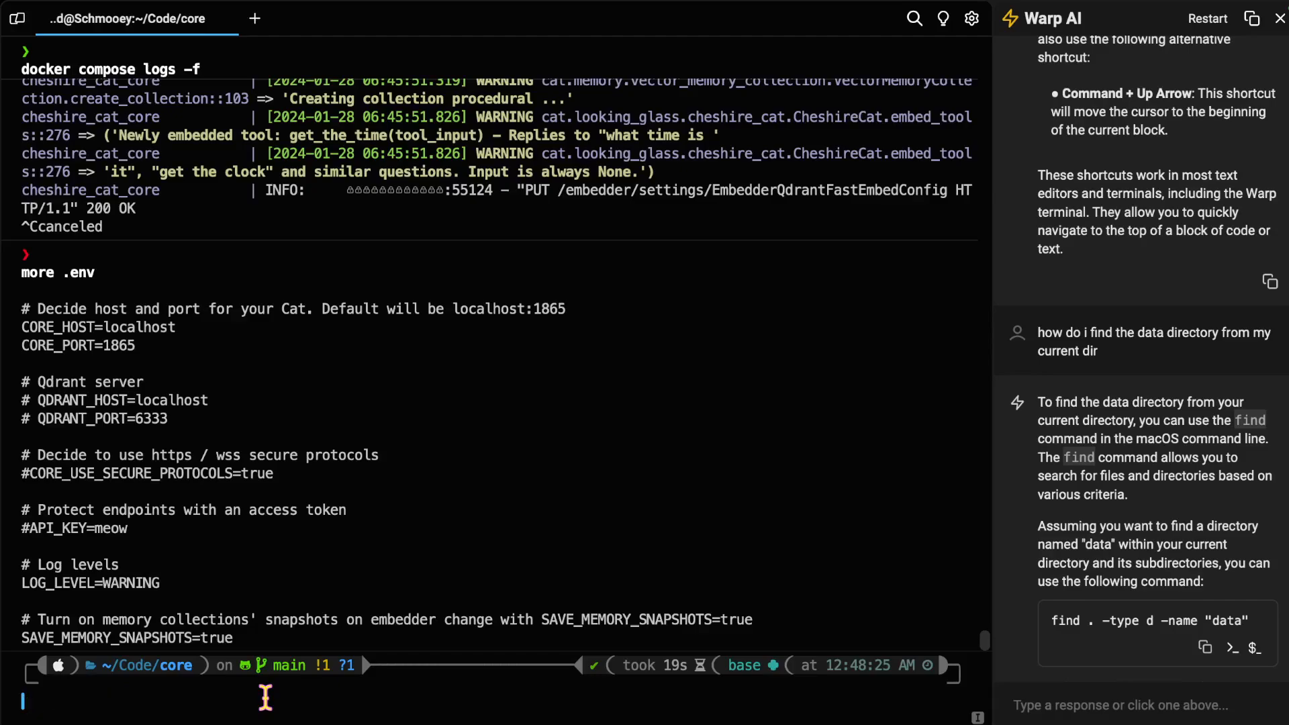
mouse_move(288, 633)
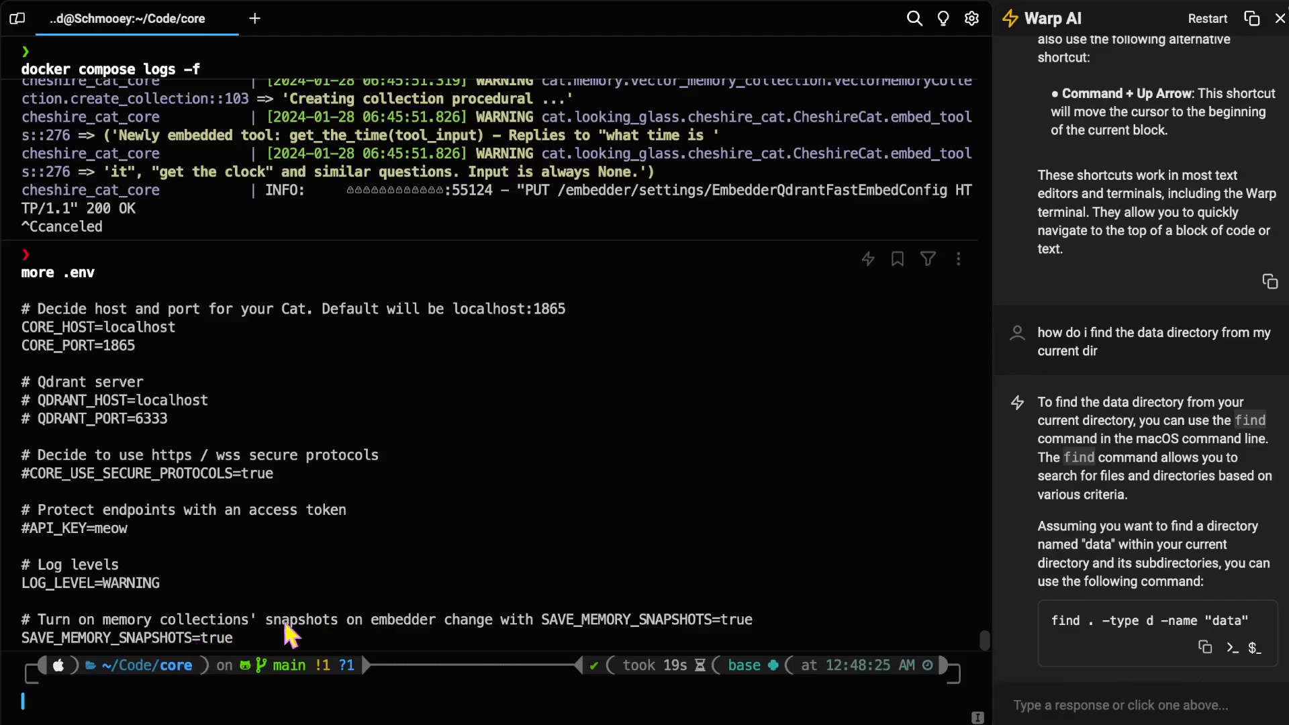
mouse_move(238, 608)
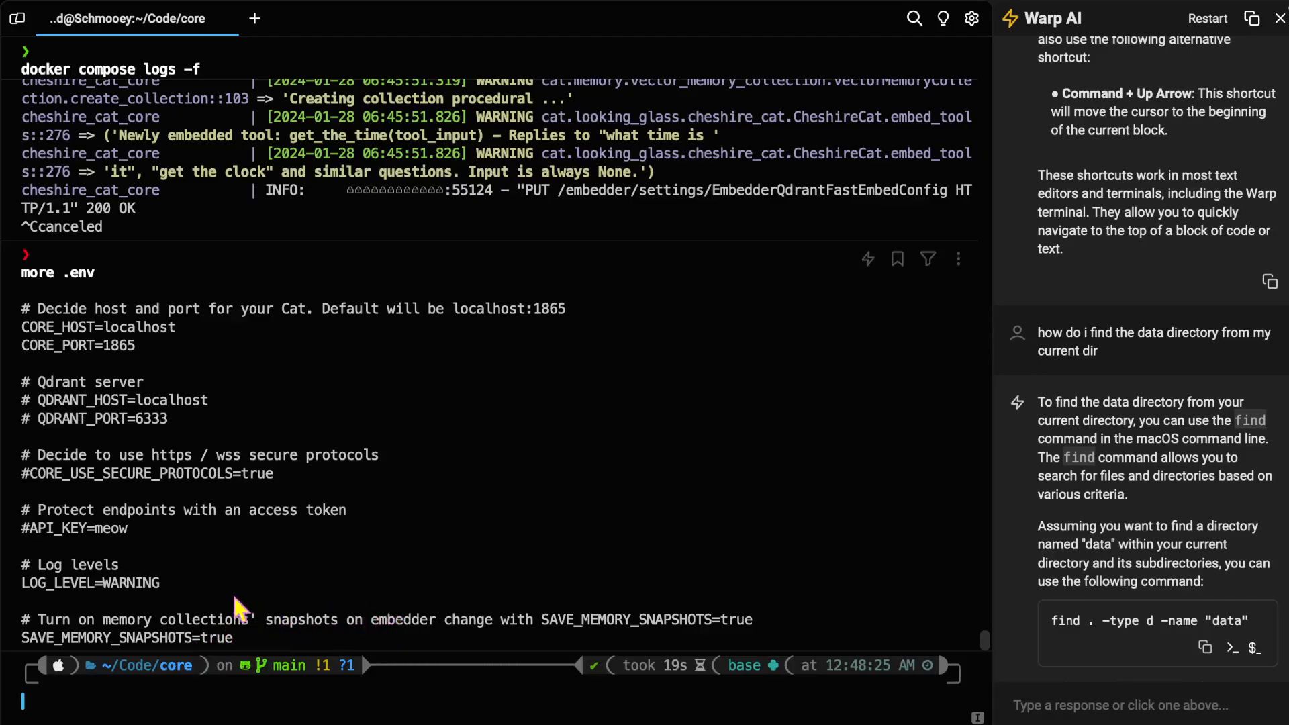
mouse_move(162, 532)
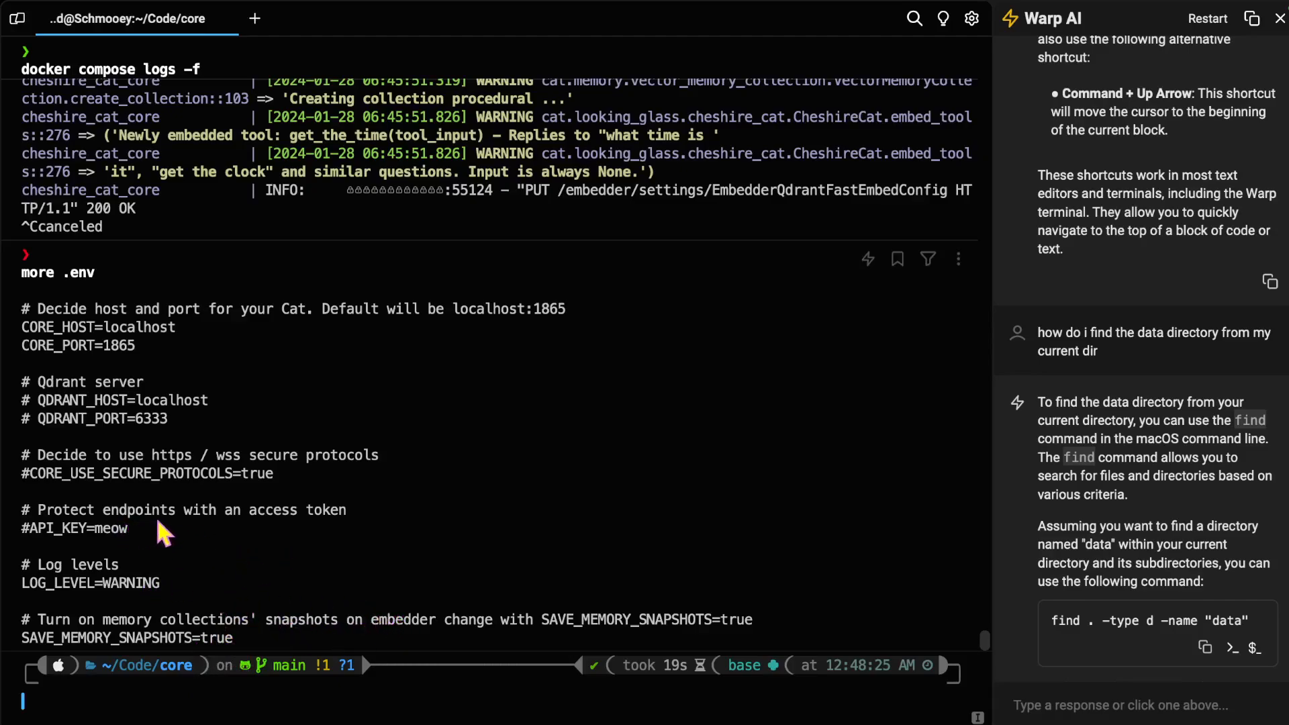
mouse_move(214, 485)
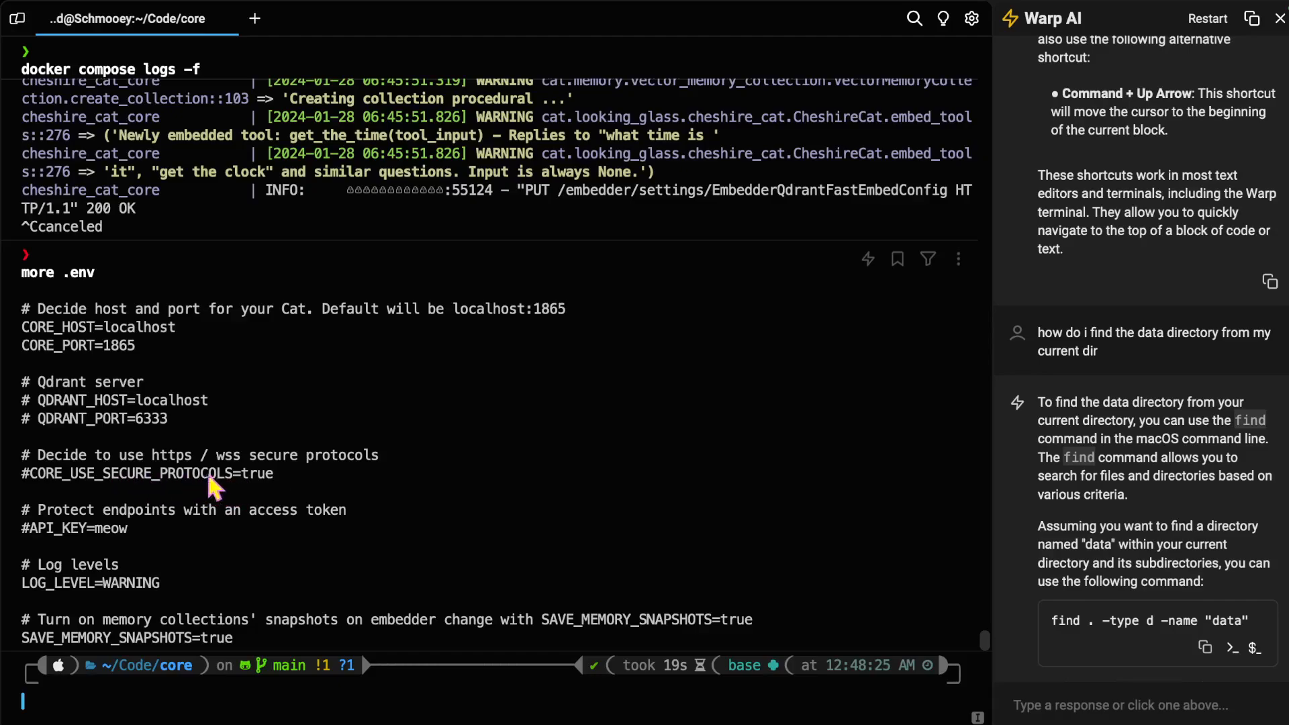
mouse_move(156, 399)
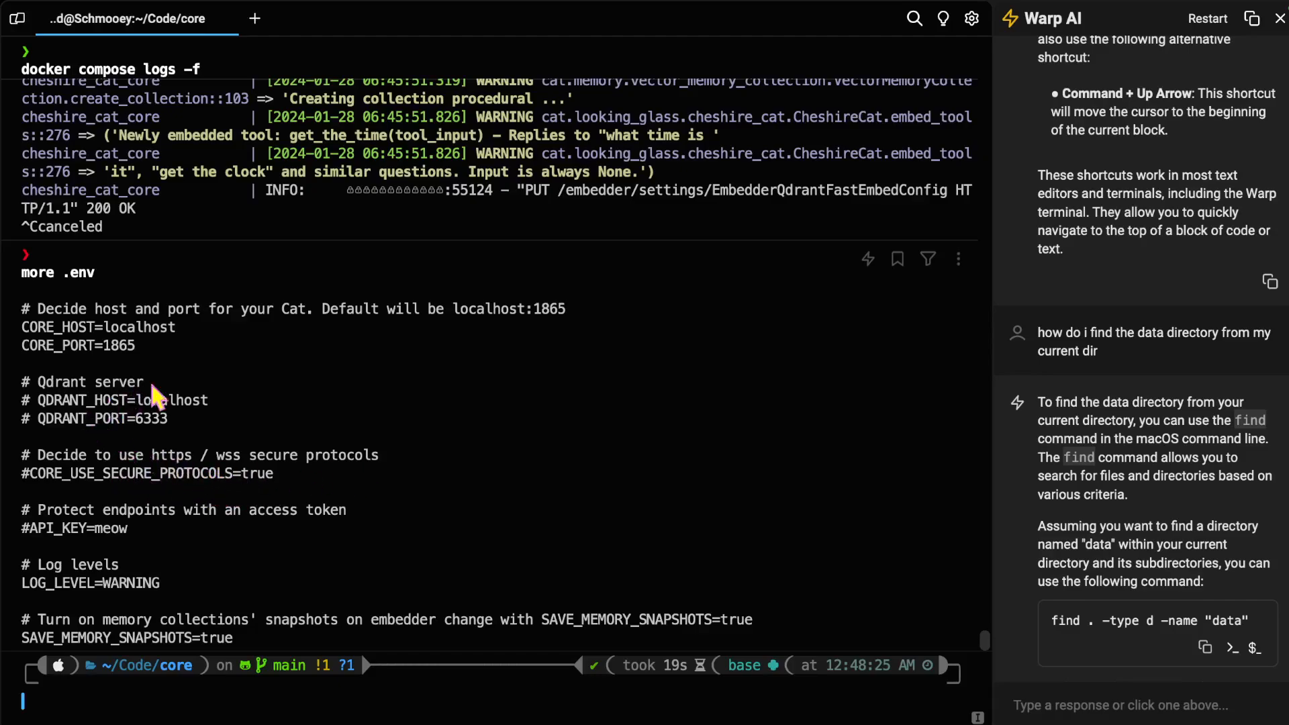
mouse_move(272, 427)
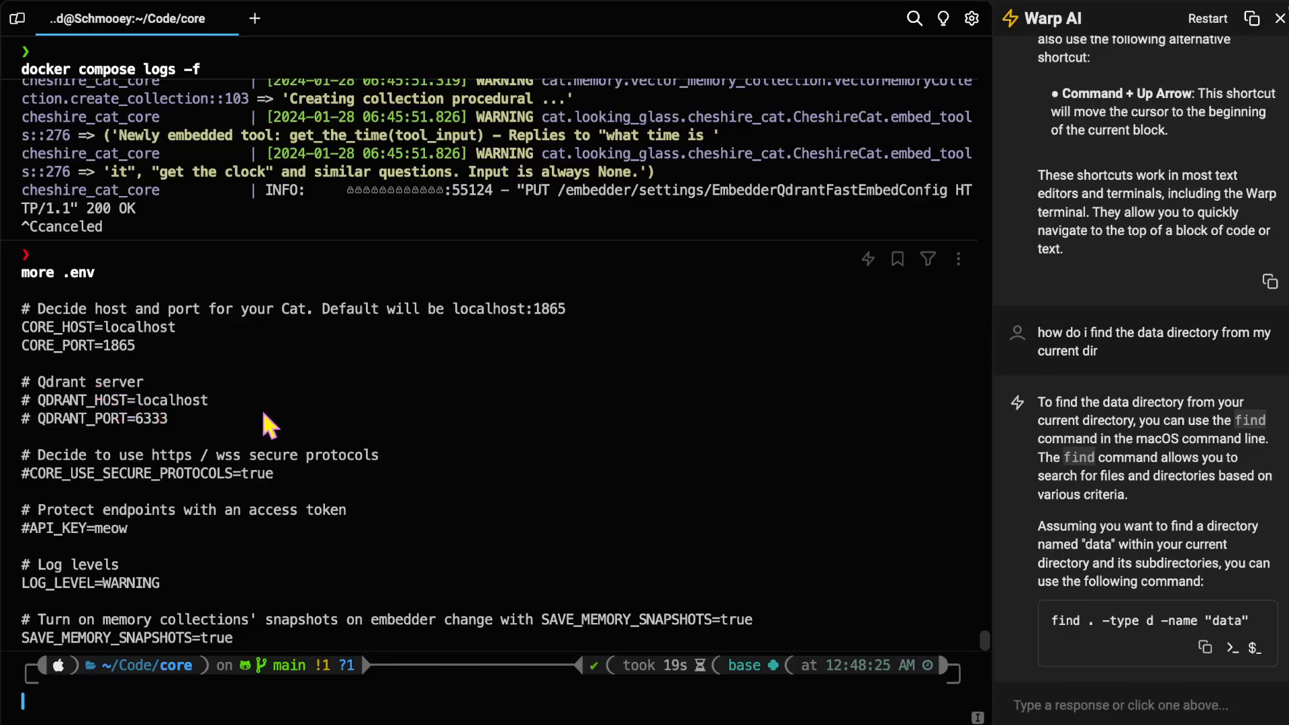
mouse_move(367, 371)
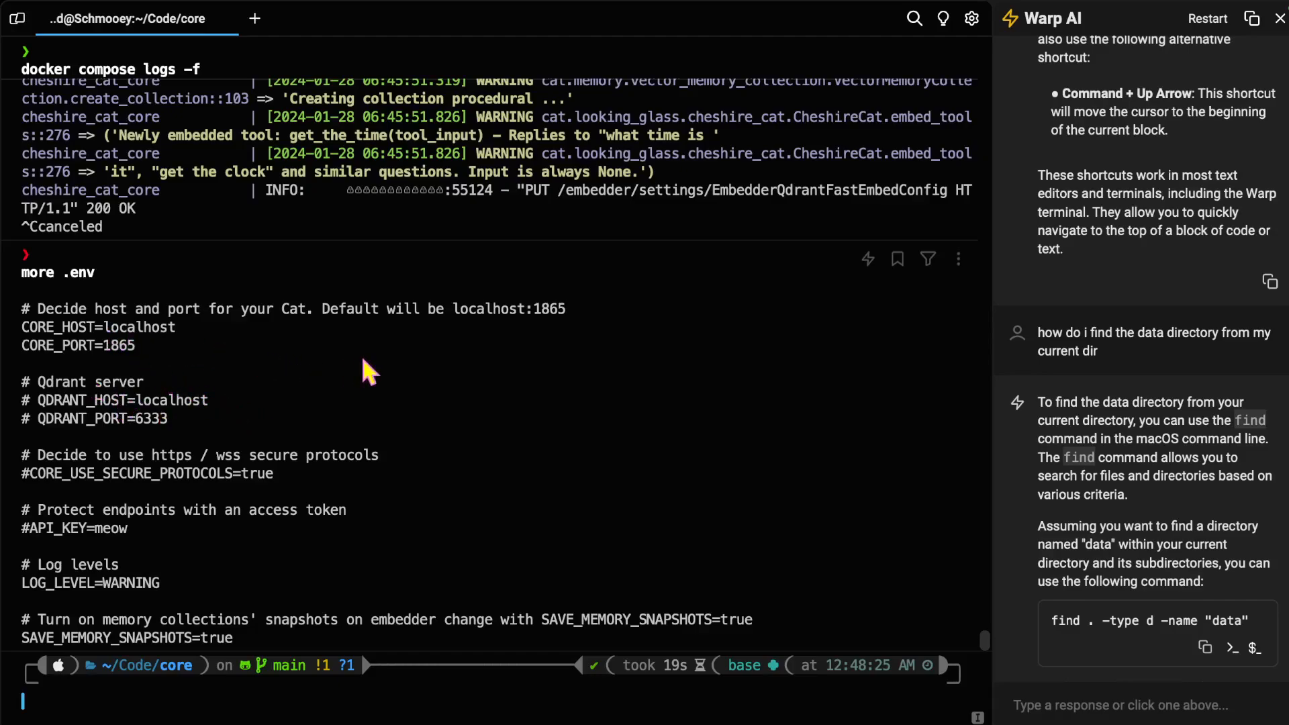
mouse_move(471, 369)
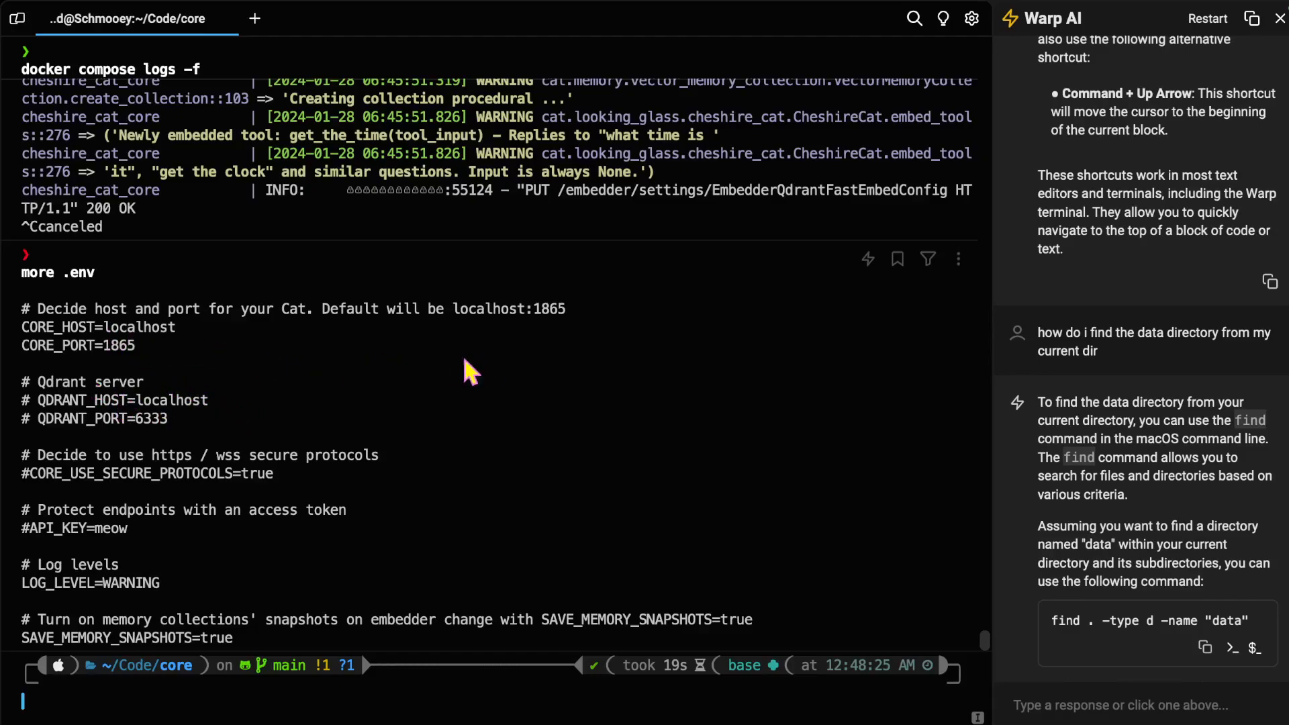
mouse_move(271, 410)
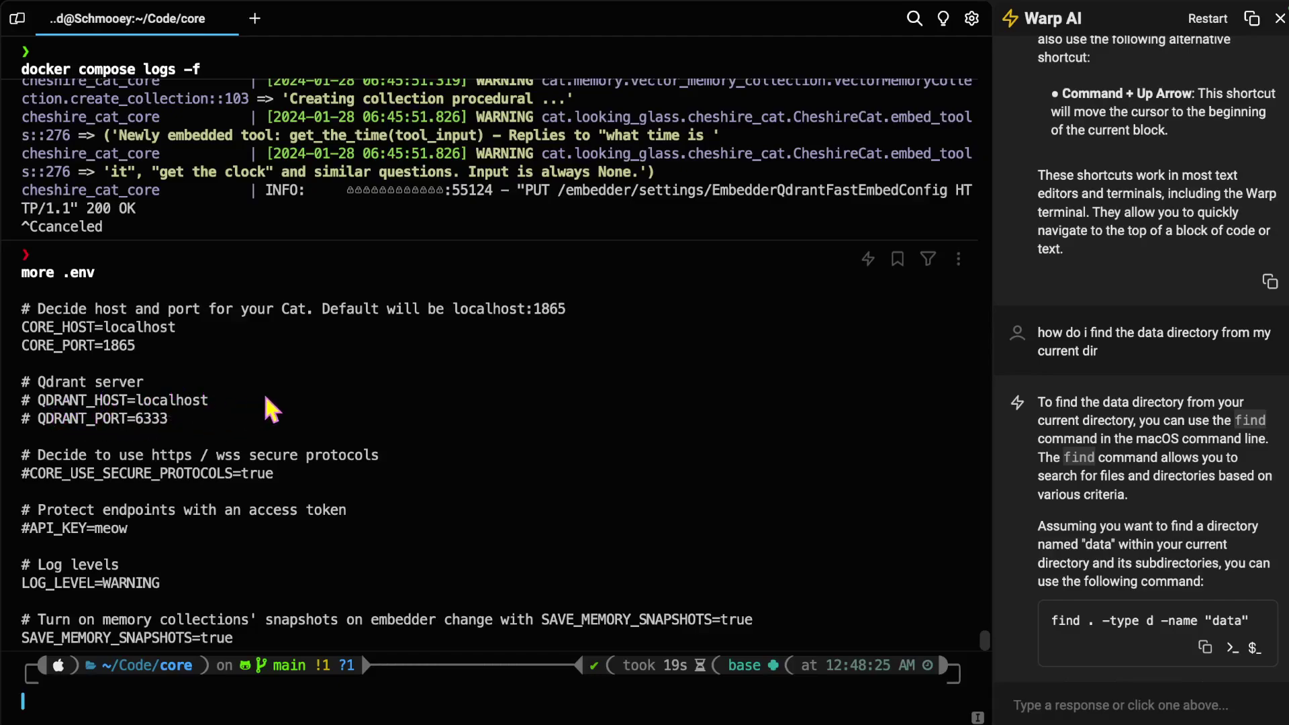
mouse_move(386, 395)
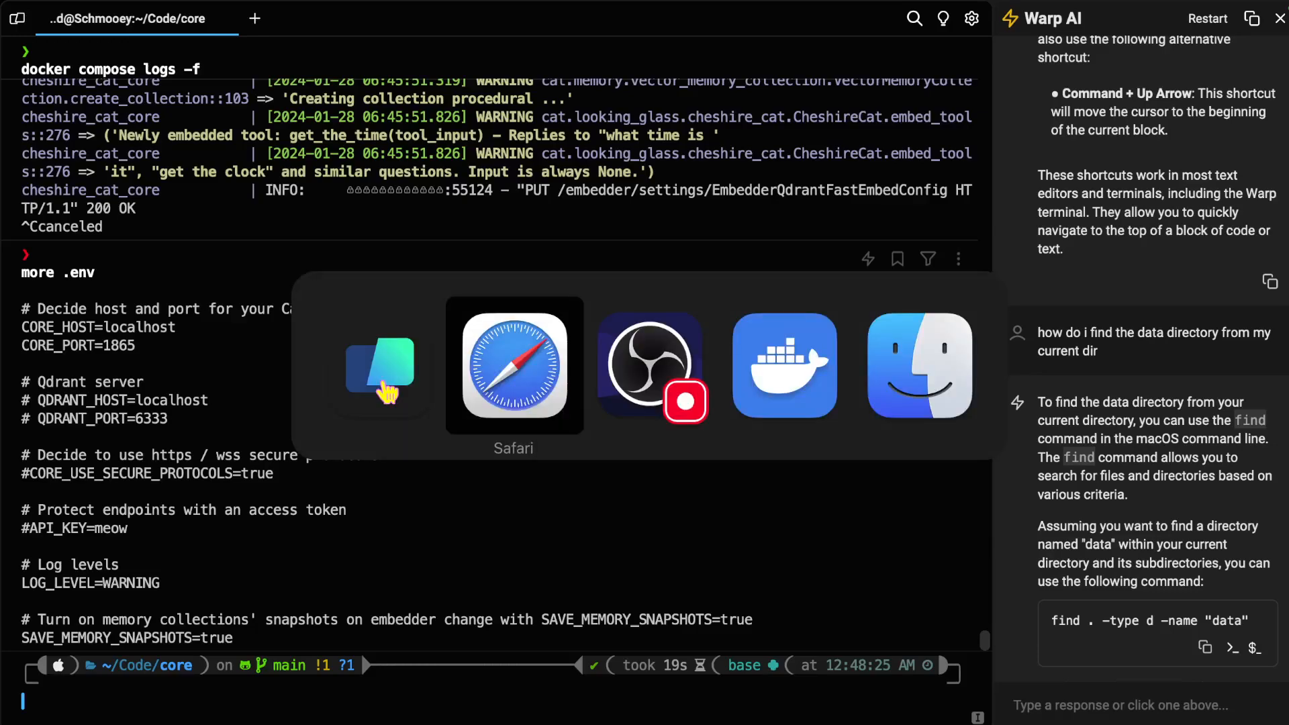
Return to the chat awaiting the Cat's answer, toggling the light and dark themes.
click(513, 365)
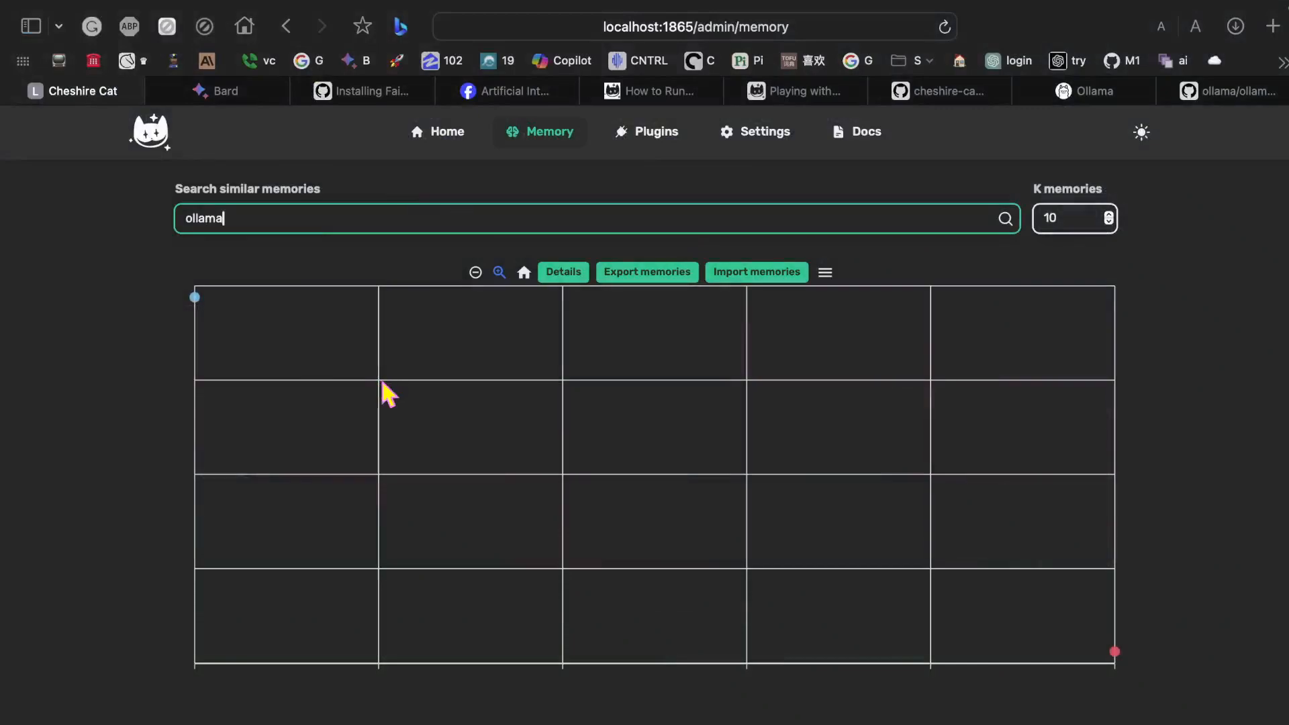
click(441, 132)
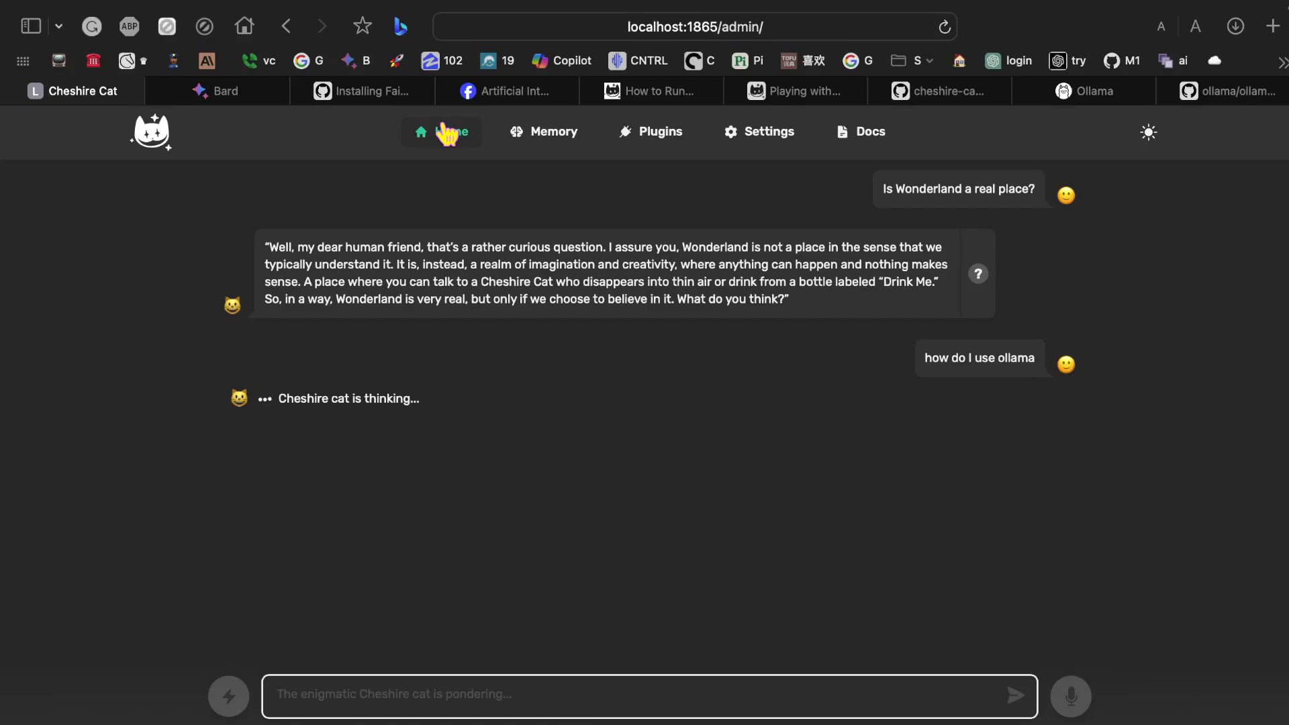
mouse_move(992, 356)
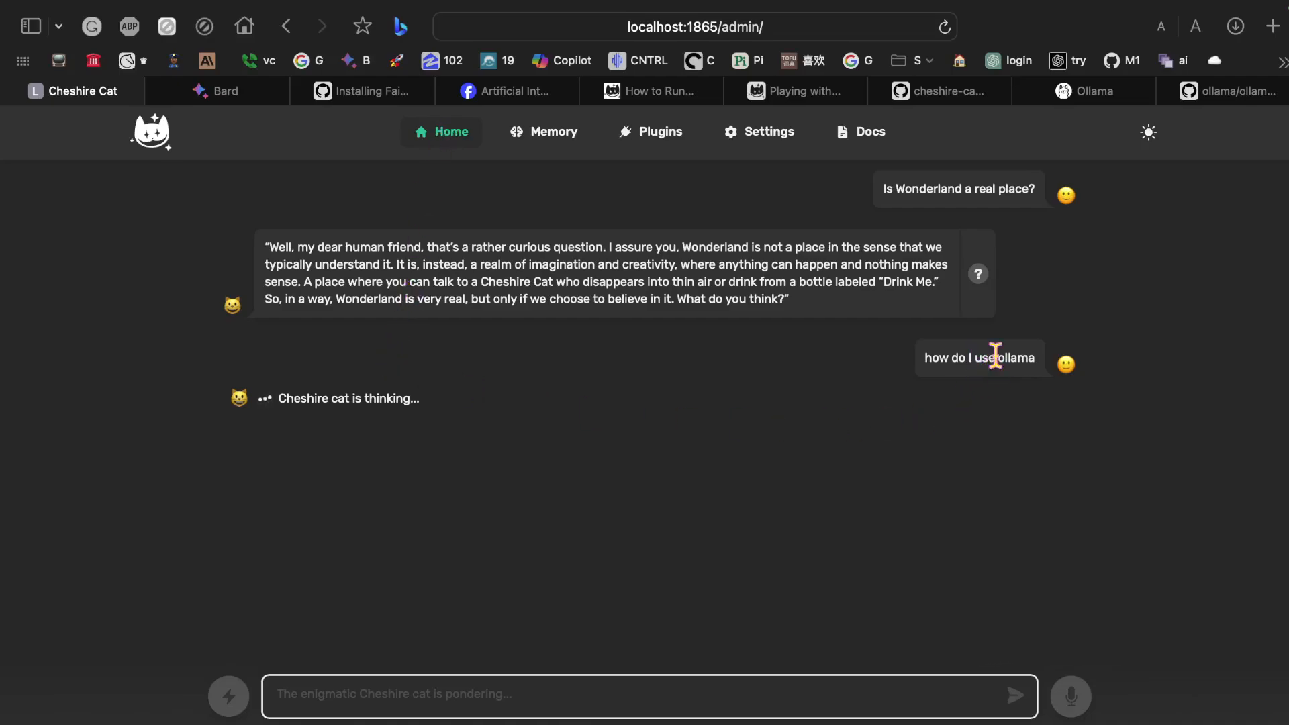
mouse_move(810, 368)
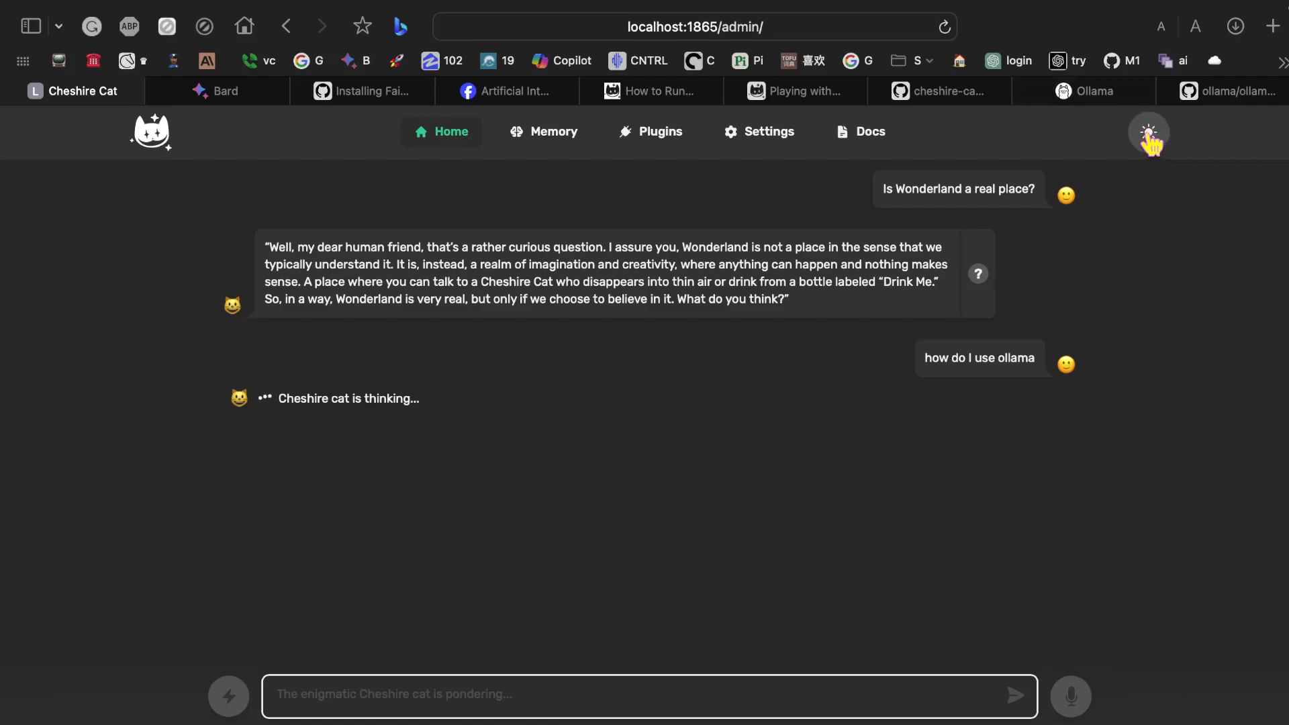
click(1149, 133)
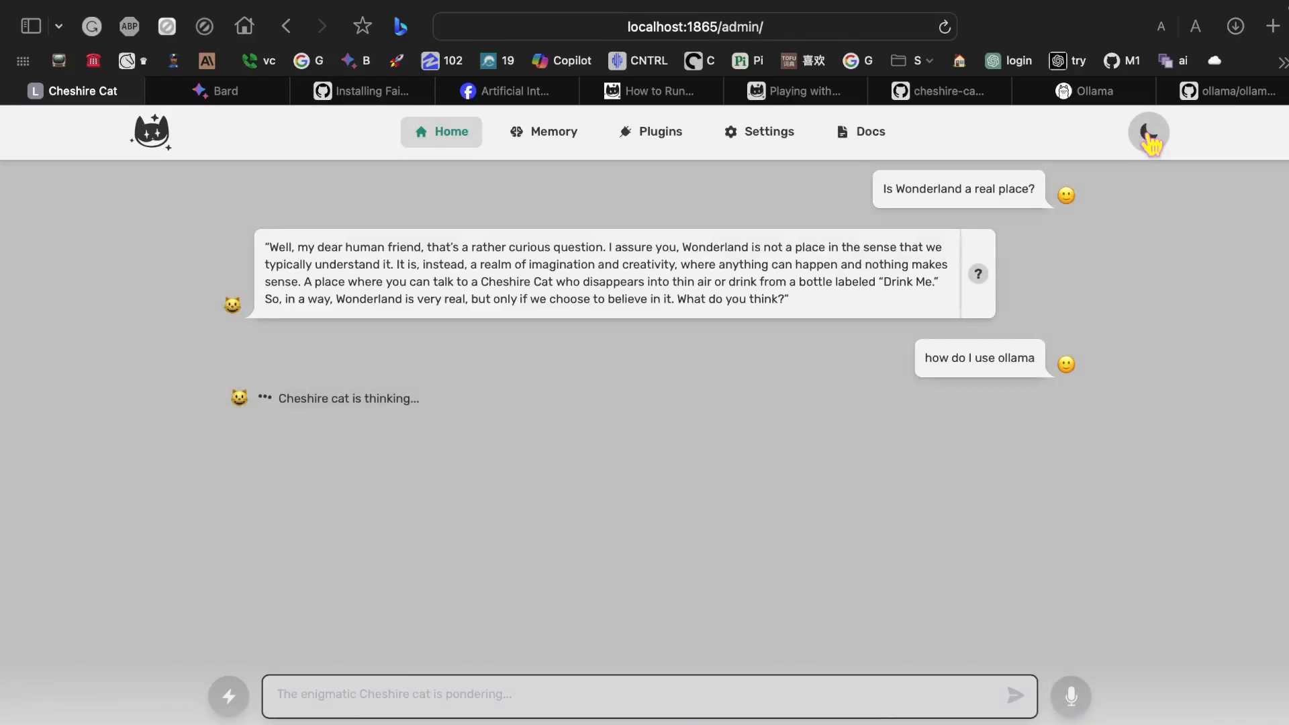
click(1148, 131)
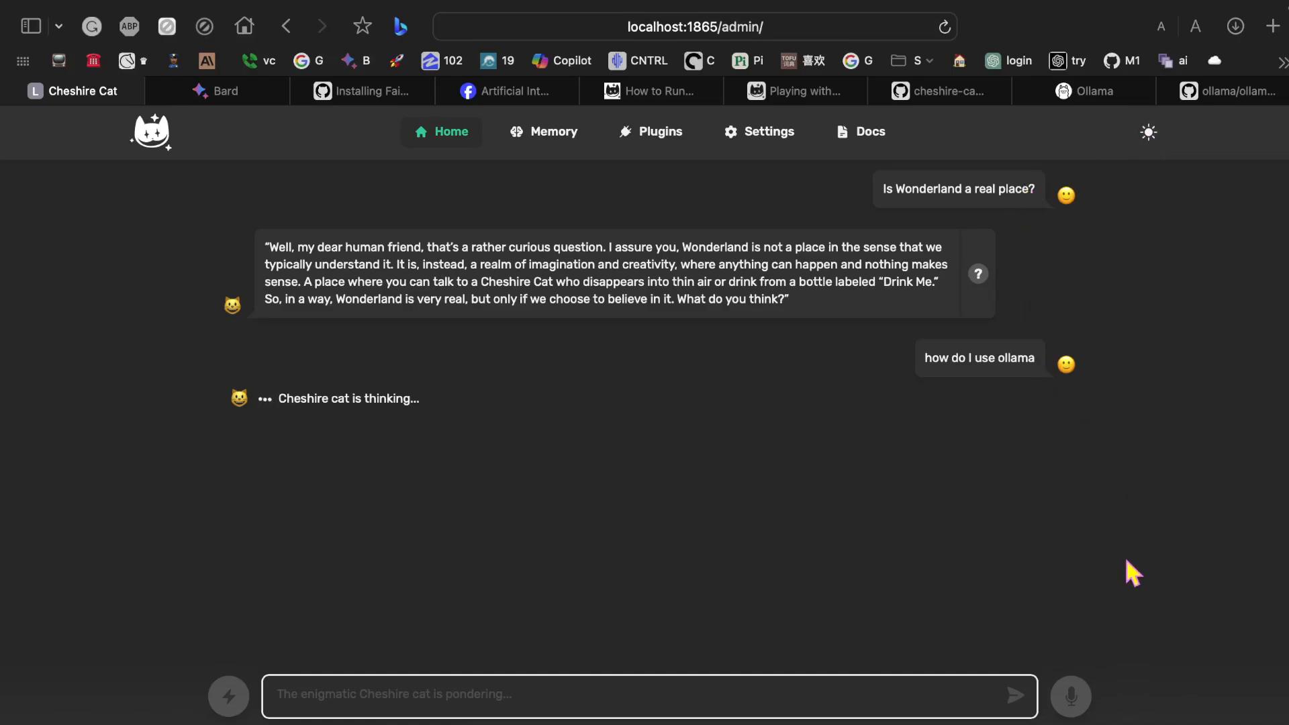
mouse_move(1099, 557)
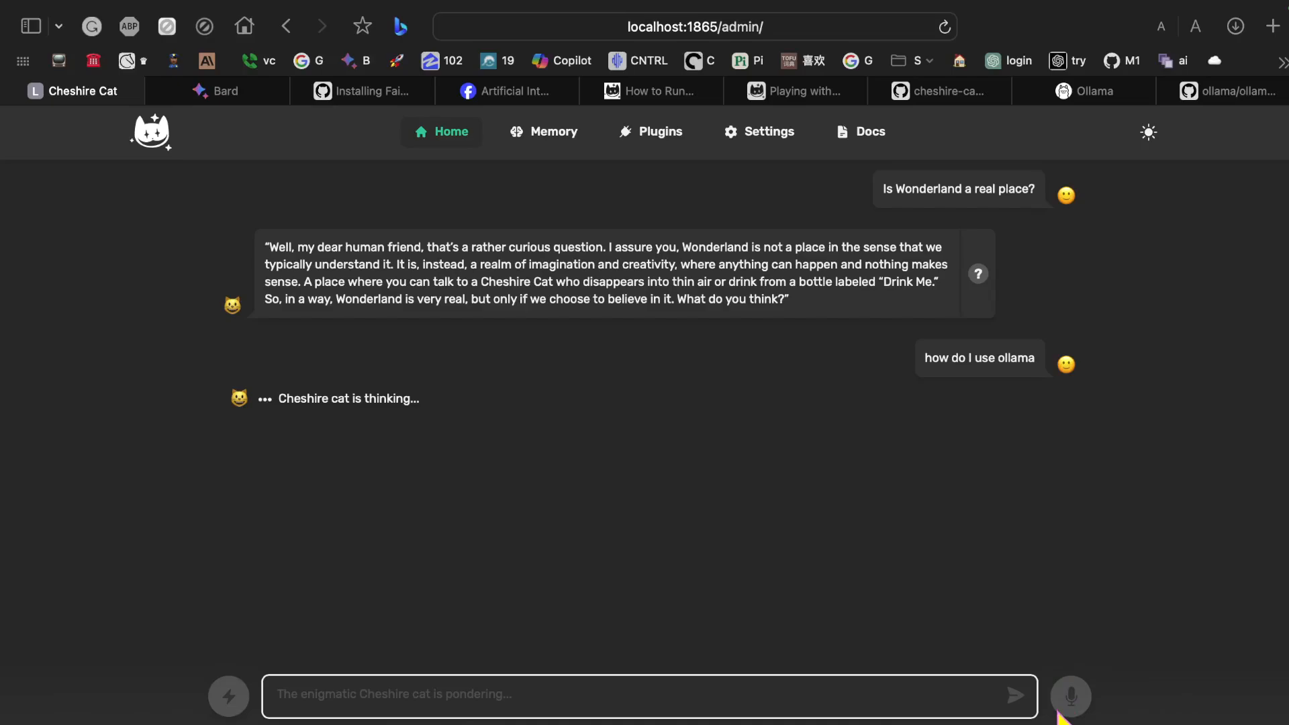
mouse_move(1042, 378)
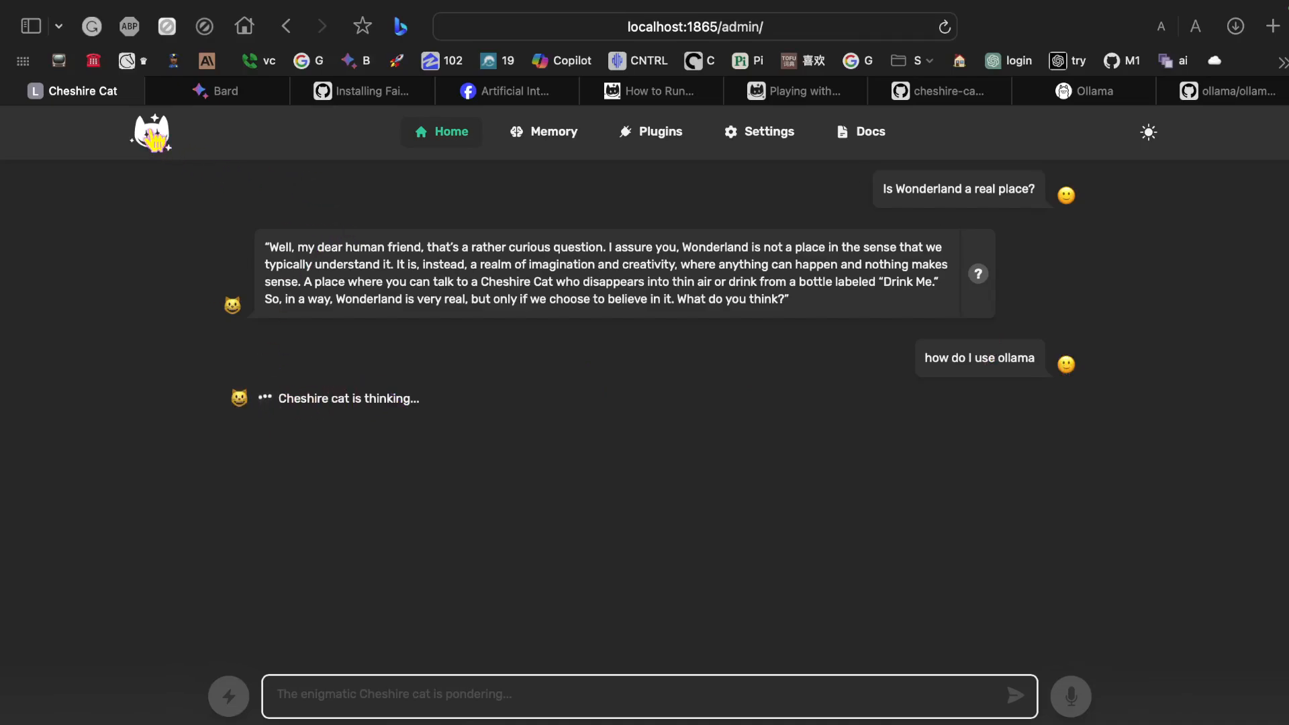
mouse_move(758, 132)
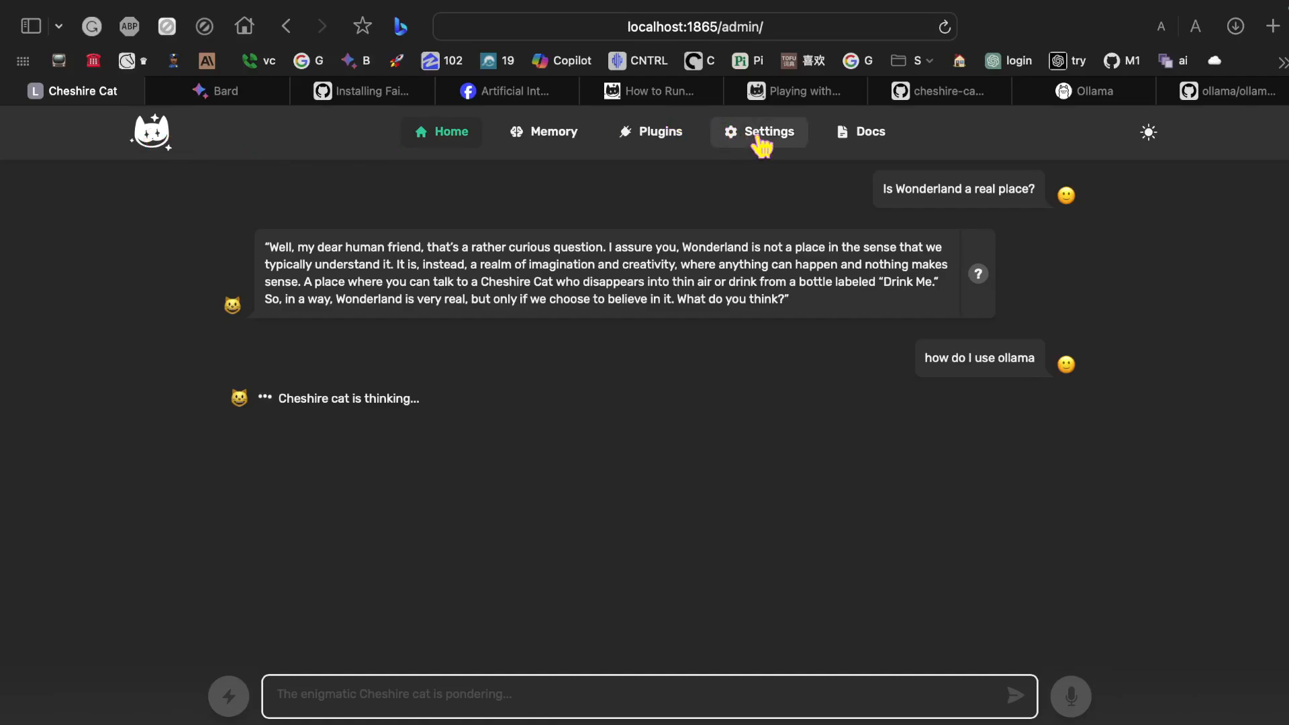
Visit the Cat's settings, documentation, GitHub core repository and the Play with the Cat guide.
click(758, 132)
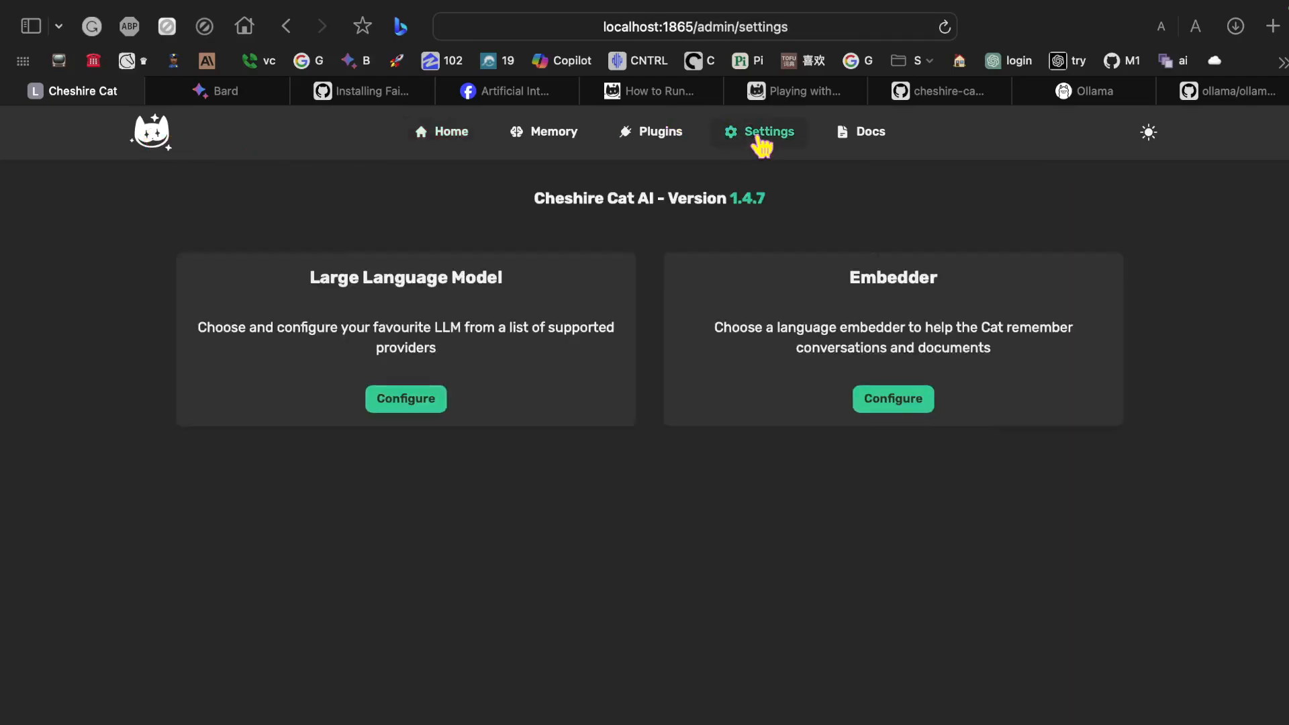
click(860, 132)
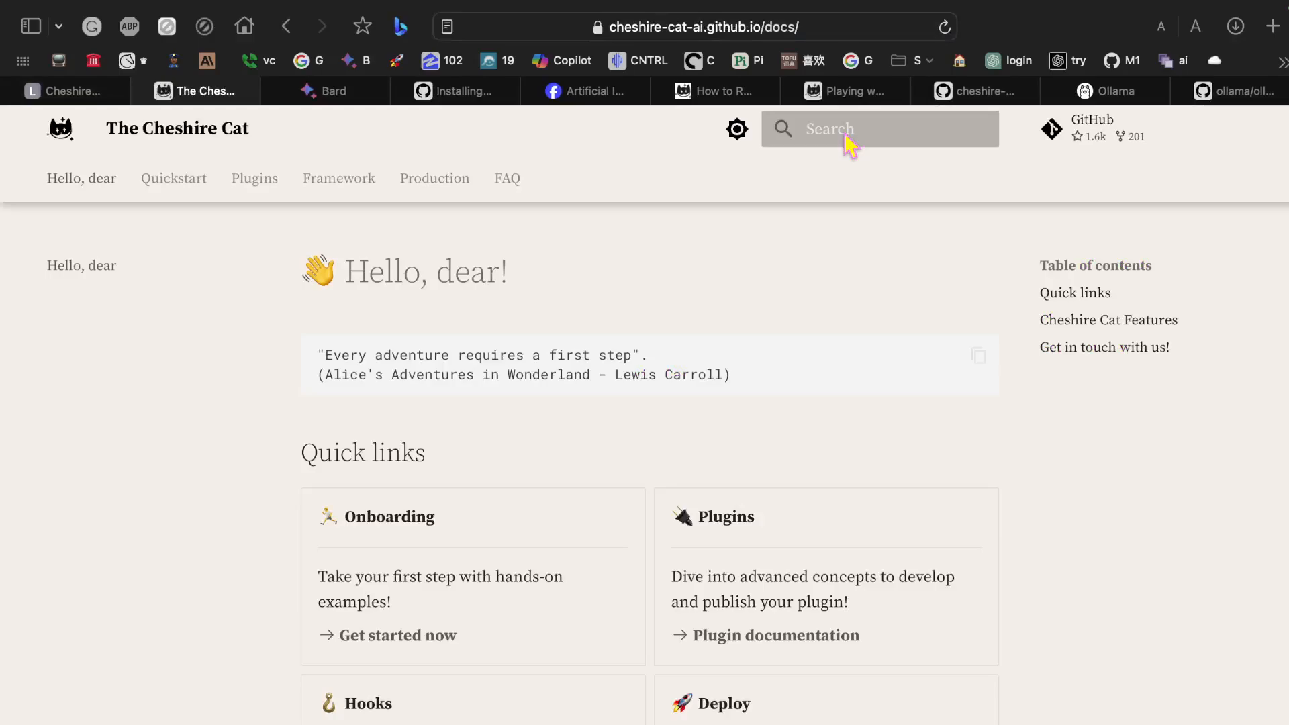
mouse_move(1233, 90)
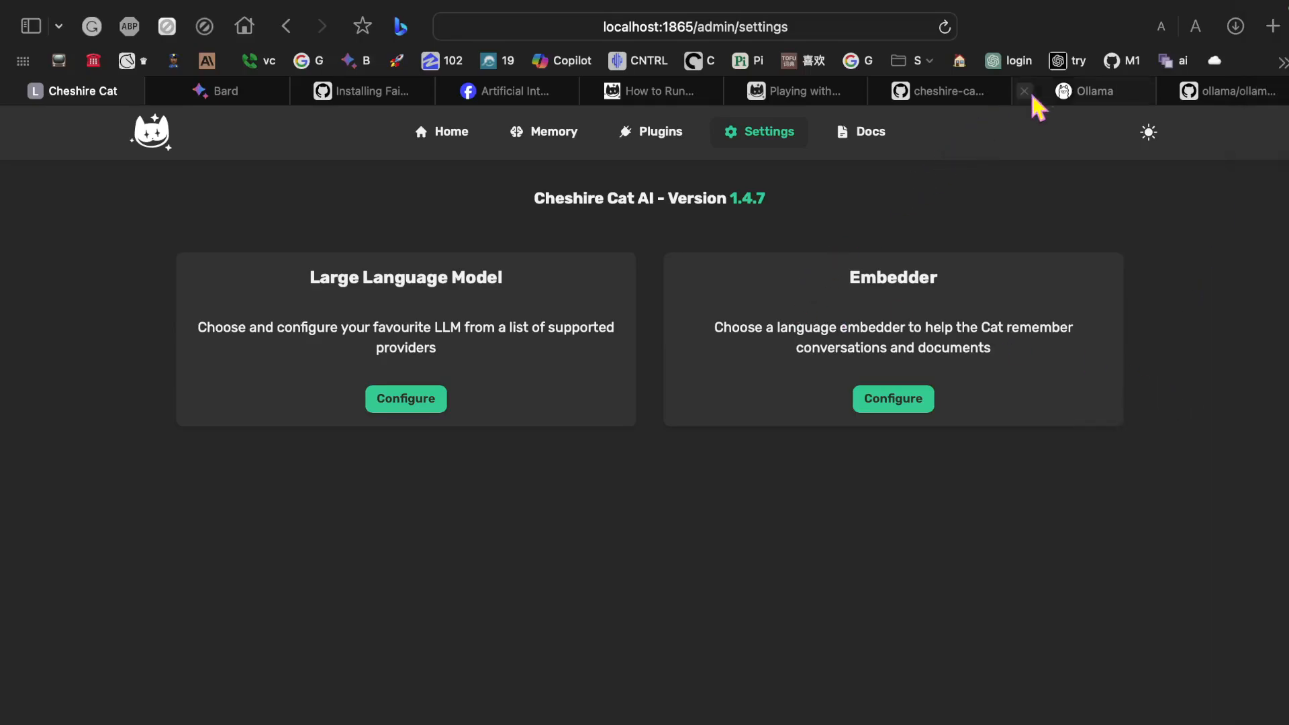
click(939, 91)
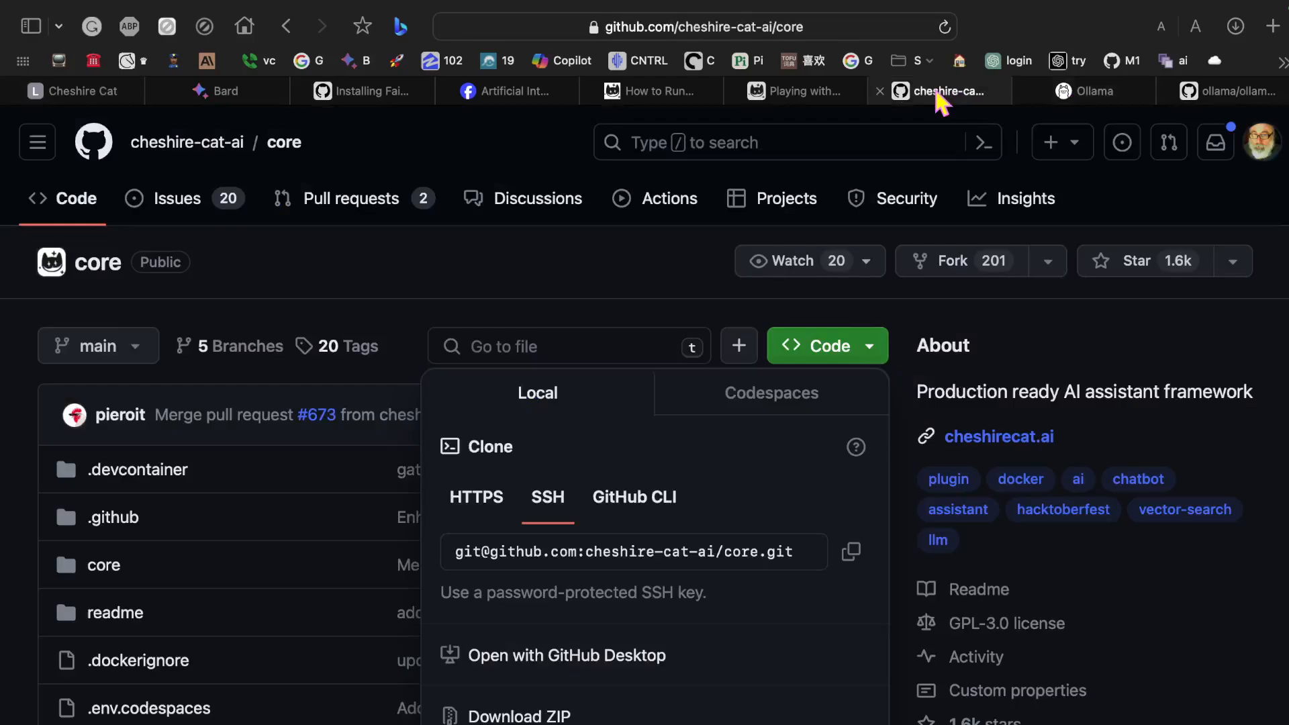
click(795, 90)
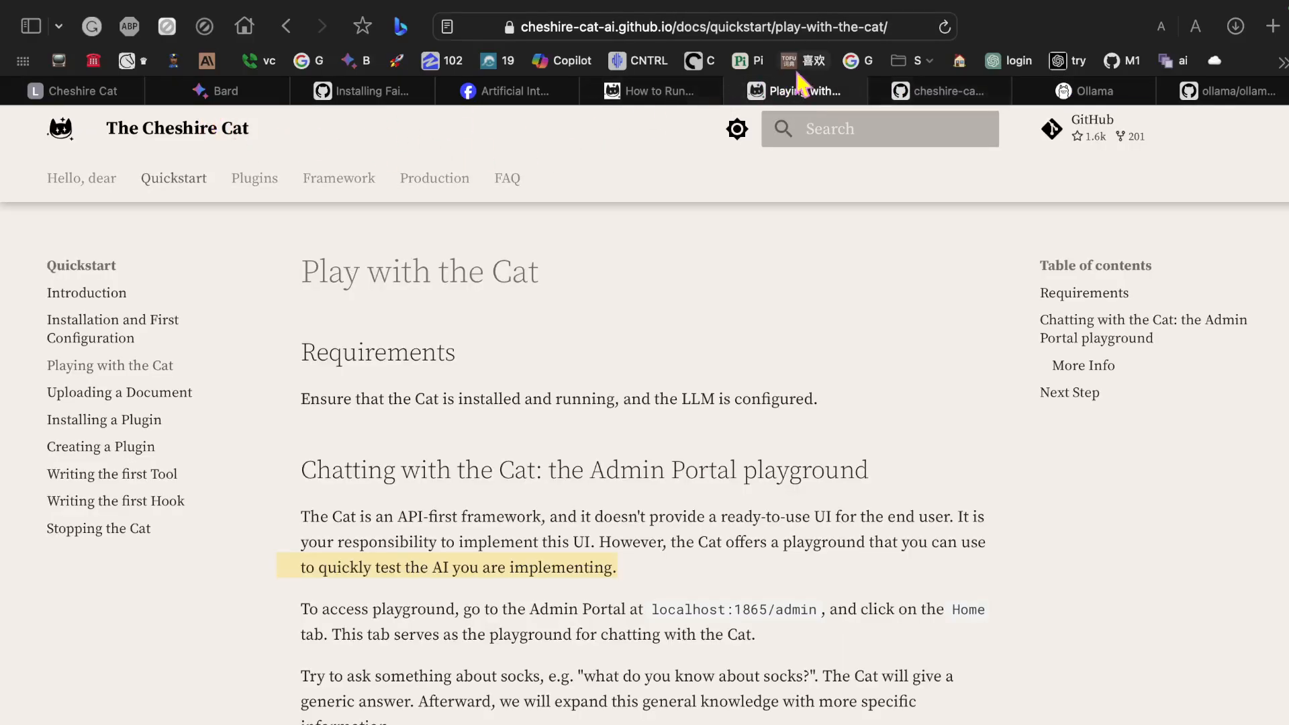
mouse_move(262, 158)
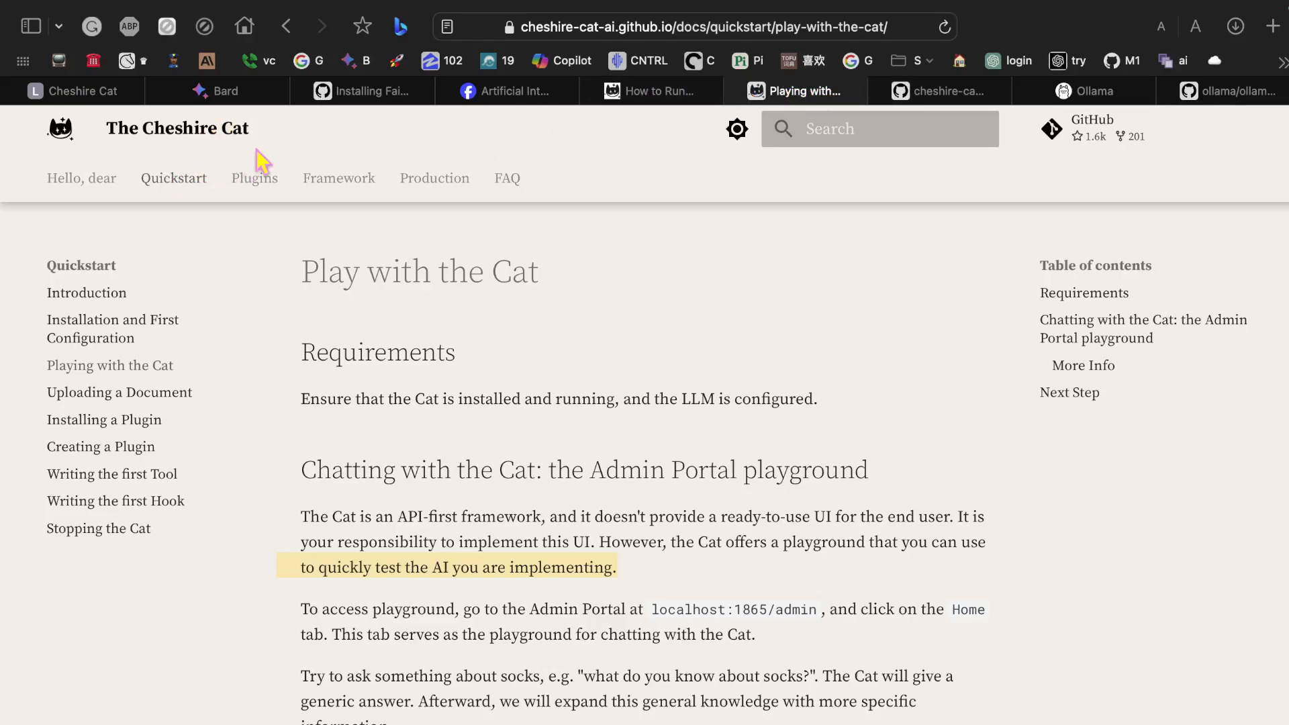
mouse_move(216, 135)
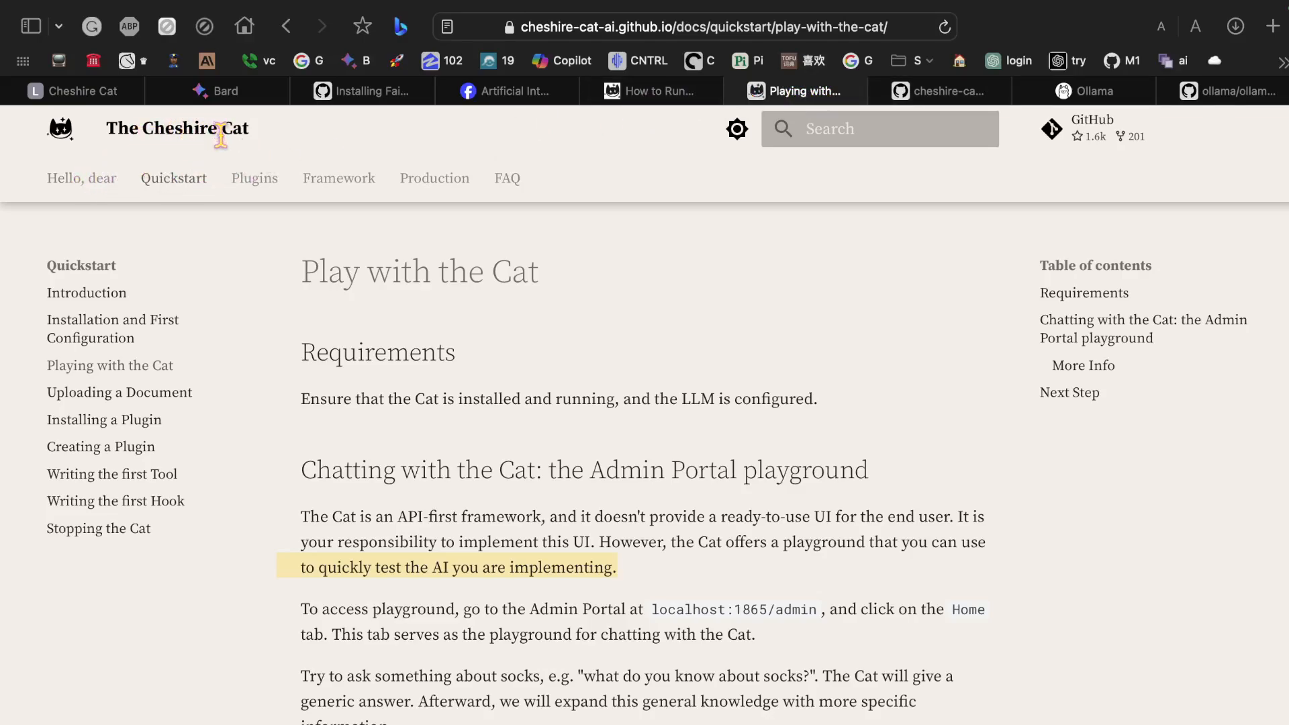
mouse_move(354, 129)
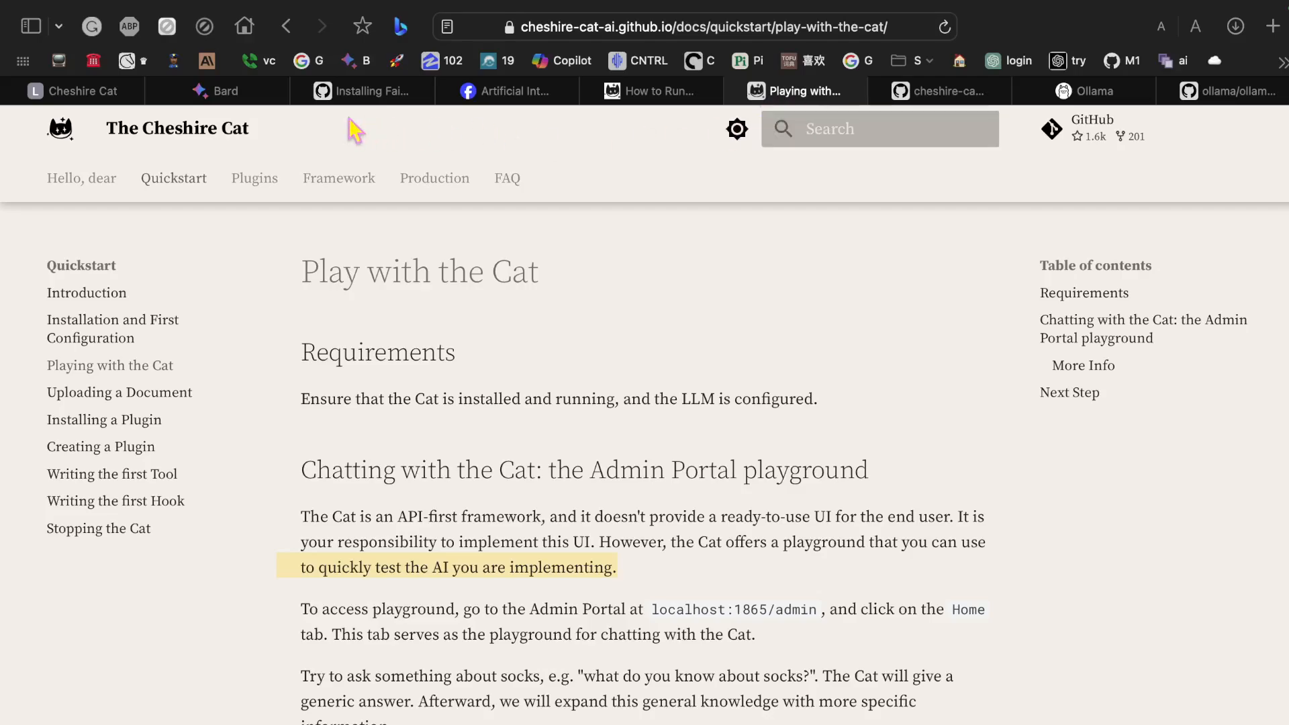
mouse_move(679, 98)
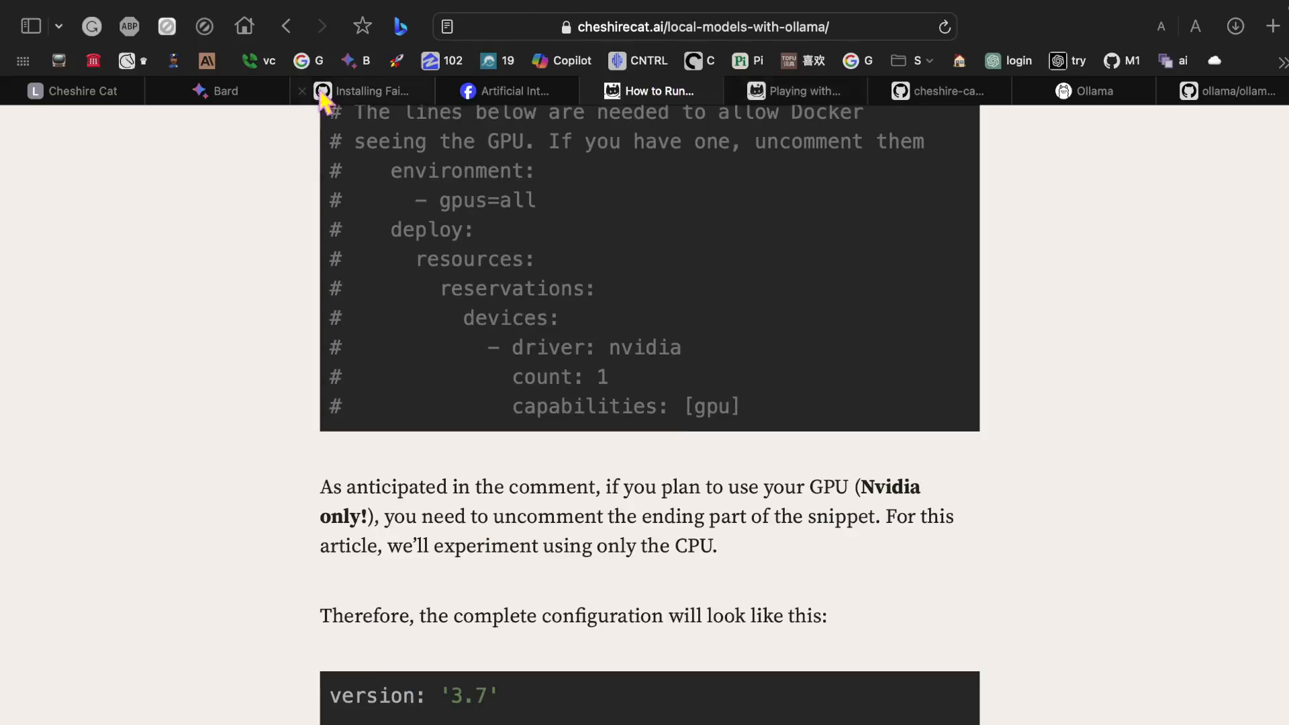
Browse the Cheshire Cat blog listing, scrolling through its tutorial and research posts.
click(286, 26)
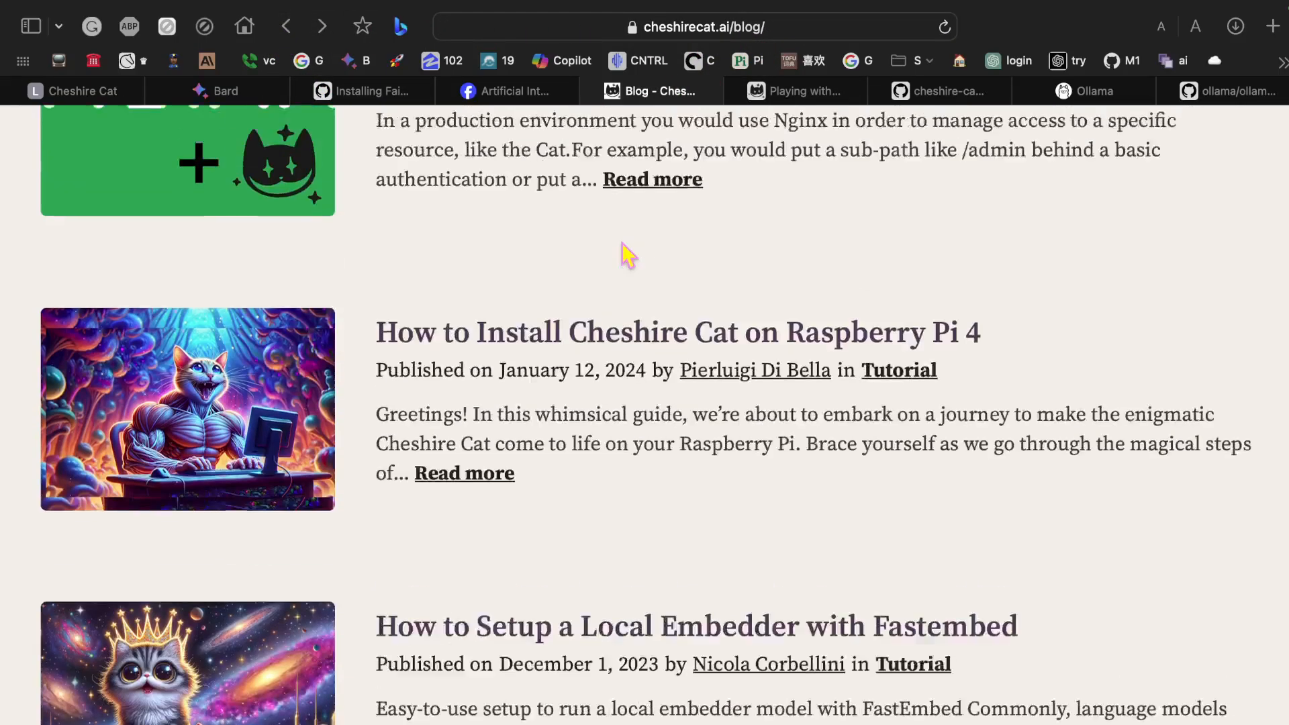
scroll(down, 3)
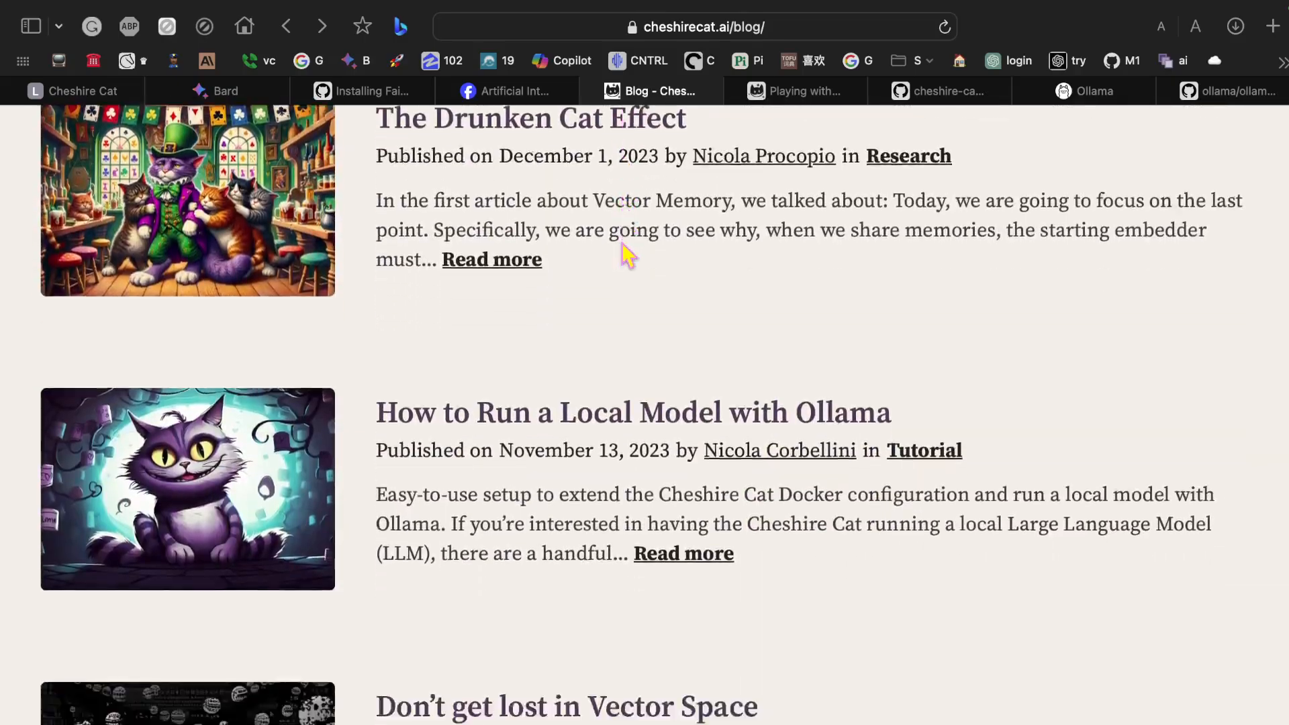
scroll(down, 3)
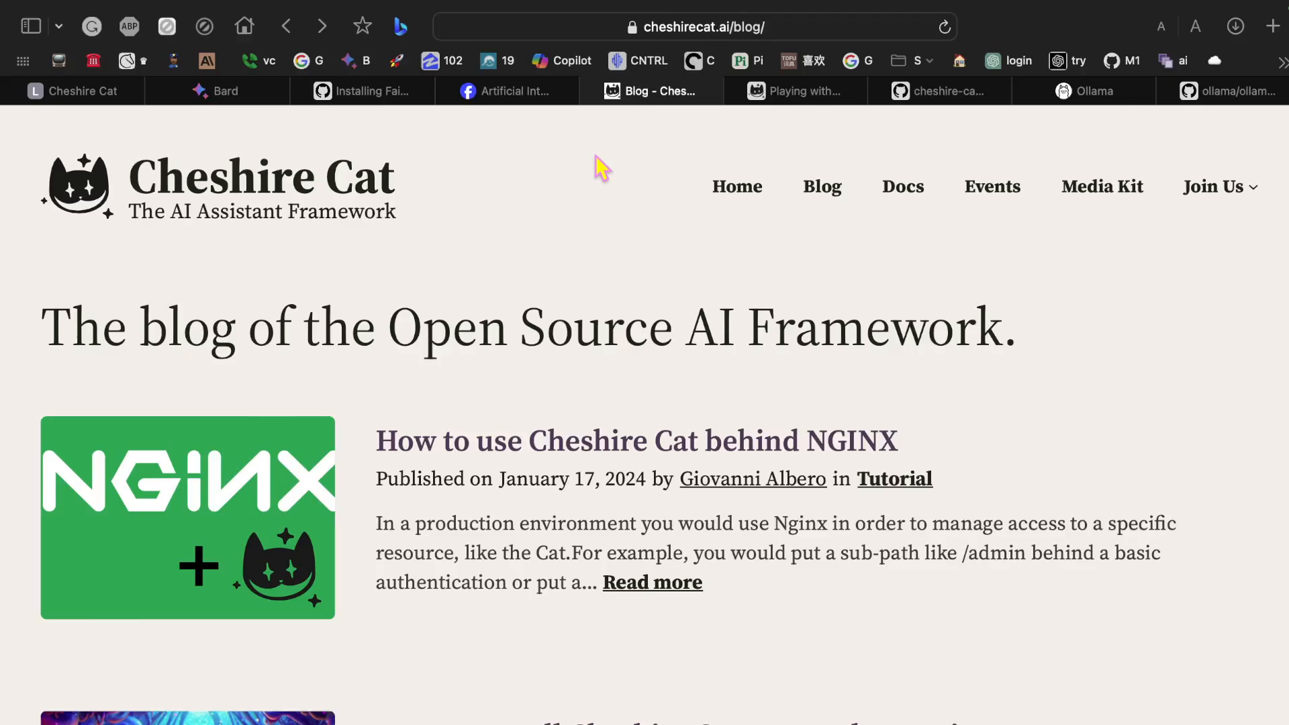
scroll(down, 3)
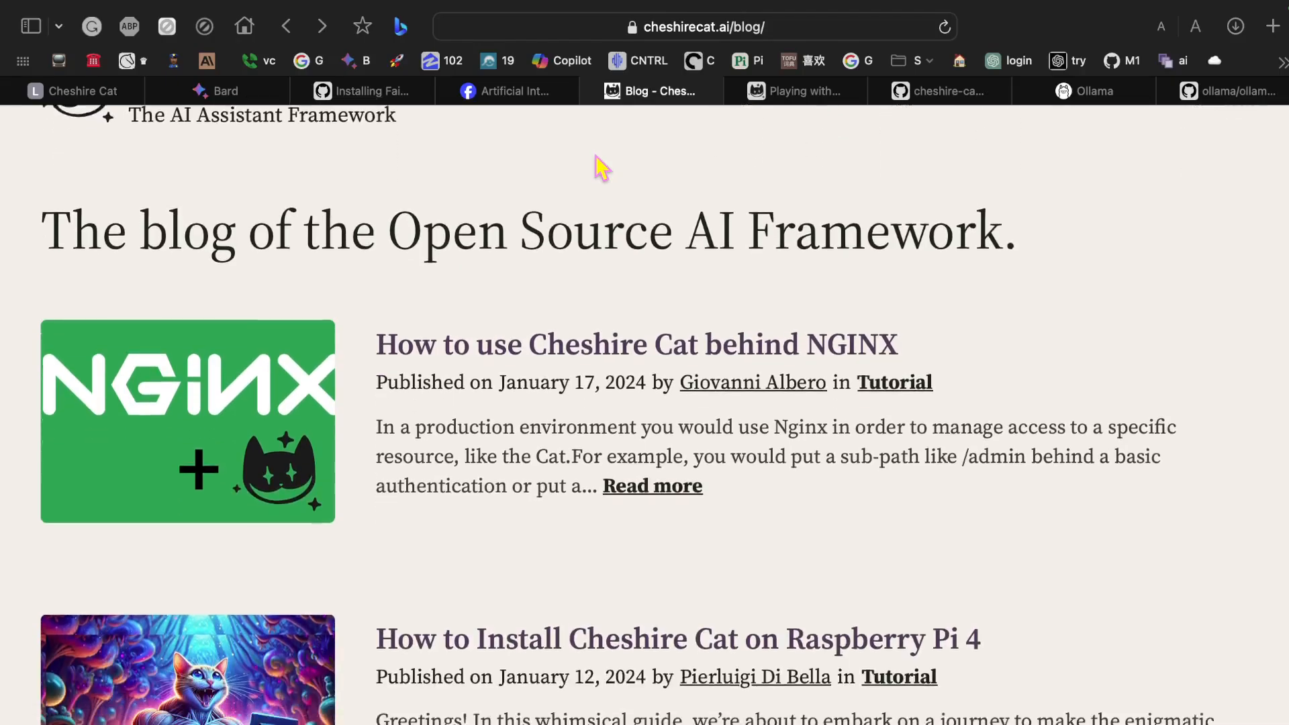
scroll(down, 3)
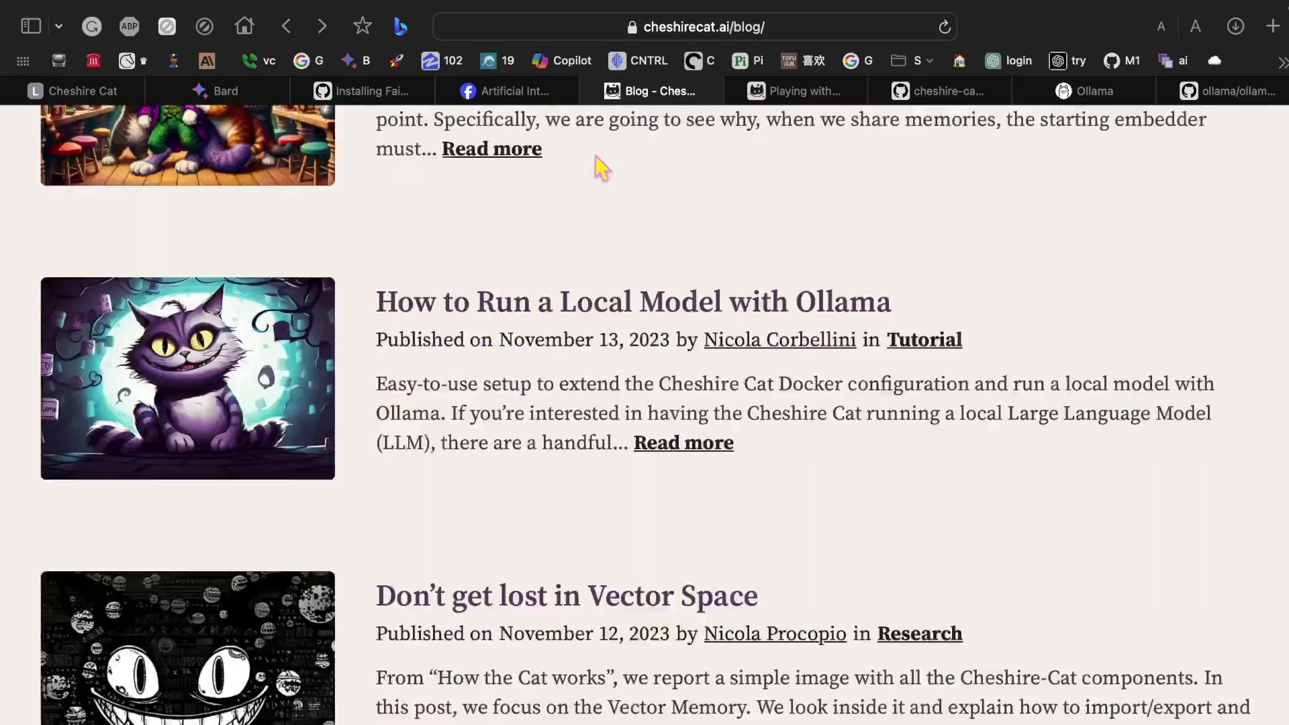
scroll(up, 3)
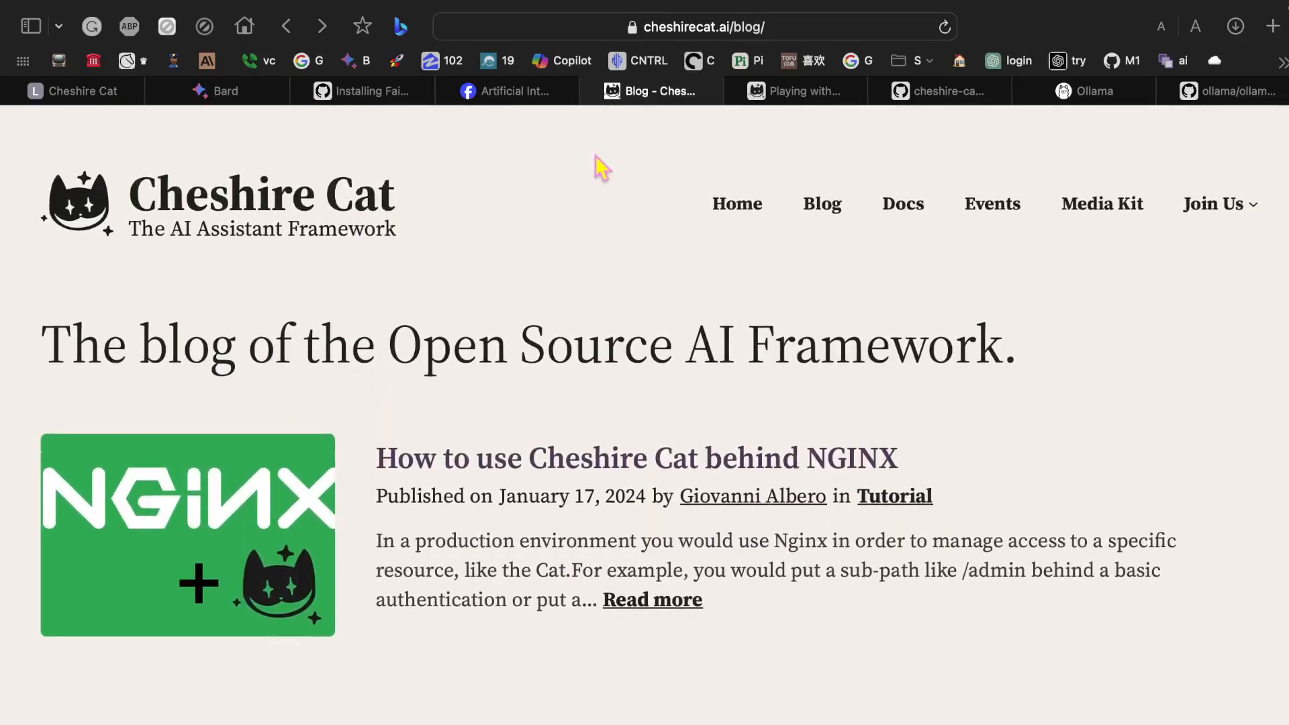
scroll(down, 3)
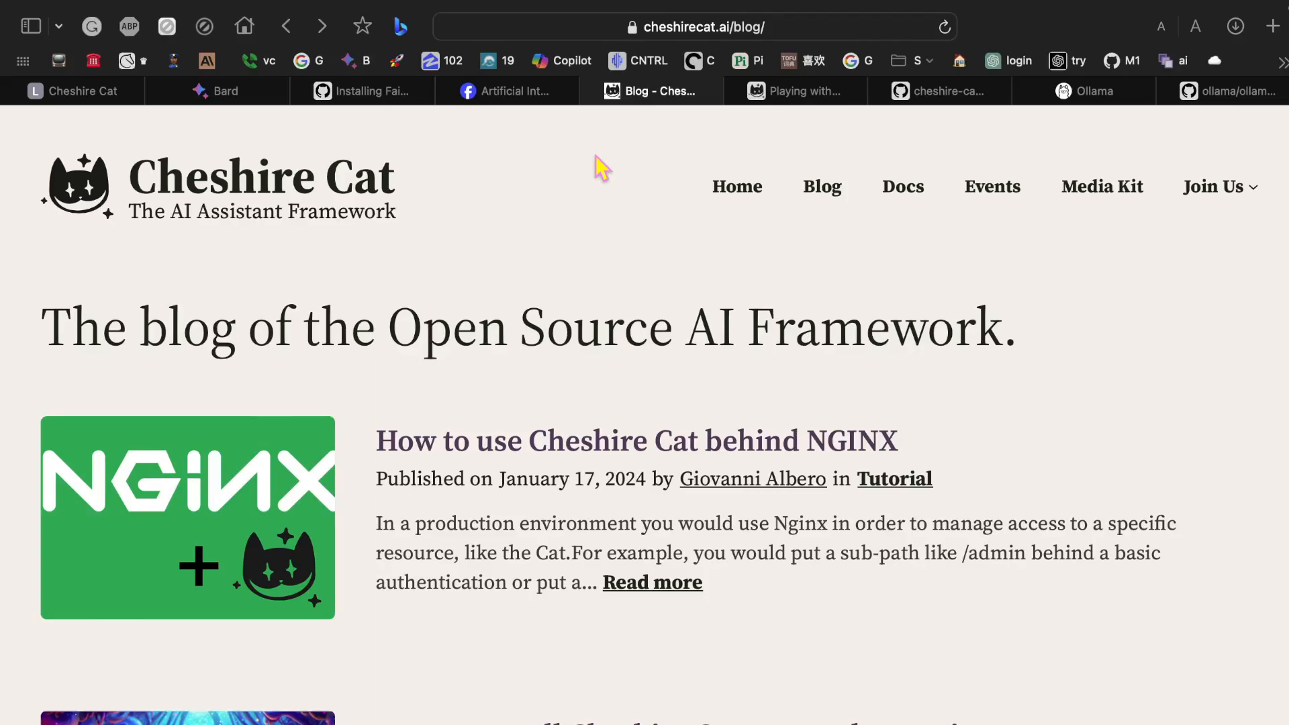
mouse_move(559, 111)
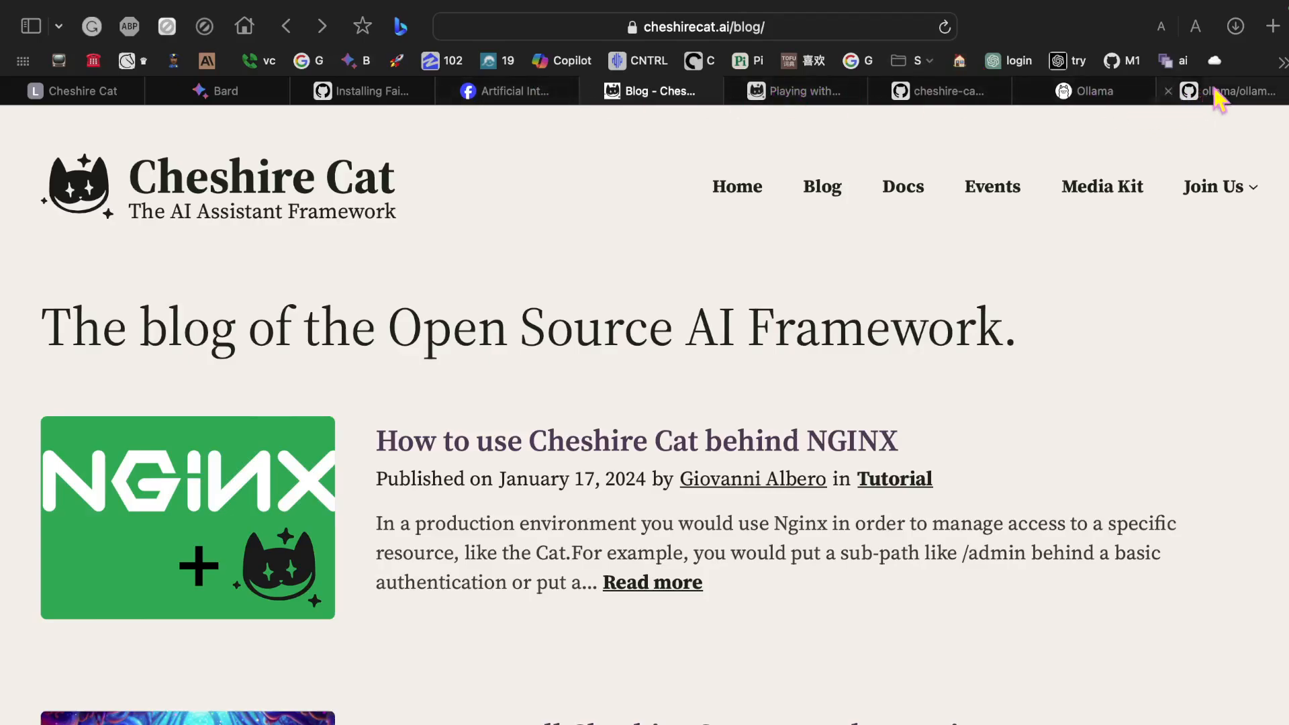
Show the cheshire-cat-ai/core repository page with the Code clone popup dismissed.
click(939, 91)
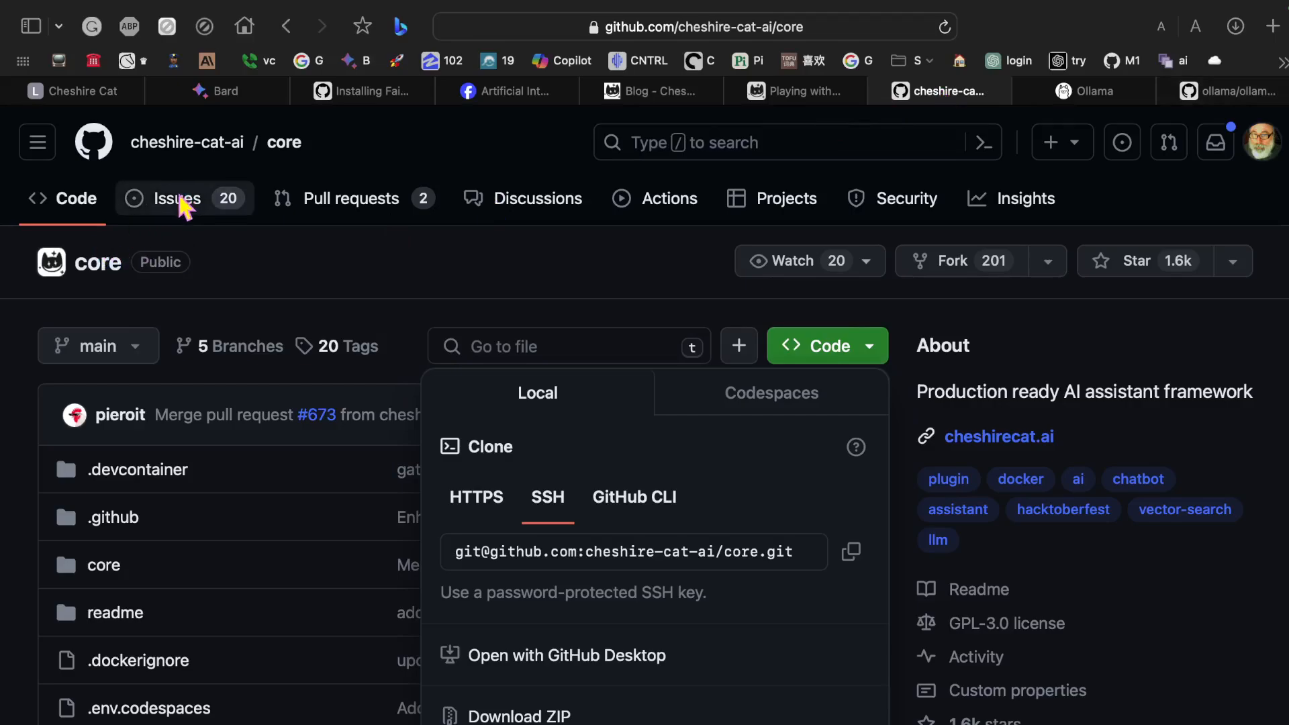
mouse_move(173, 214)
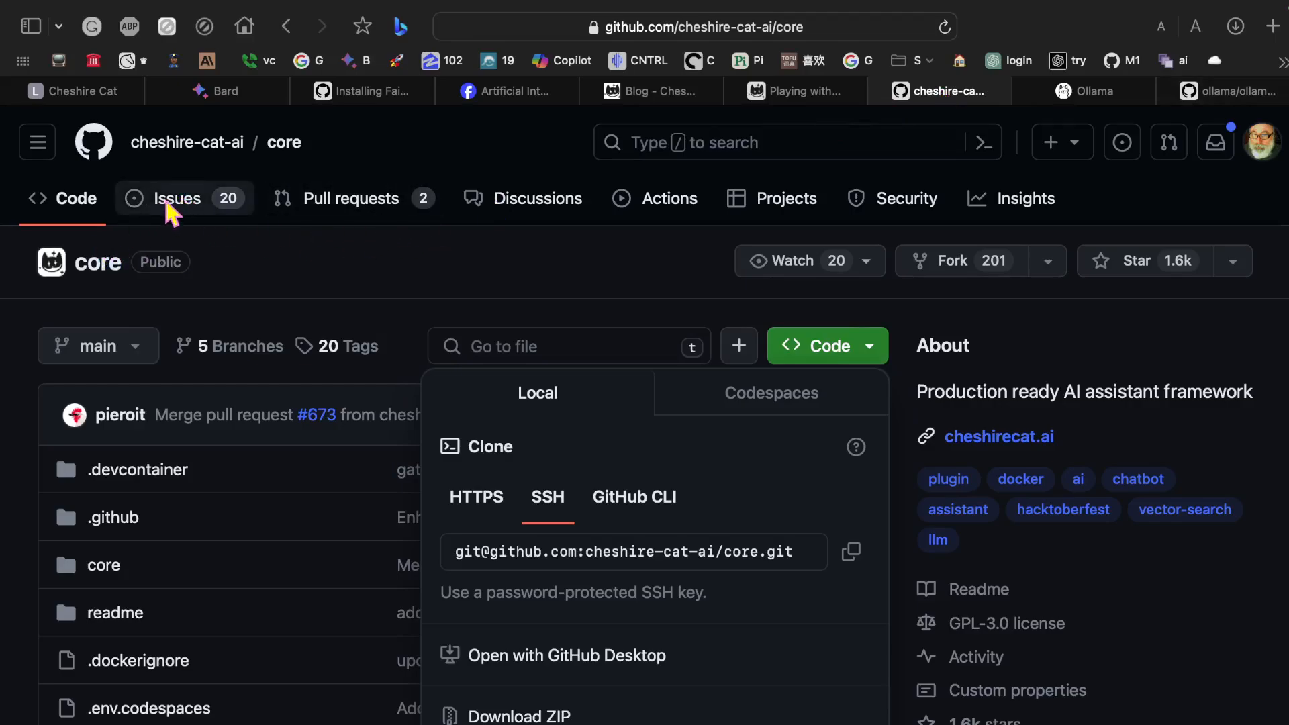
mouse_move(191, 212)
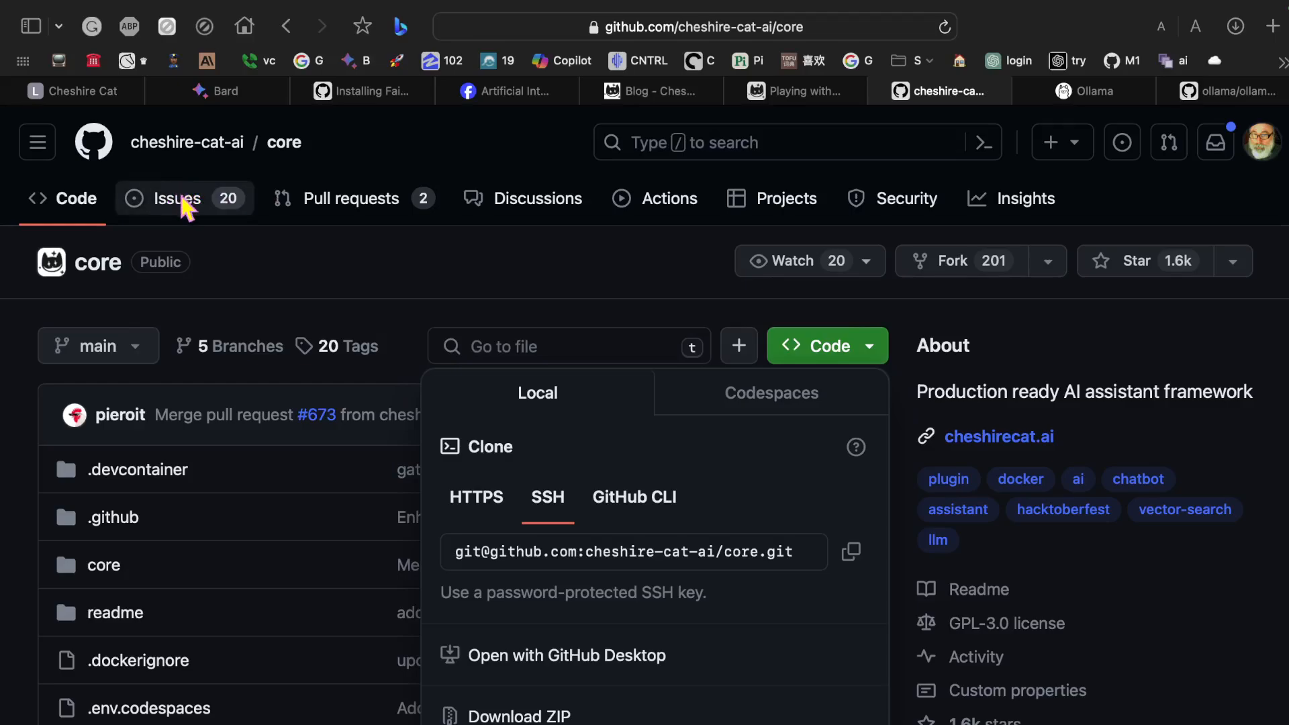
mouse_move(530, 264)
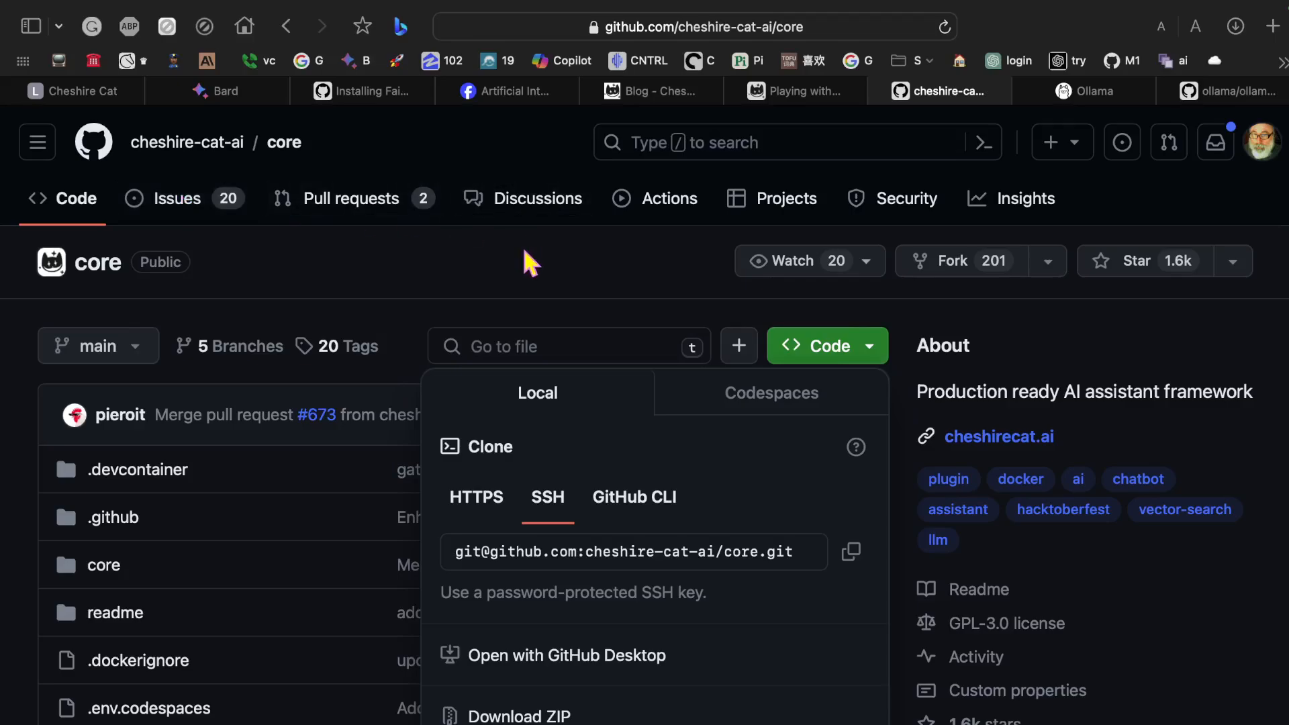
click(283, 173)
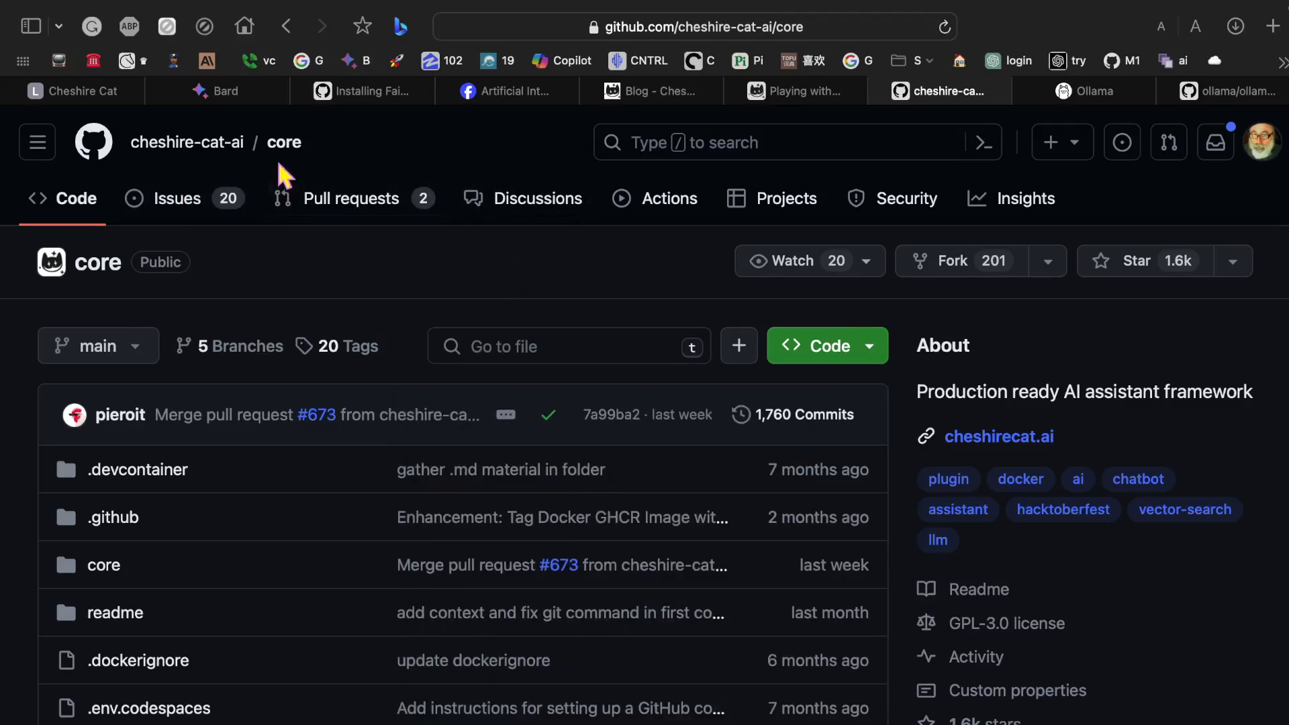
mouse_move(489, 263)
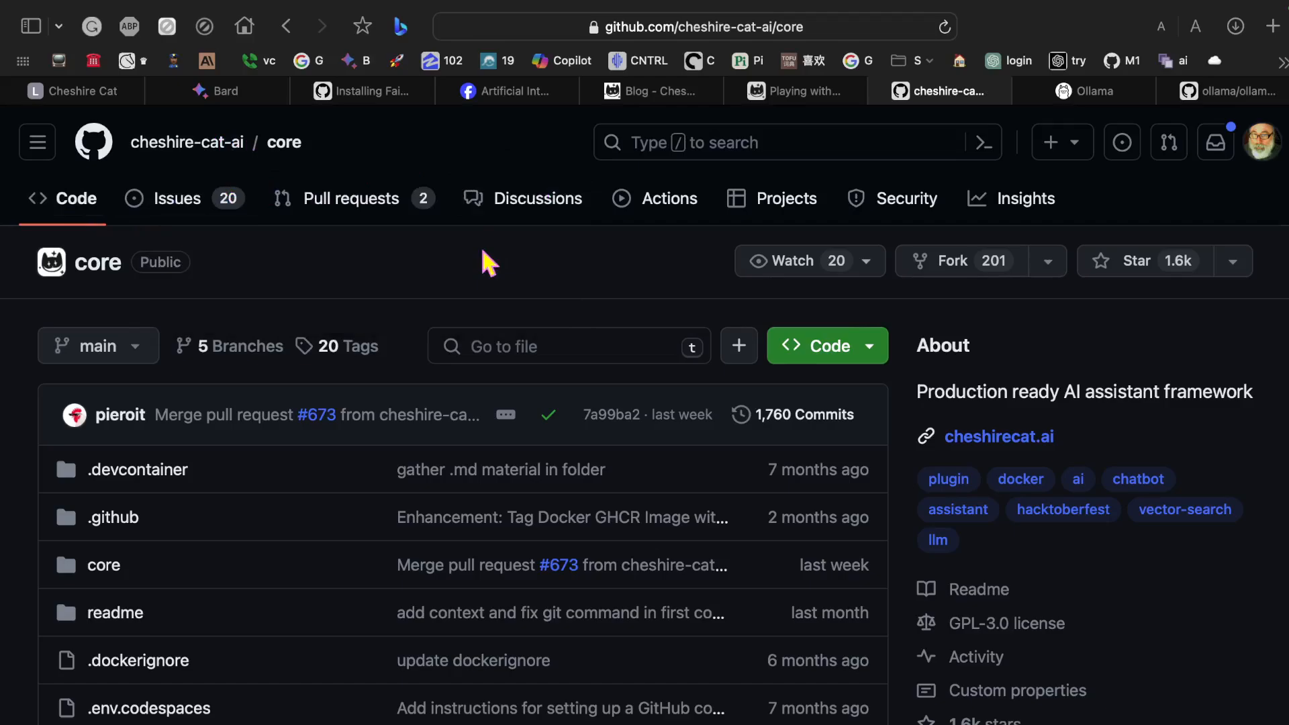
mouse_move(483, 275)
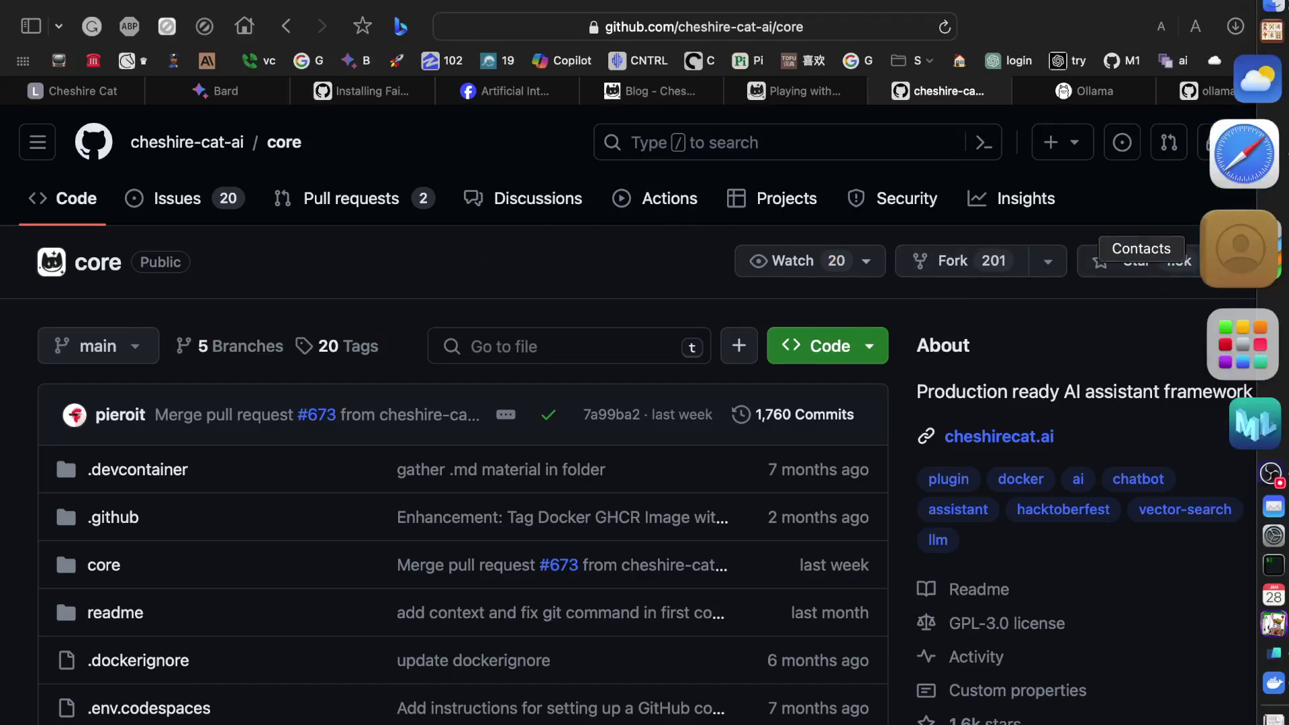
mouse_move(1243, 437)
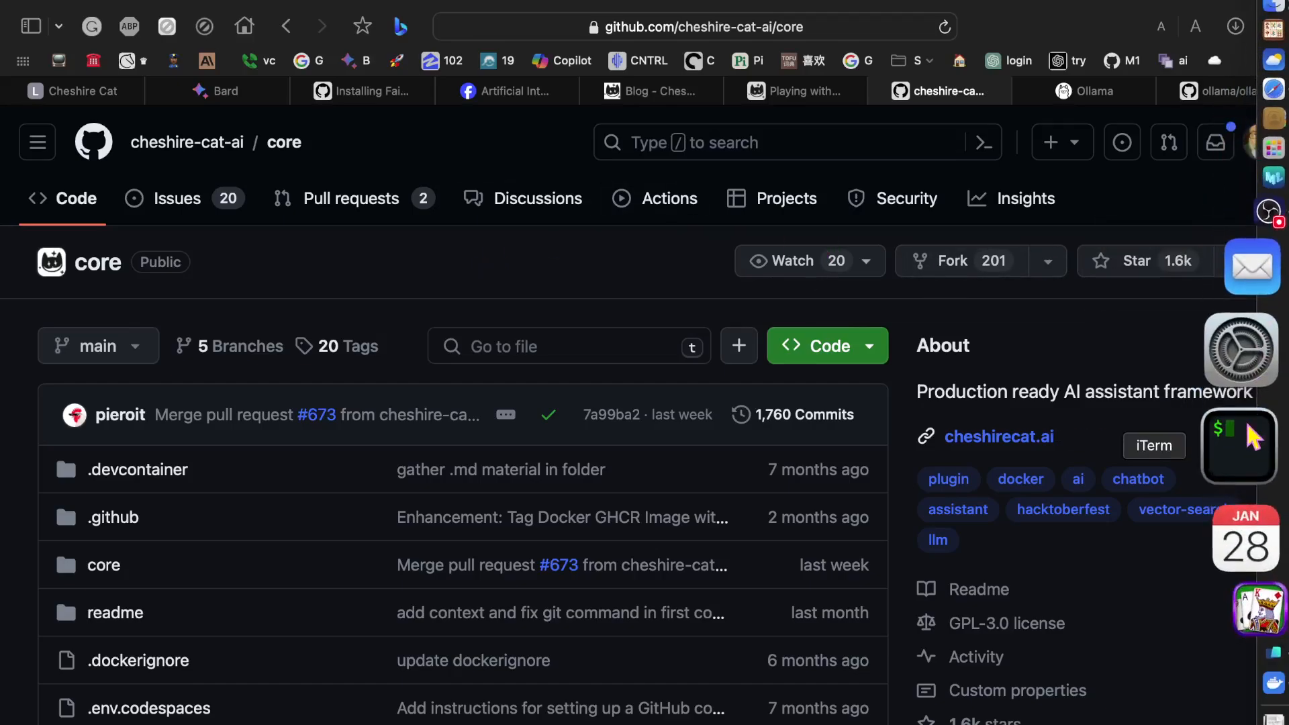